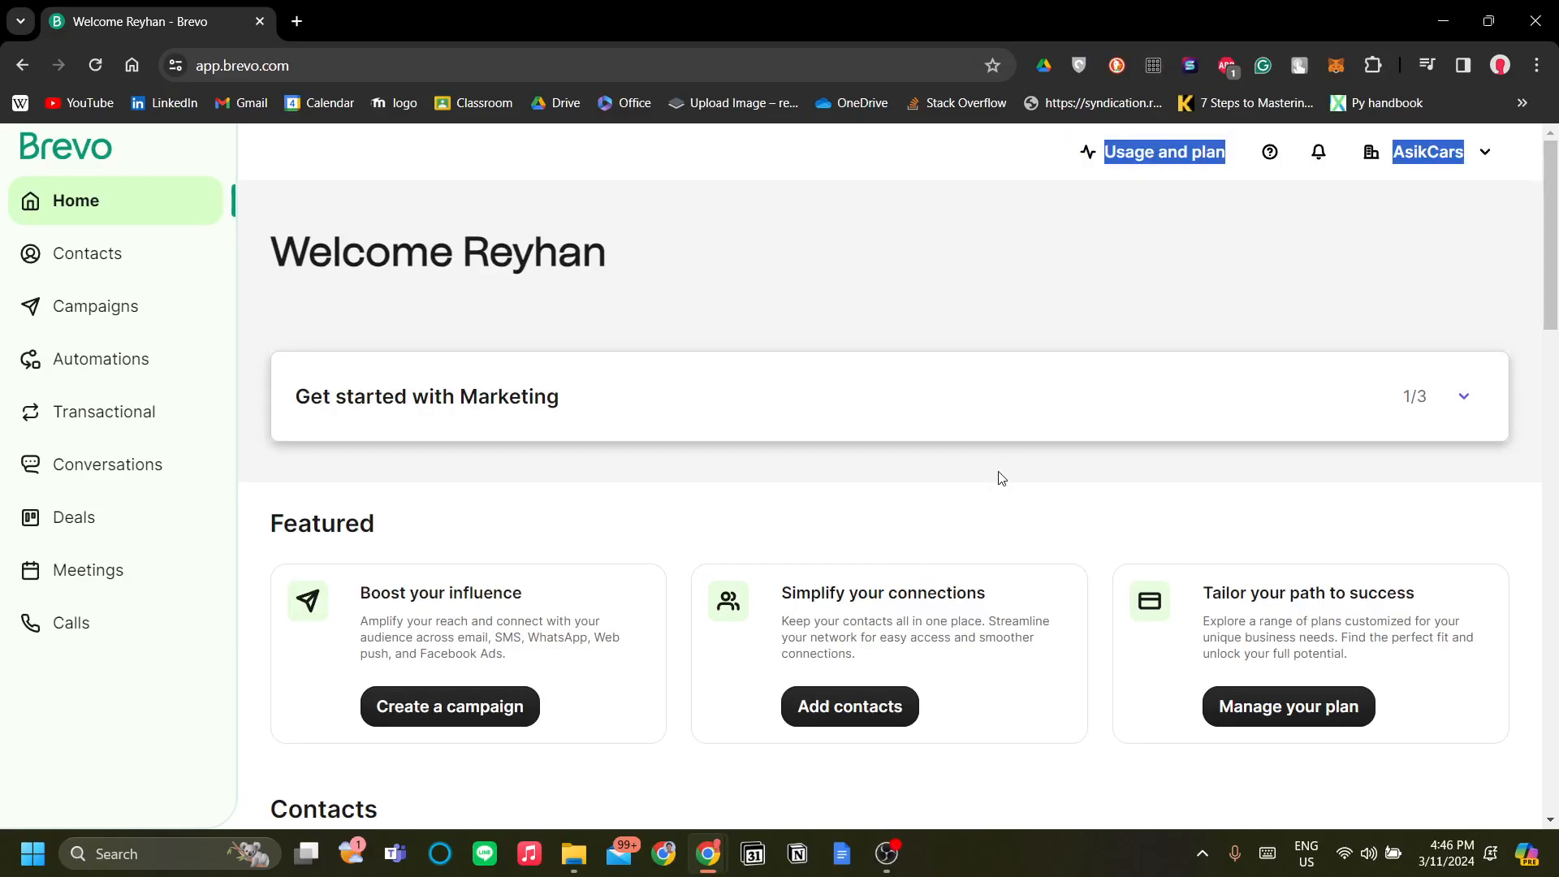
mouse_move(922, 429)
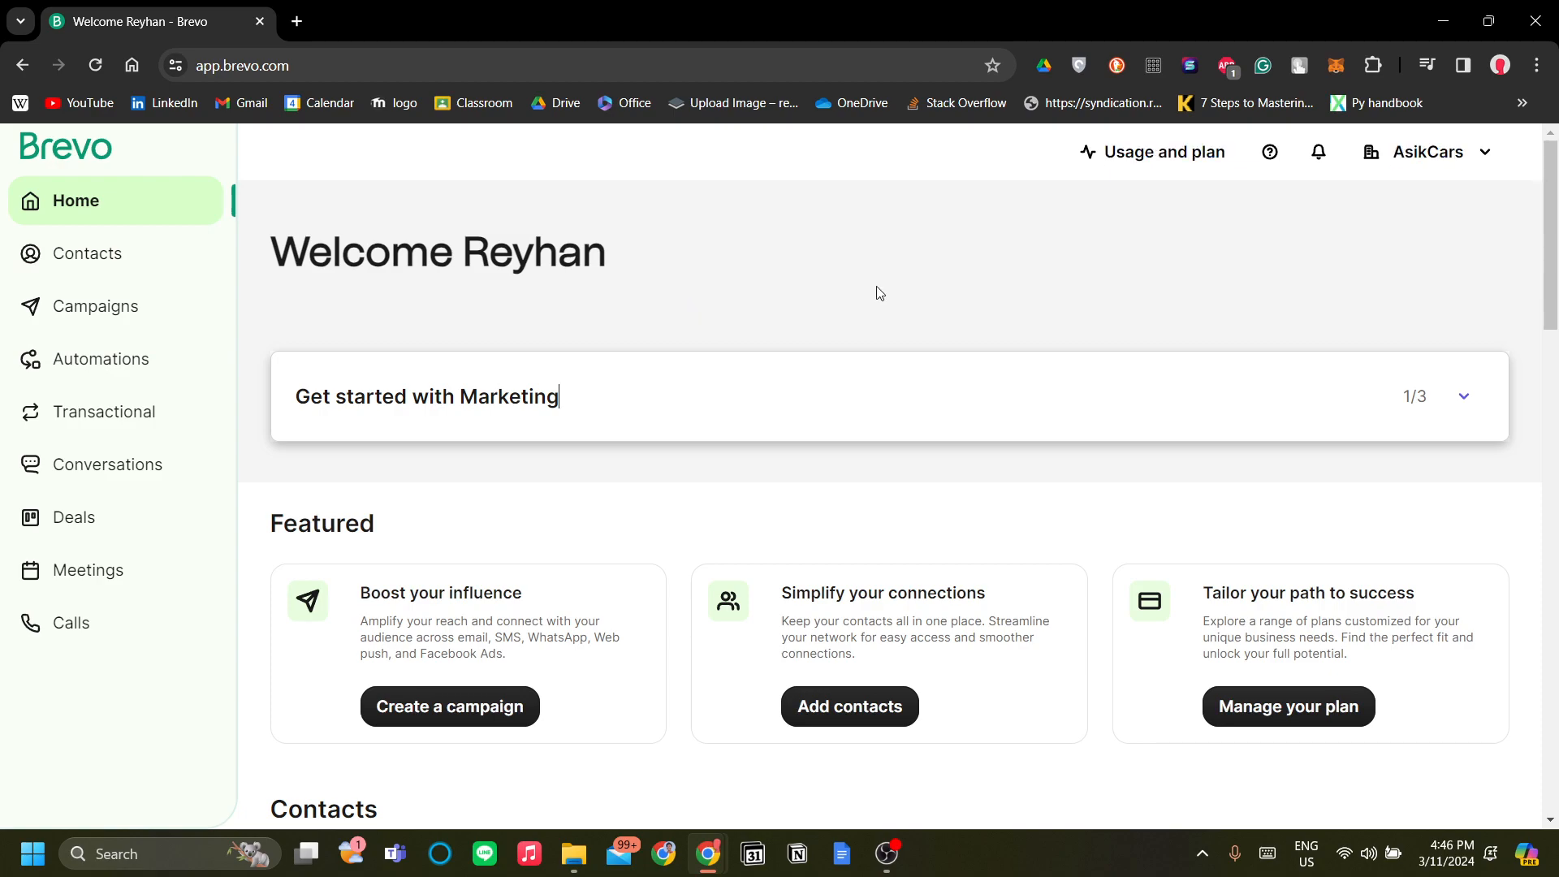
mouse_move(441, 279)
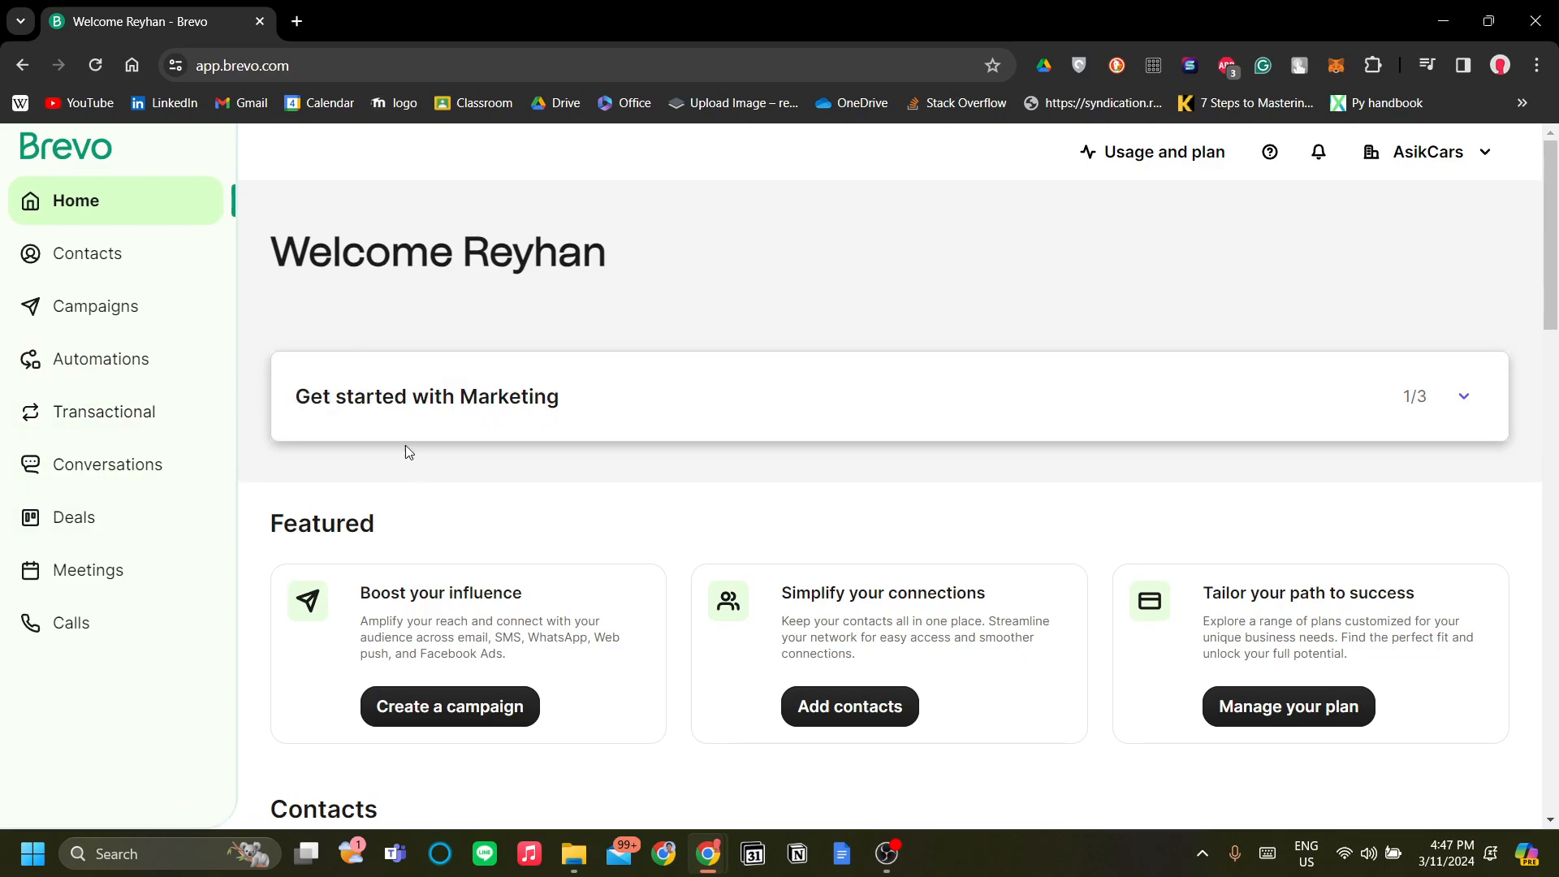
mouse_move(230, 273)
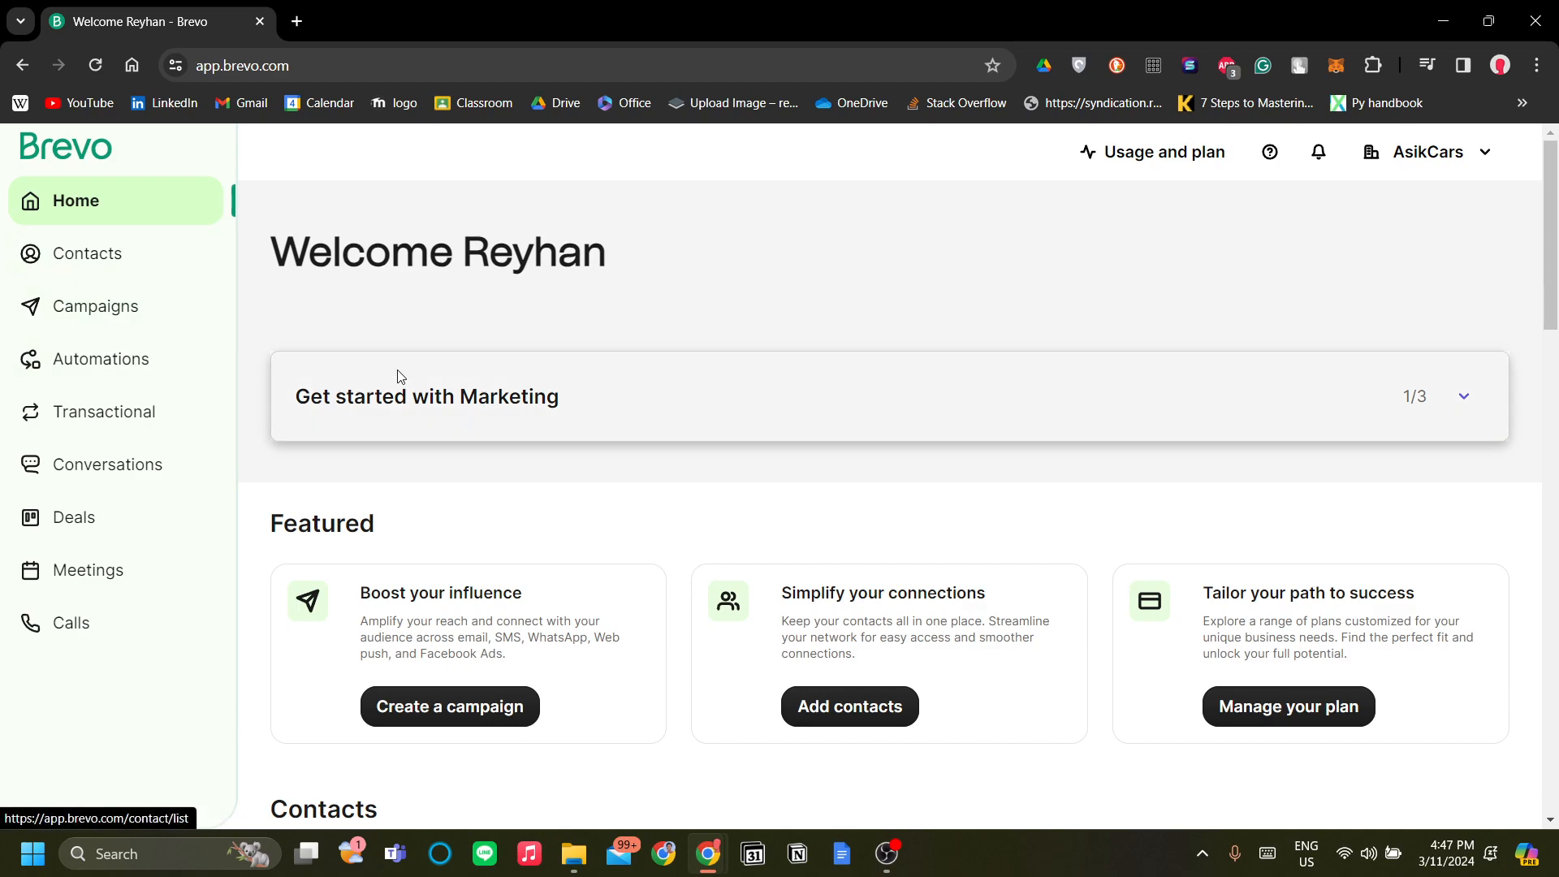
mouse_move(353, 305)
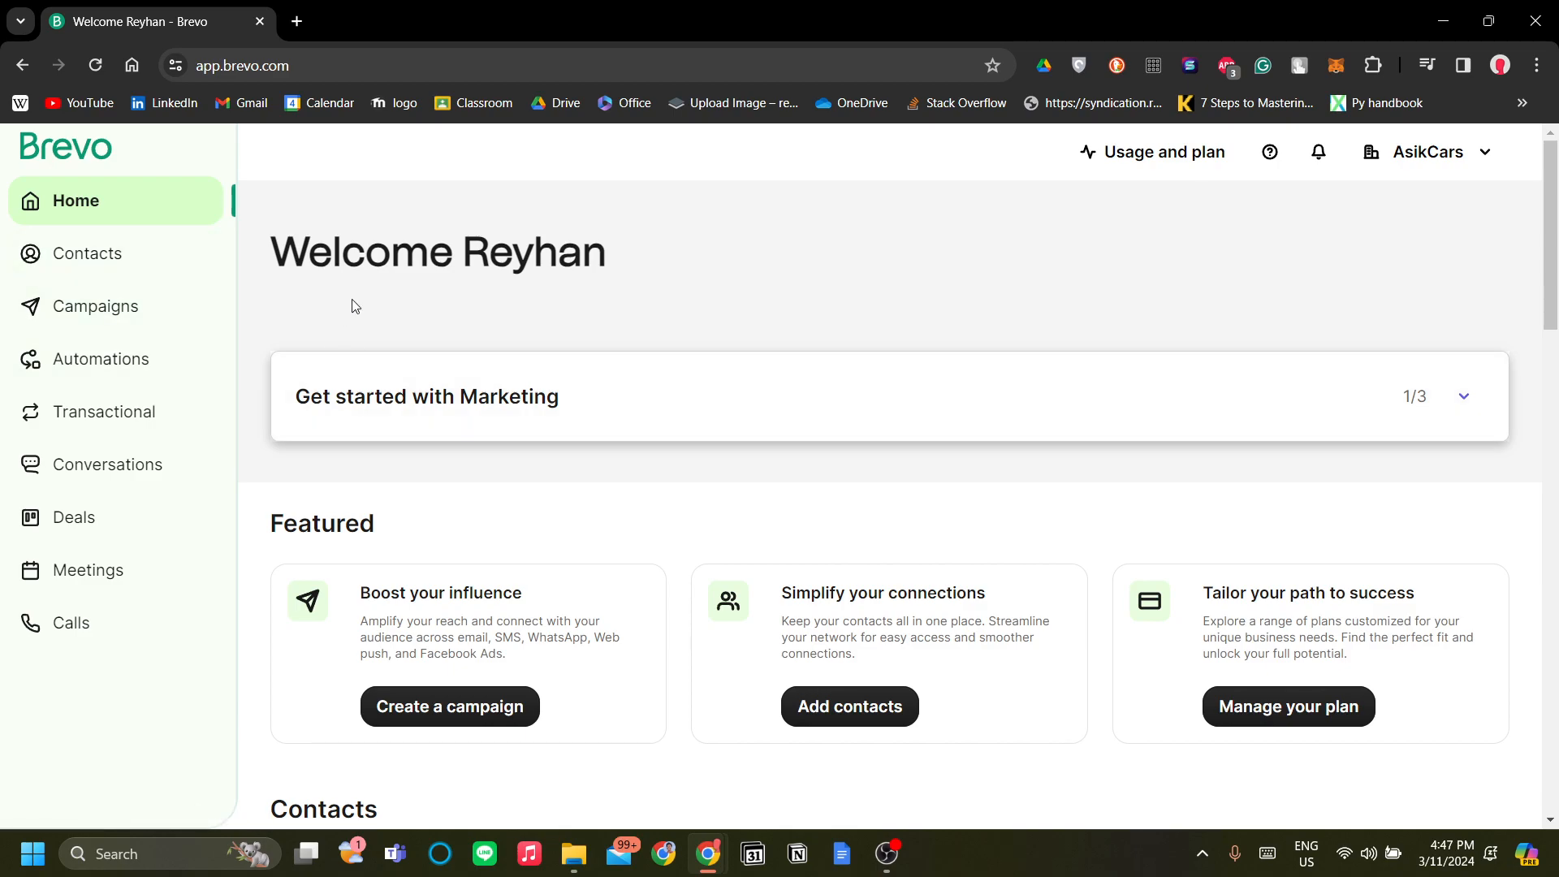
mouse_move(109, 276)
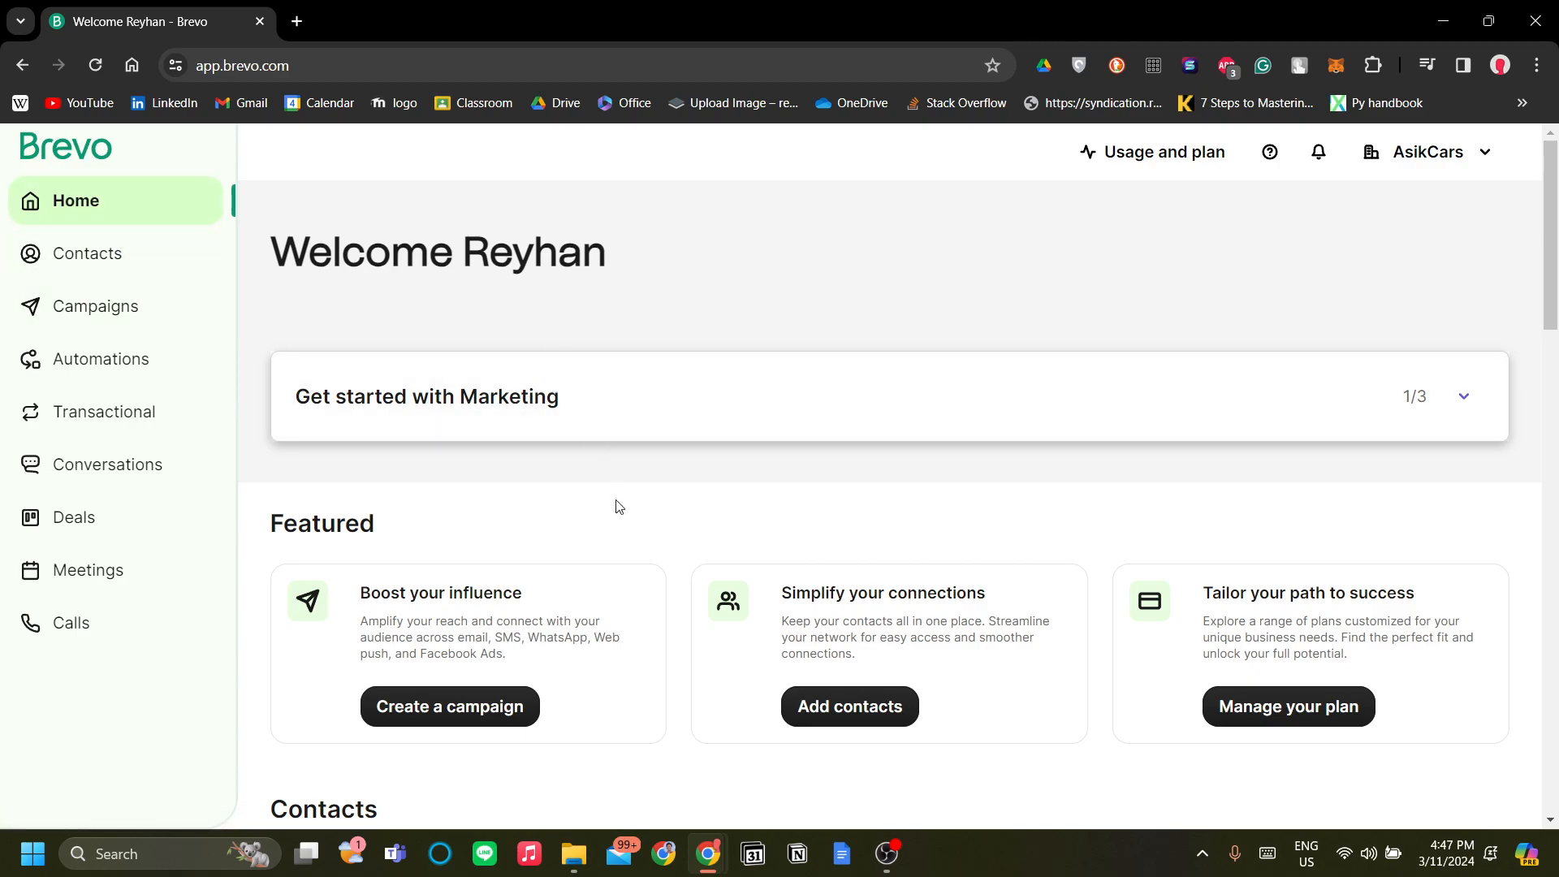
mouse_move(138, 341)
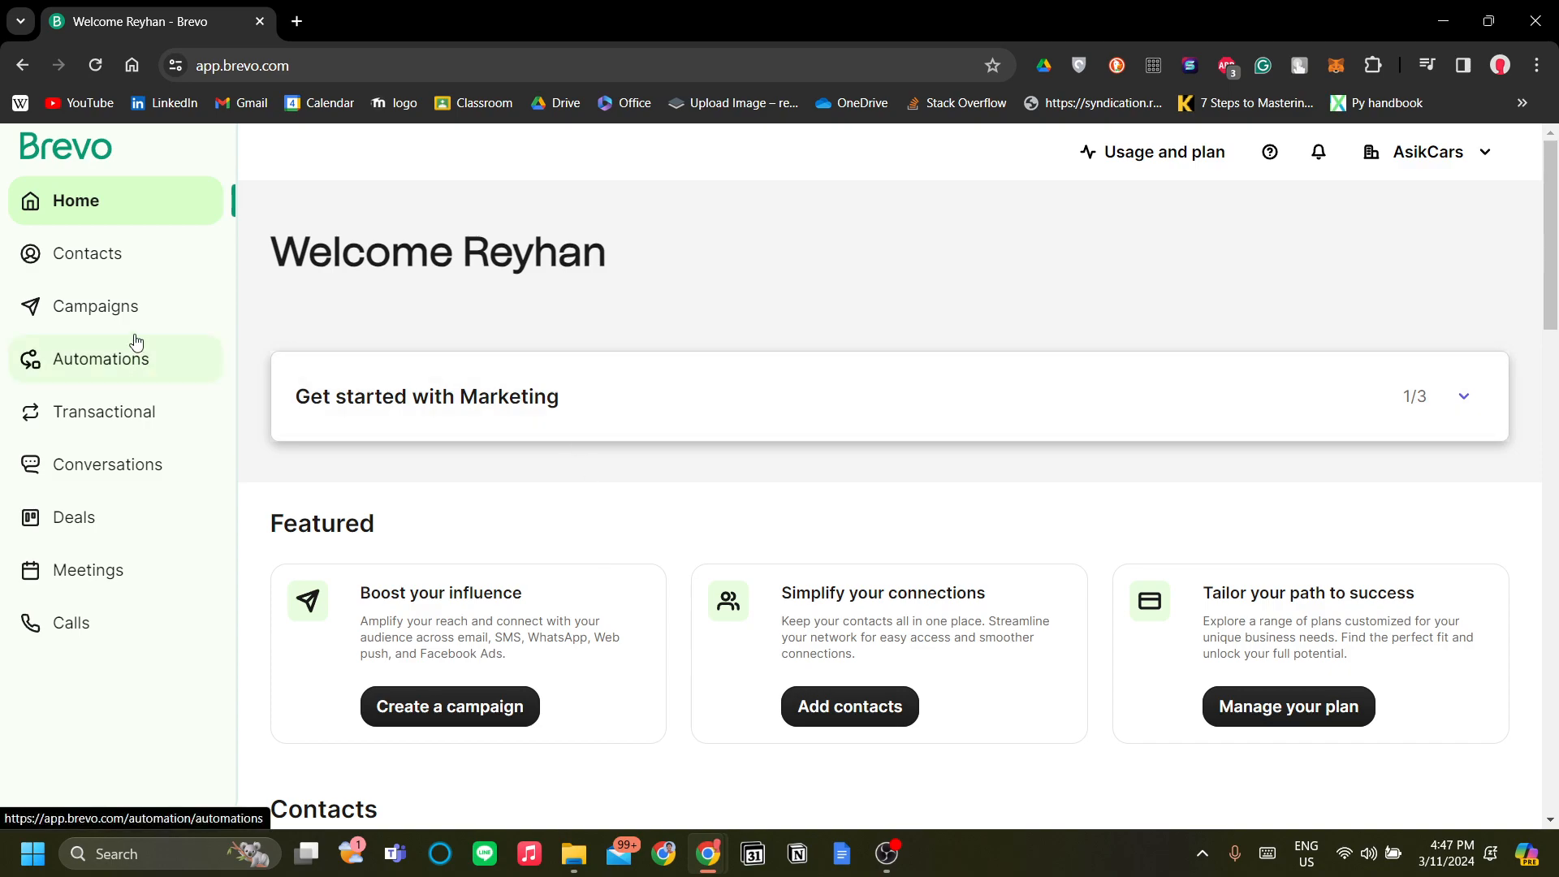
Step: Open the Email campaigns list under Campaigns, which has no campaigns yet
click(96, 306)
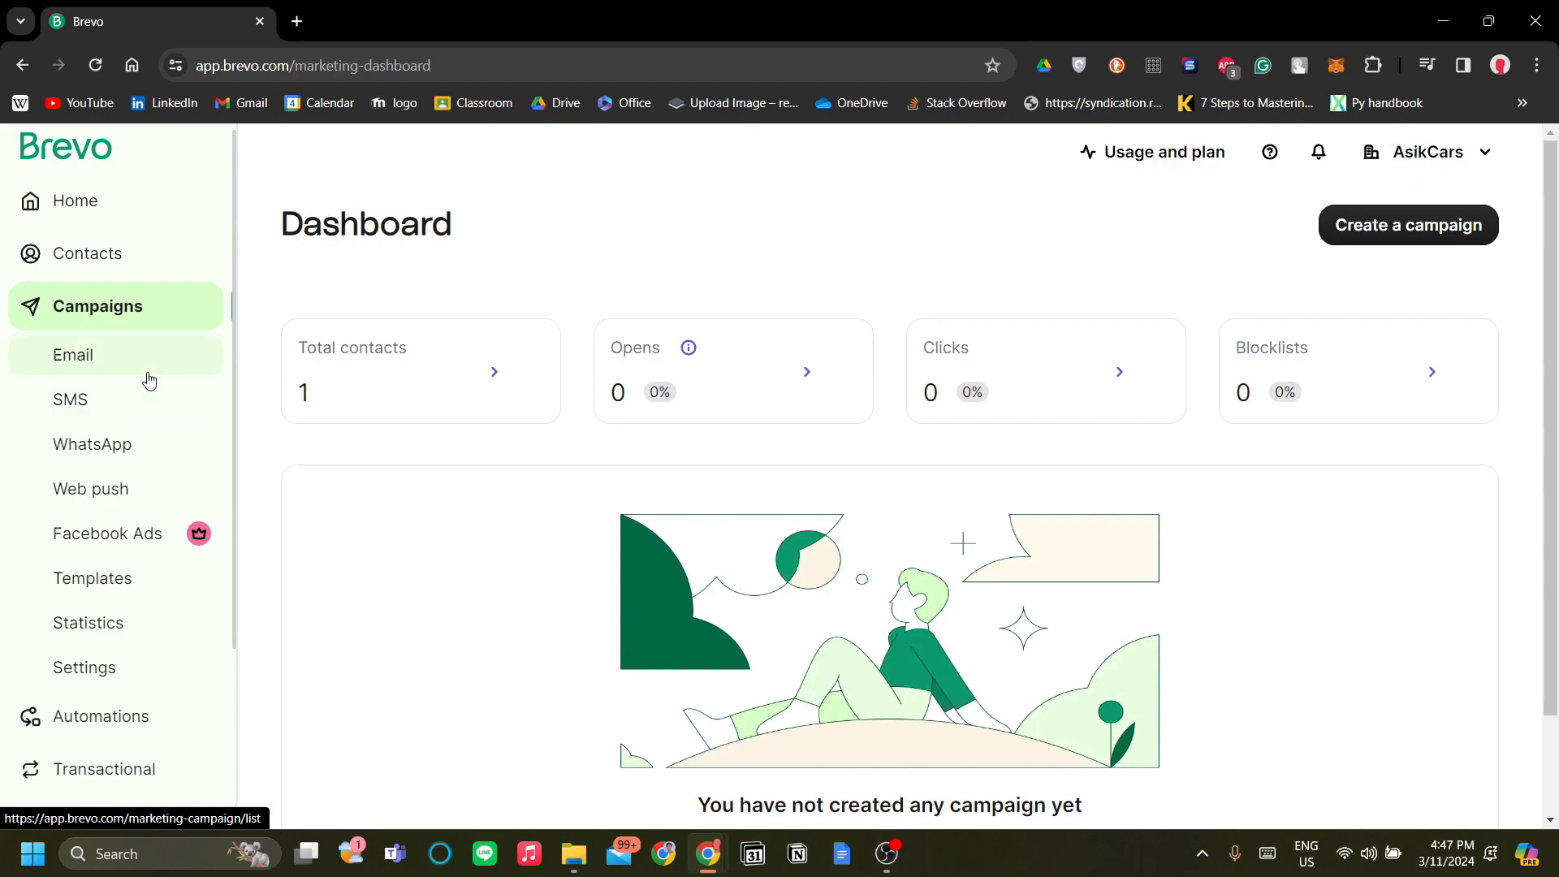
mouse_move(129, 381)
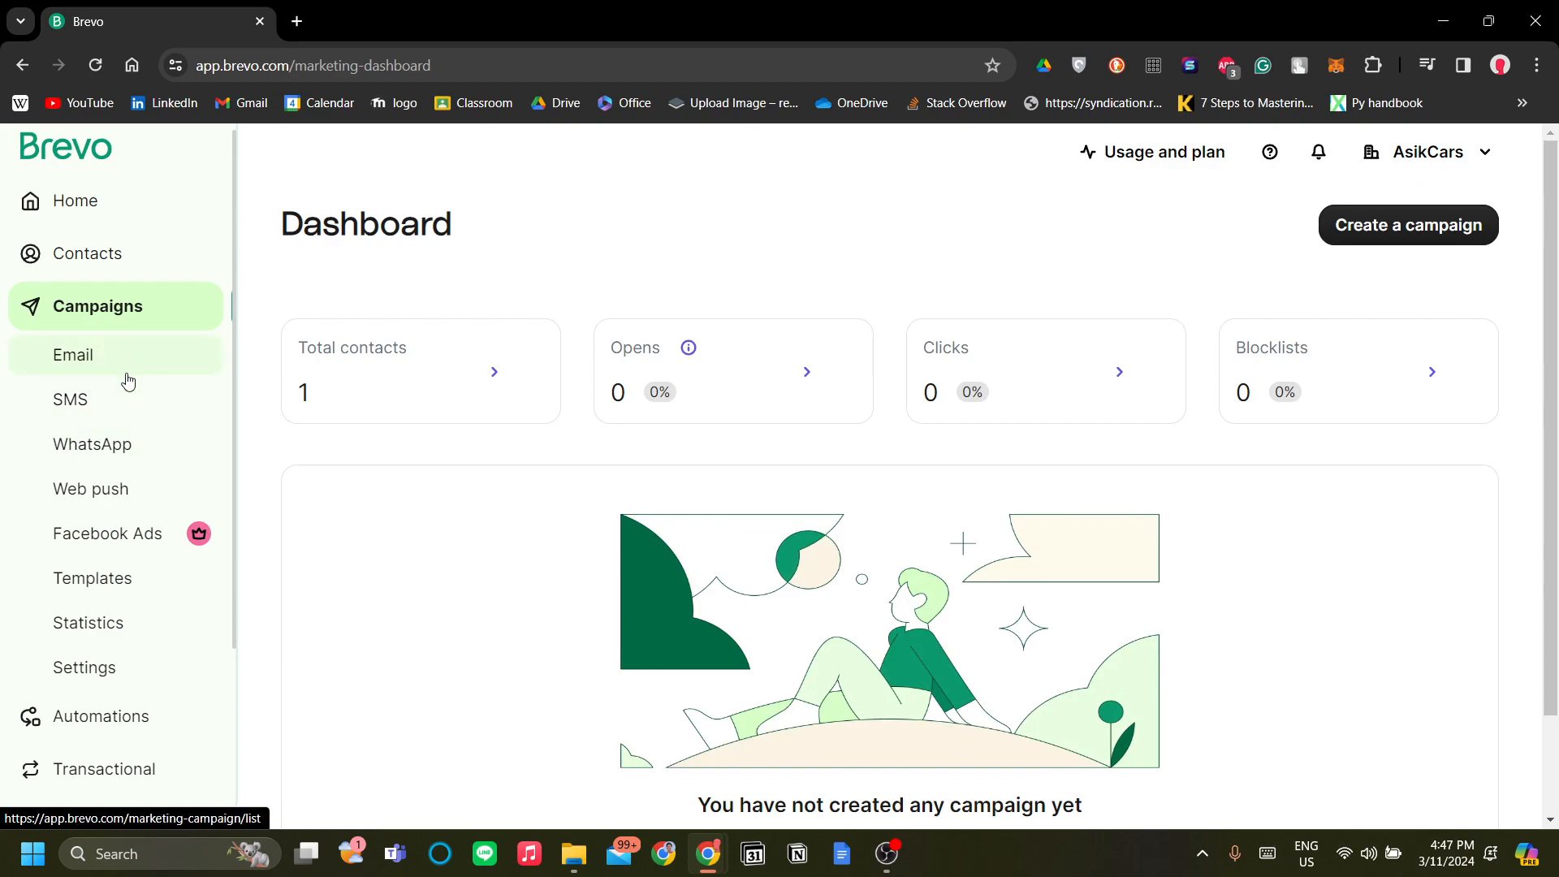
mouse_move(109, 405)
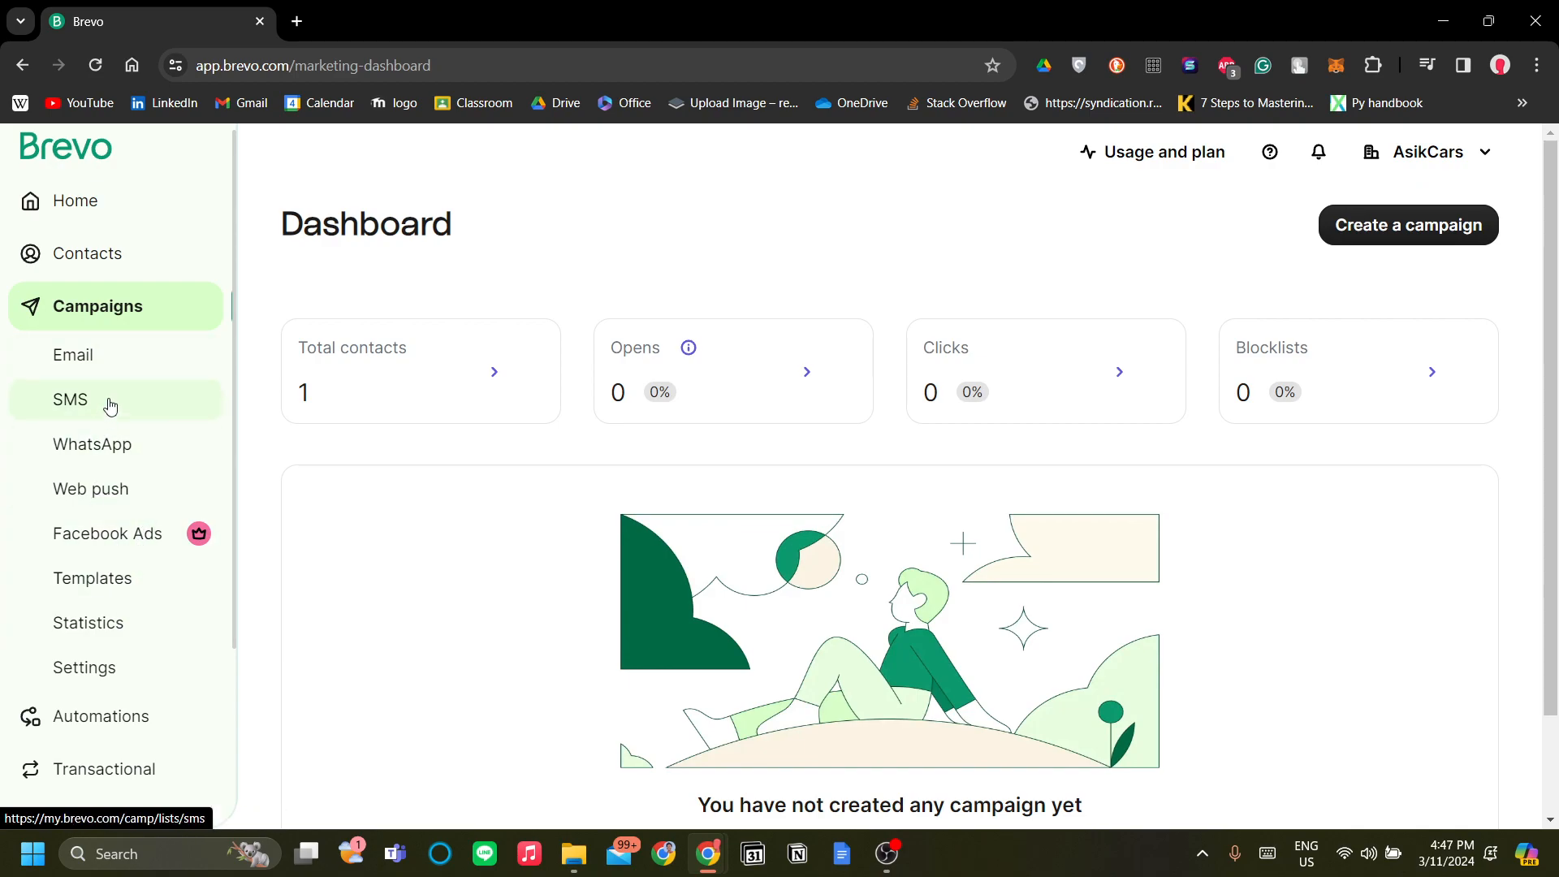
click(73, 355)
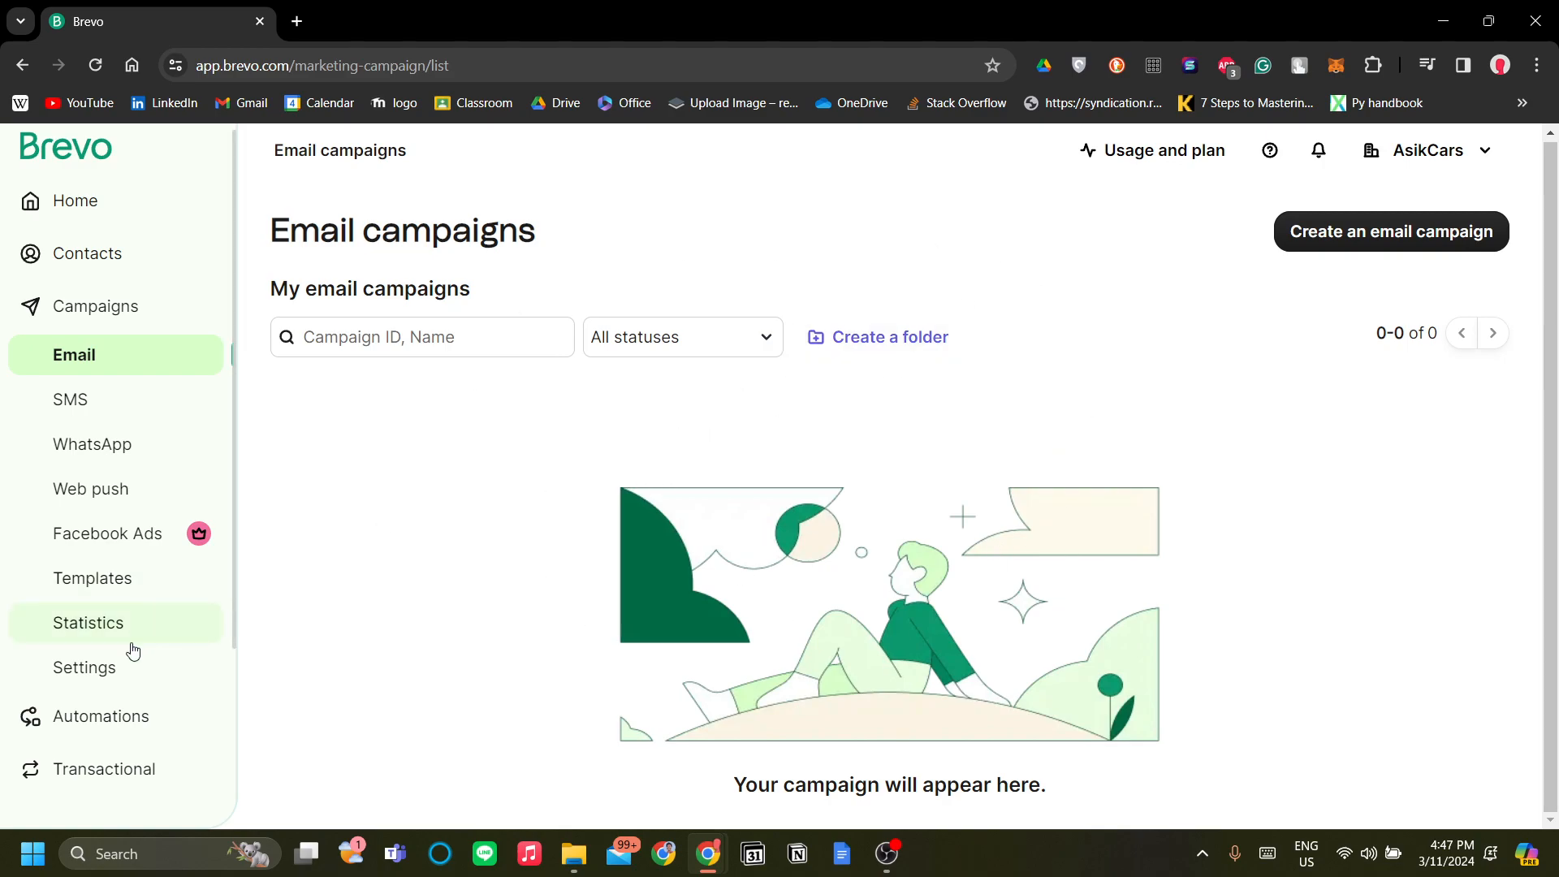
Step: Review the campaign Statistics page: zero totals and rates, and empty Email/SMS tables
click(91, 444)
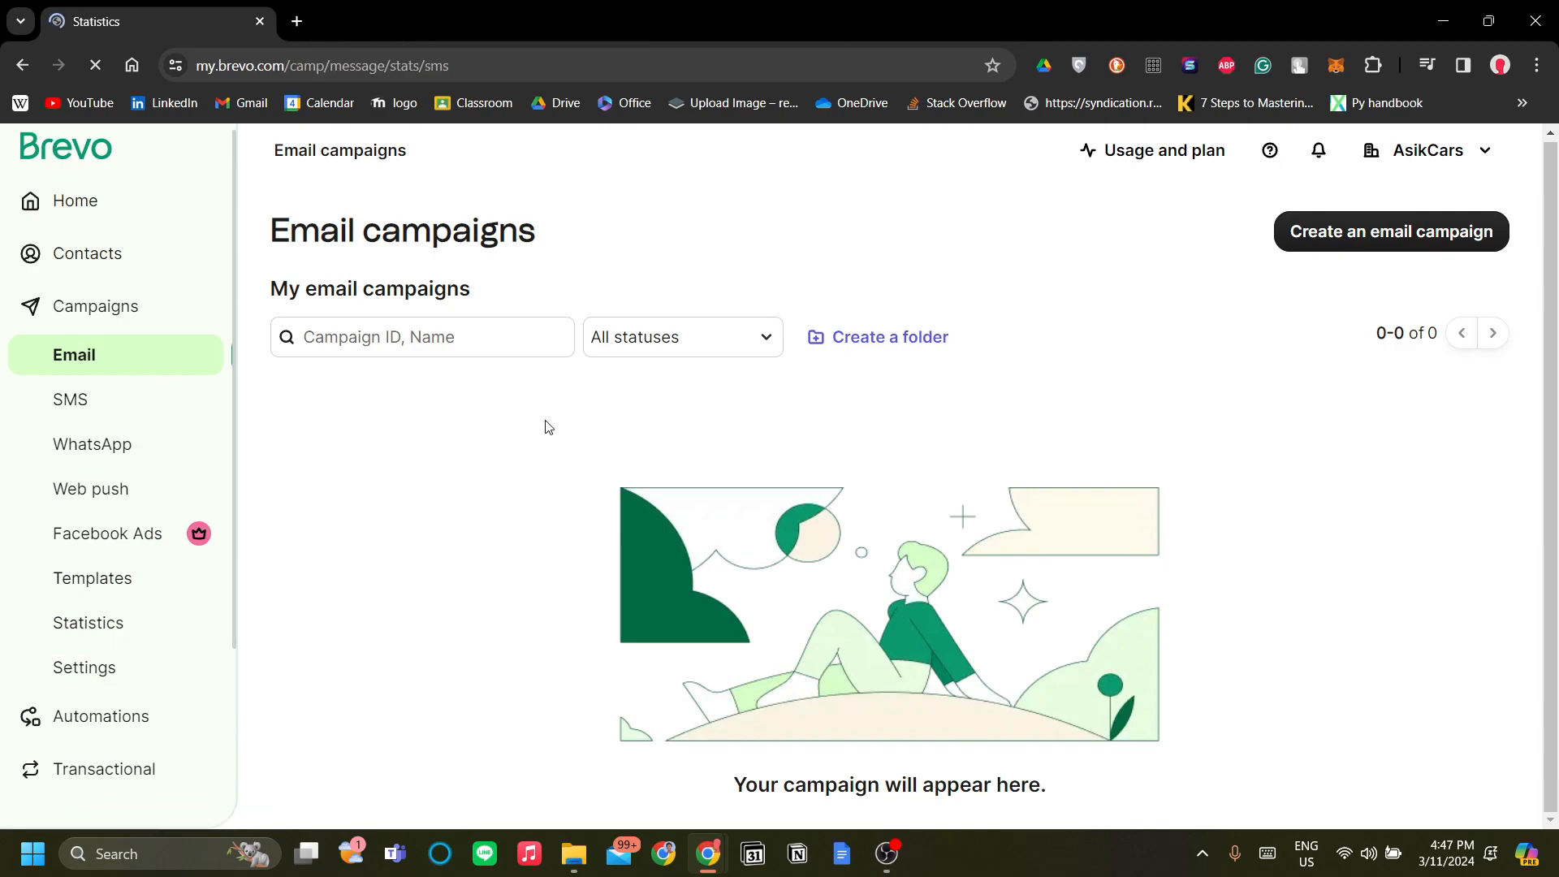
click(88, 623)
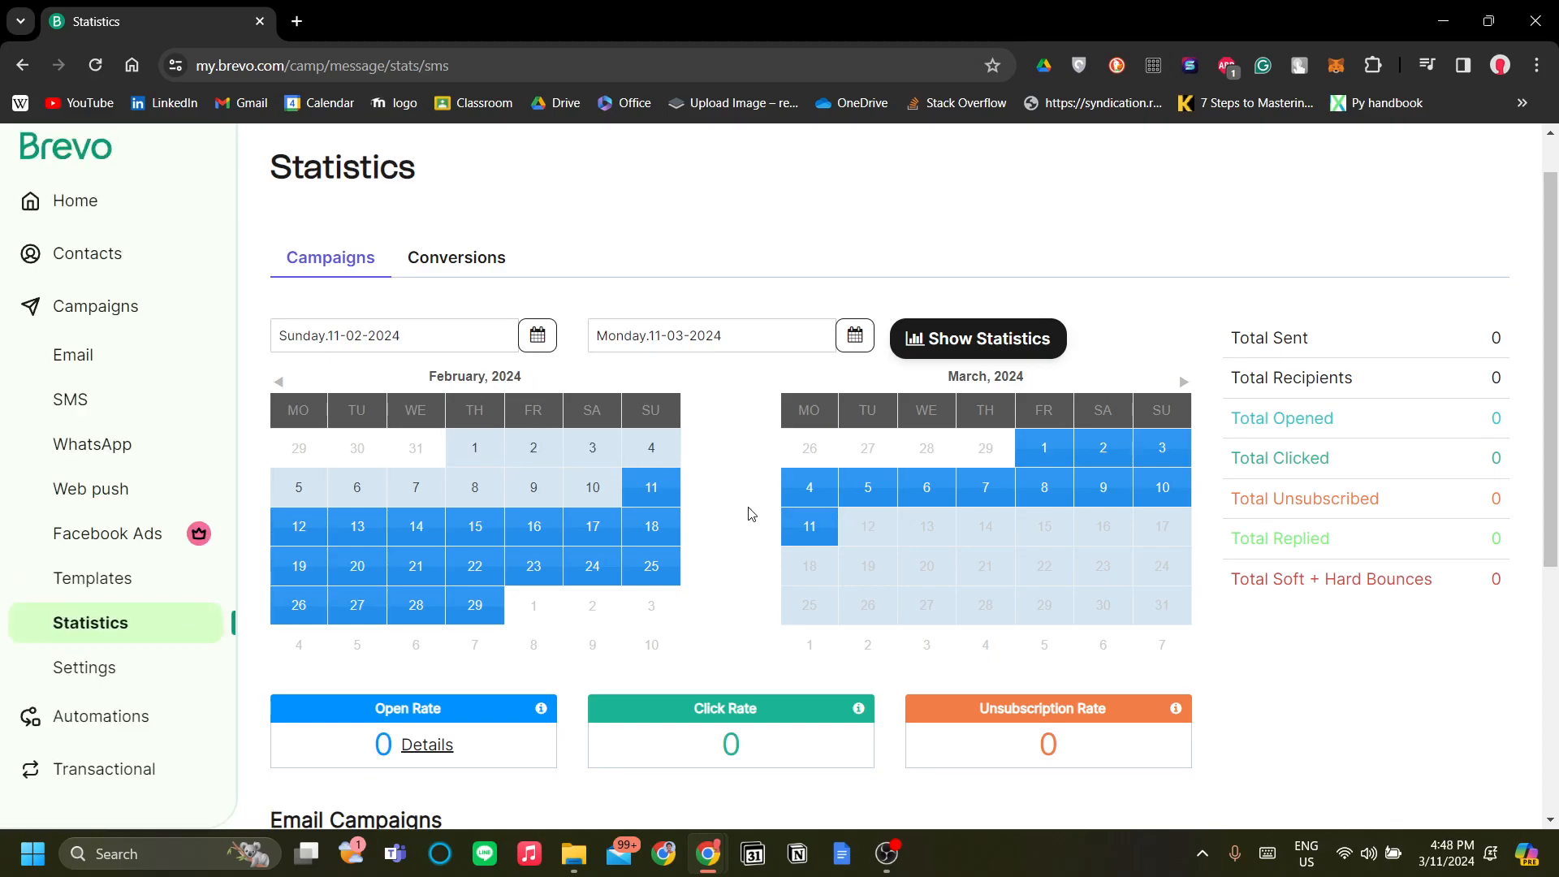
scroll(down, 3)
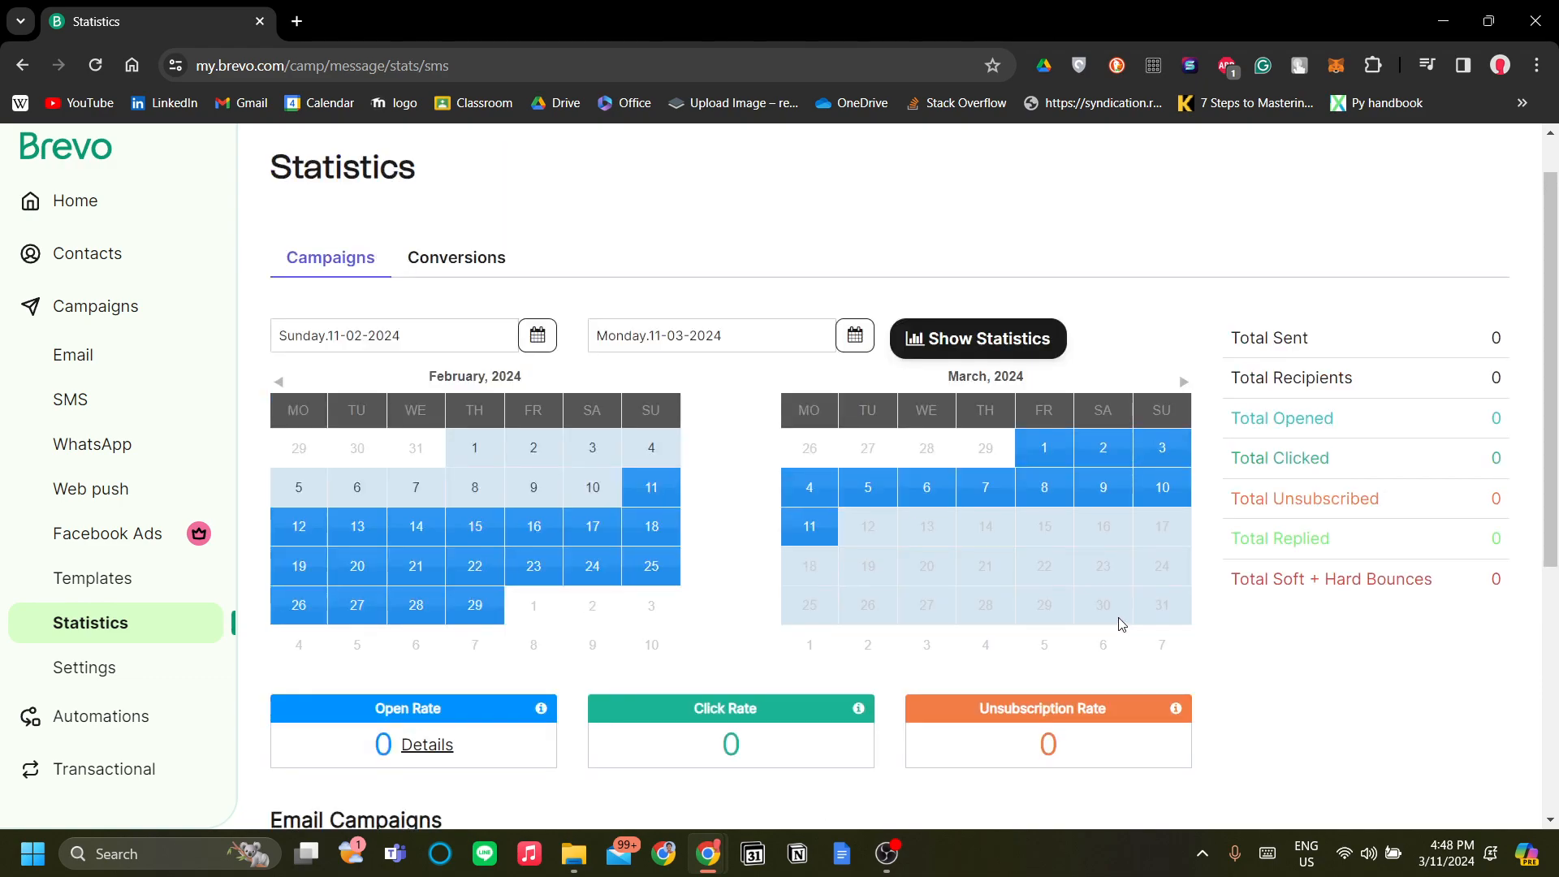
scroll(down, 3)
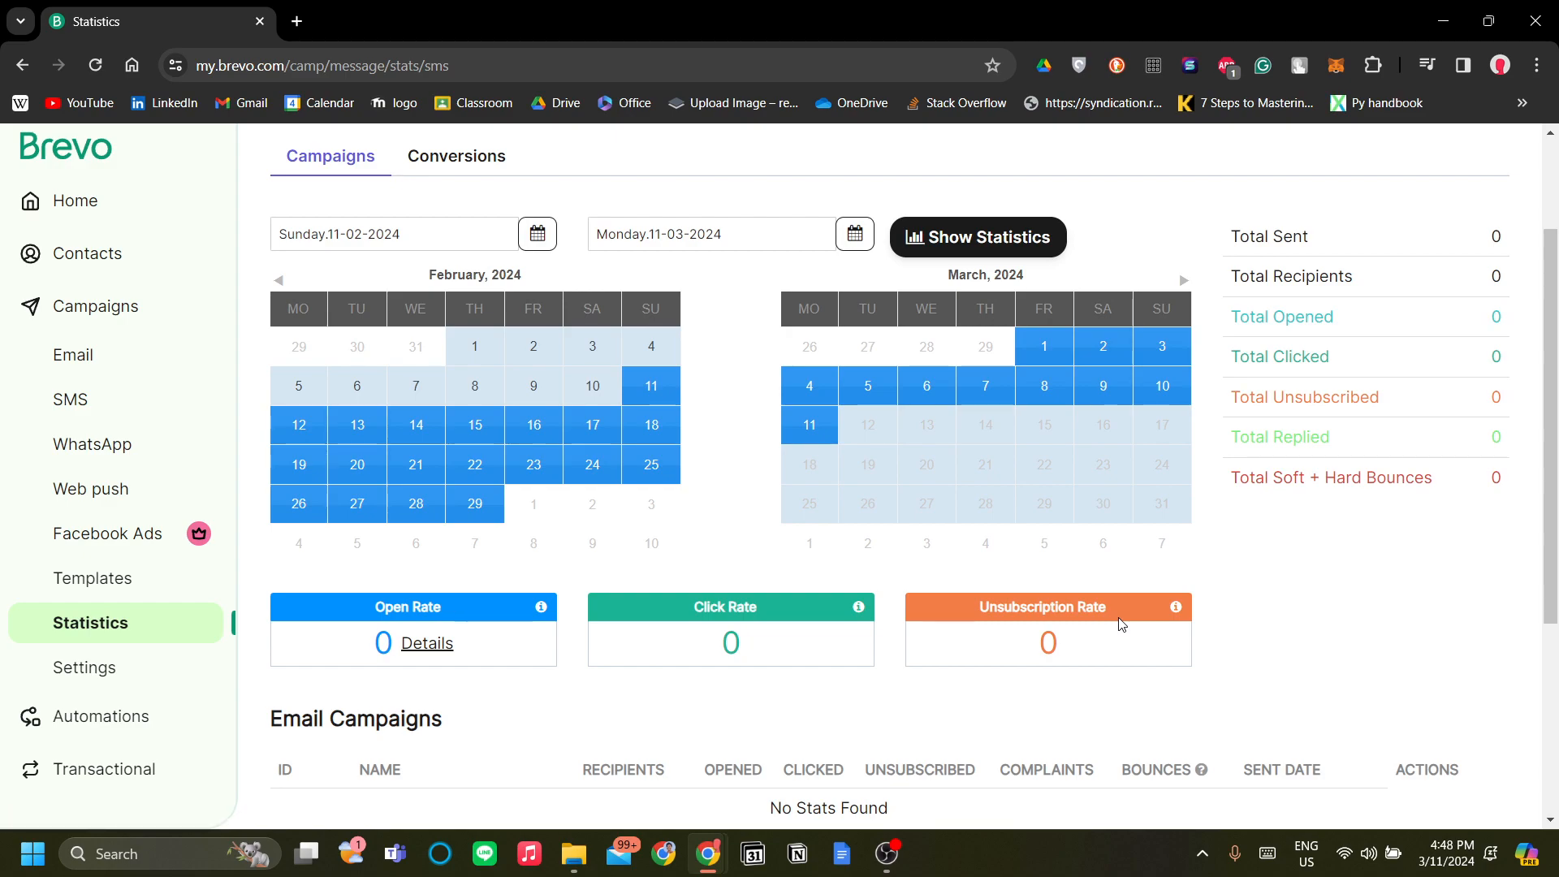
scroll(down, 3)
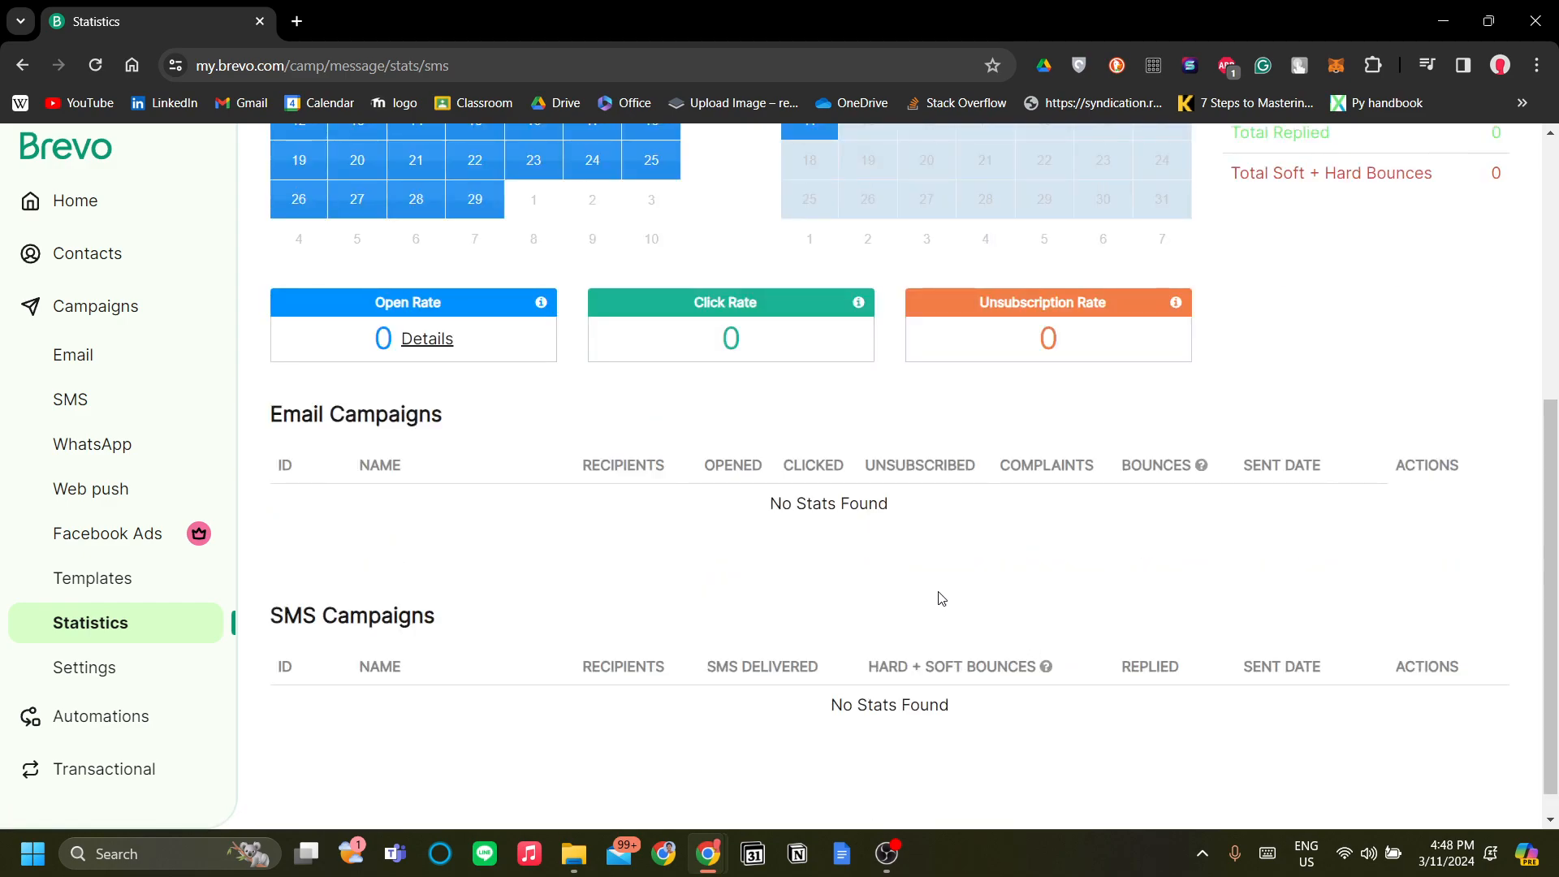
mouse_move(601, 473)
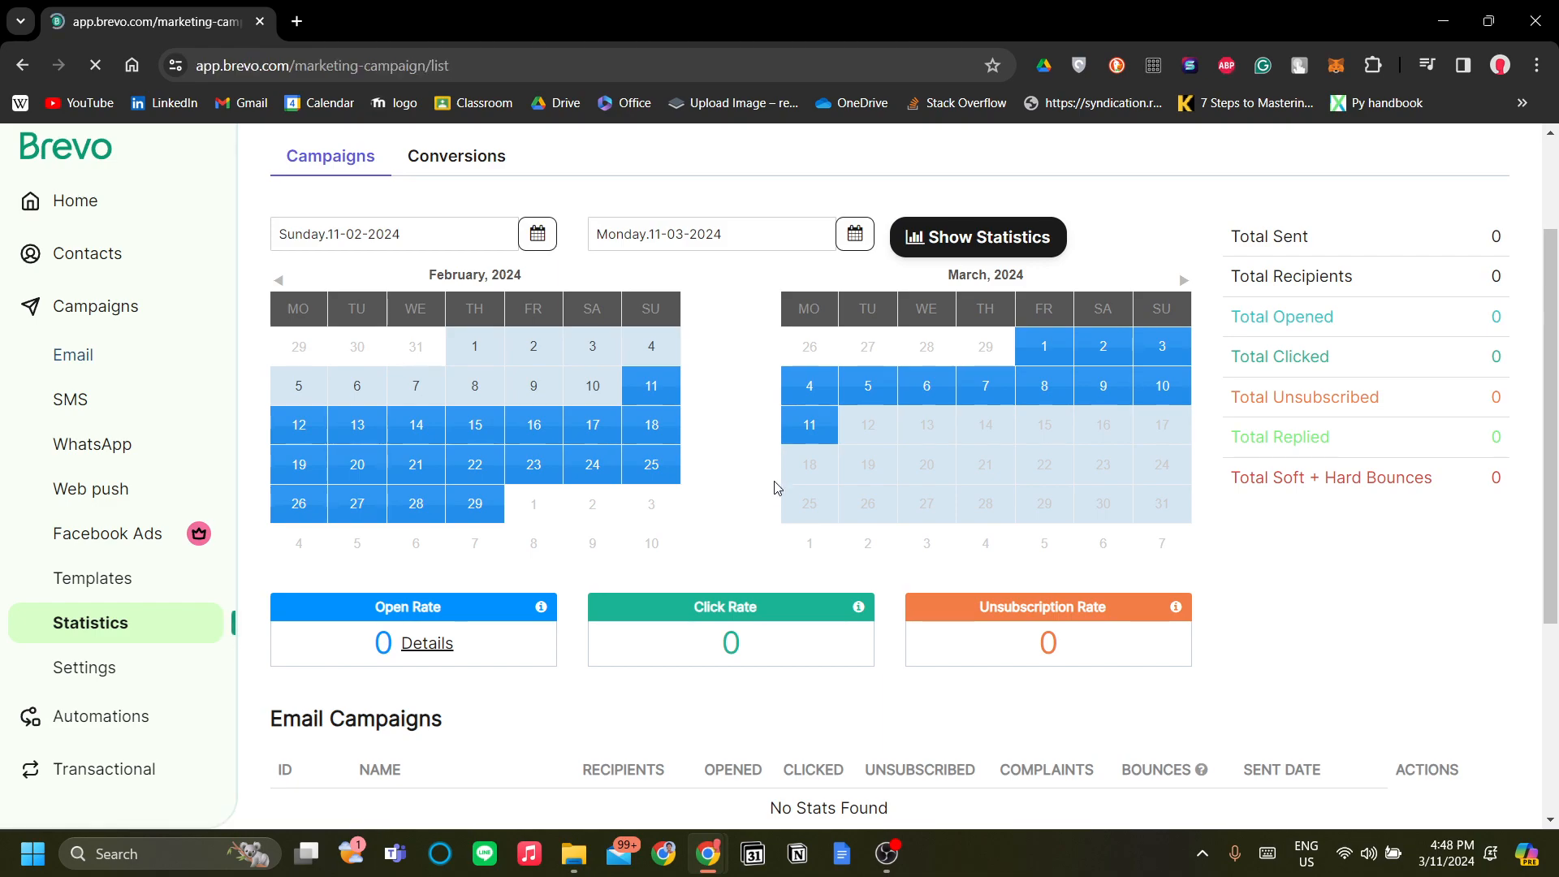
Step: Start a new email campaign, trying the A/B test option but keeping Regular
click(73, 355)
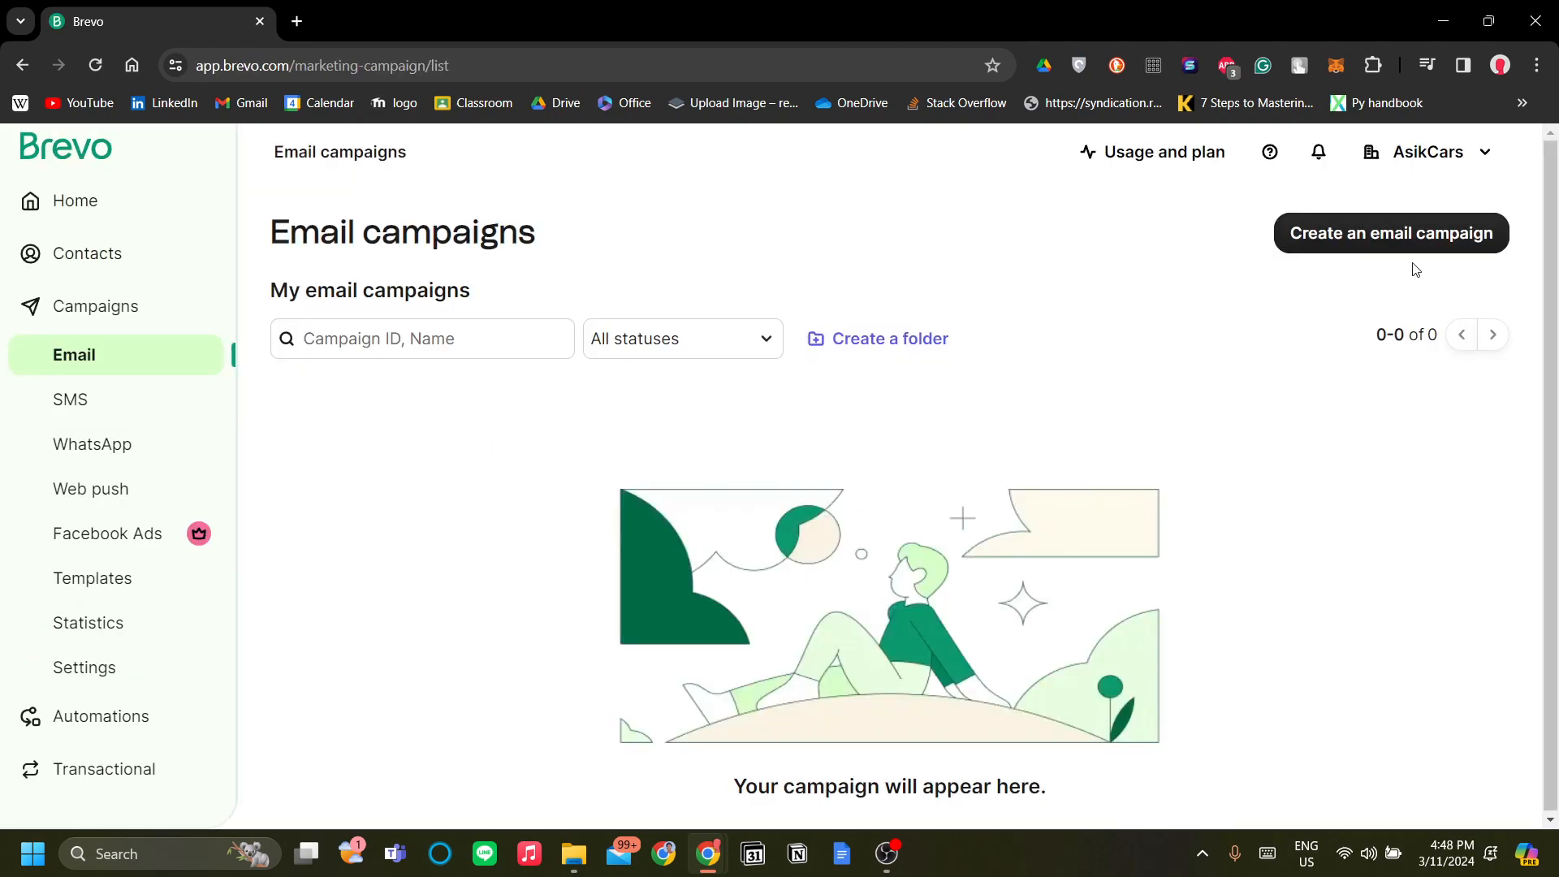
click(1391, 234)
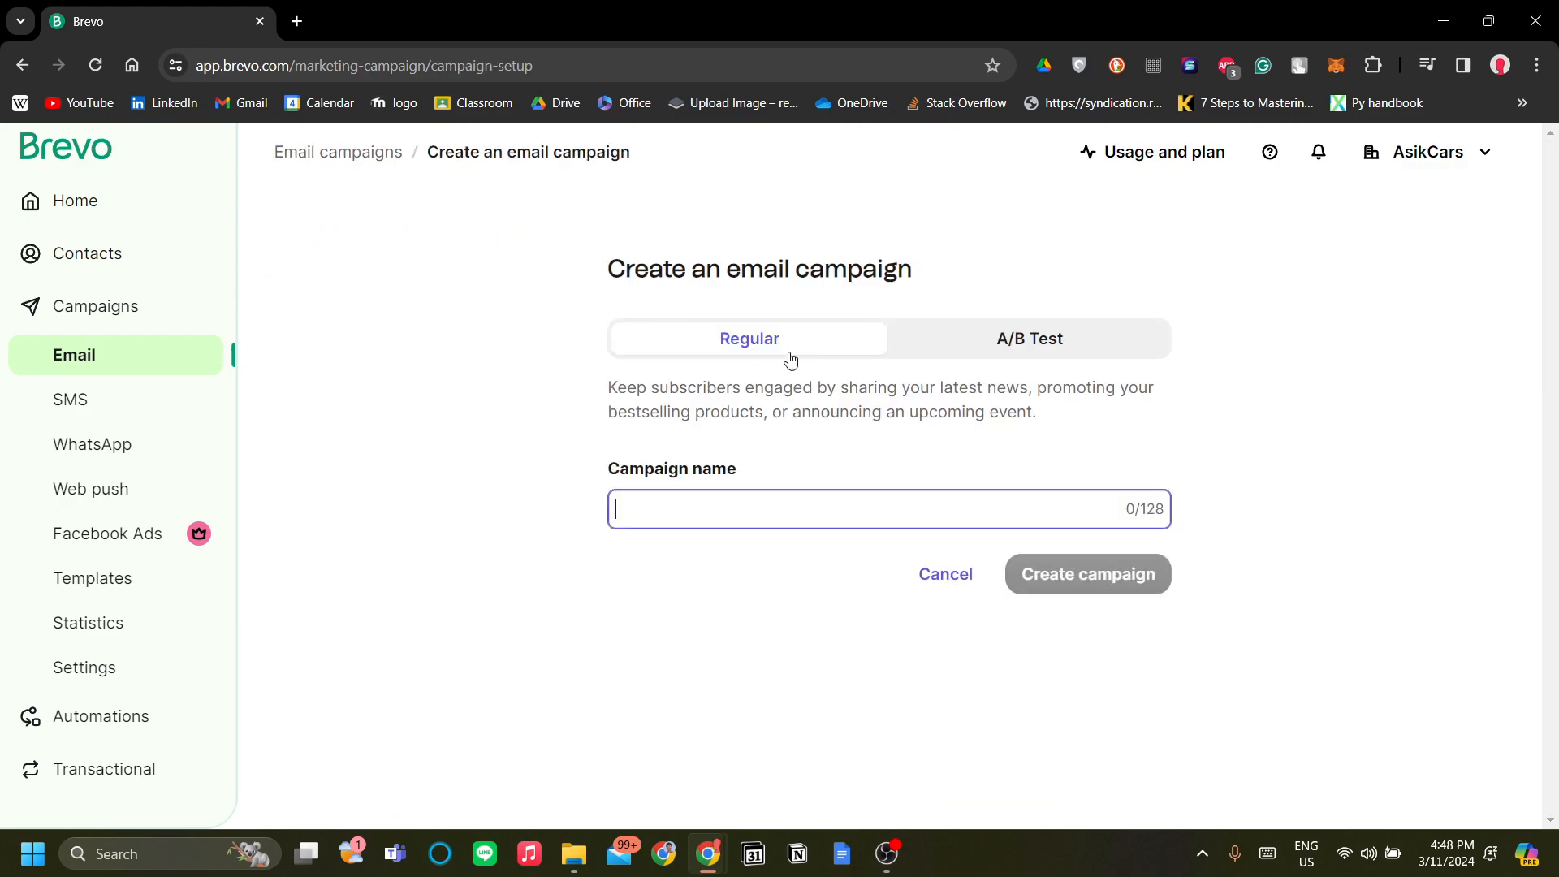
mouse_move(742, 355)
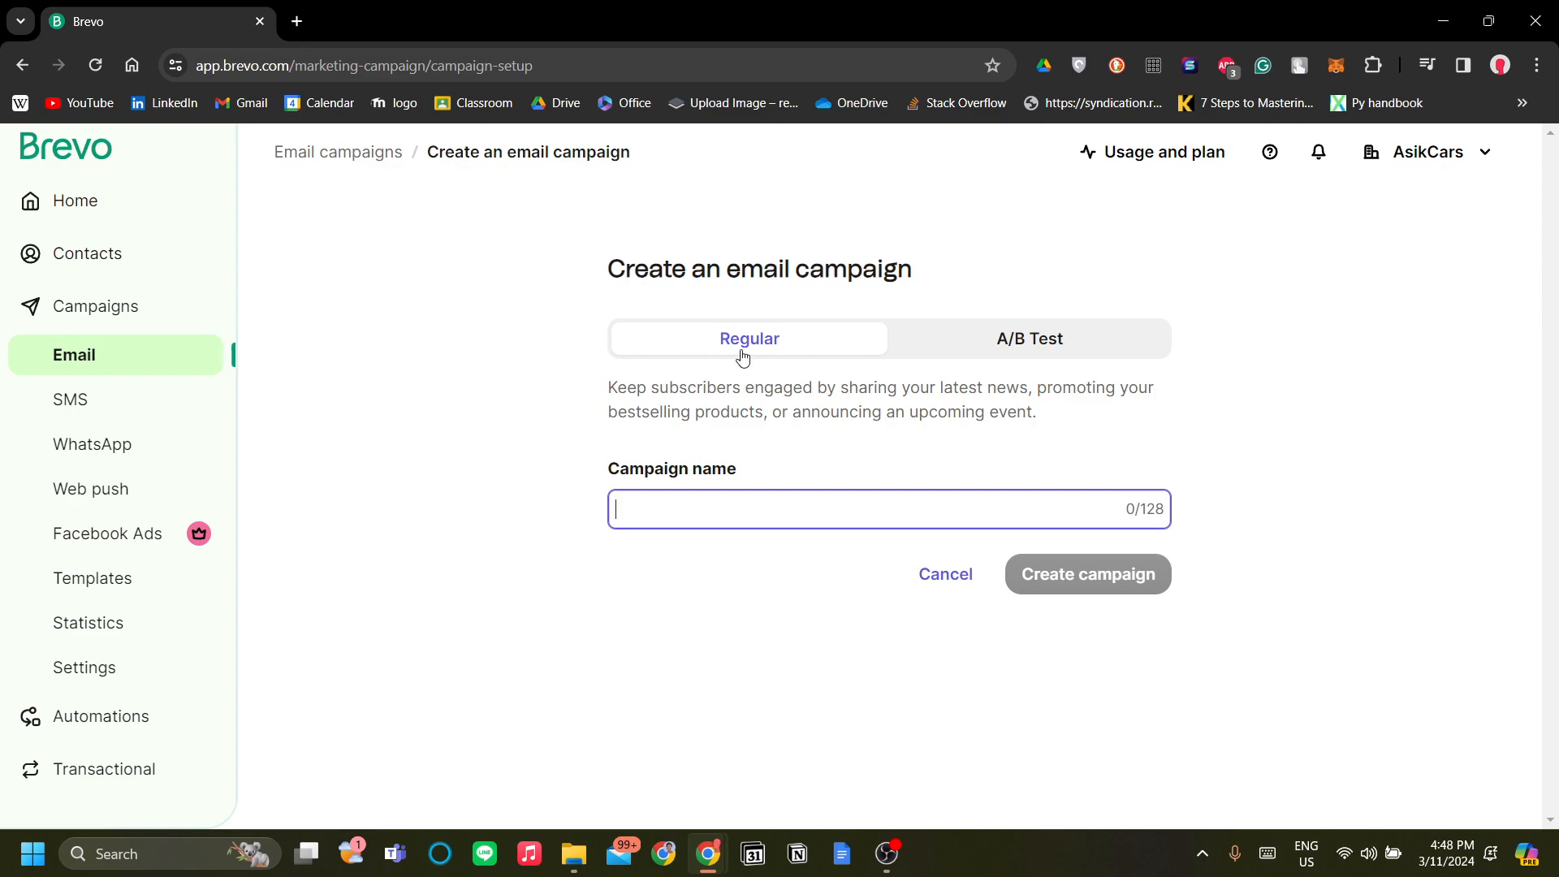
click(1030, 339)
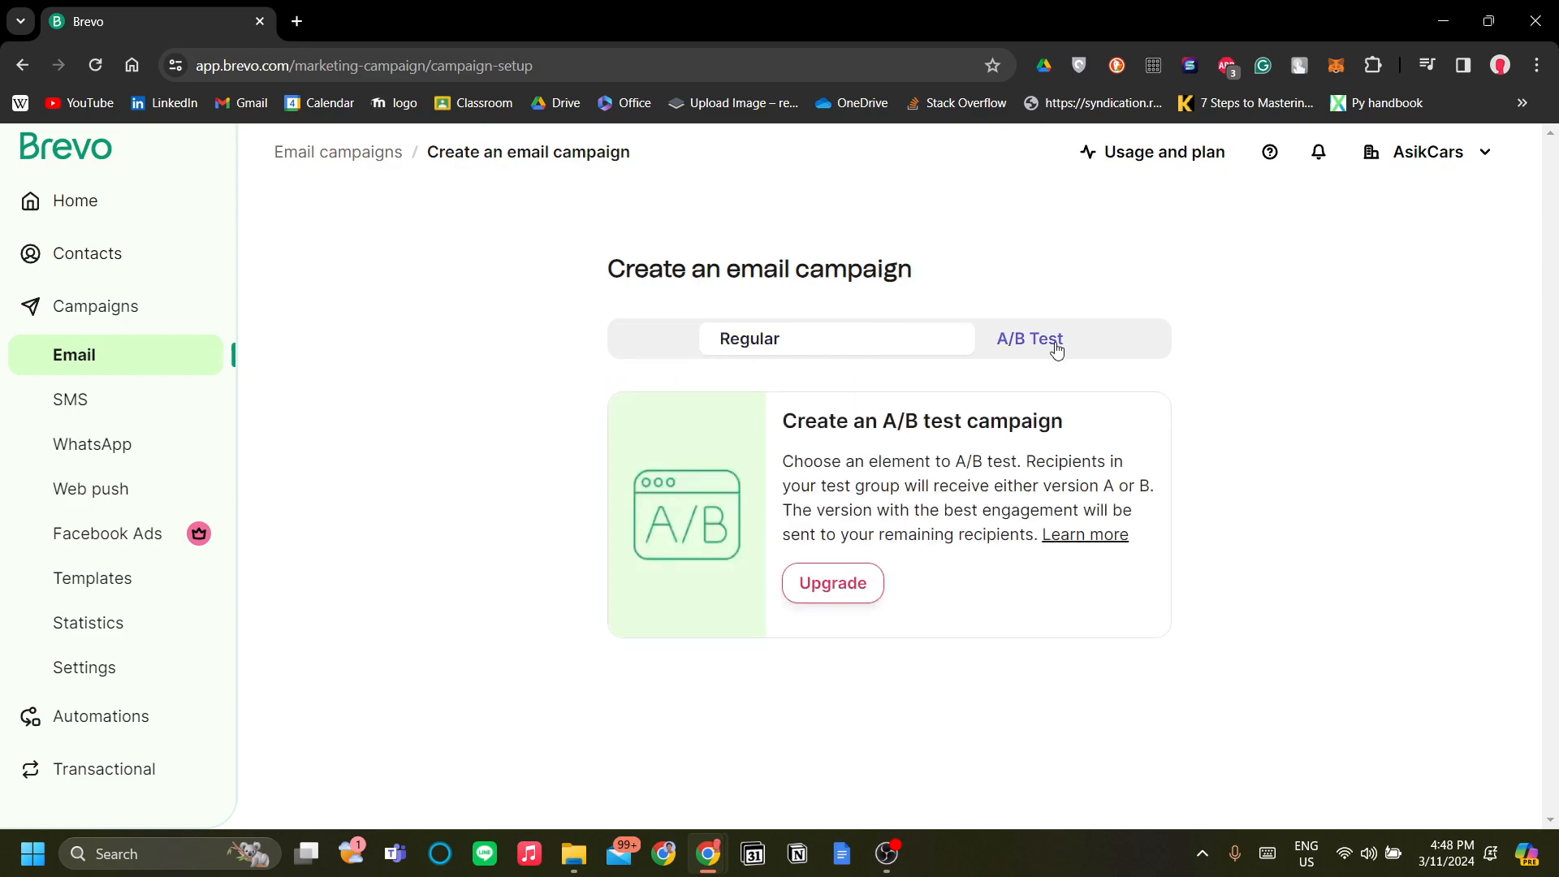
click(749, 338)
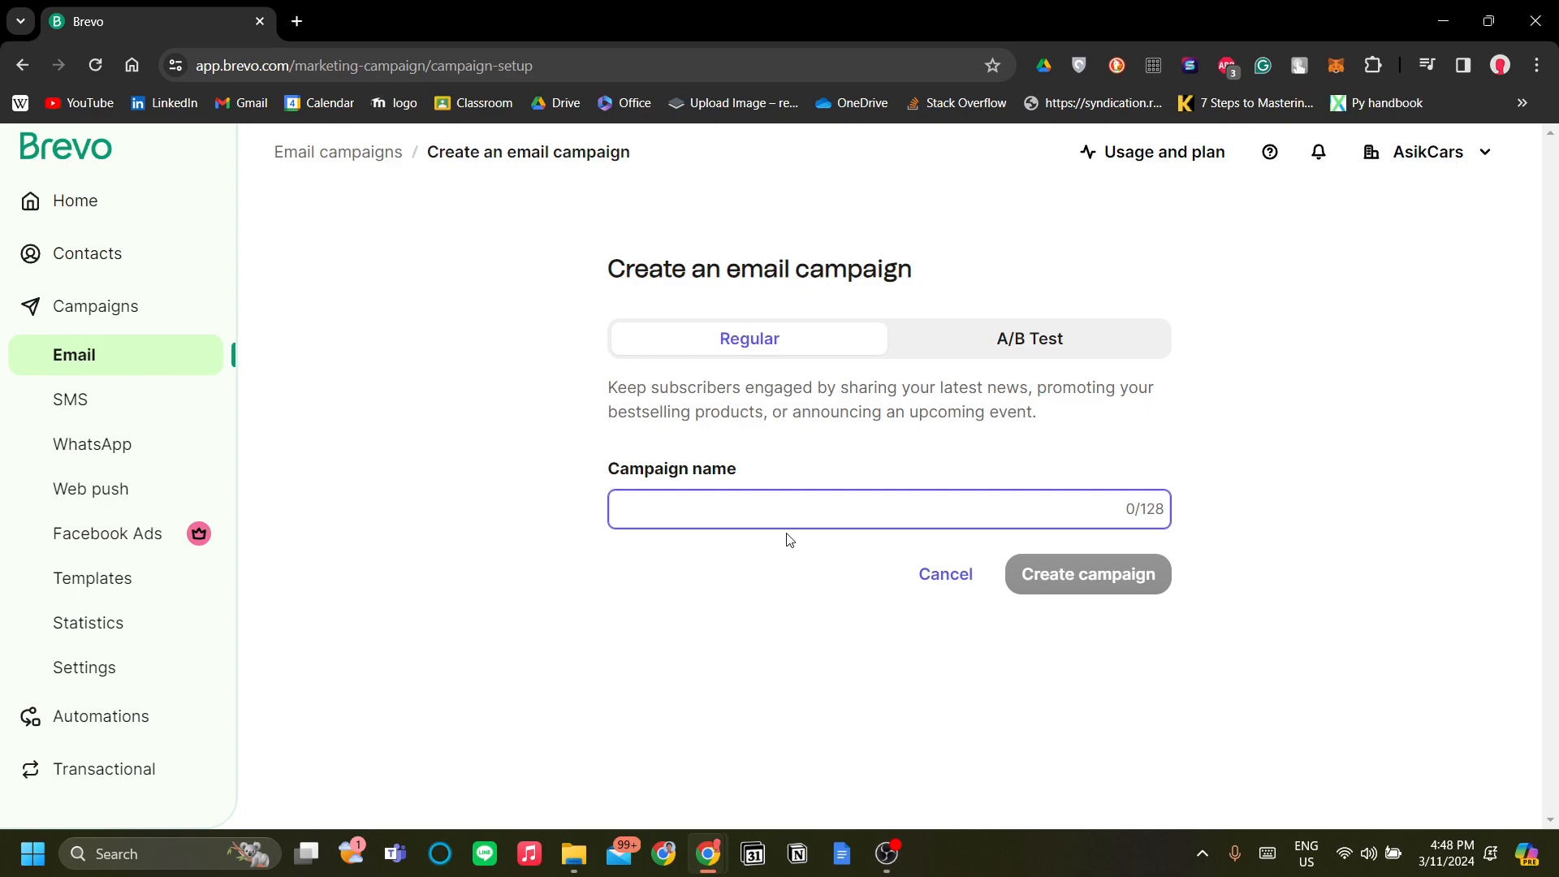
mouse_move(809, 421)
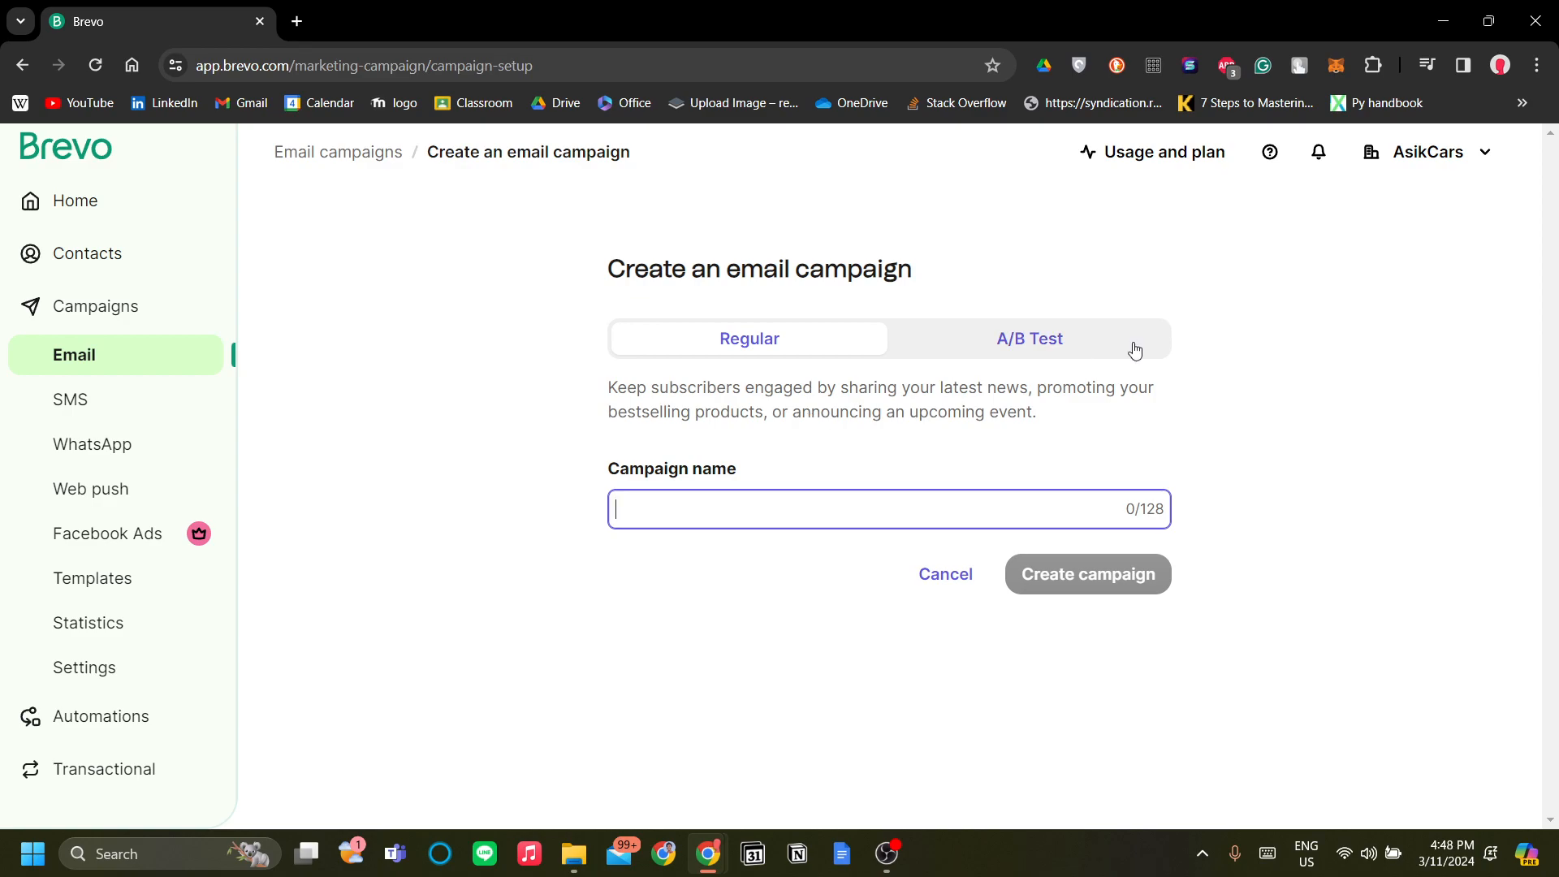
click(1029, 339)
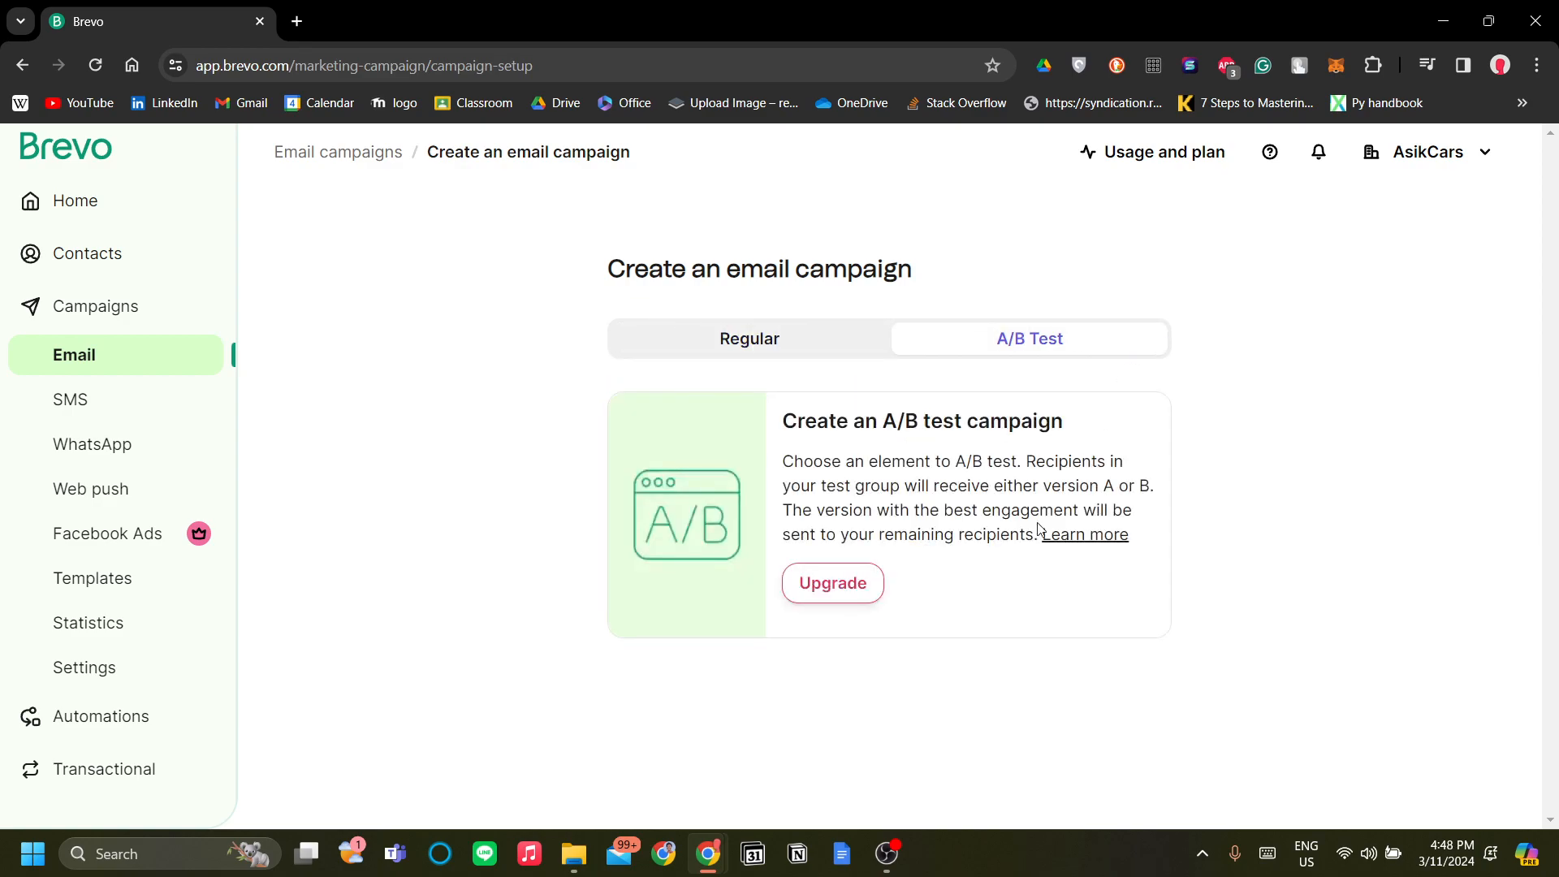
mouse_move(1109, 457)
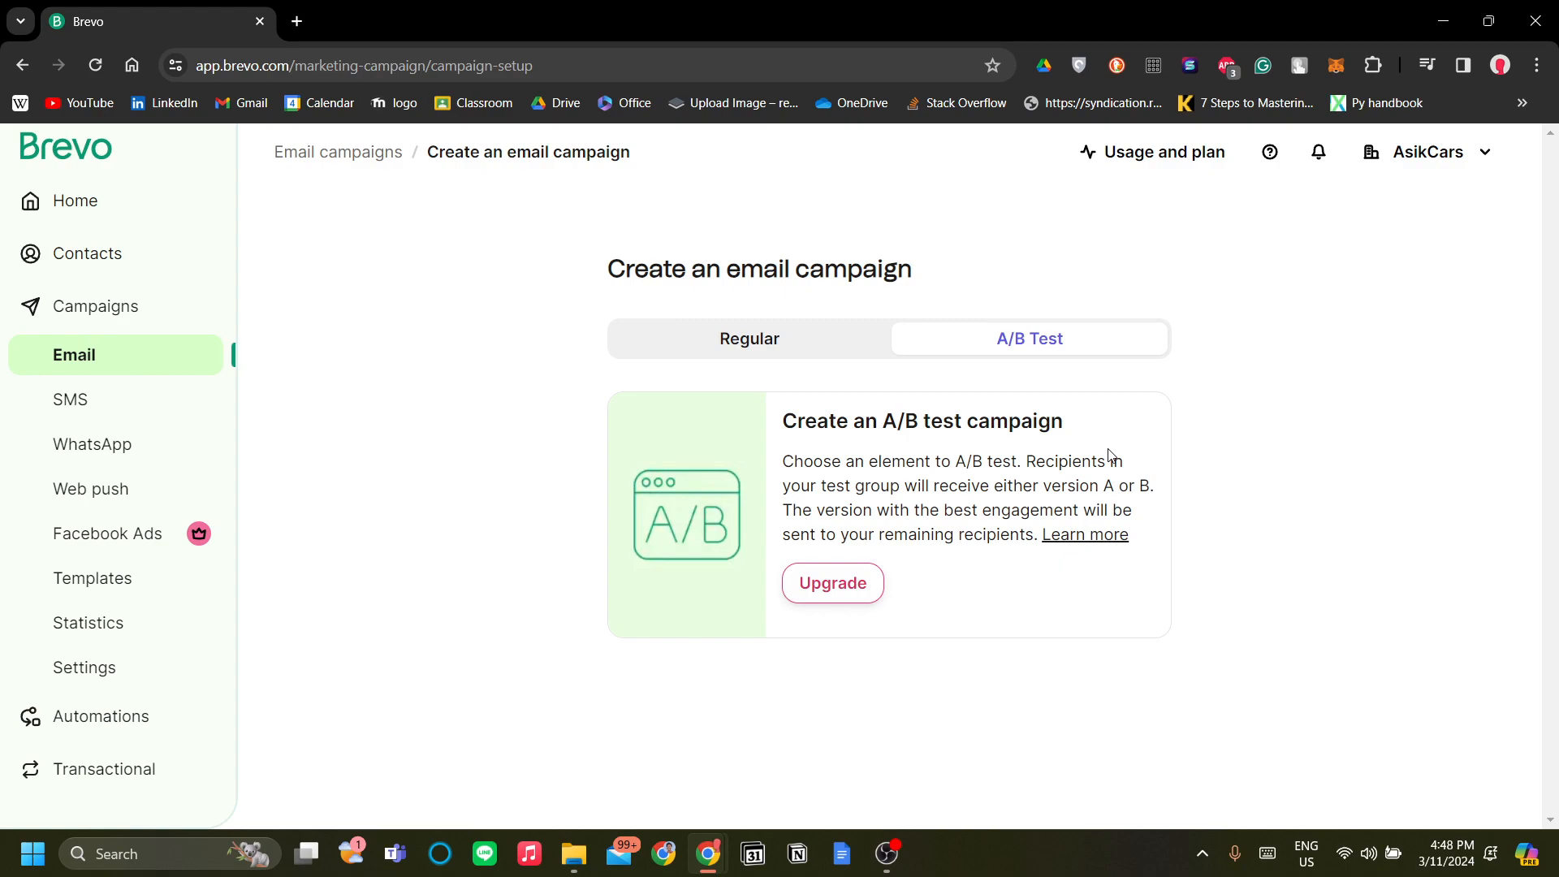
click(749, 339)
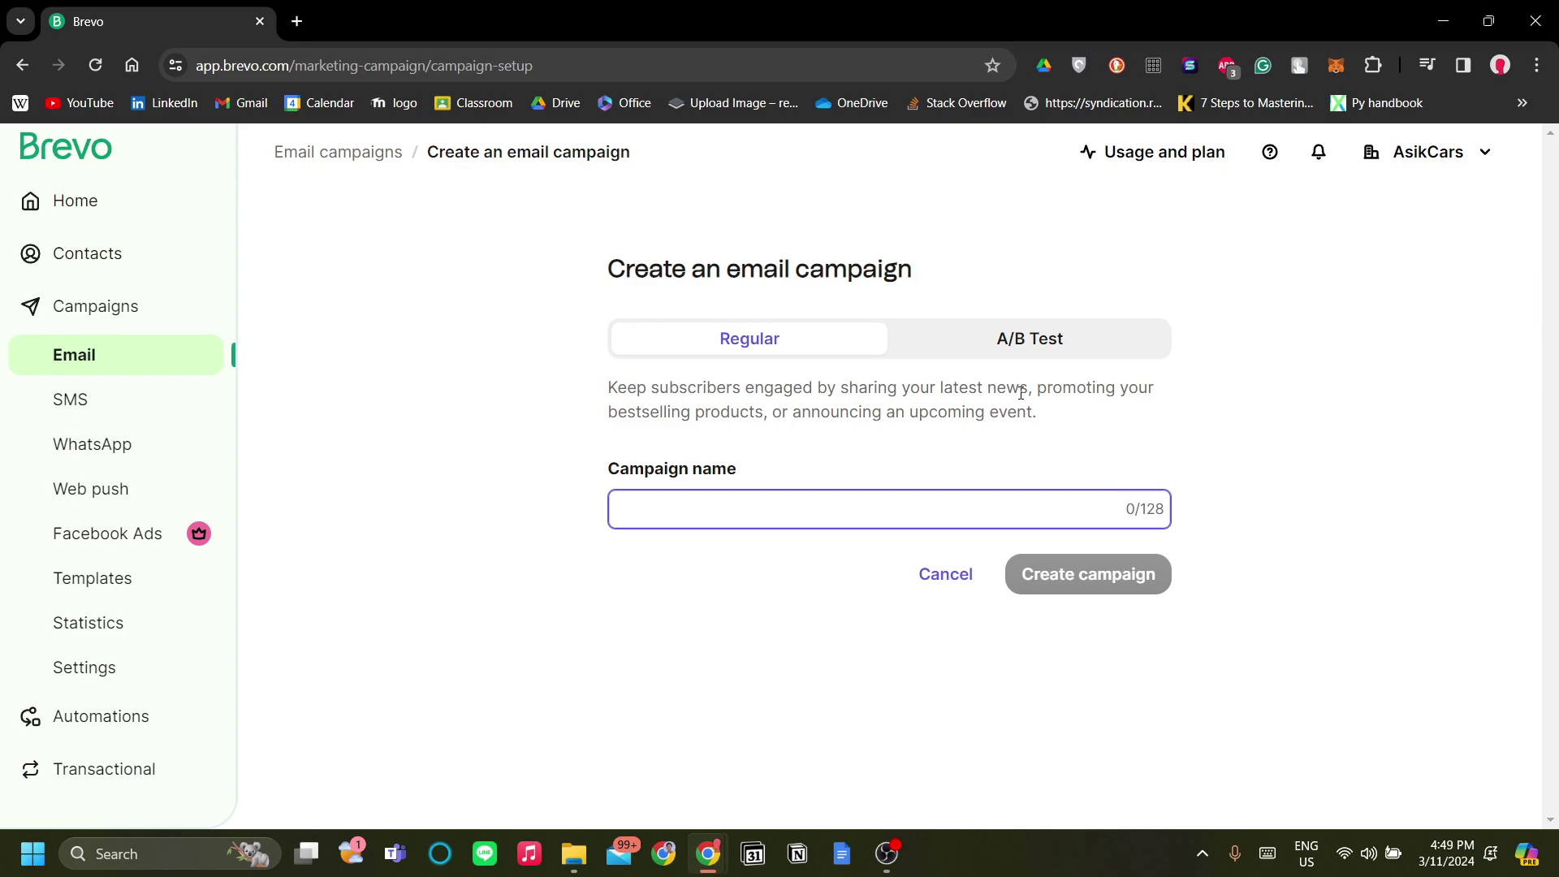
mouse_move(1040, 405)
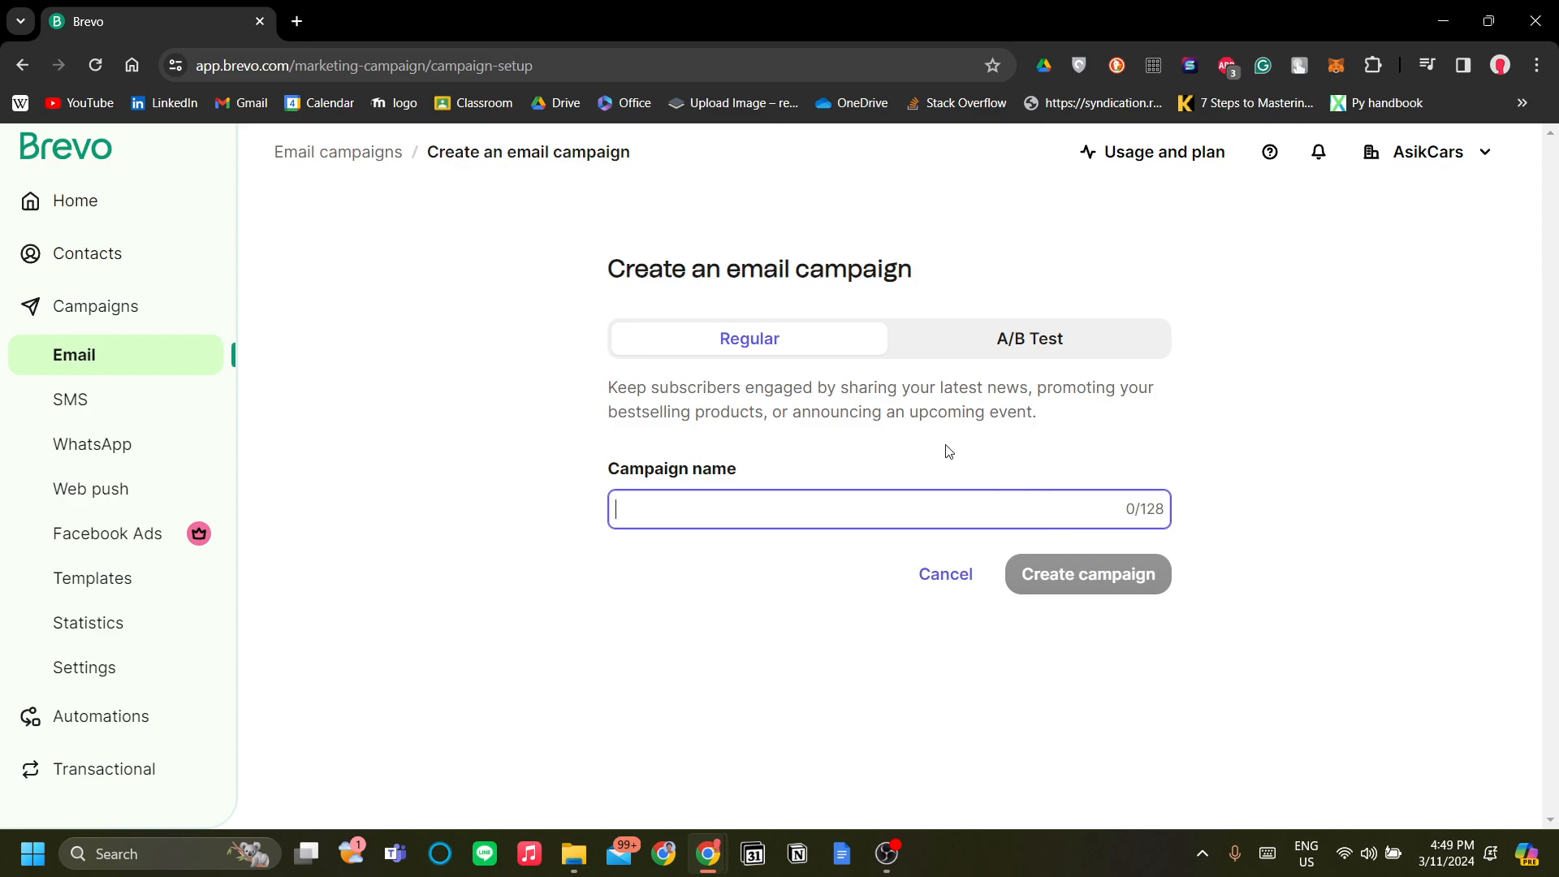
click(1029, 339)
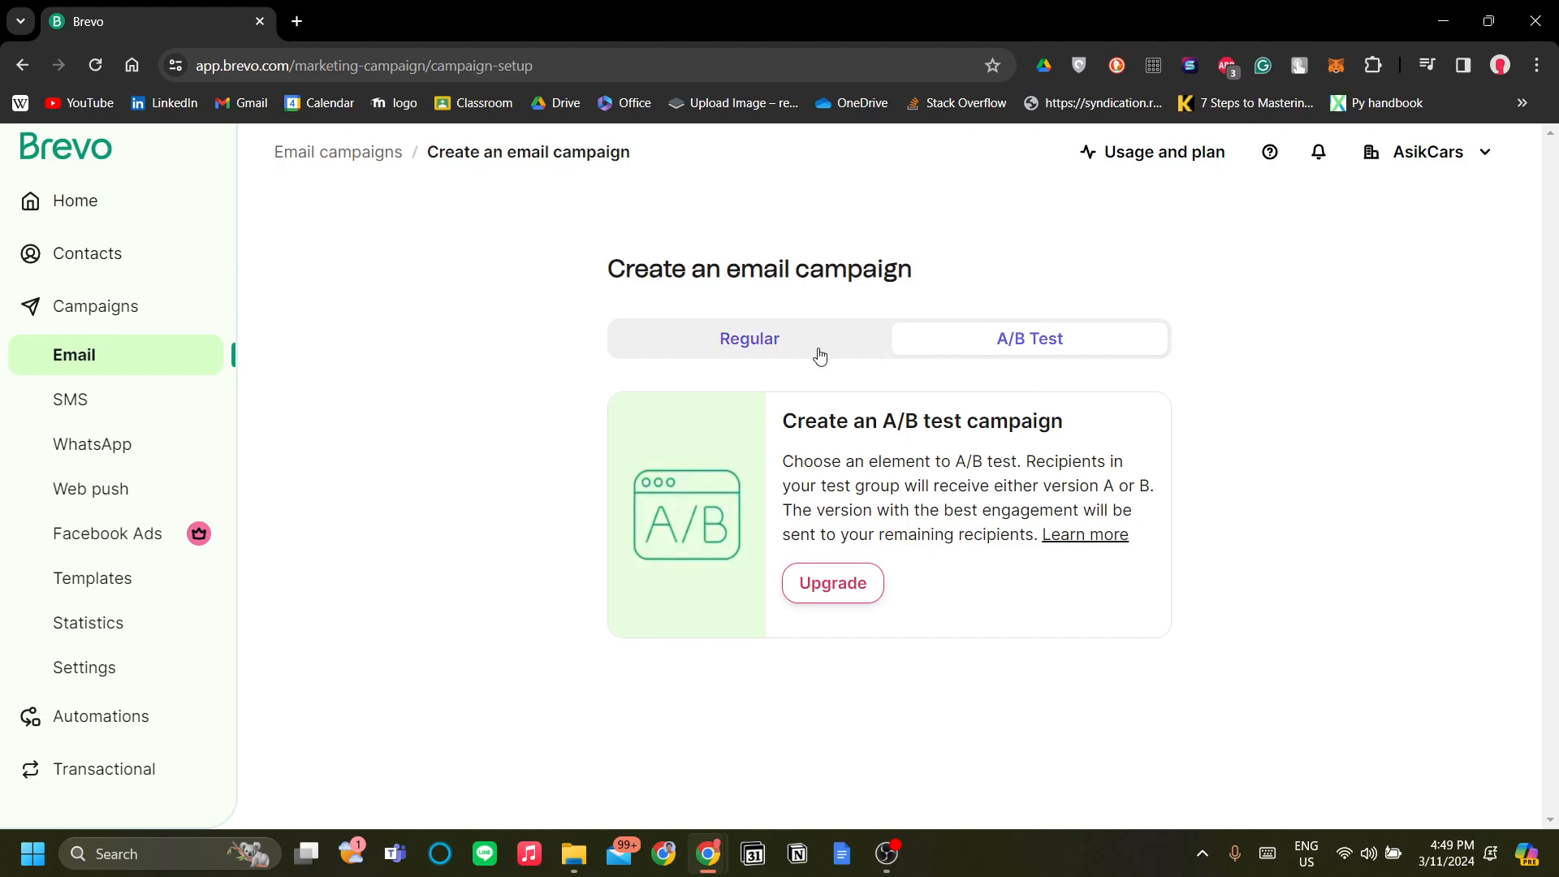
click(749, 338)
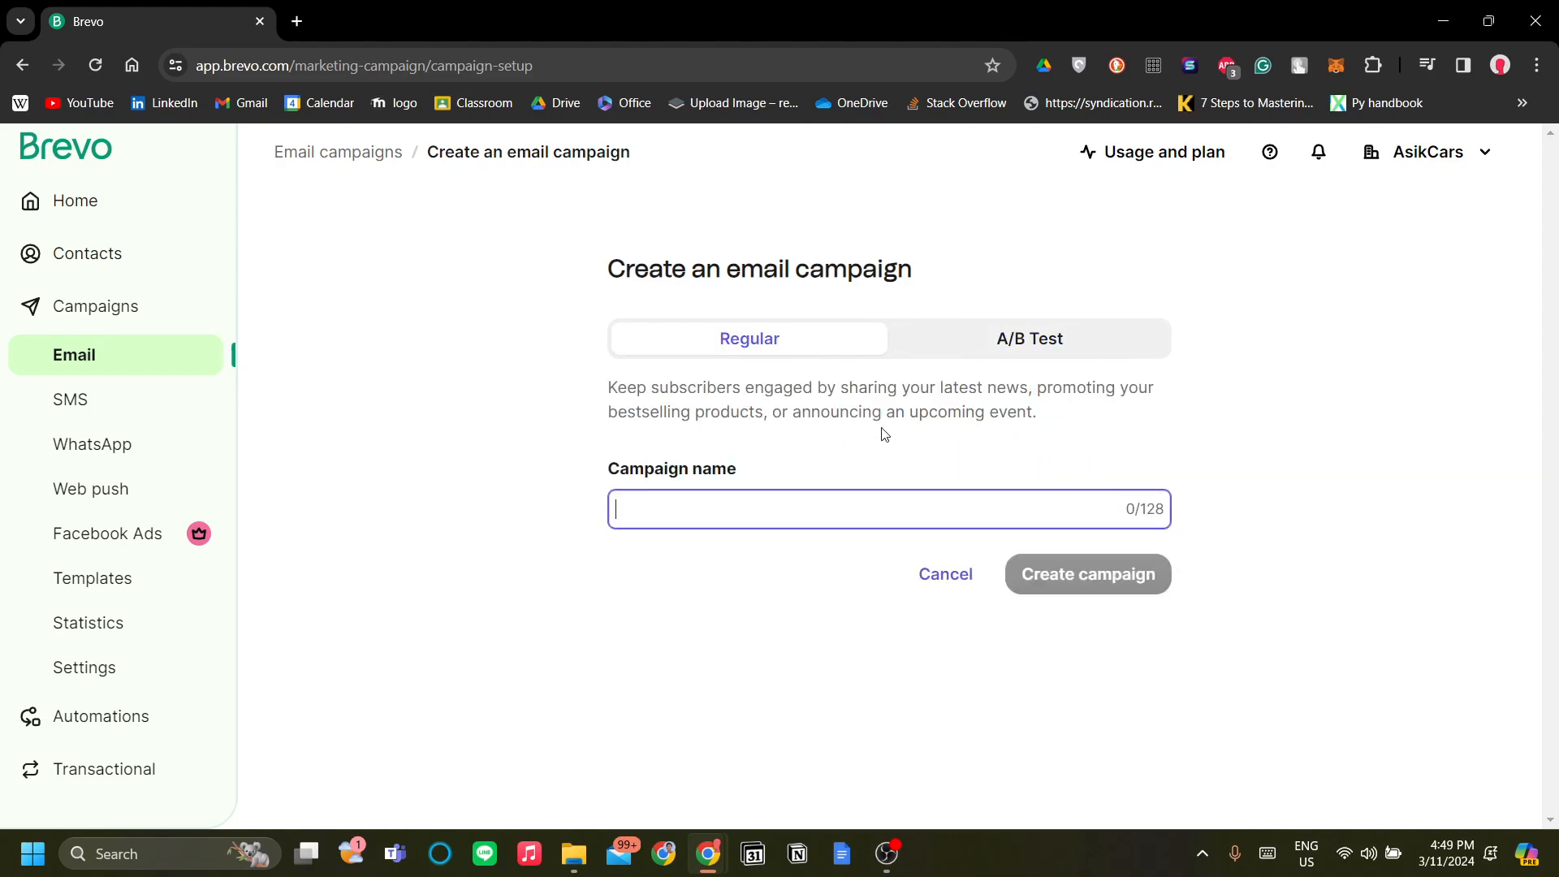
mouse_move(962, 499)
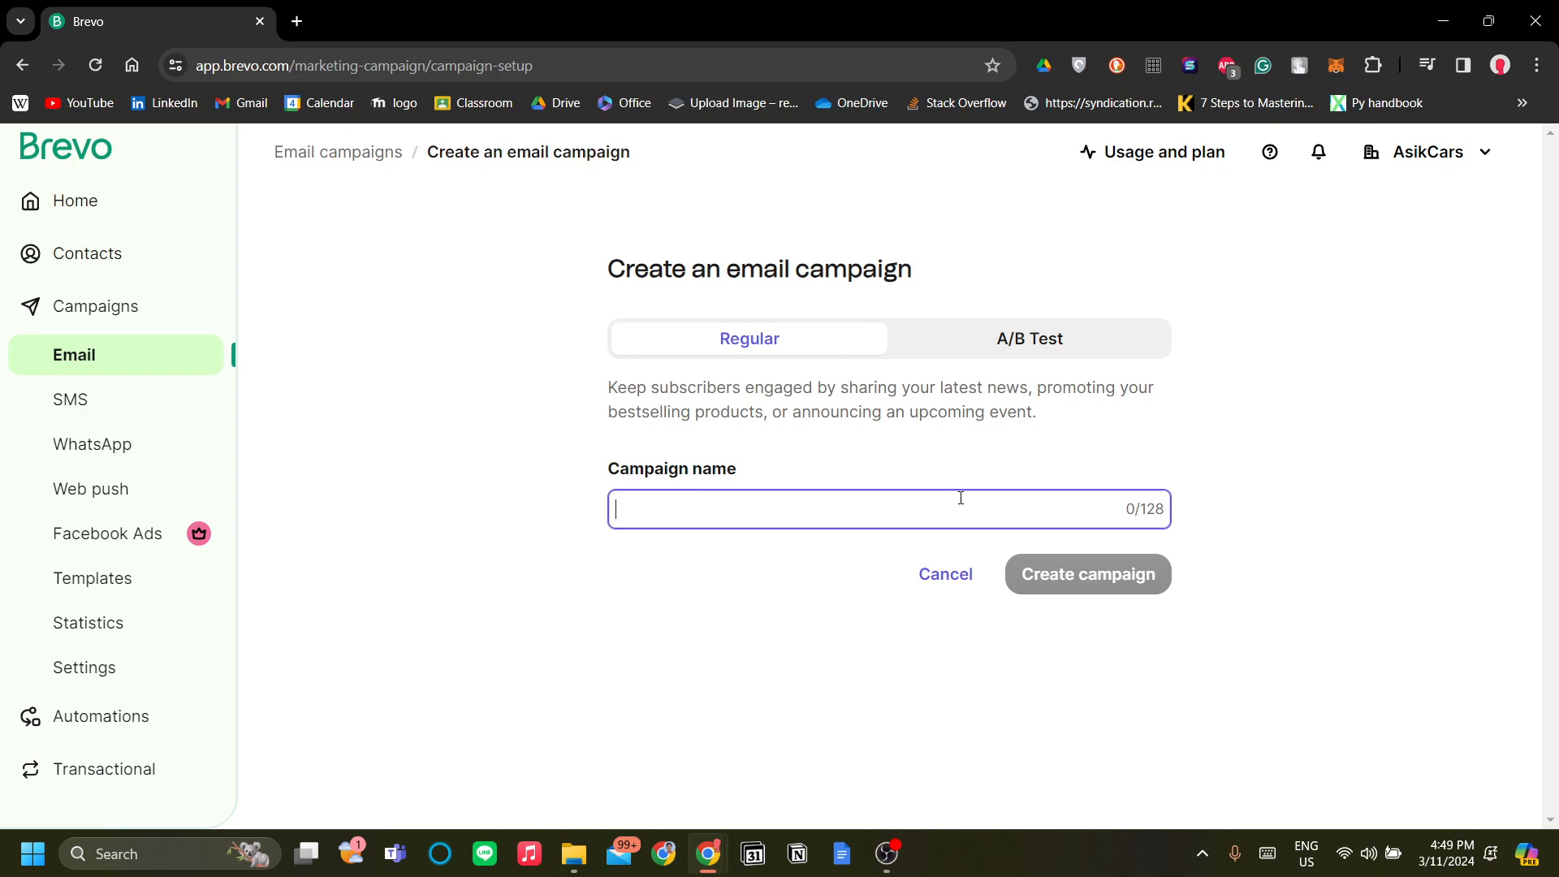
mouse_move(987, 506)
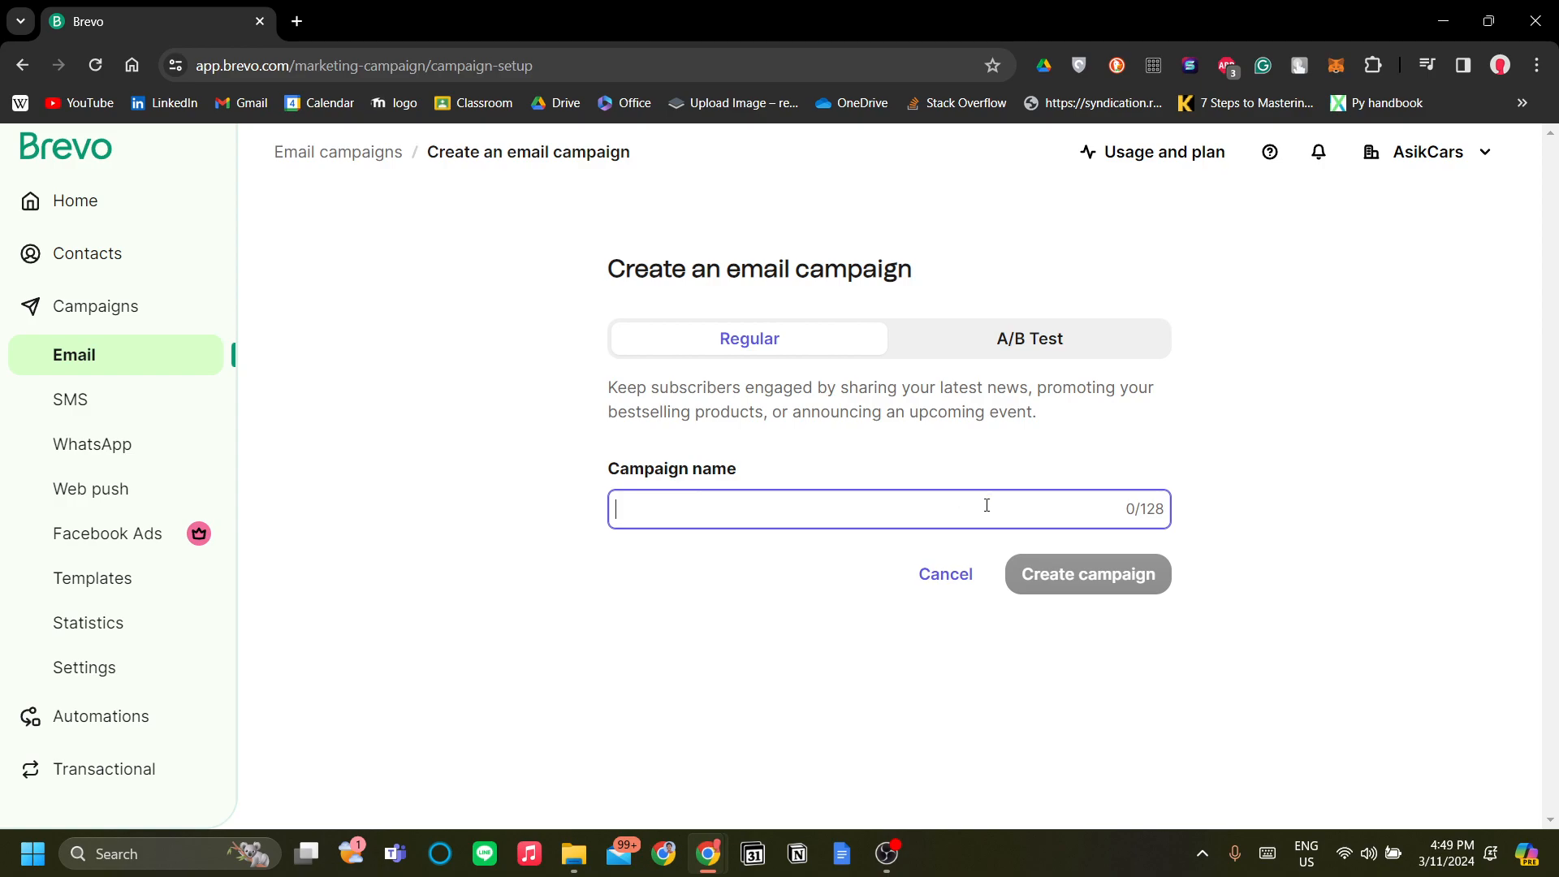
Step: Create a campaign named 'Product Launch'
text(Product Launch)
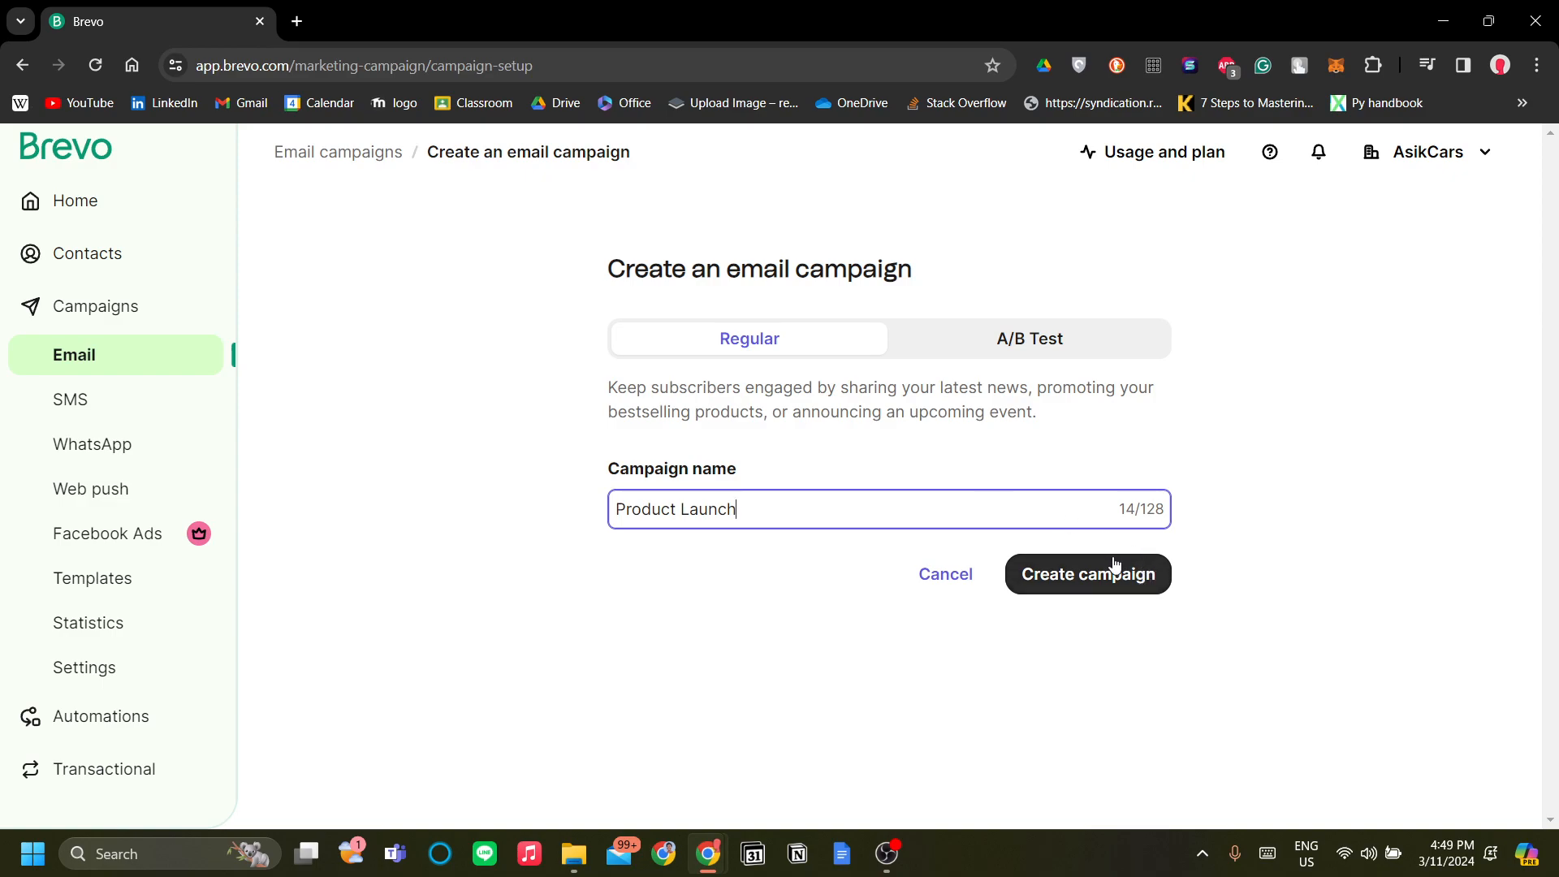
click(1089, 574)
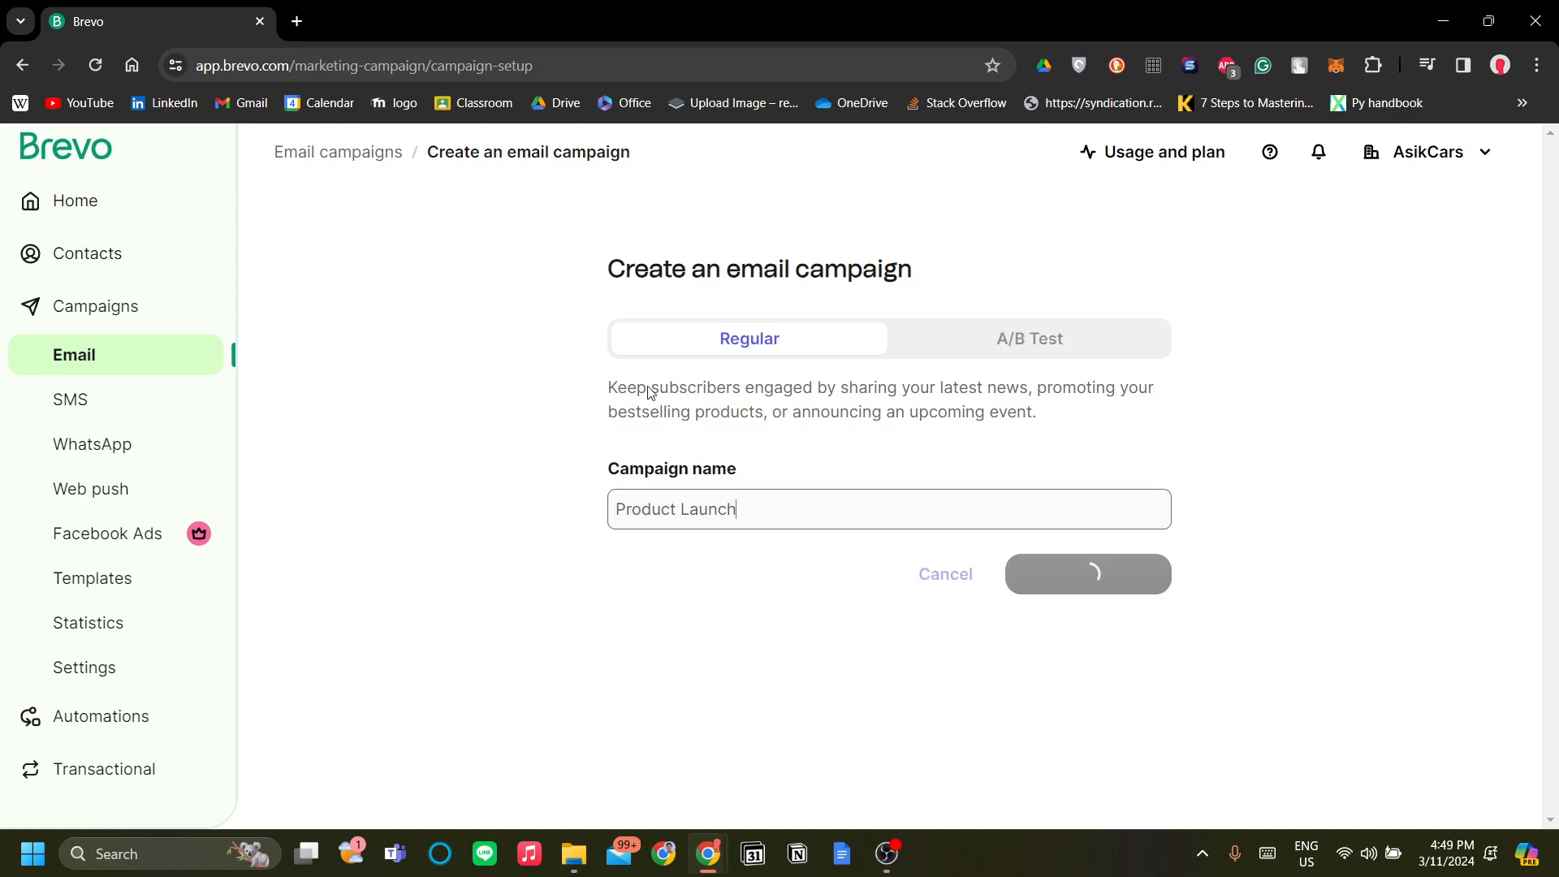
Step: Let the Product Launch draft load and scroll through its Sender, Recipients, Subject and Design sections
click(1088, 574)
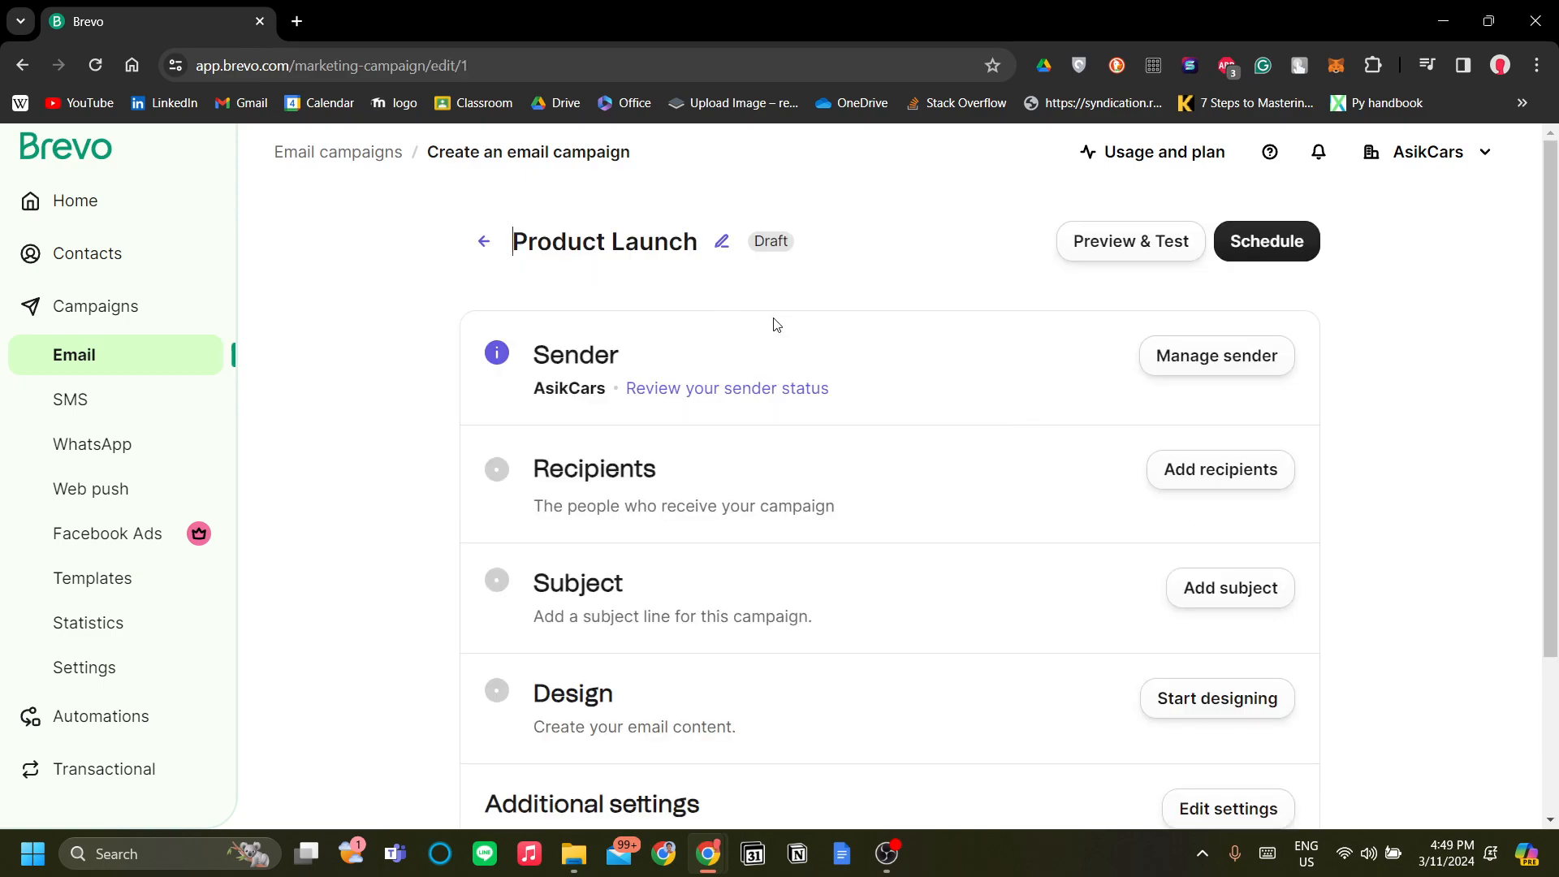
mouse_move(689, 344)
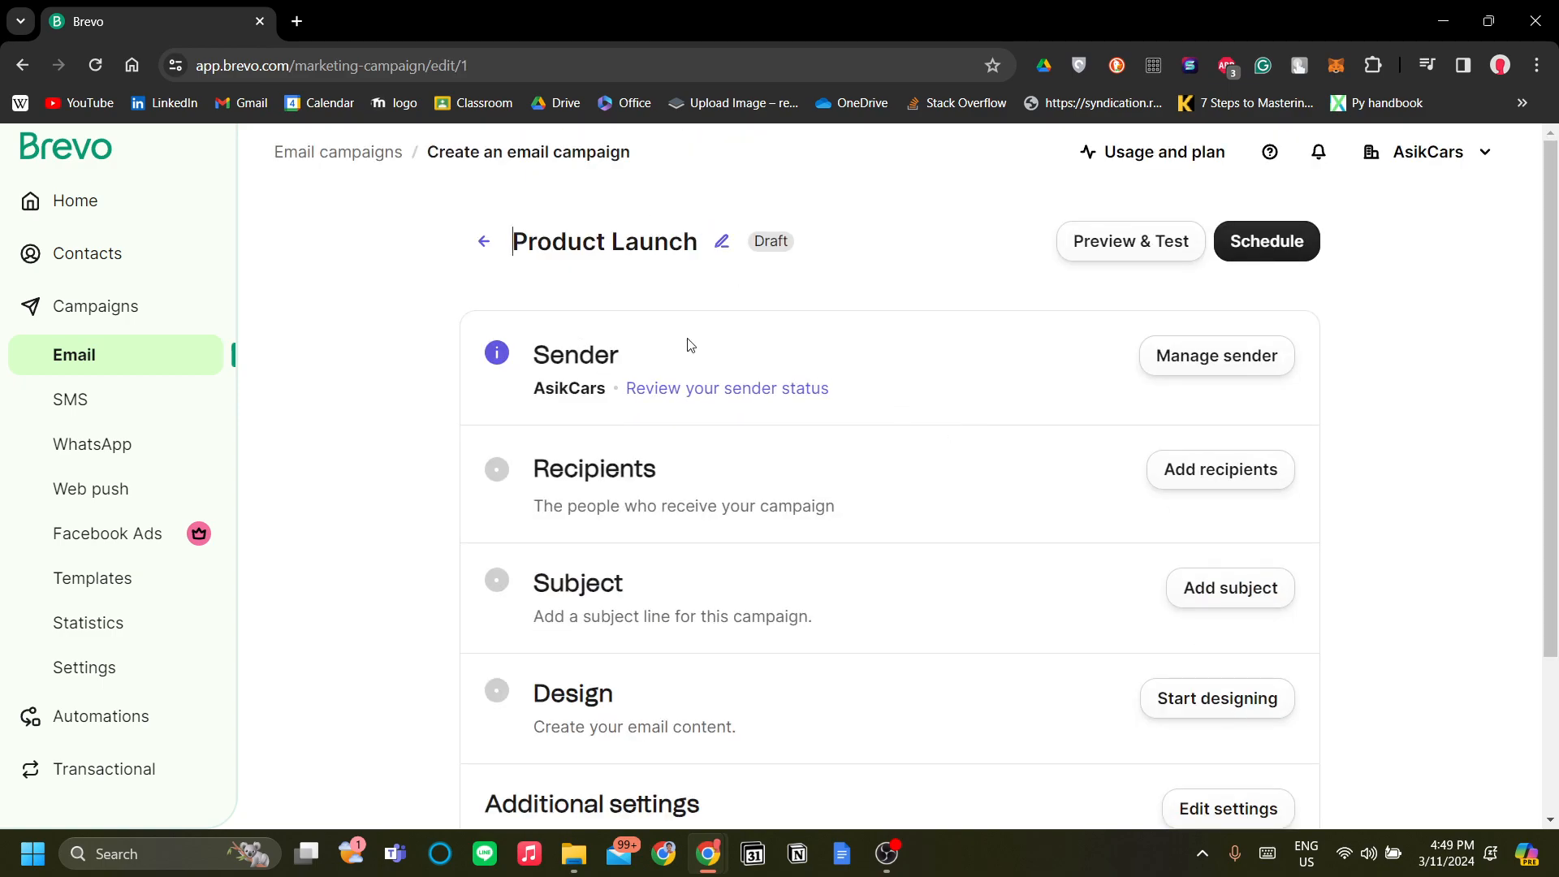
scroll(down, 3)
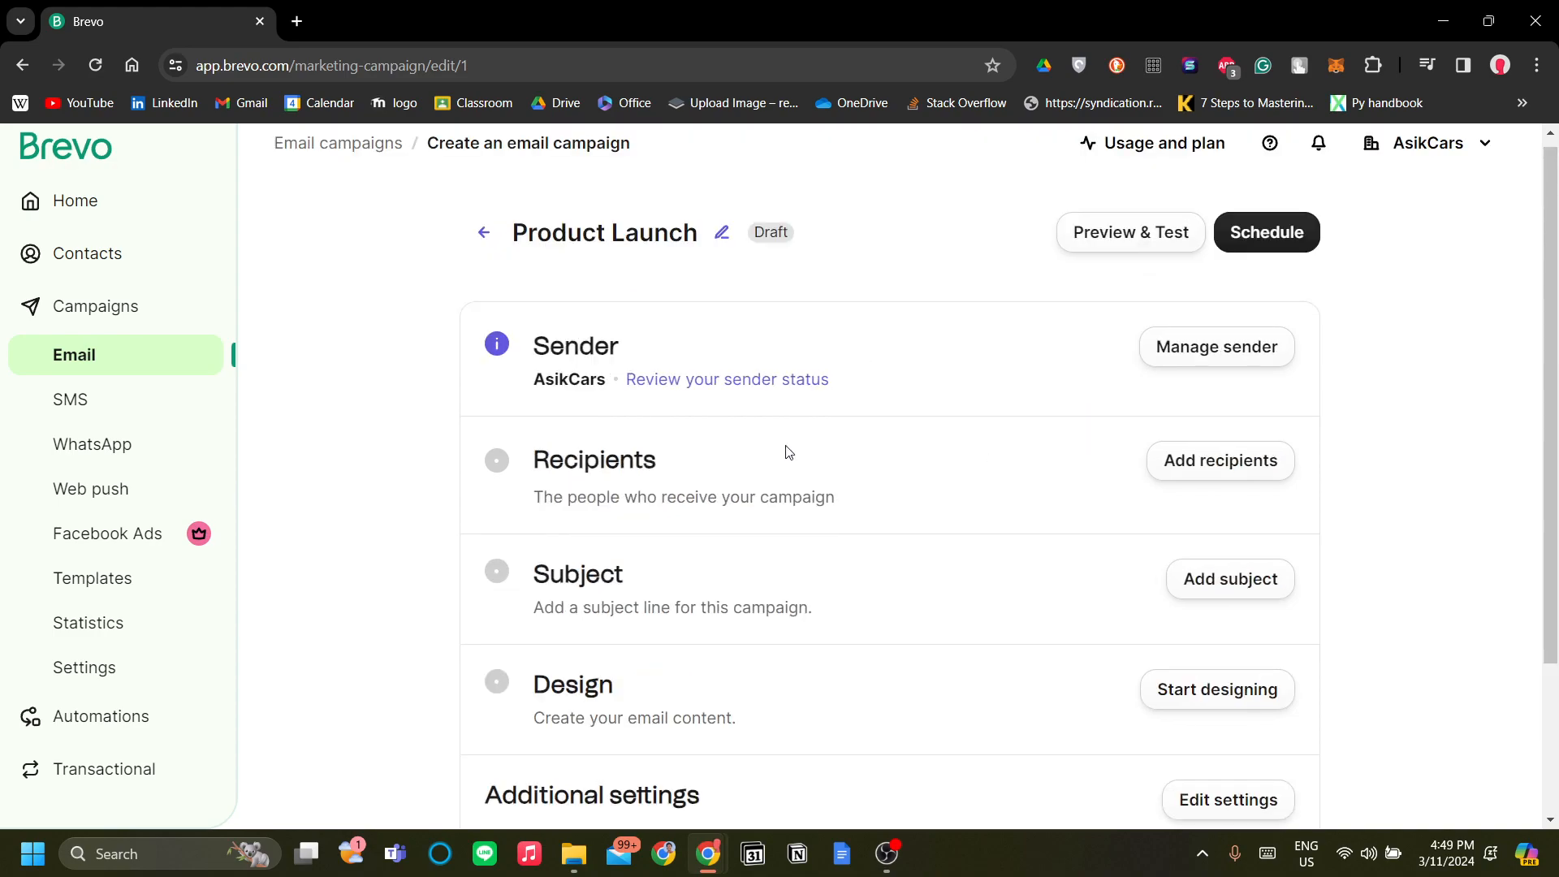
mouse_move(820, 710)
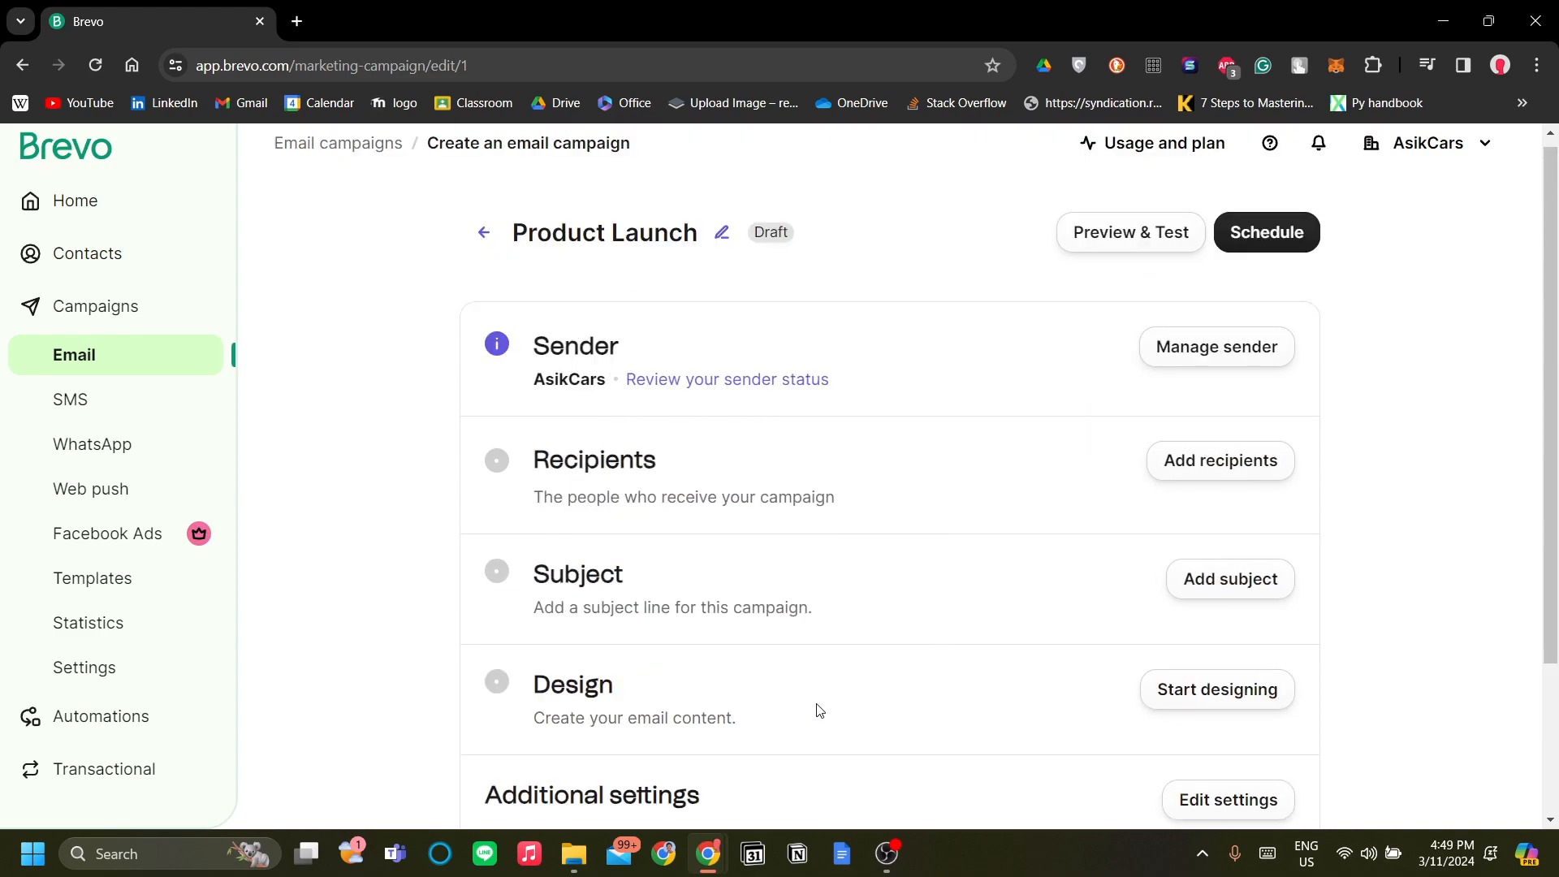
mouse_move(851, 350)
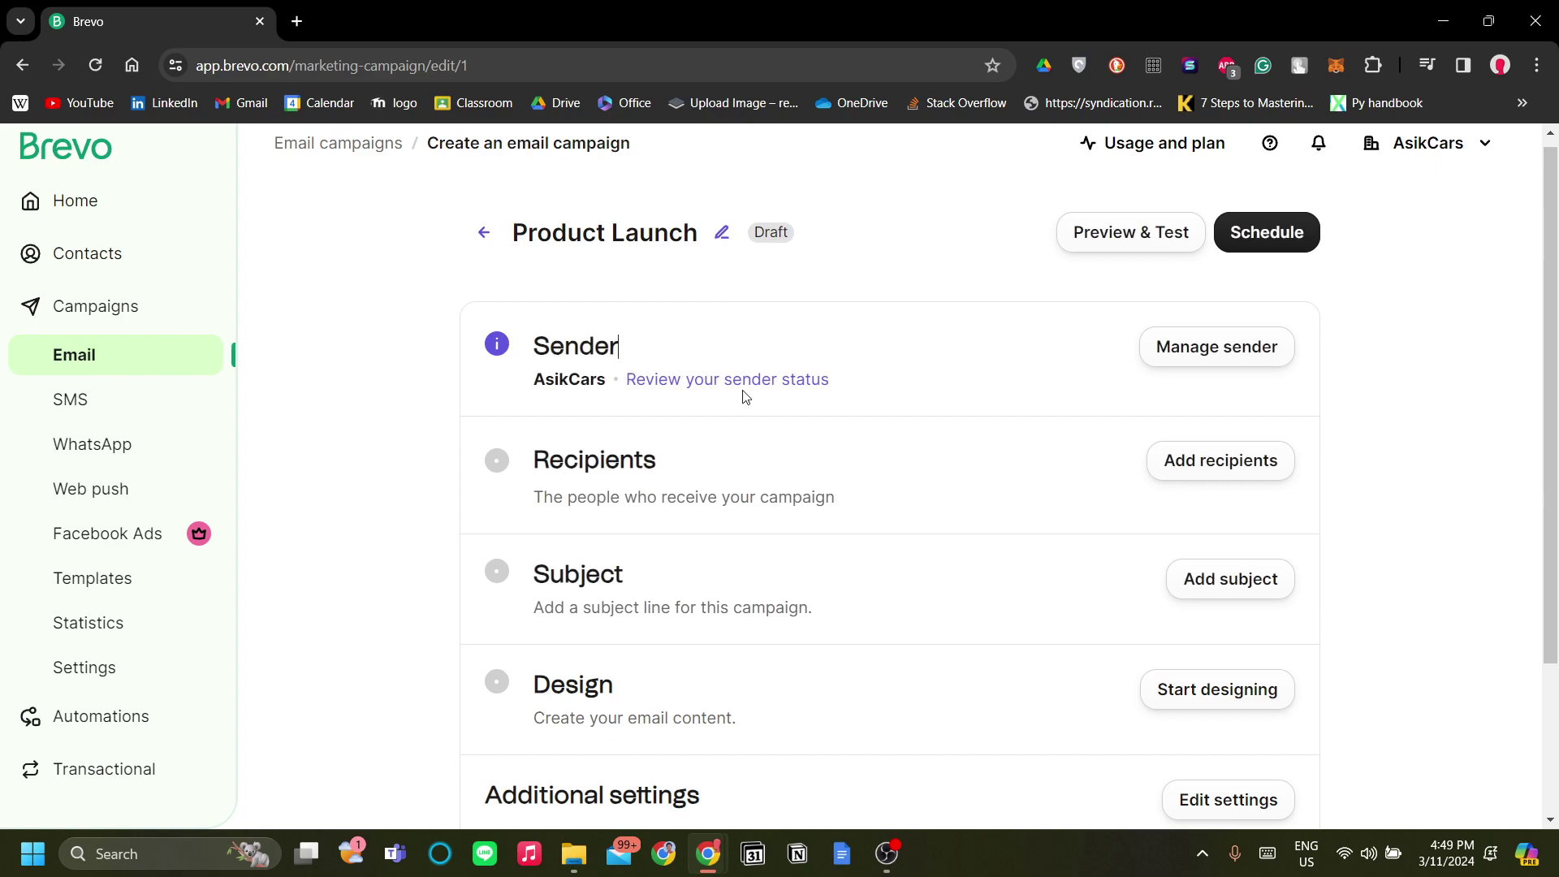
mouse_move(1236, 347)
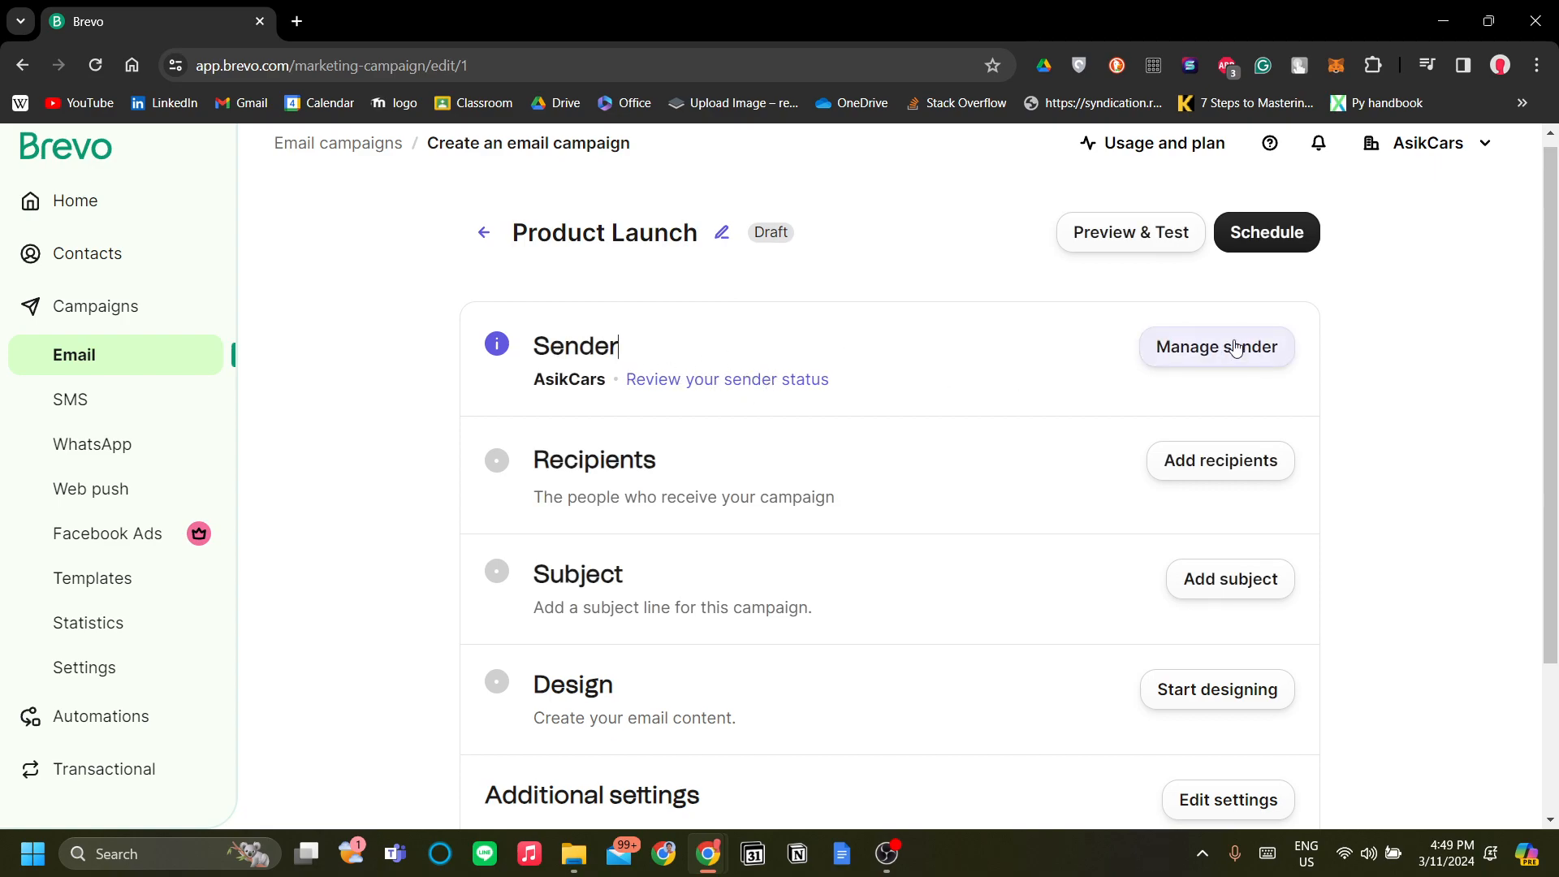
Step: Review the sender email and name, then save AsikCars as the campaign sender
click(1216, 347)
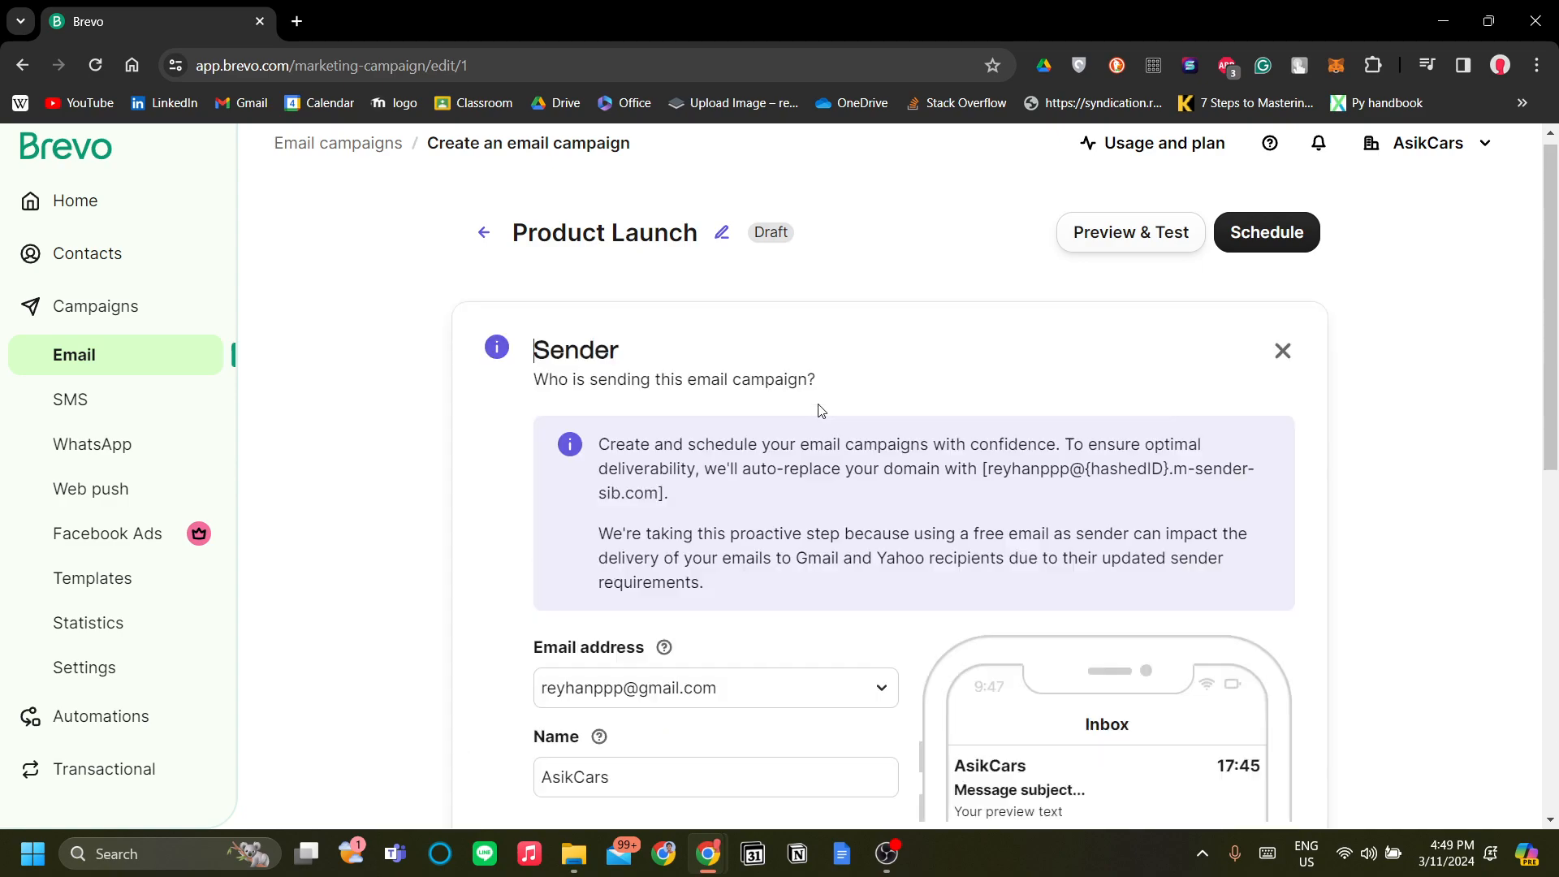
scroll(down, 3)
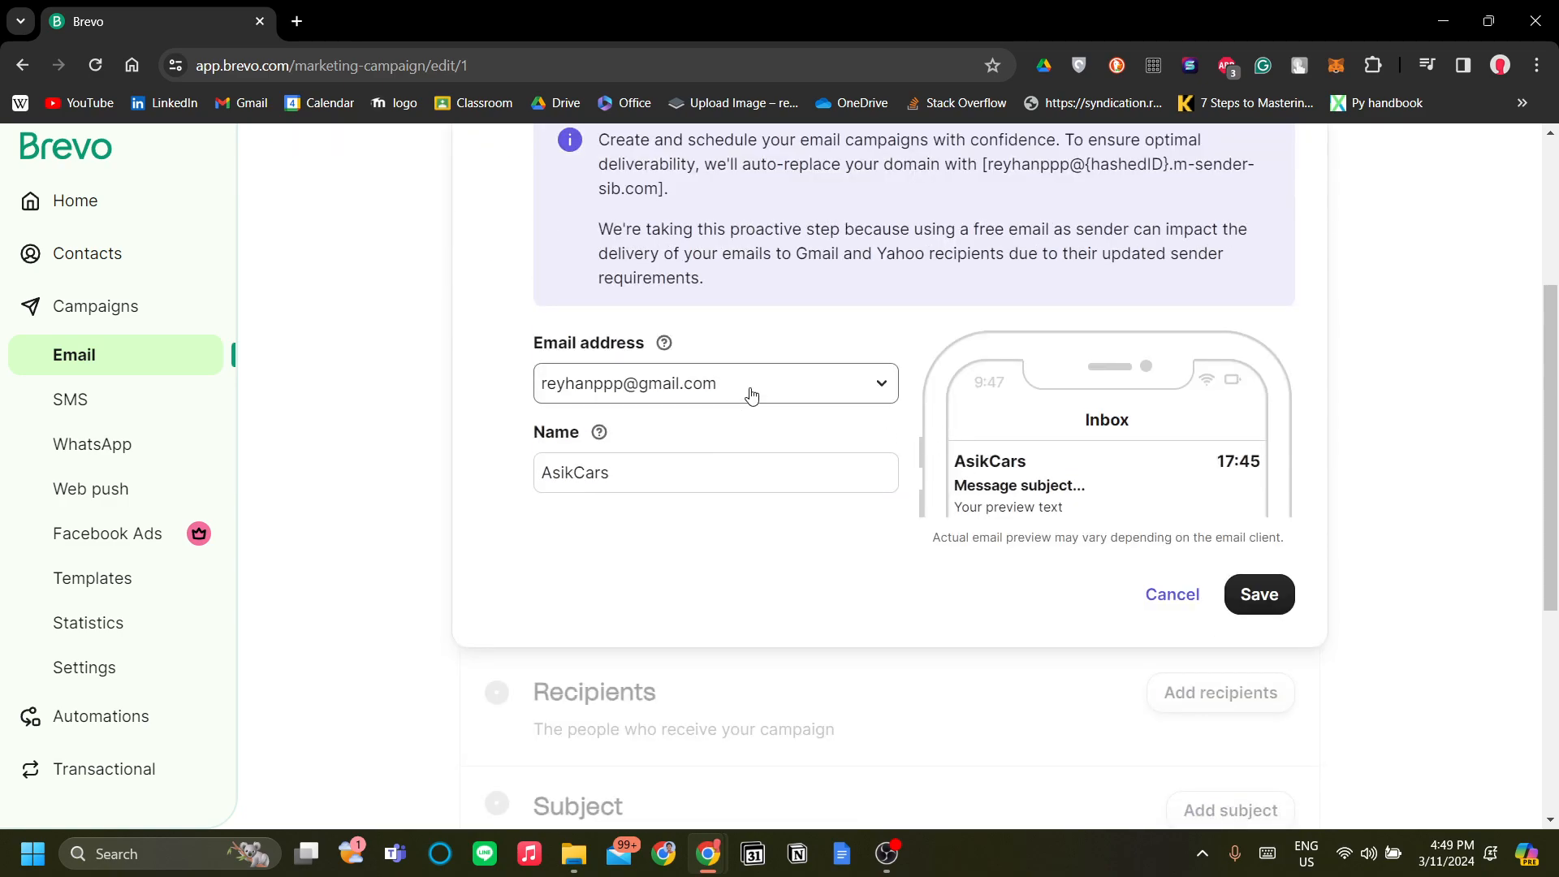
click(752, 383)
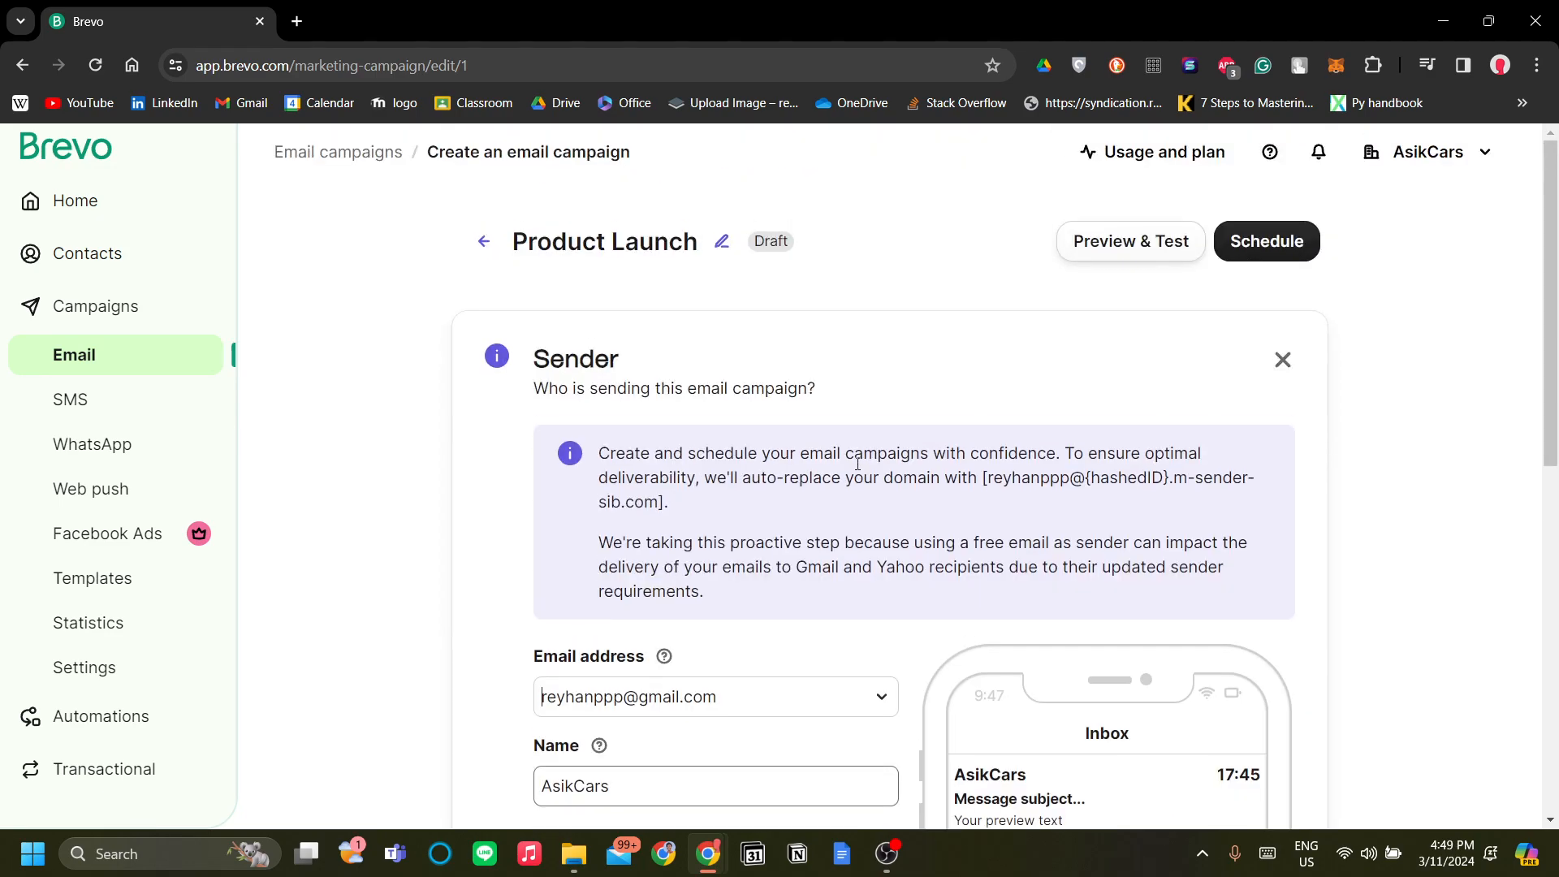
scroll(down, 3)
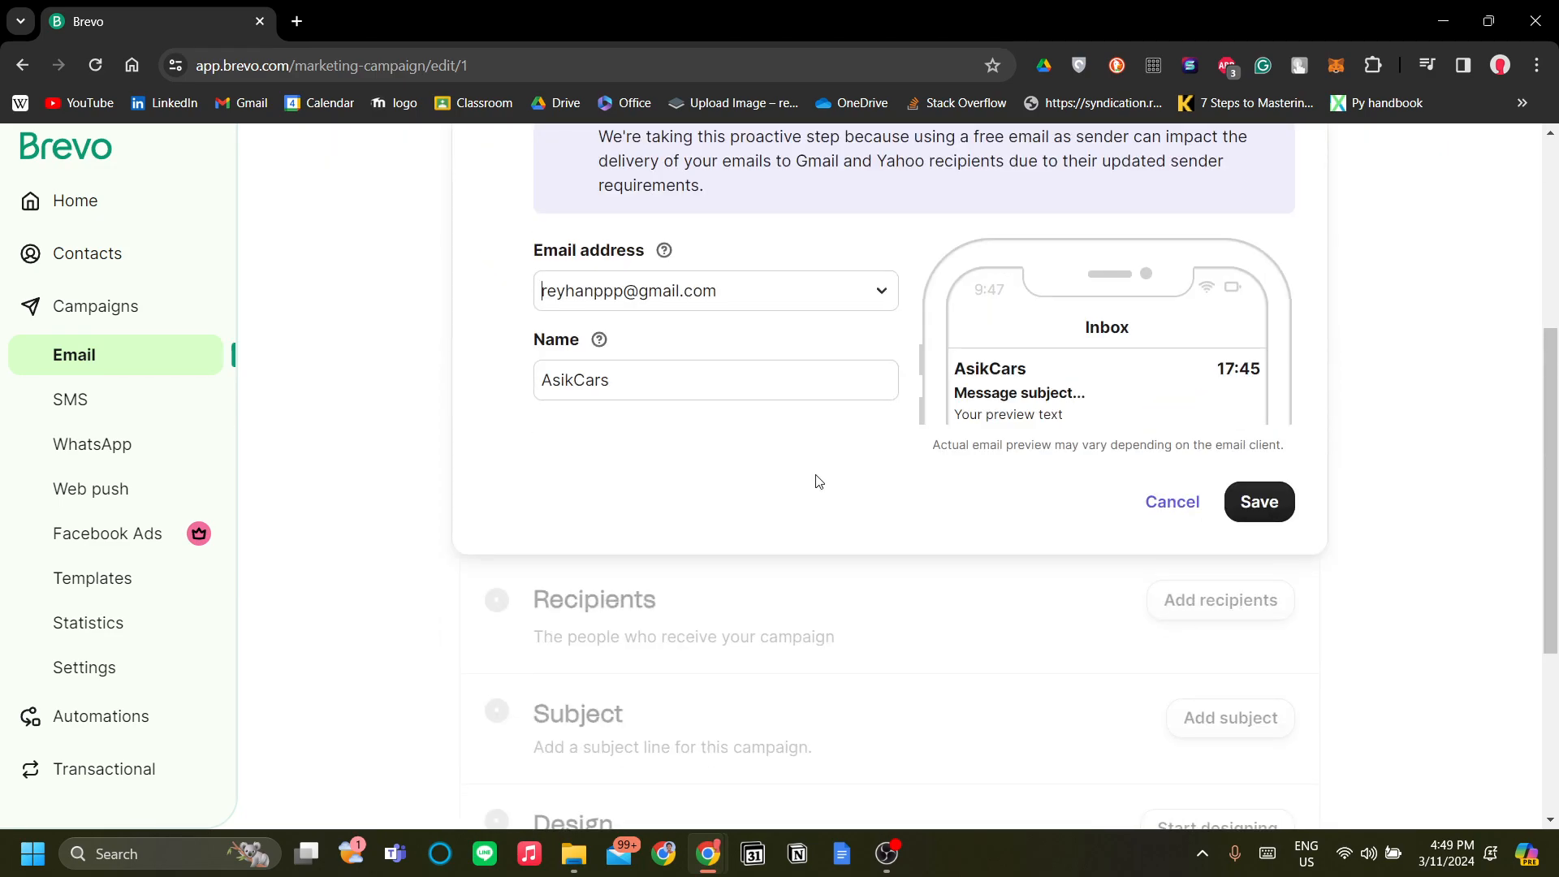
mouse_move(847, 341)
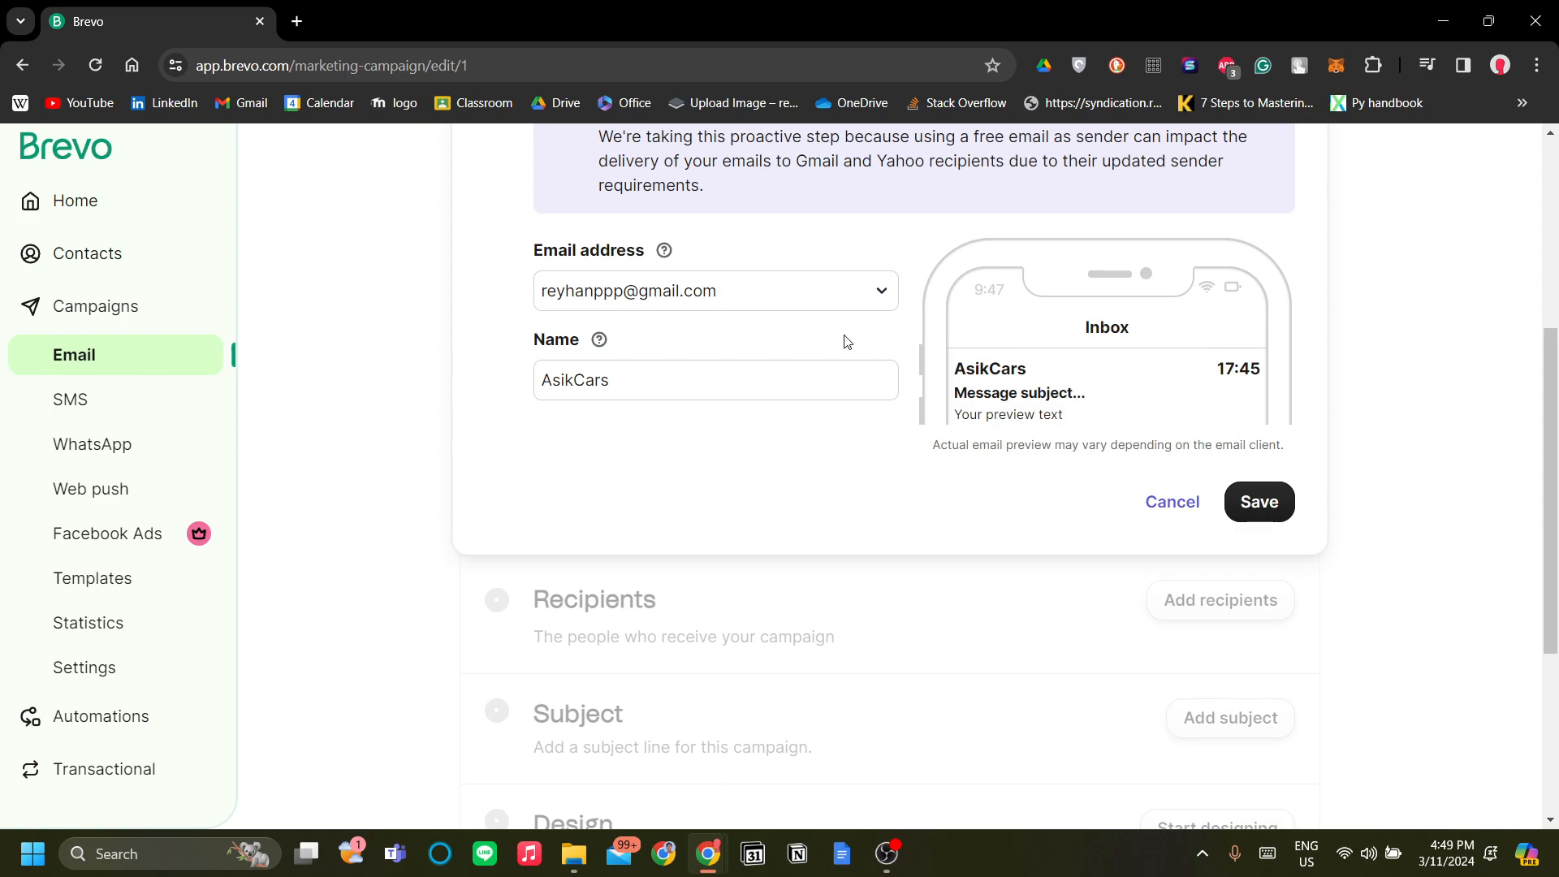
click(716, 380)
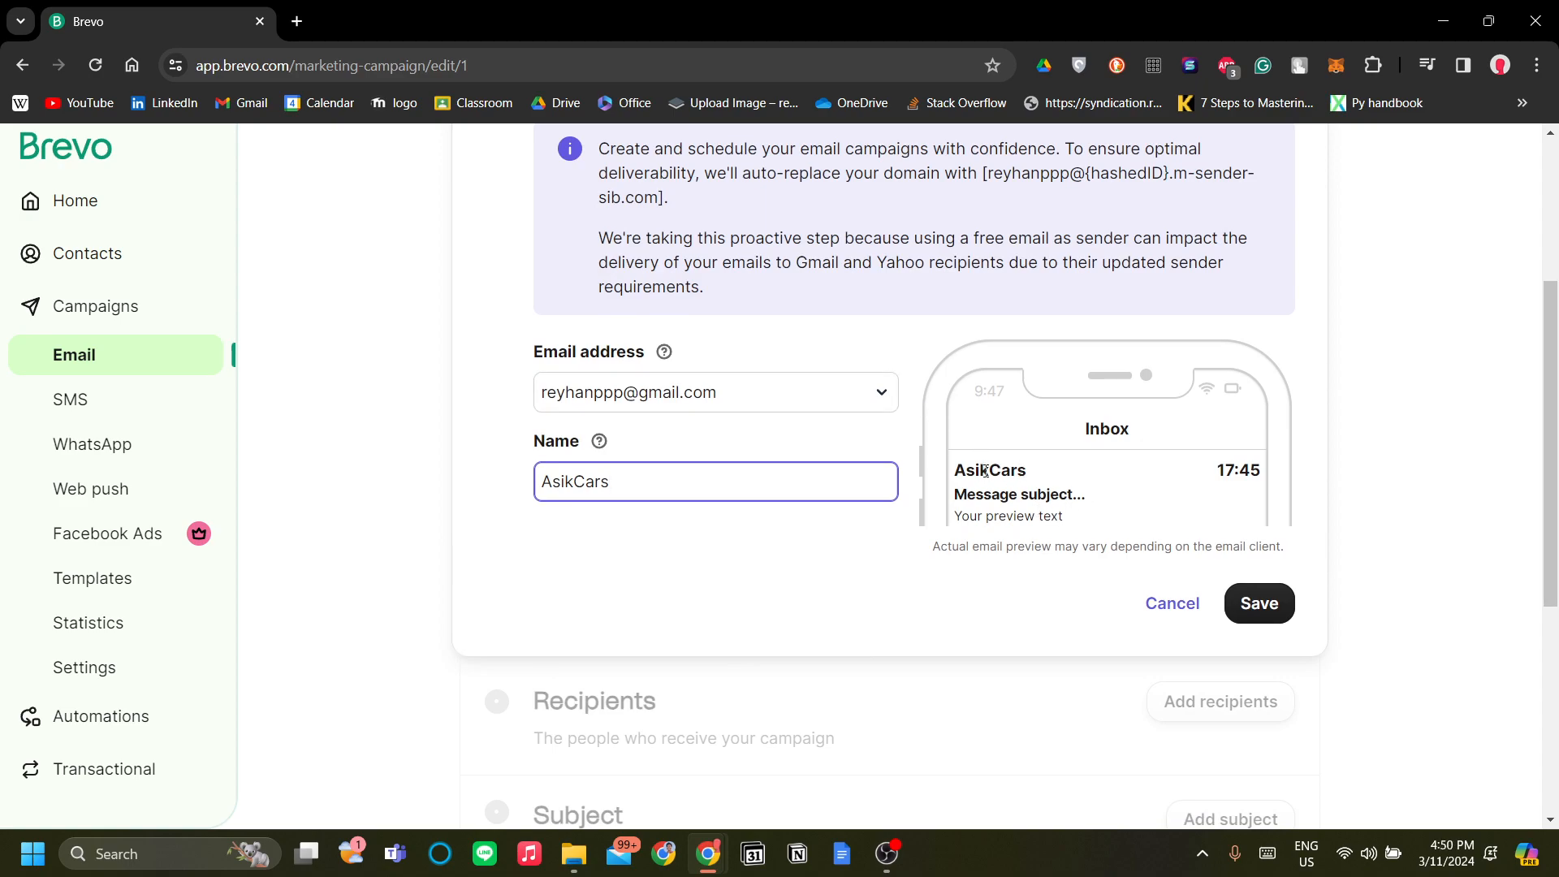
click(1260, 603)
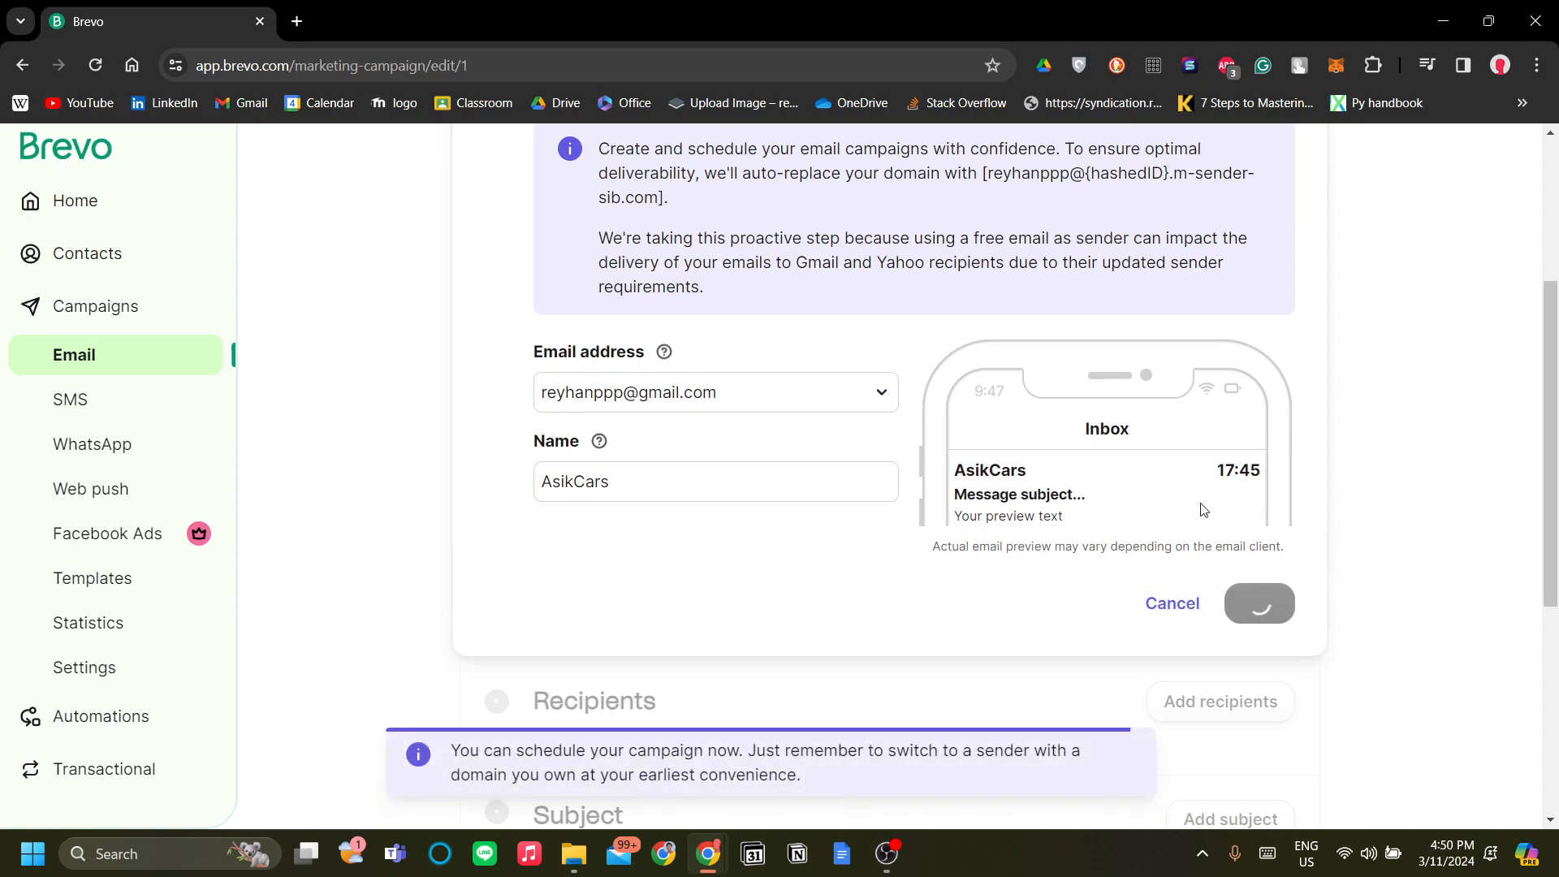
click(1258, 604)
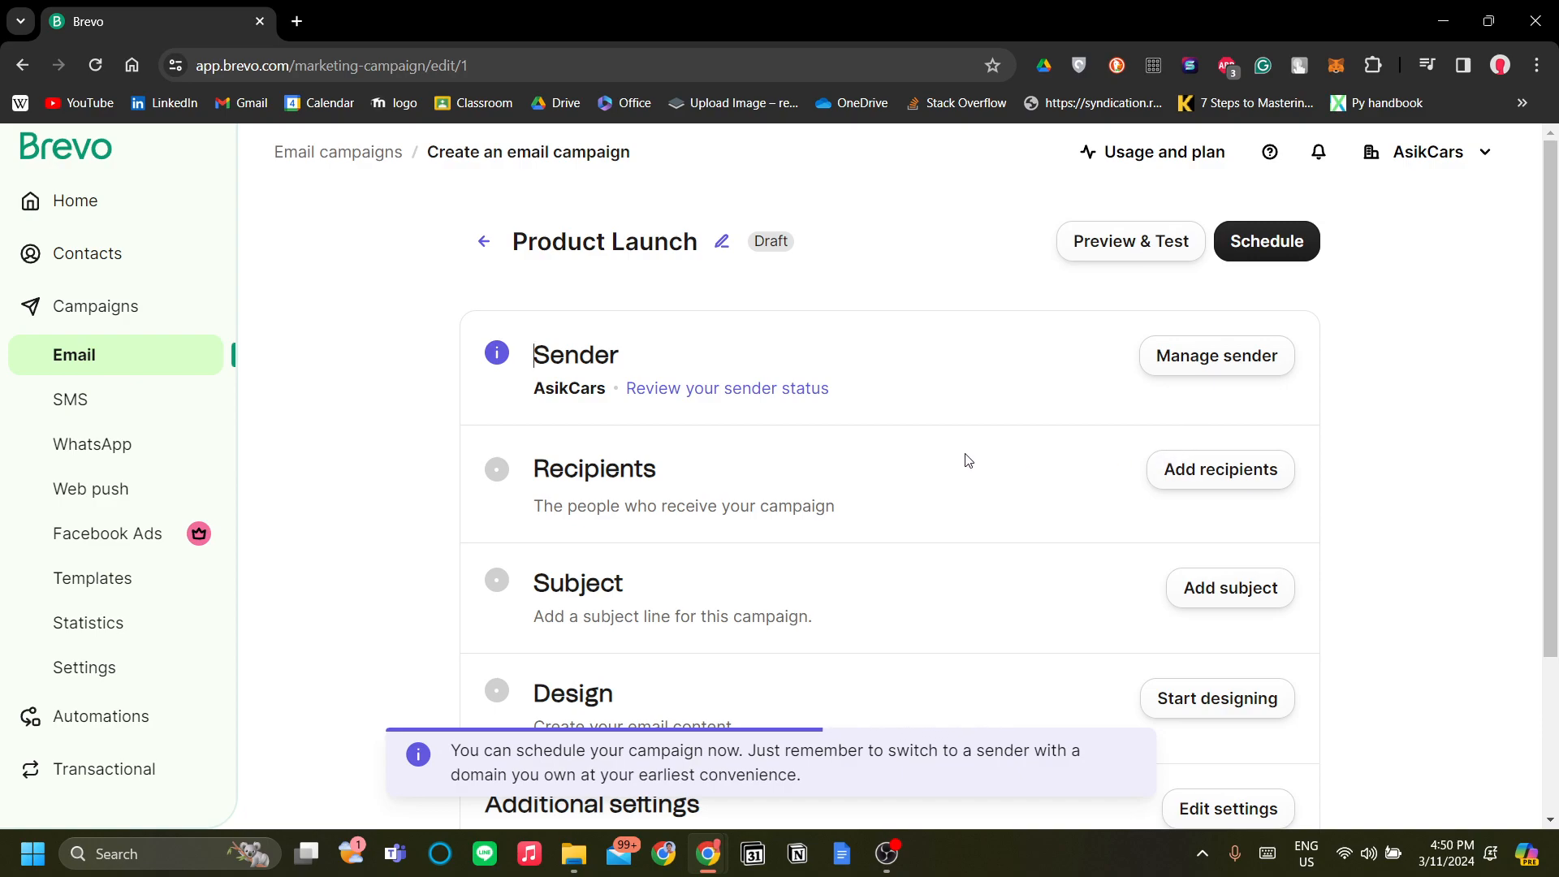
Step: Save Your first list #2 from Your First Folder as the campaign's recipients
click(1221, 470)
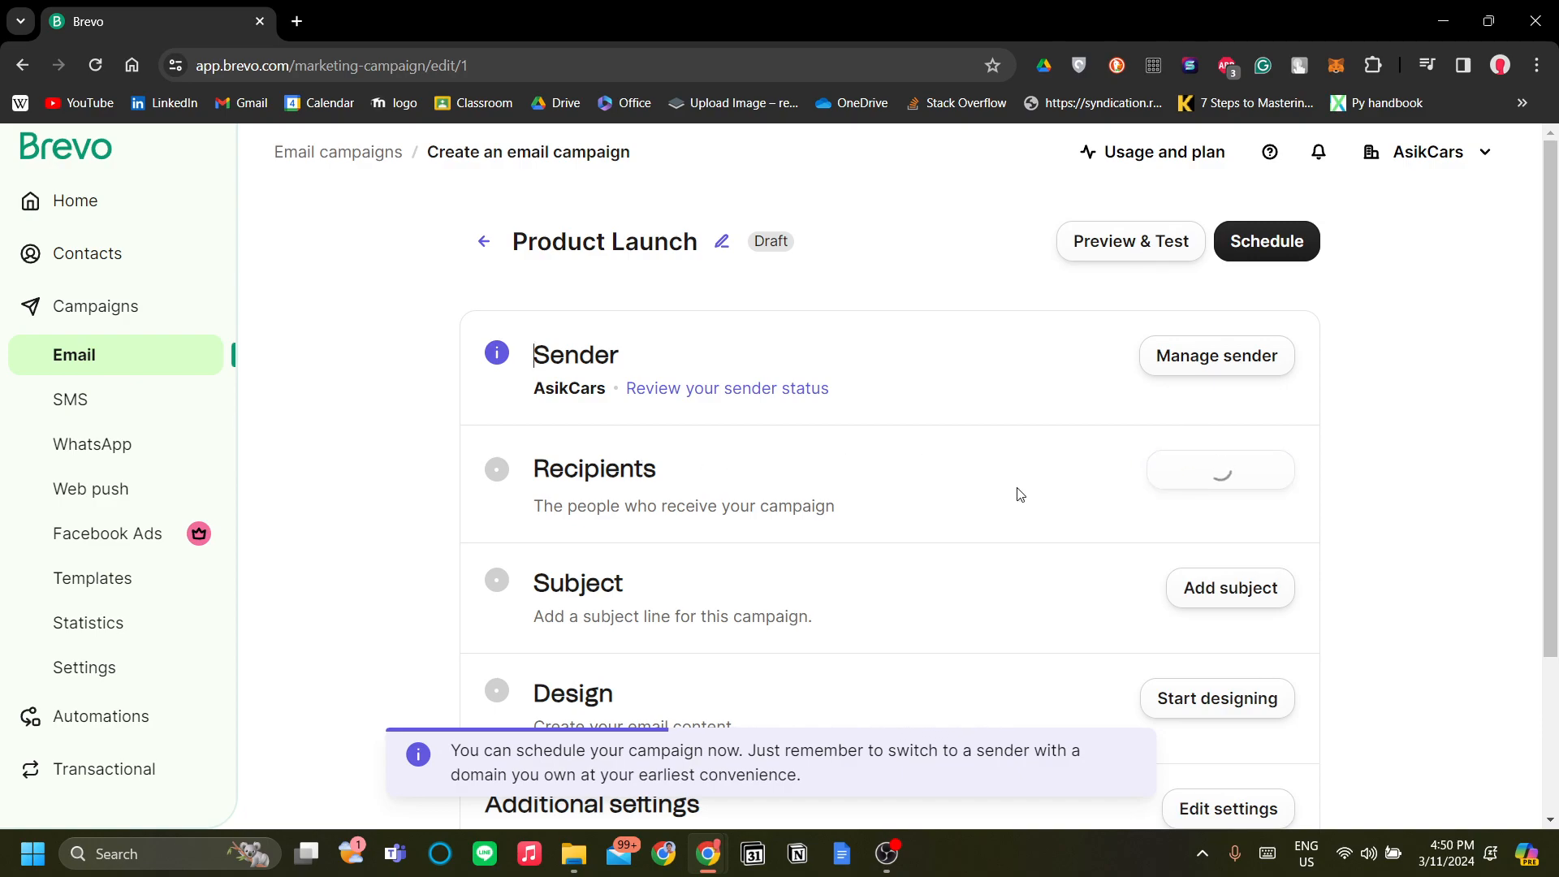
click(595, 470)
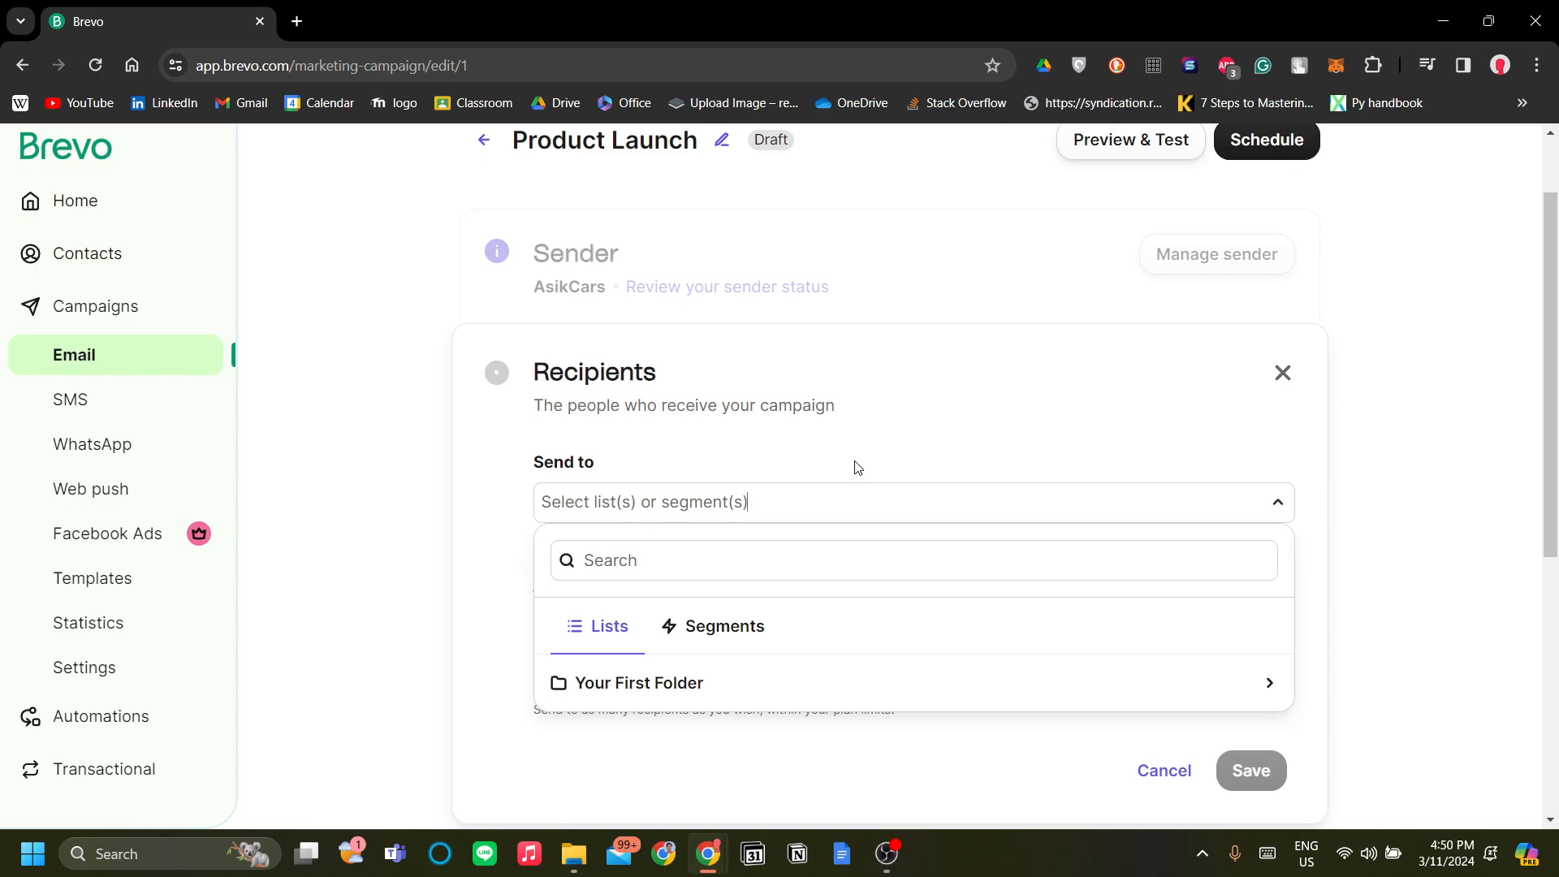
mouse_move(603, 627)
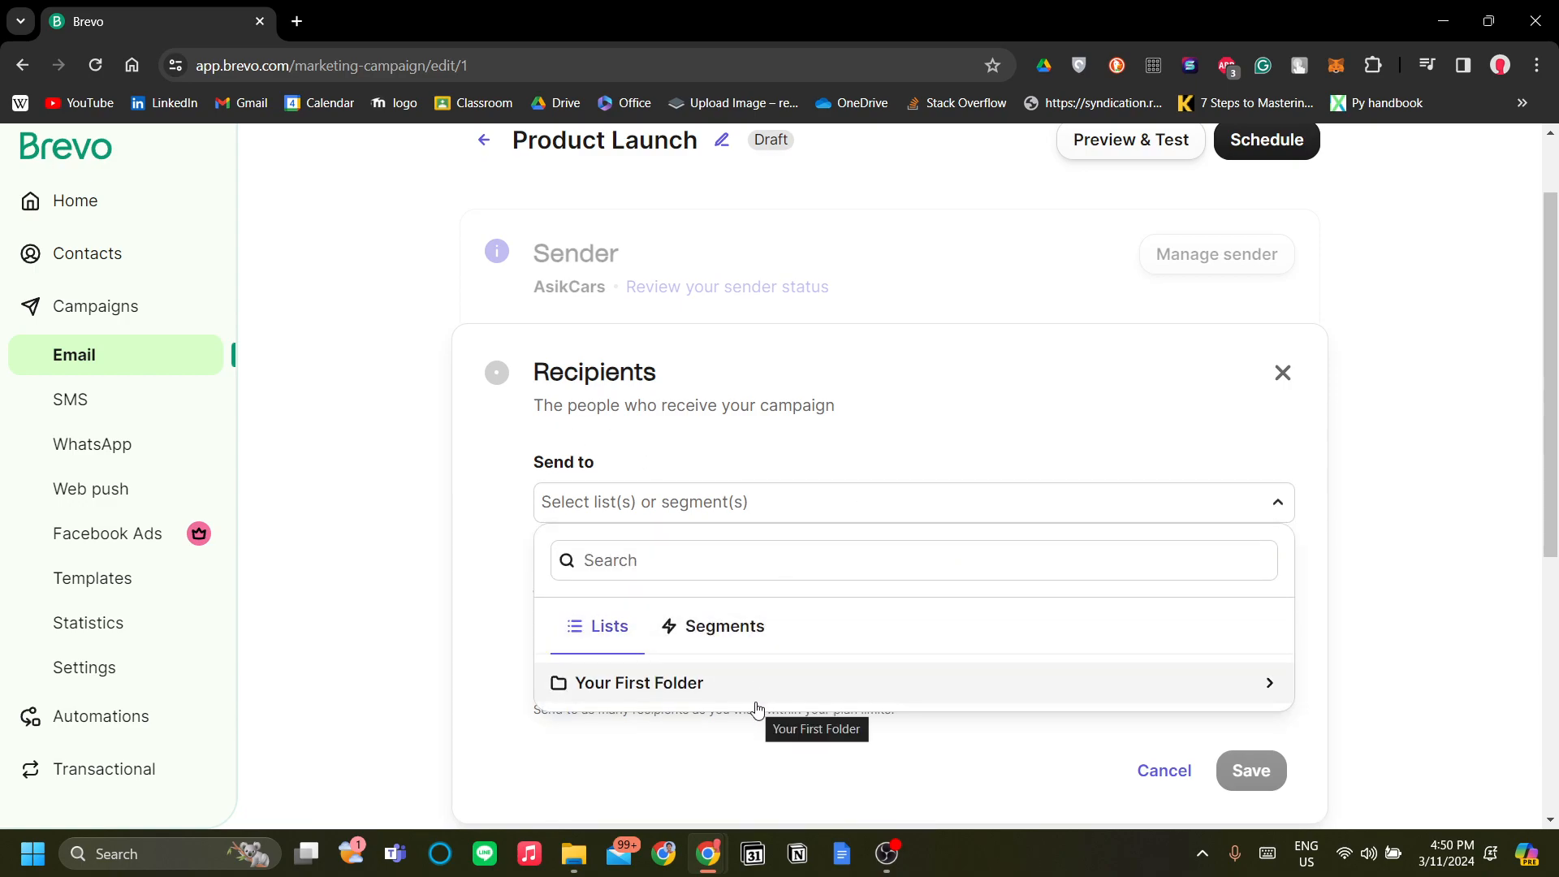
click(639, 683)
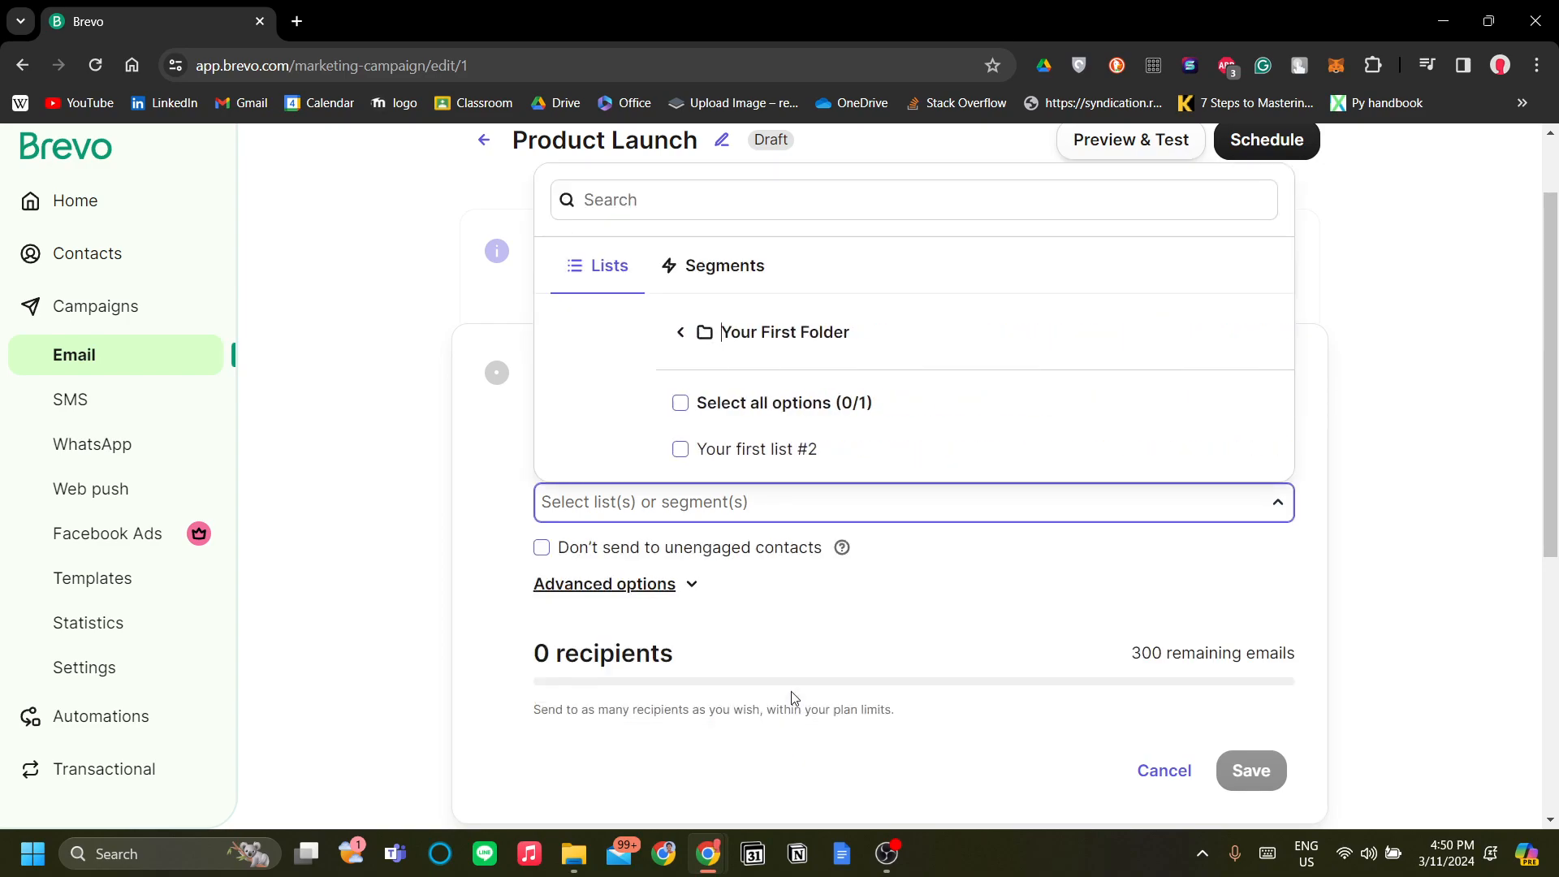
click(680, 449)
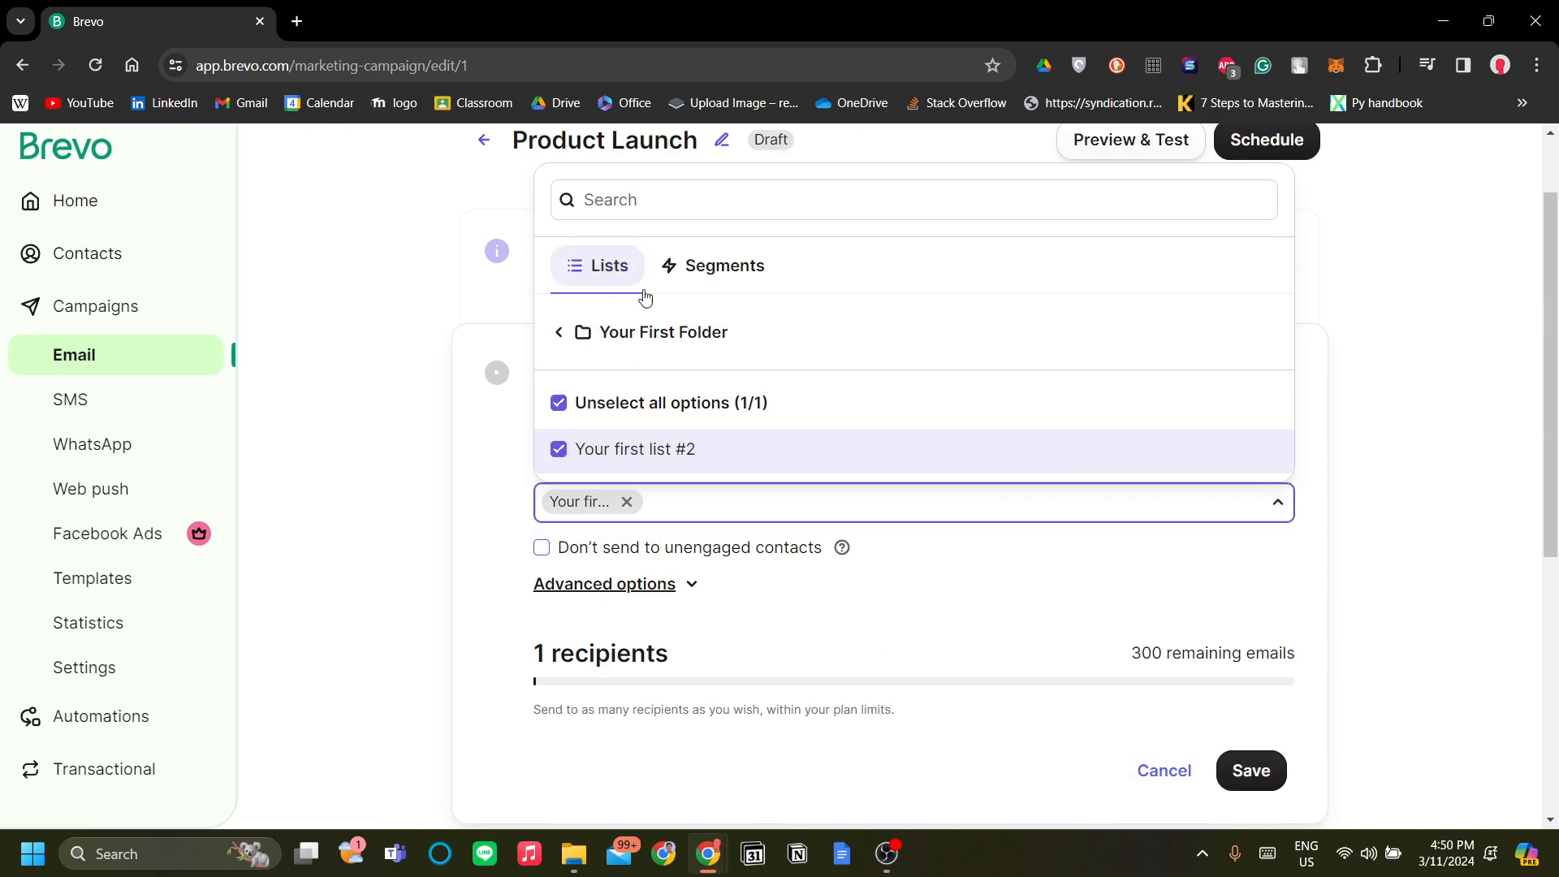
mouse_move(1273, 717)
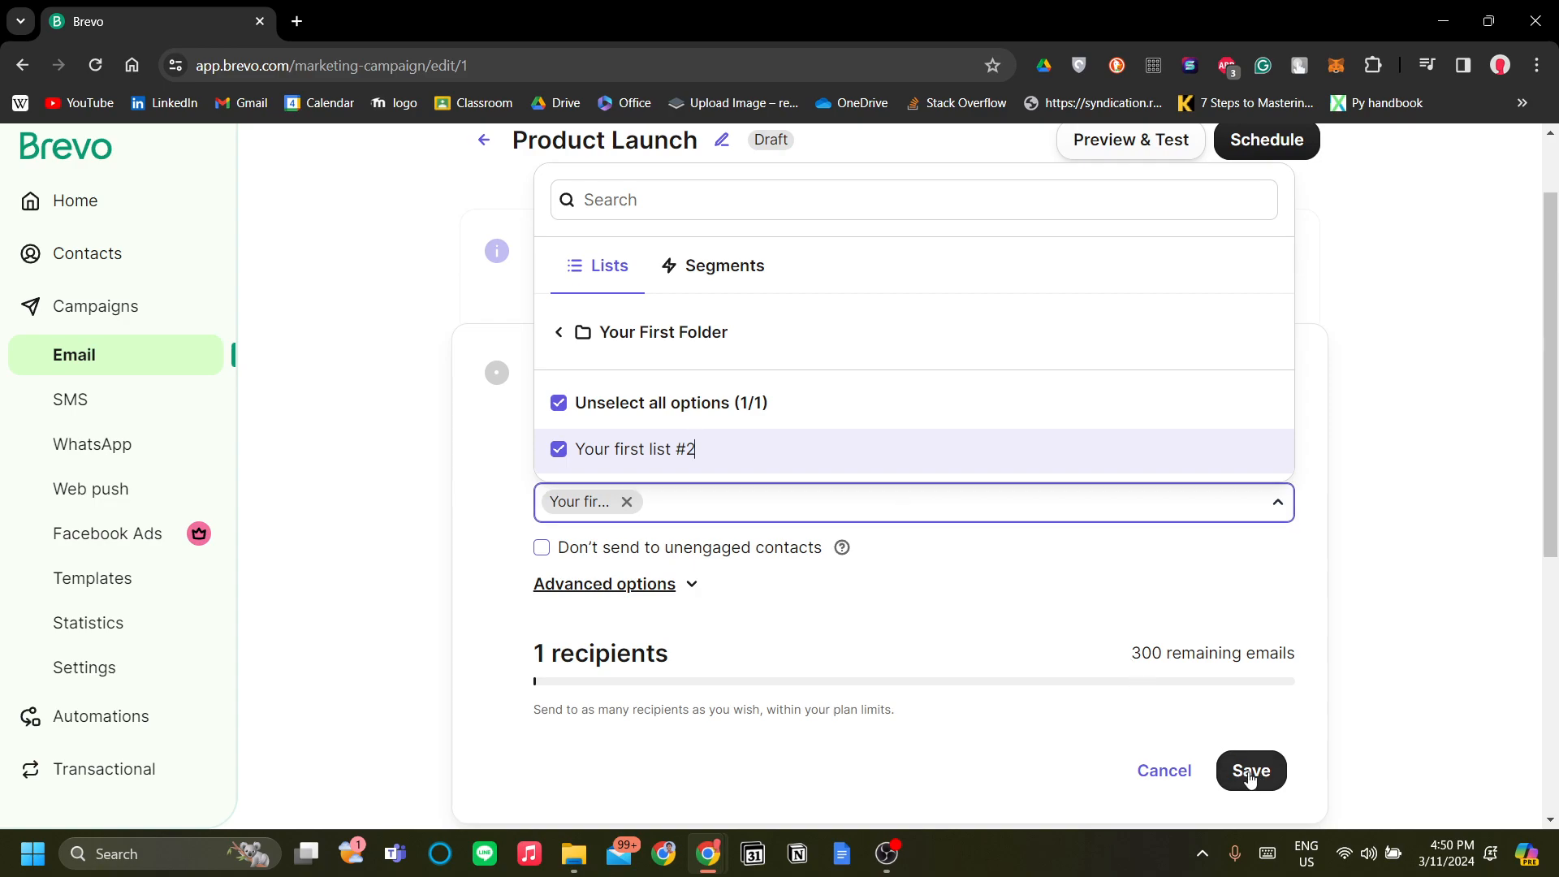
click(1251, 770)
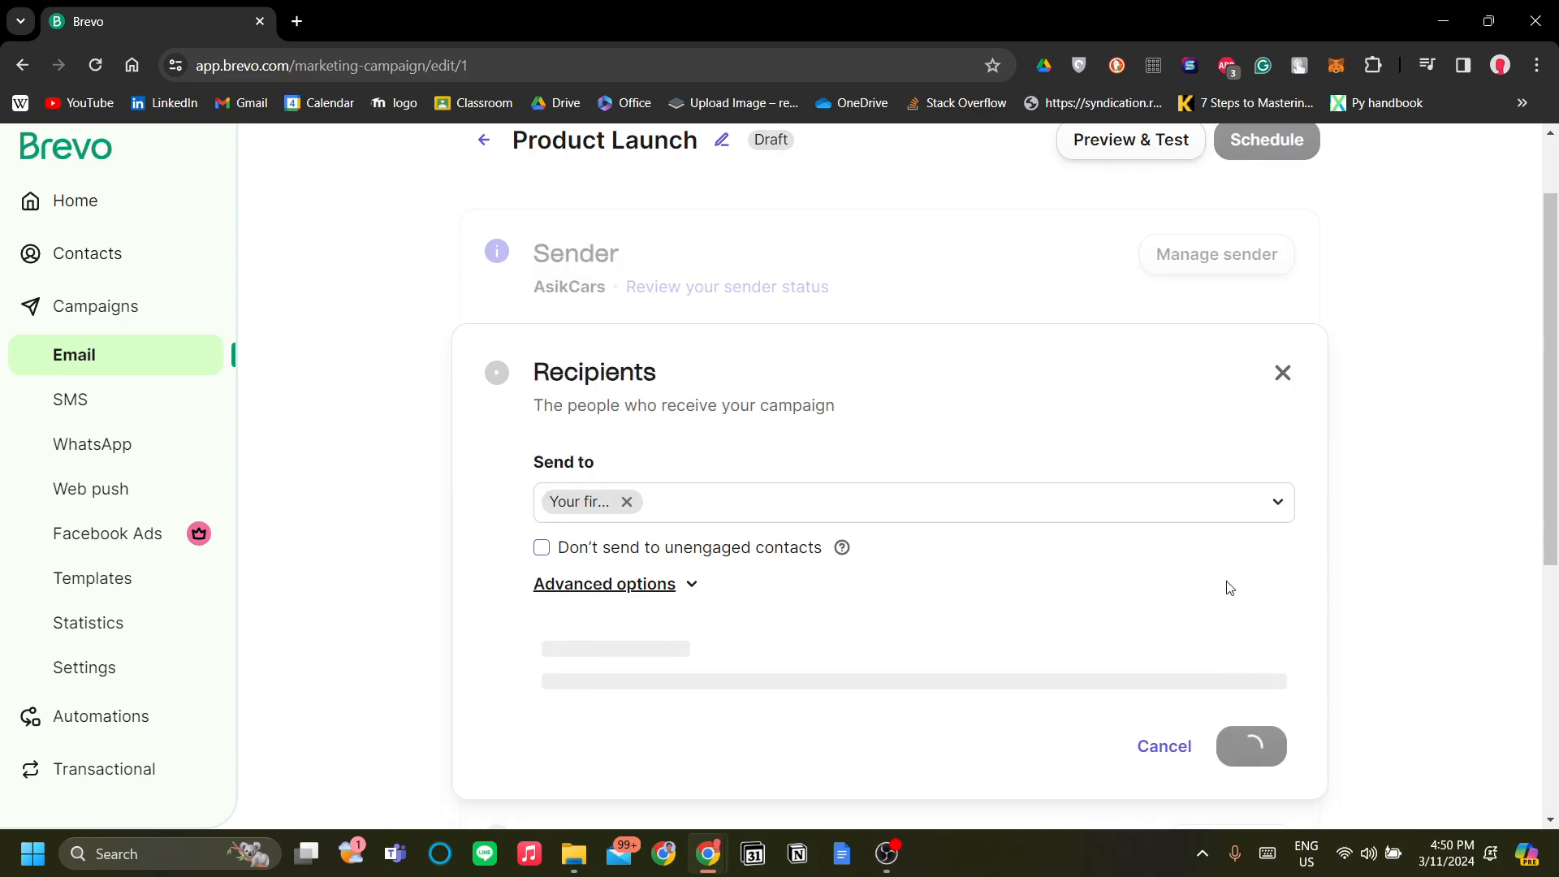
click(1251, 746)
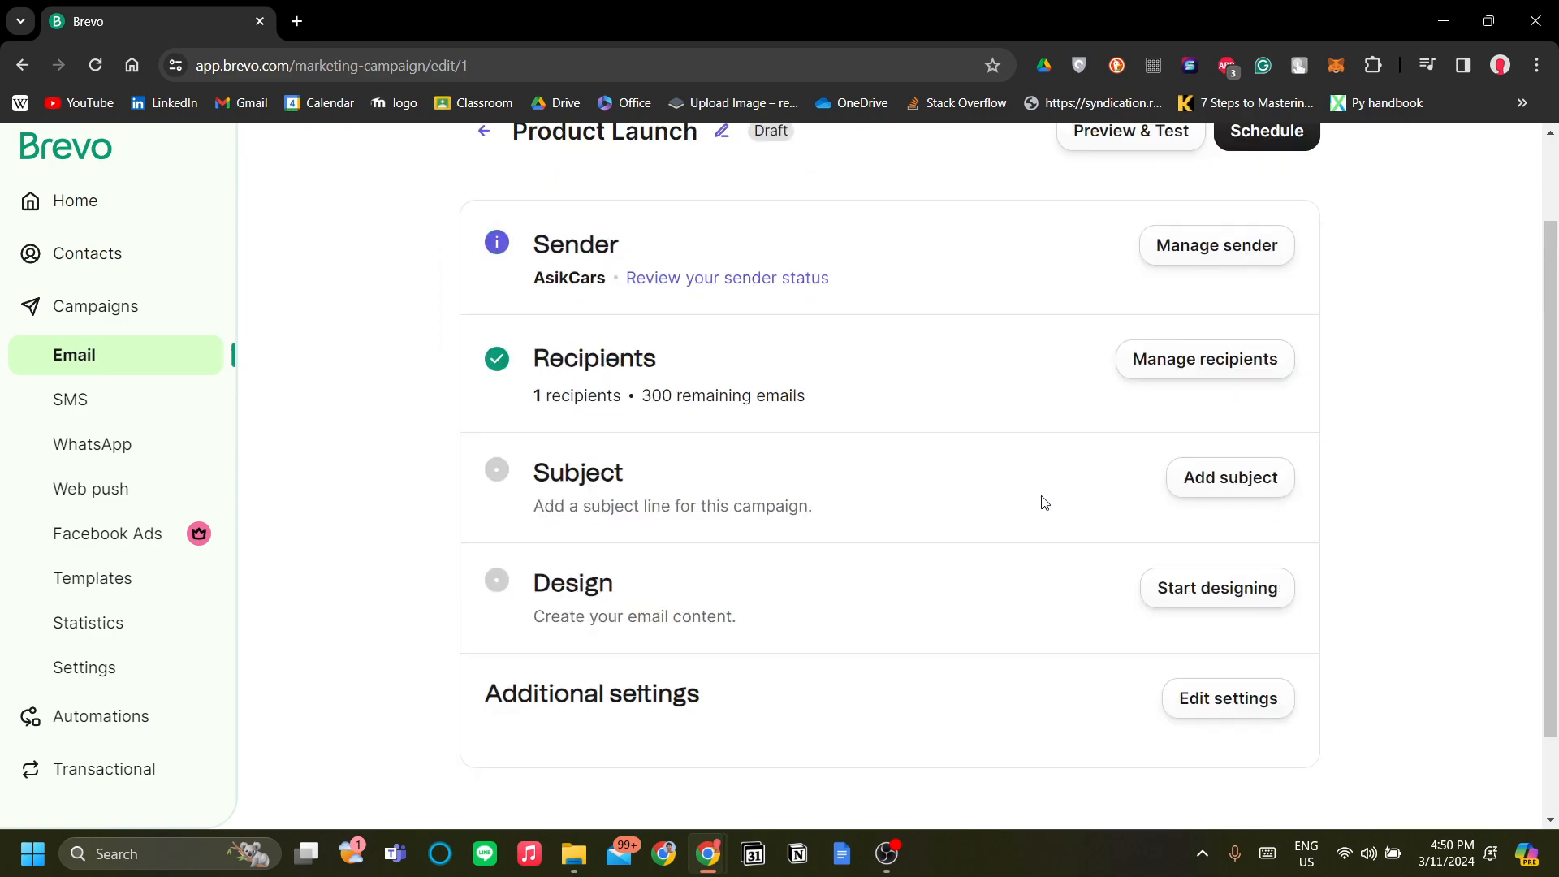
mouse_move(1204, 542)
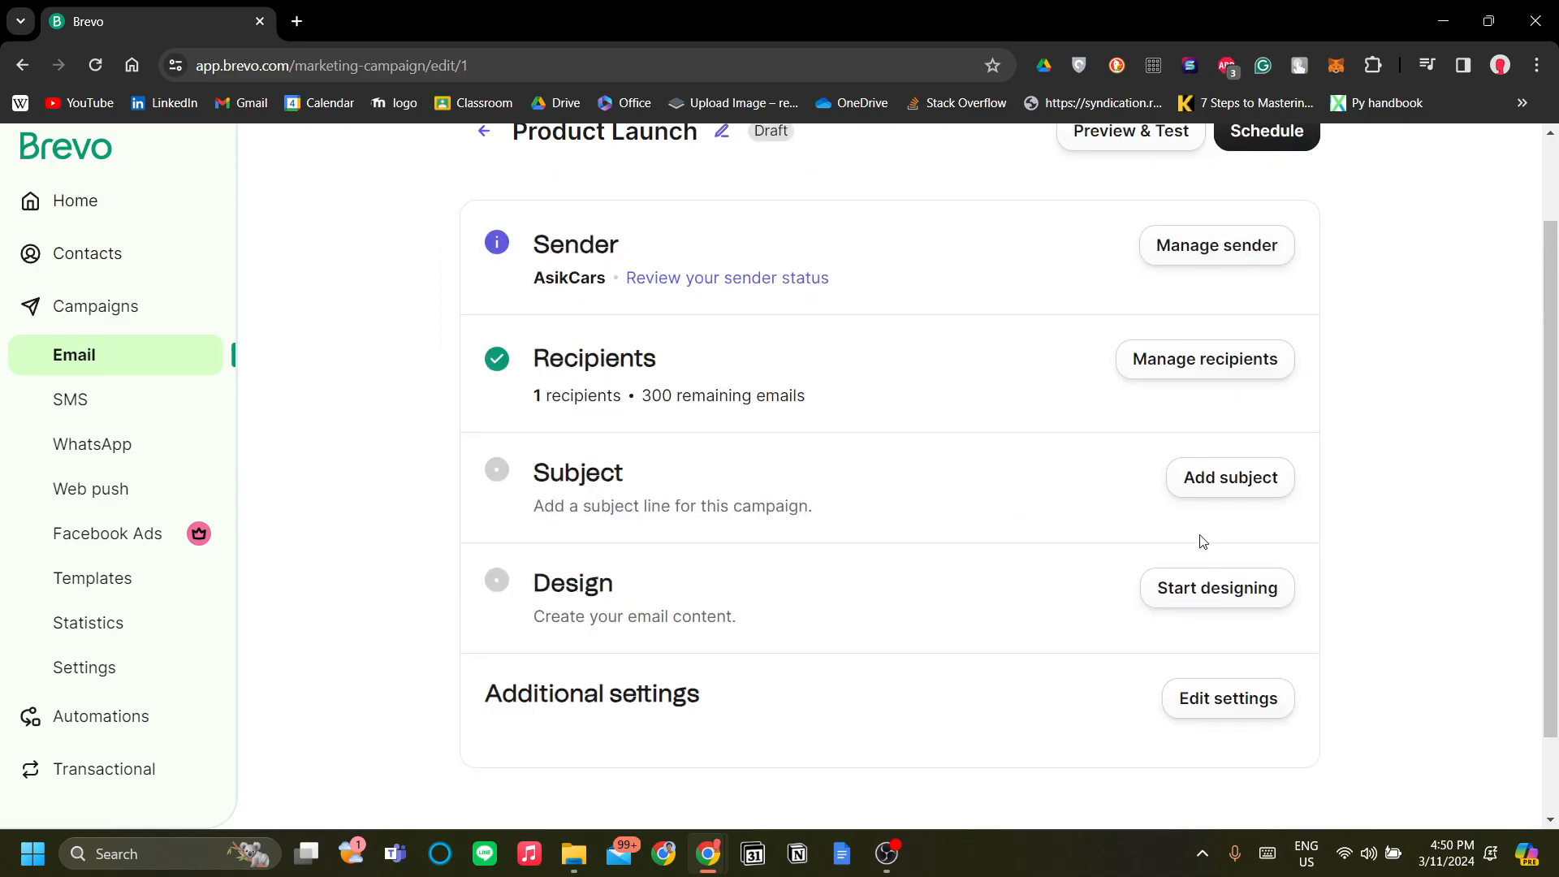
Step: Enter the subject line 'Revolutionary car technology'
click(1230, 478)
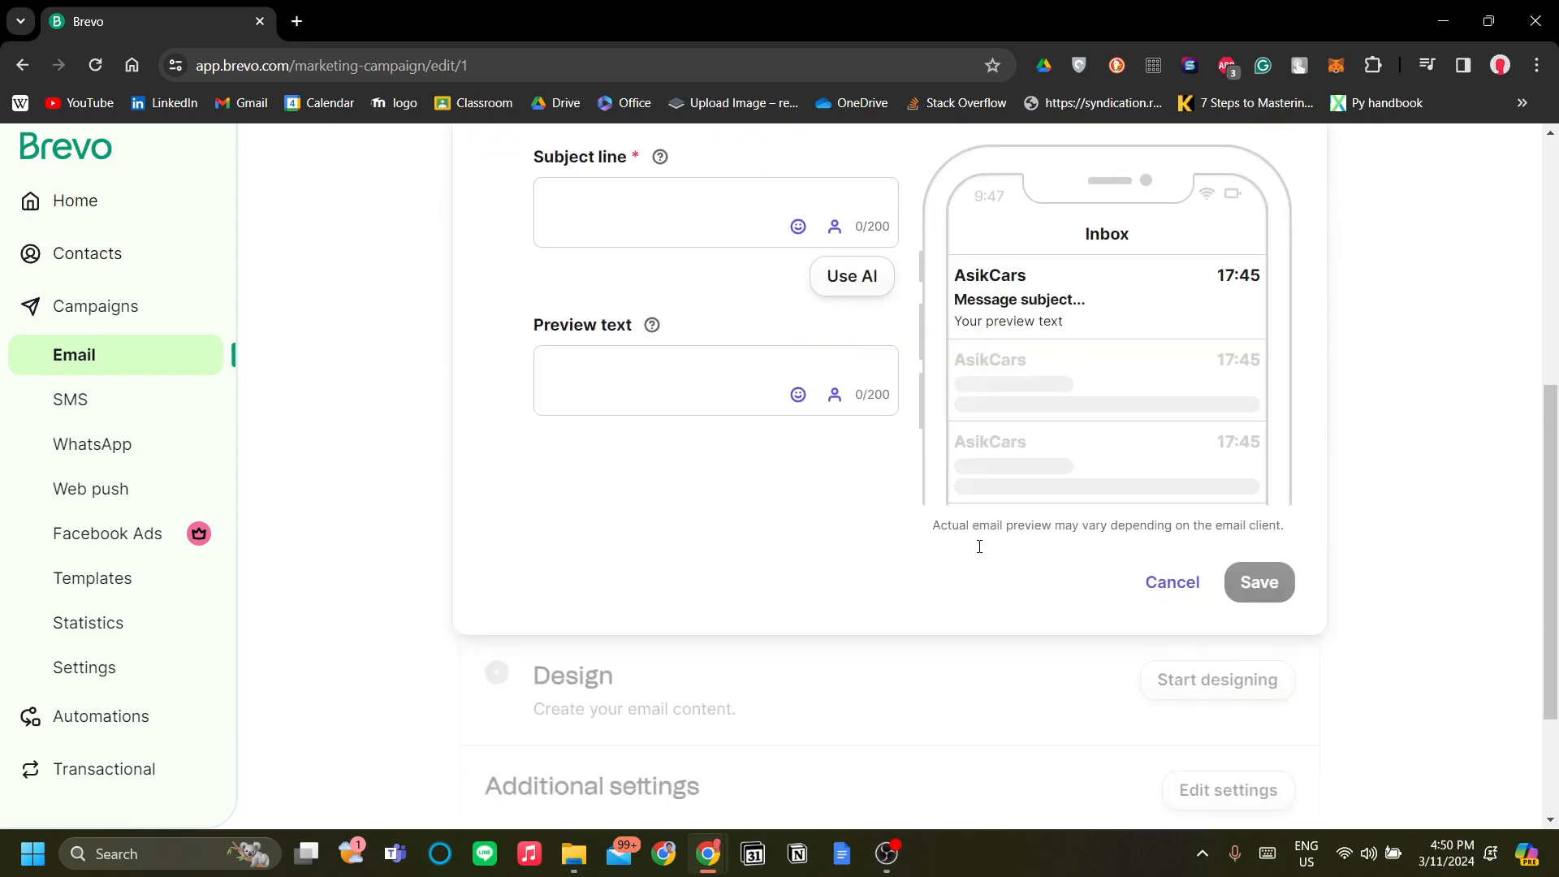
click(679, 213)
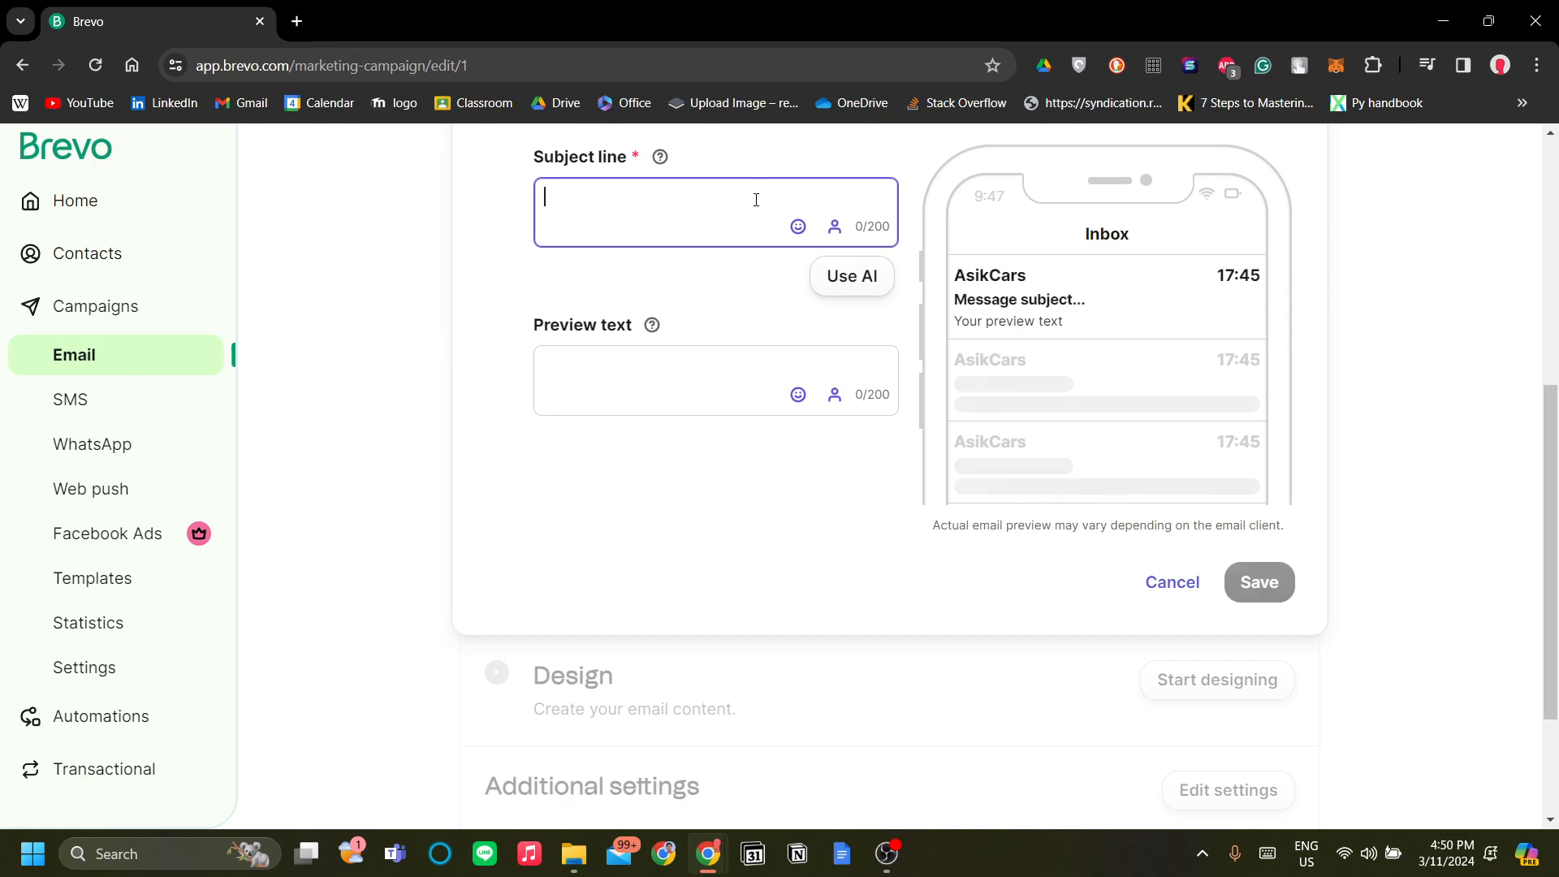
text(Revoluti)
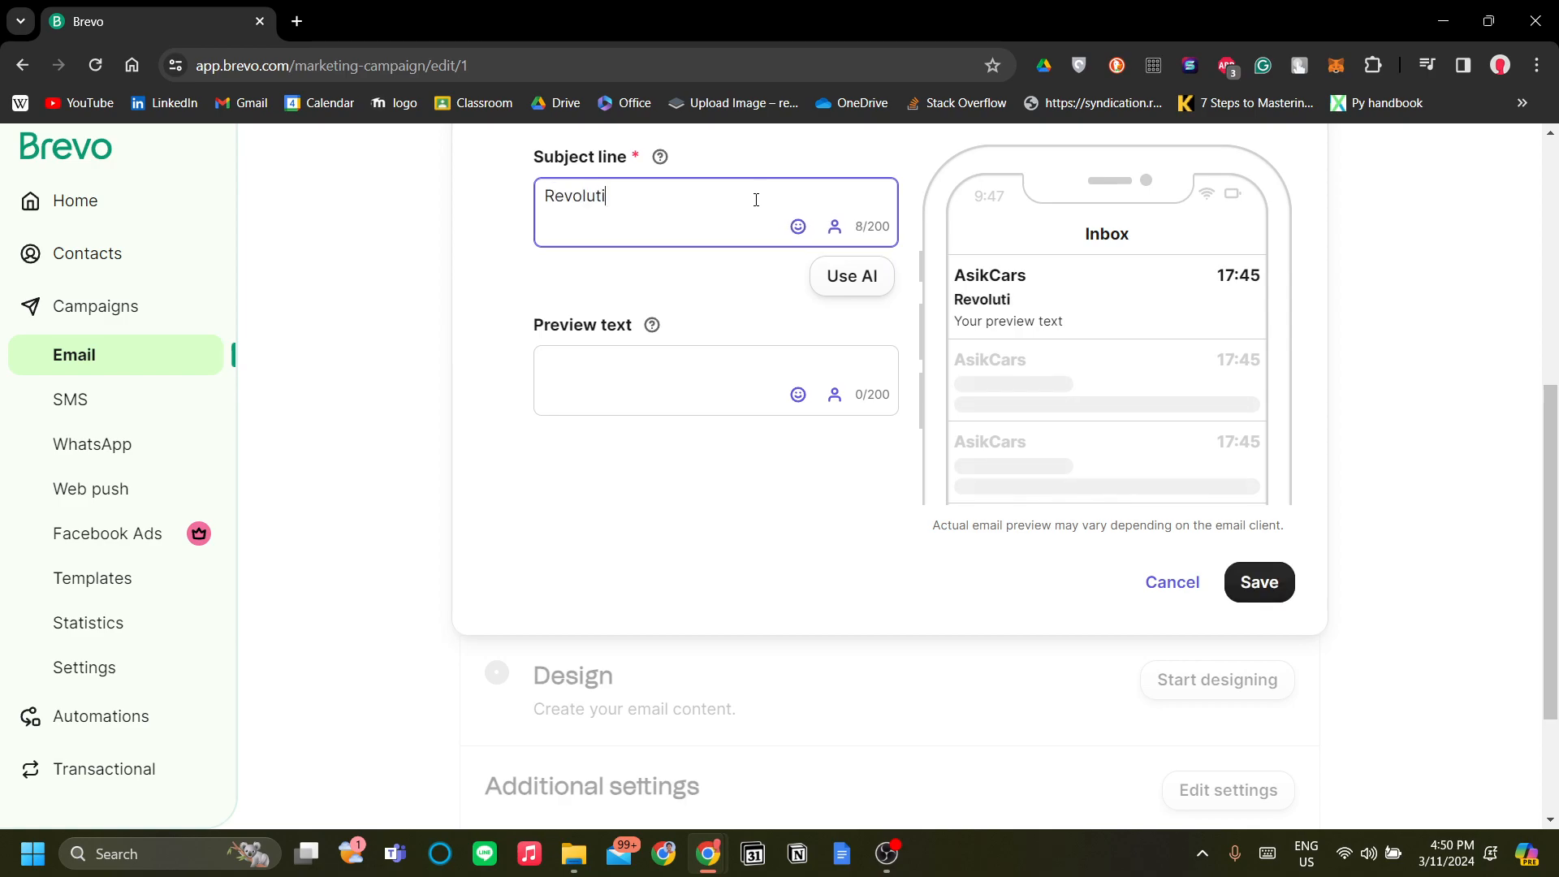
text(onary)
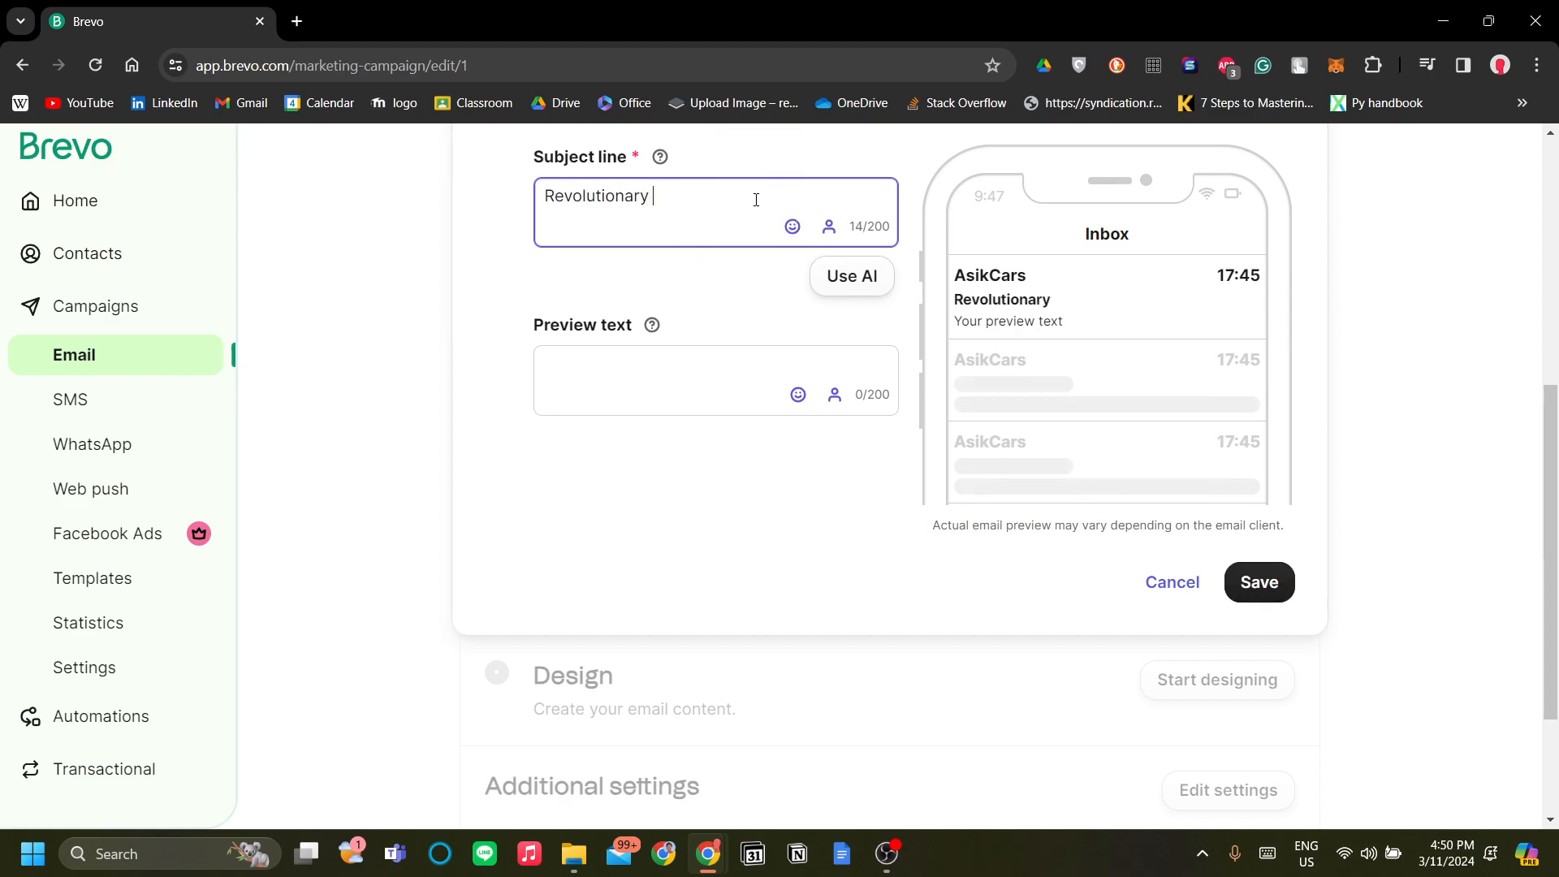
text(car)
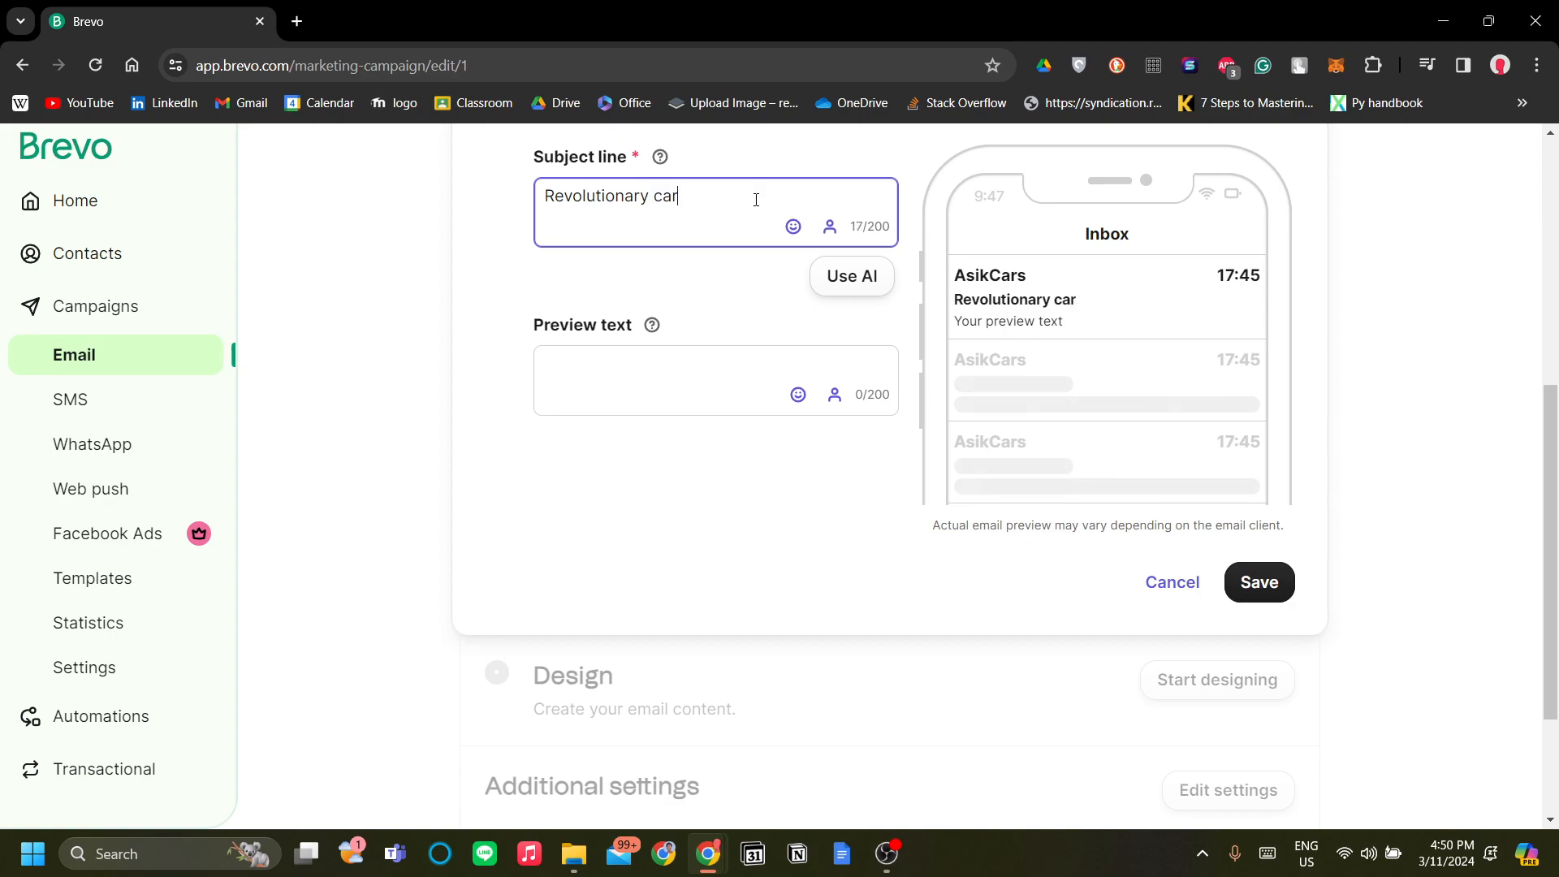
text(teh)
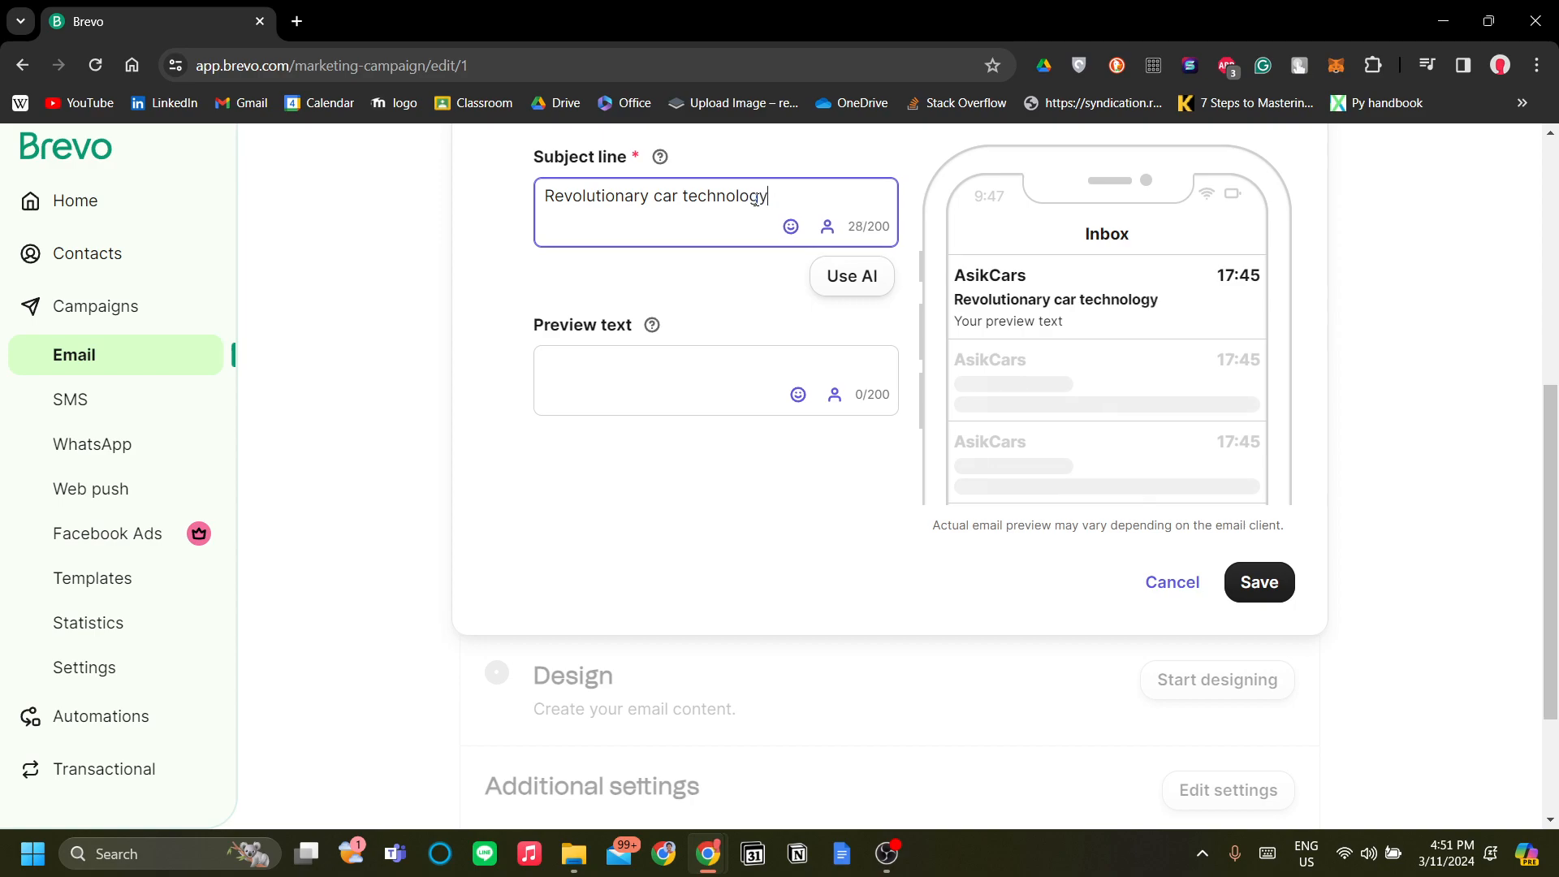
Step: Add preview text 'Hi! we're finally ready to launch our startup😜' and save
text(Hi)
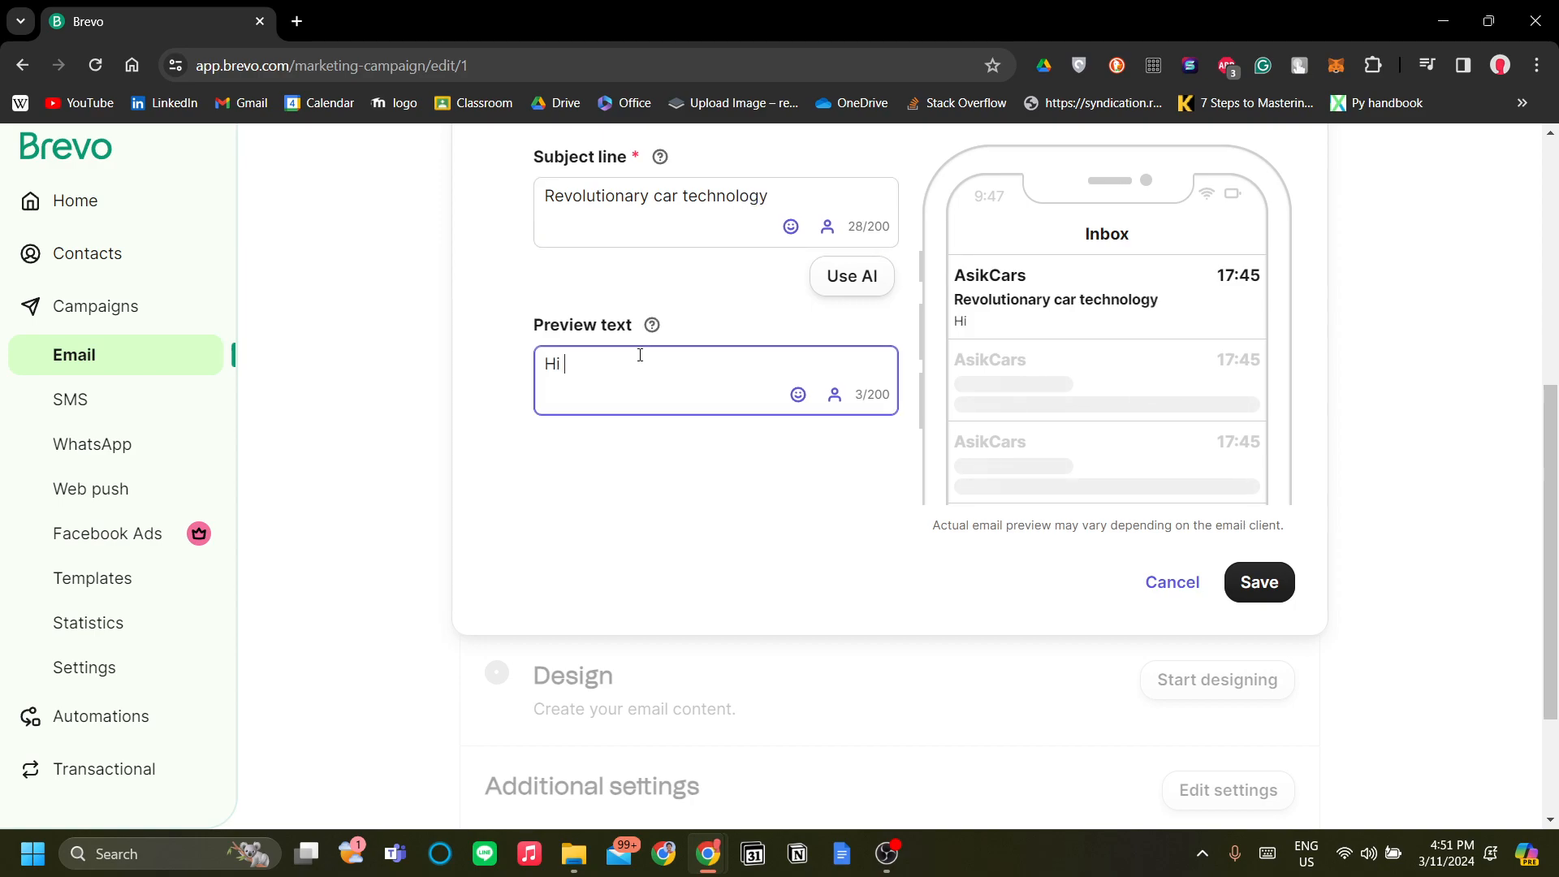
text(! we're f)
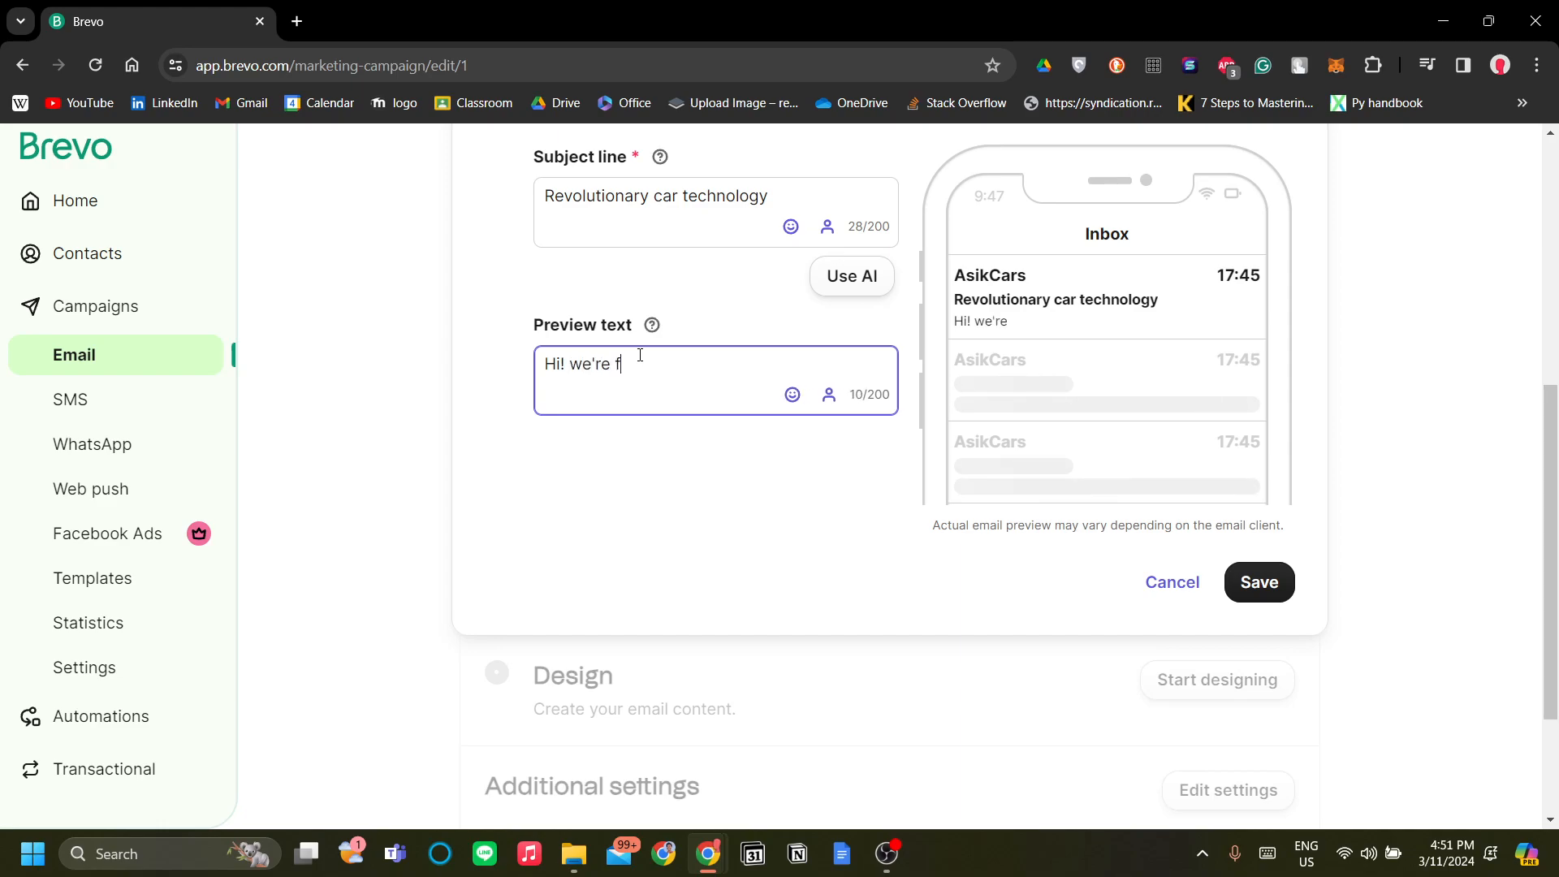
text(inally)
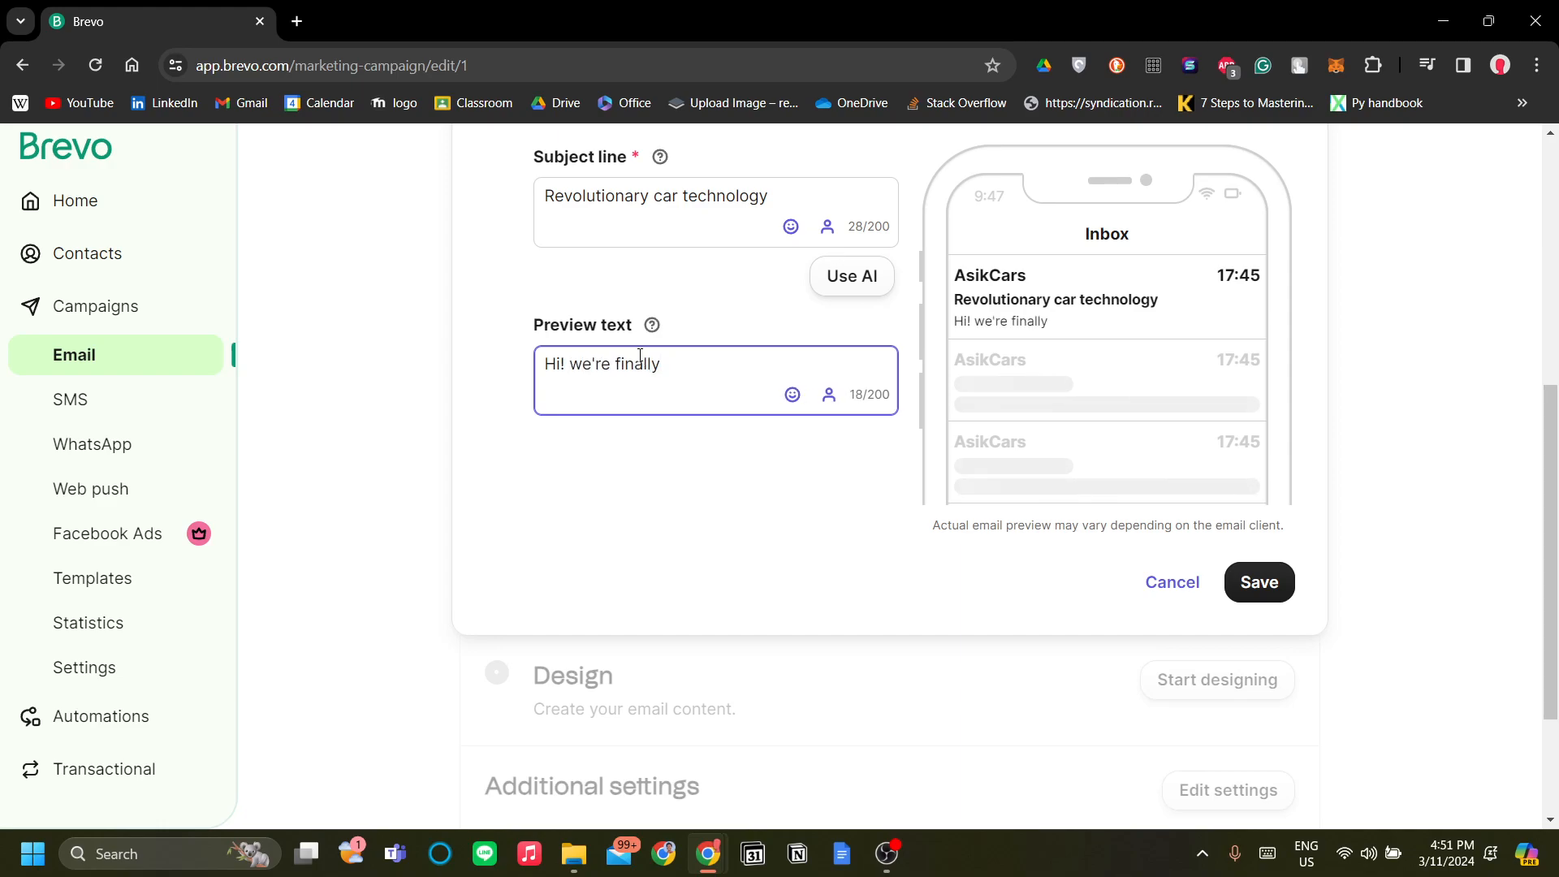
text(ready to launch our start)
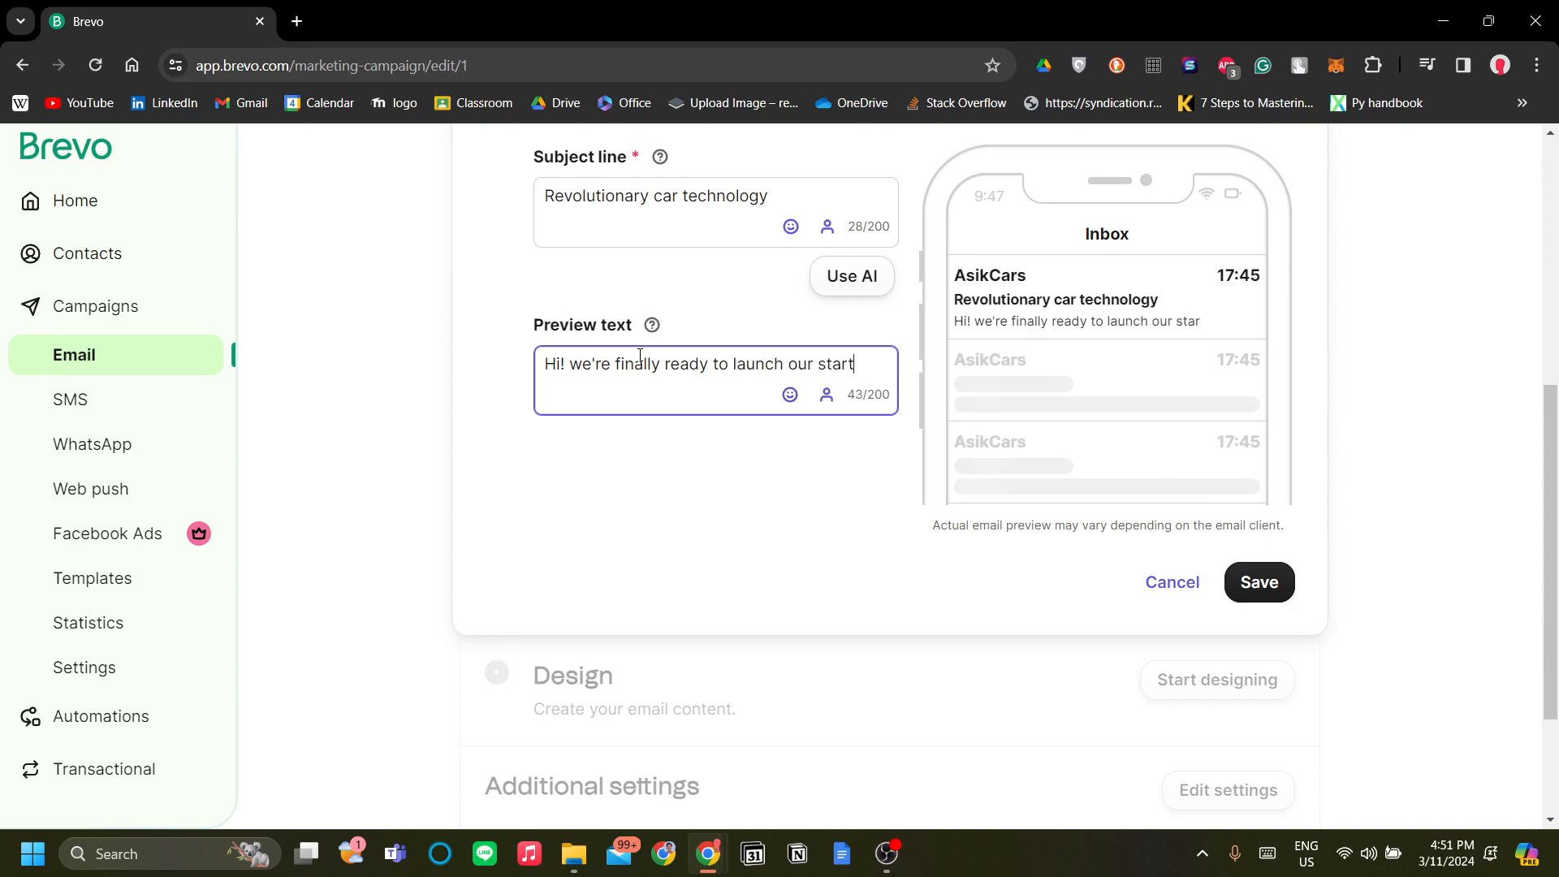
text(up)
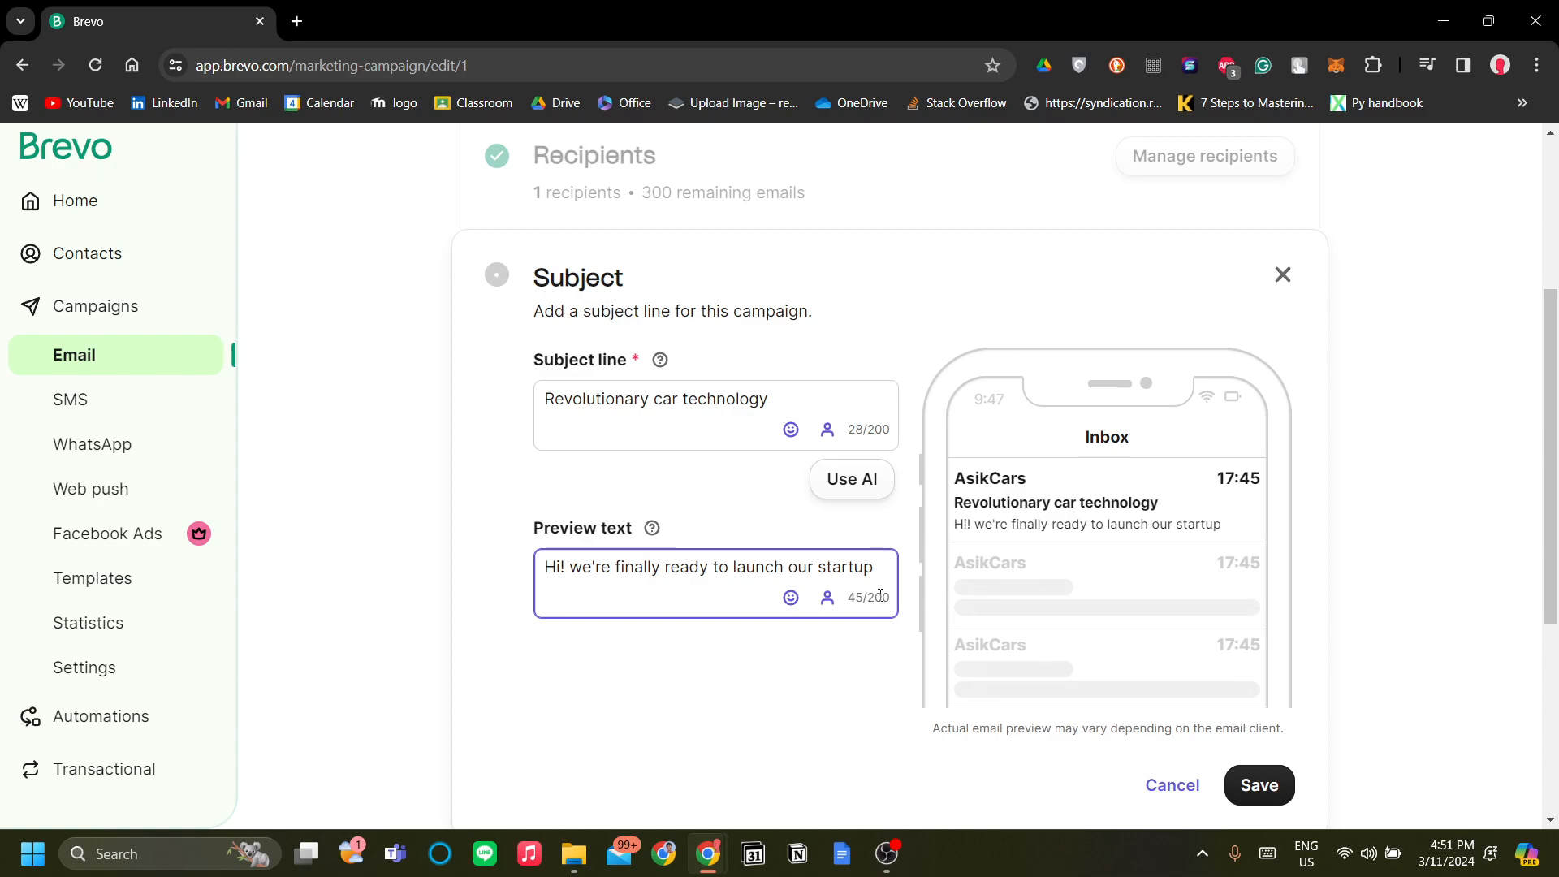
click(827, 597)
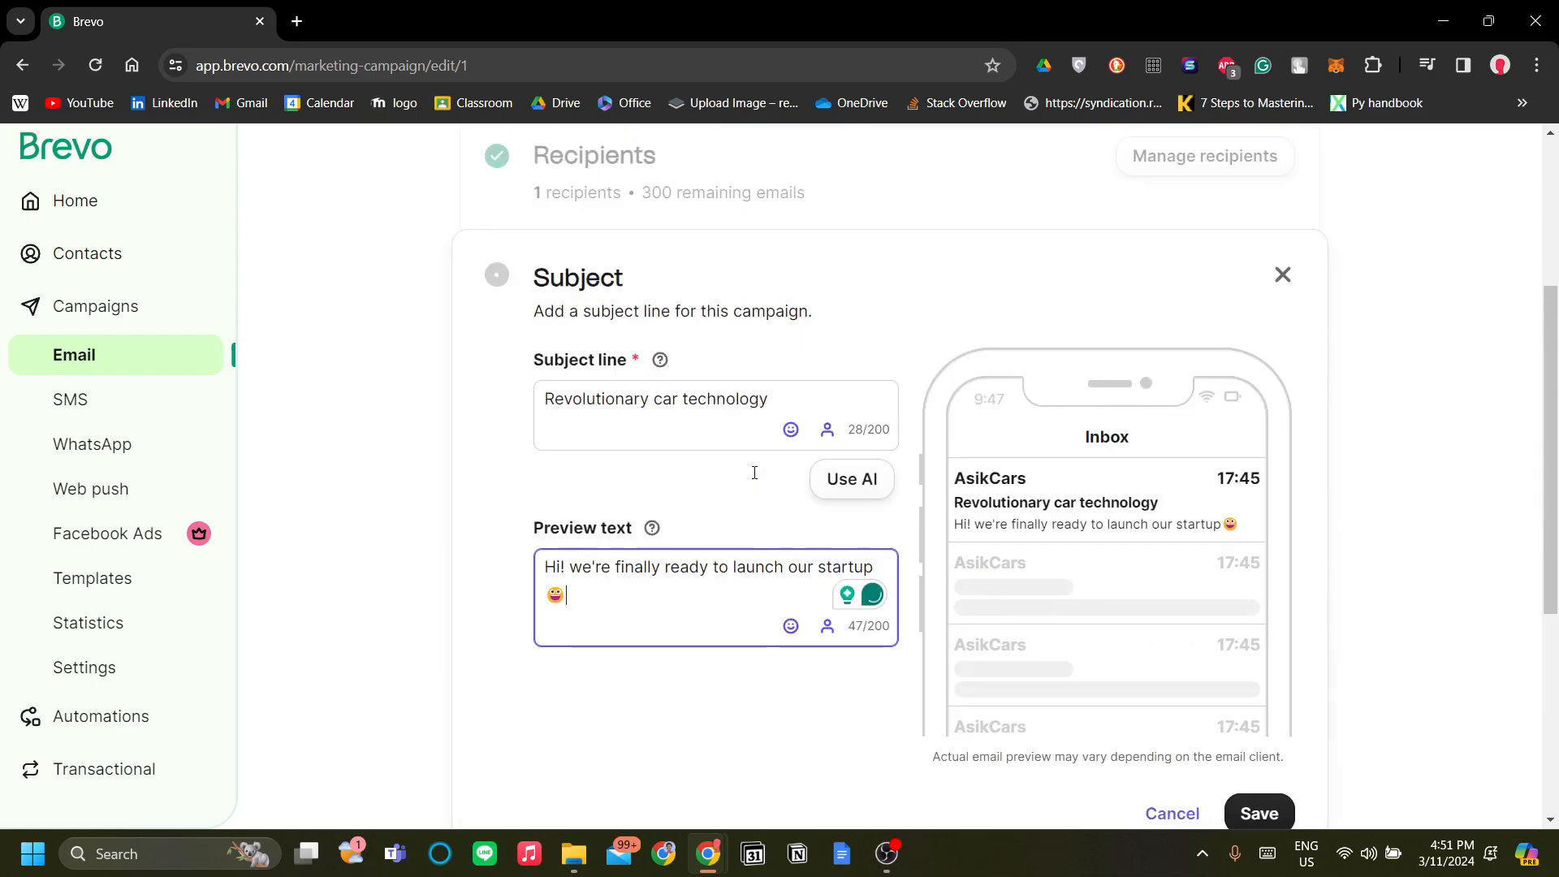
scroll(down, 3)
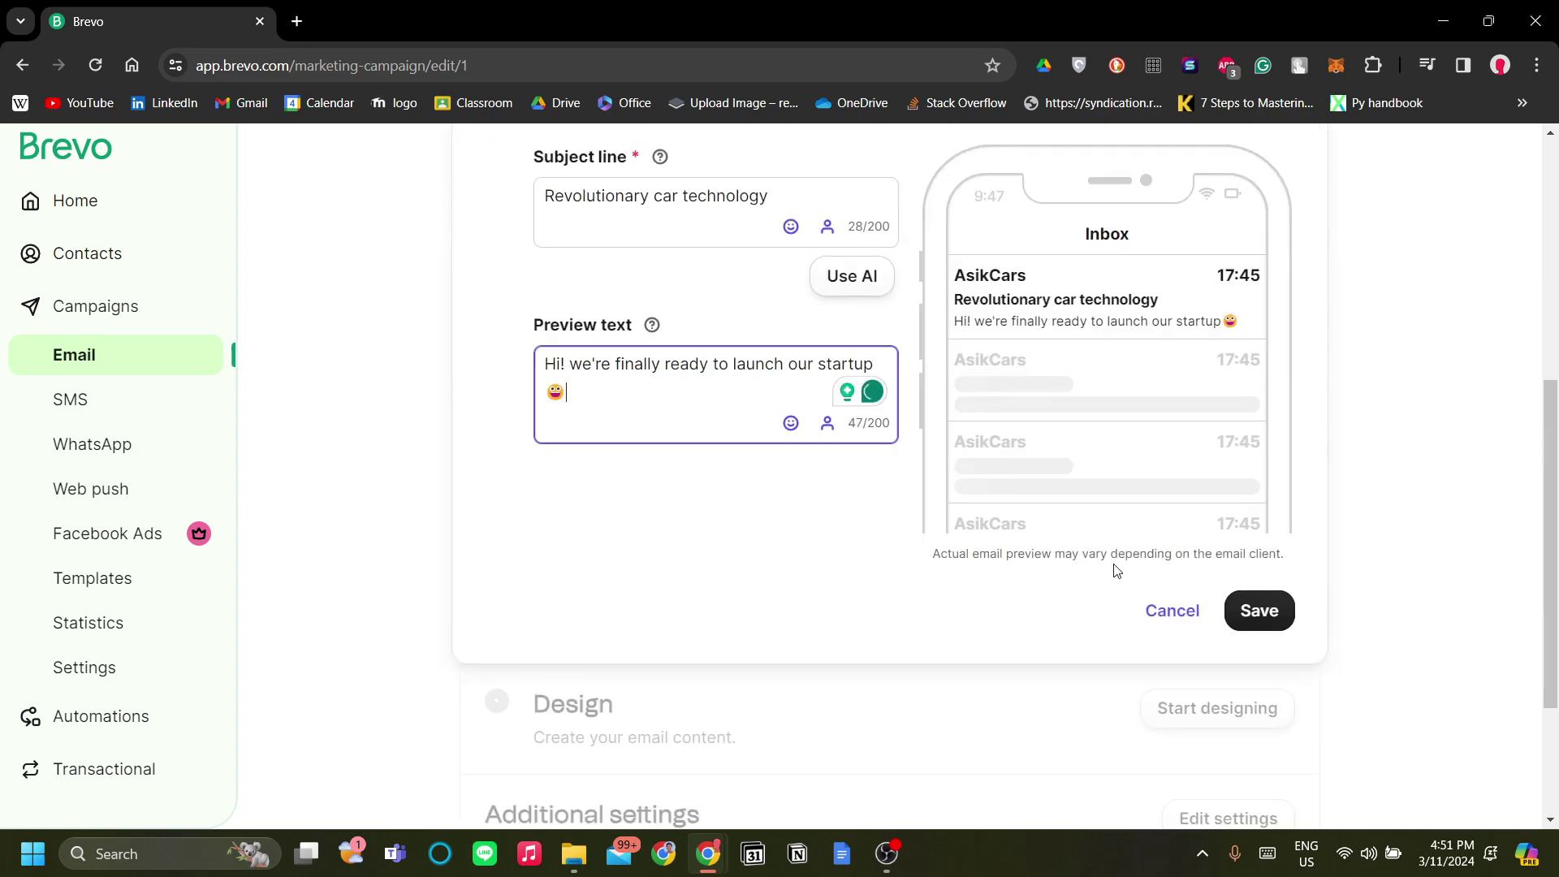
click(1260, 611)
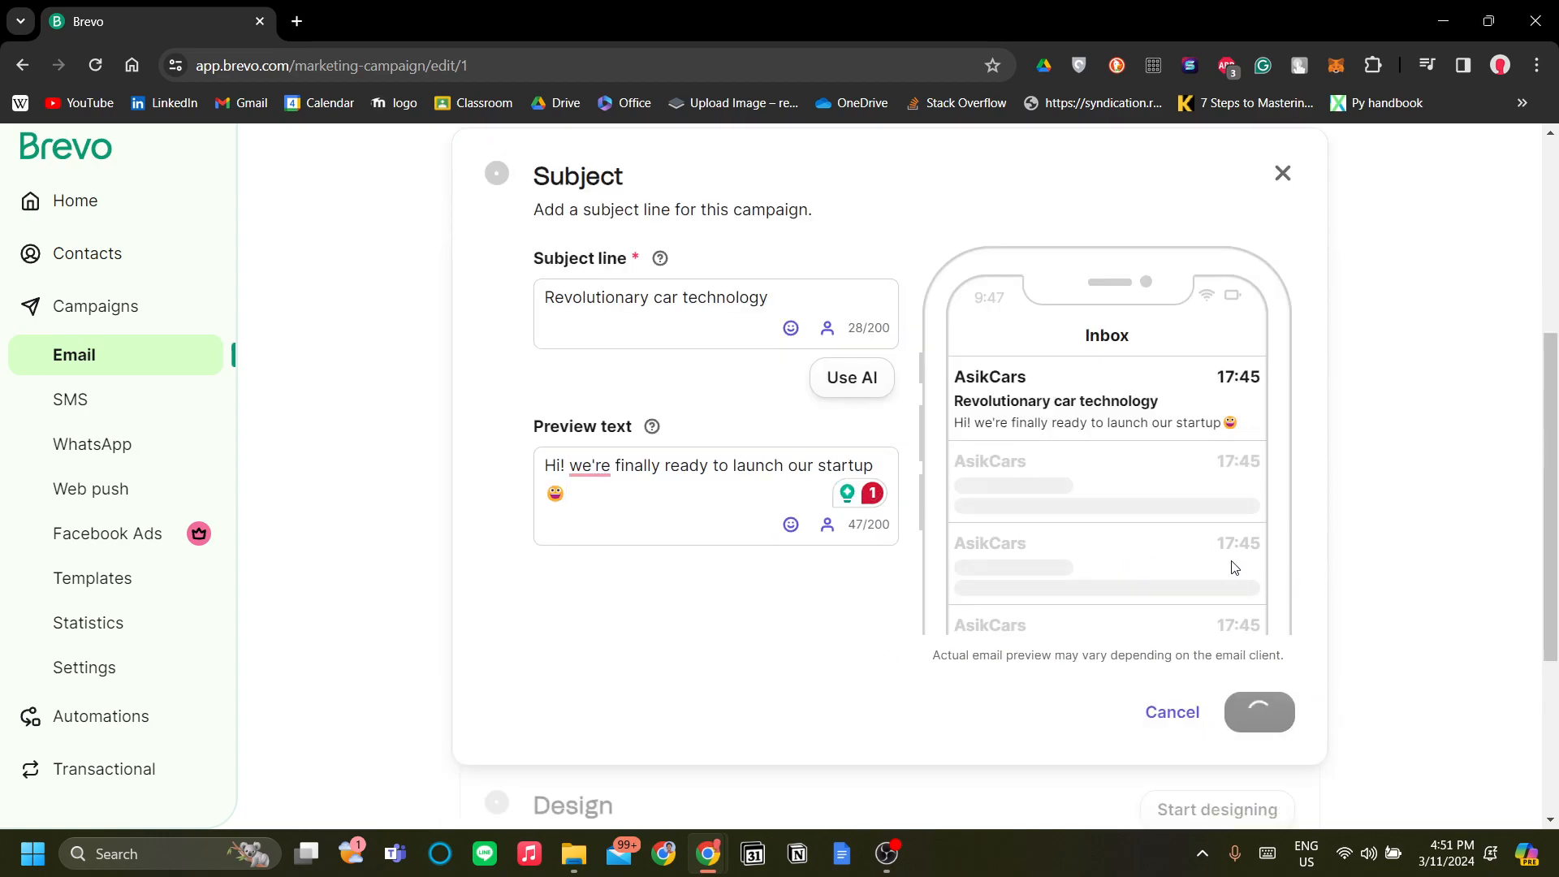
click(1260, 712)
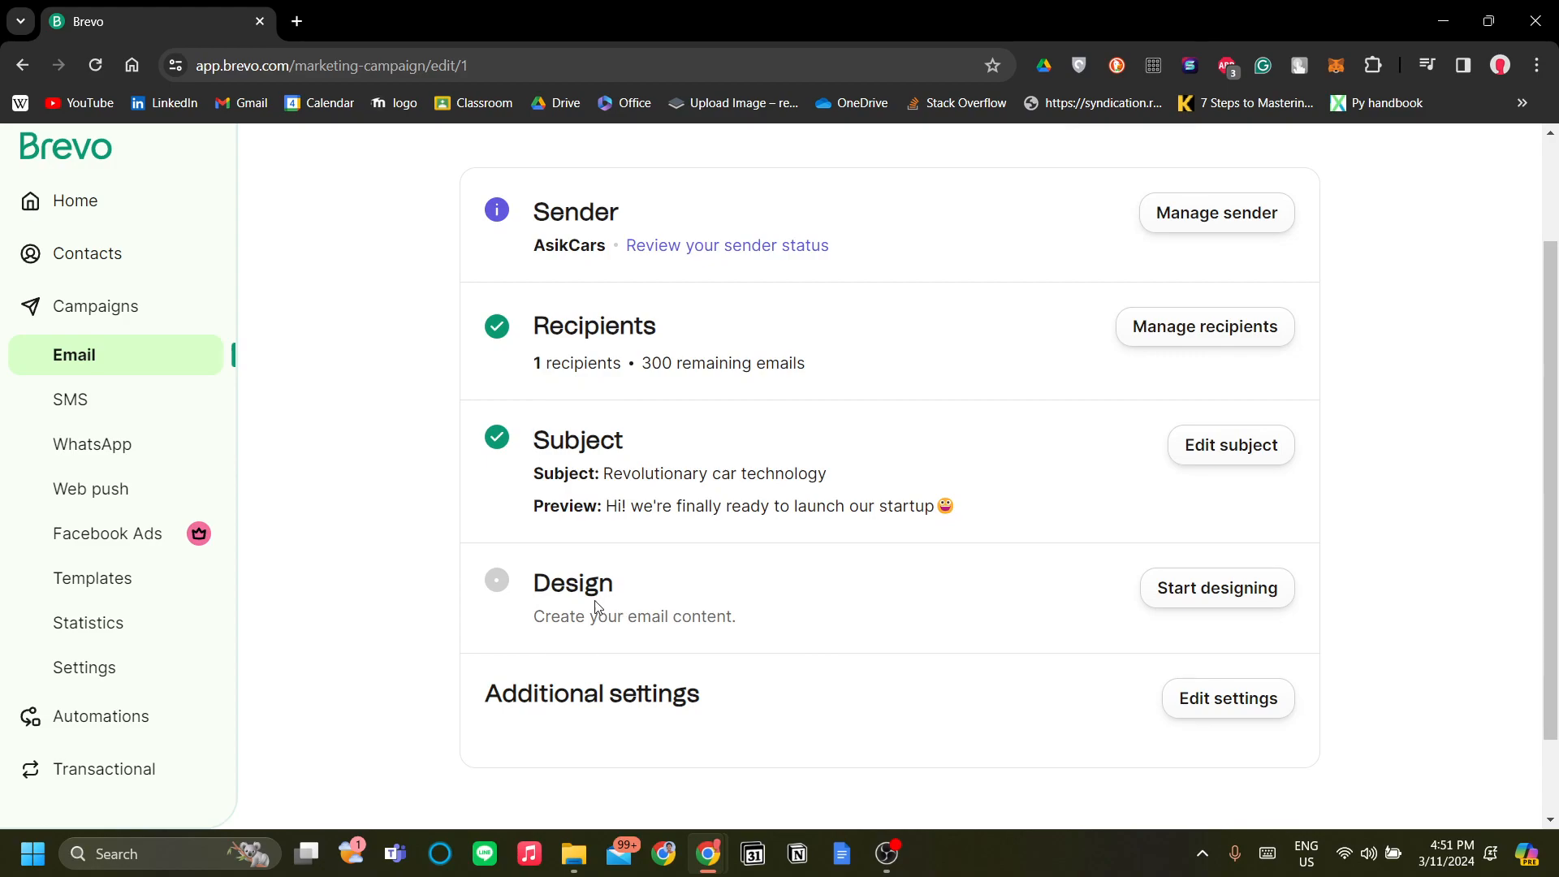
Step: Start designing the email and scroll through the six starter layouts in Select a template
click(1218, 588)
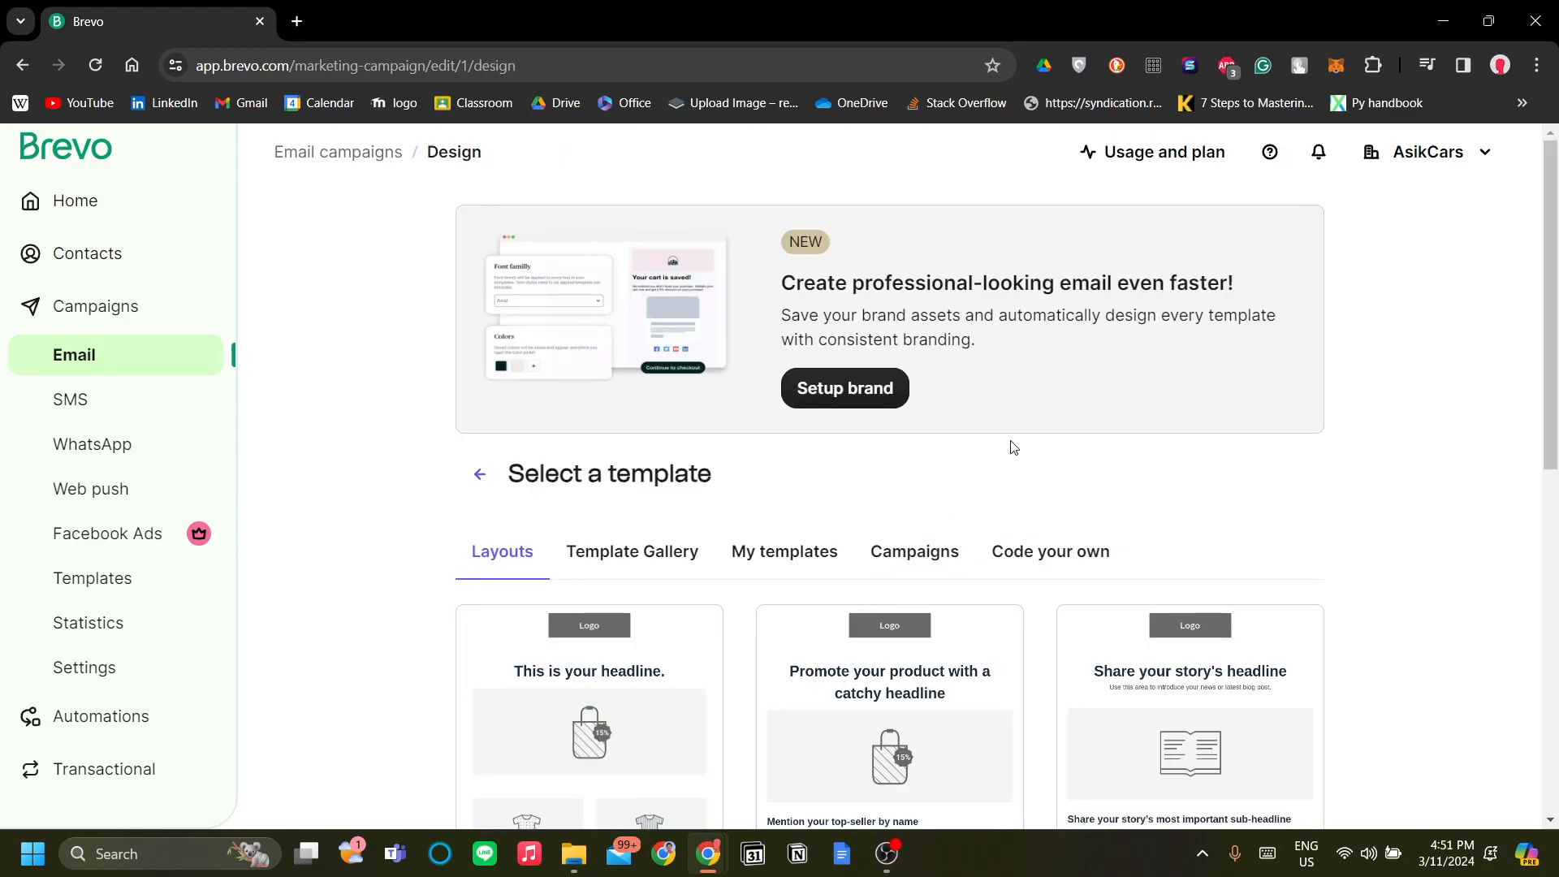
scroll(down, 3)
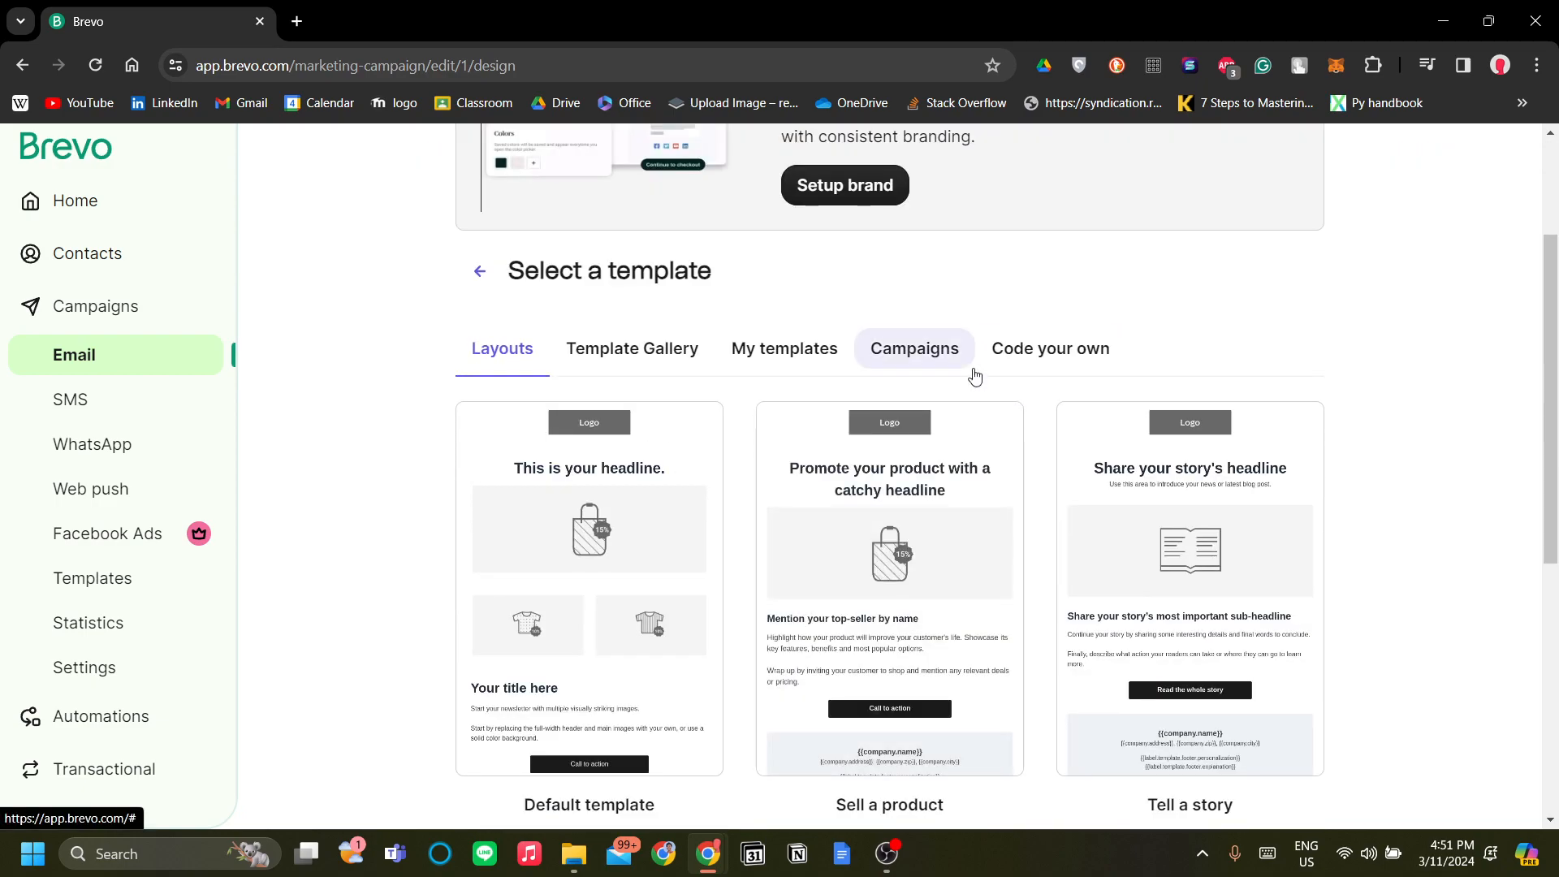
scroll(down, 3)
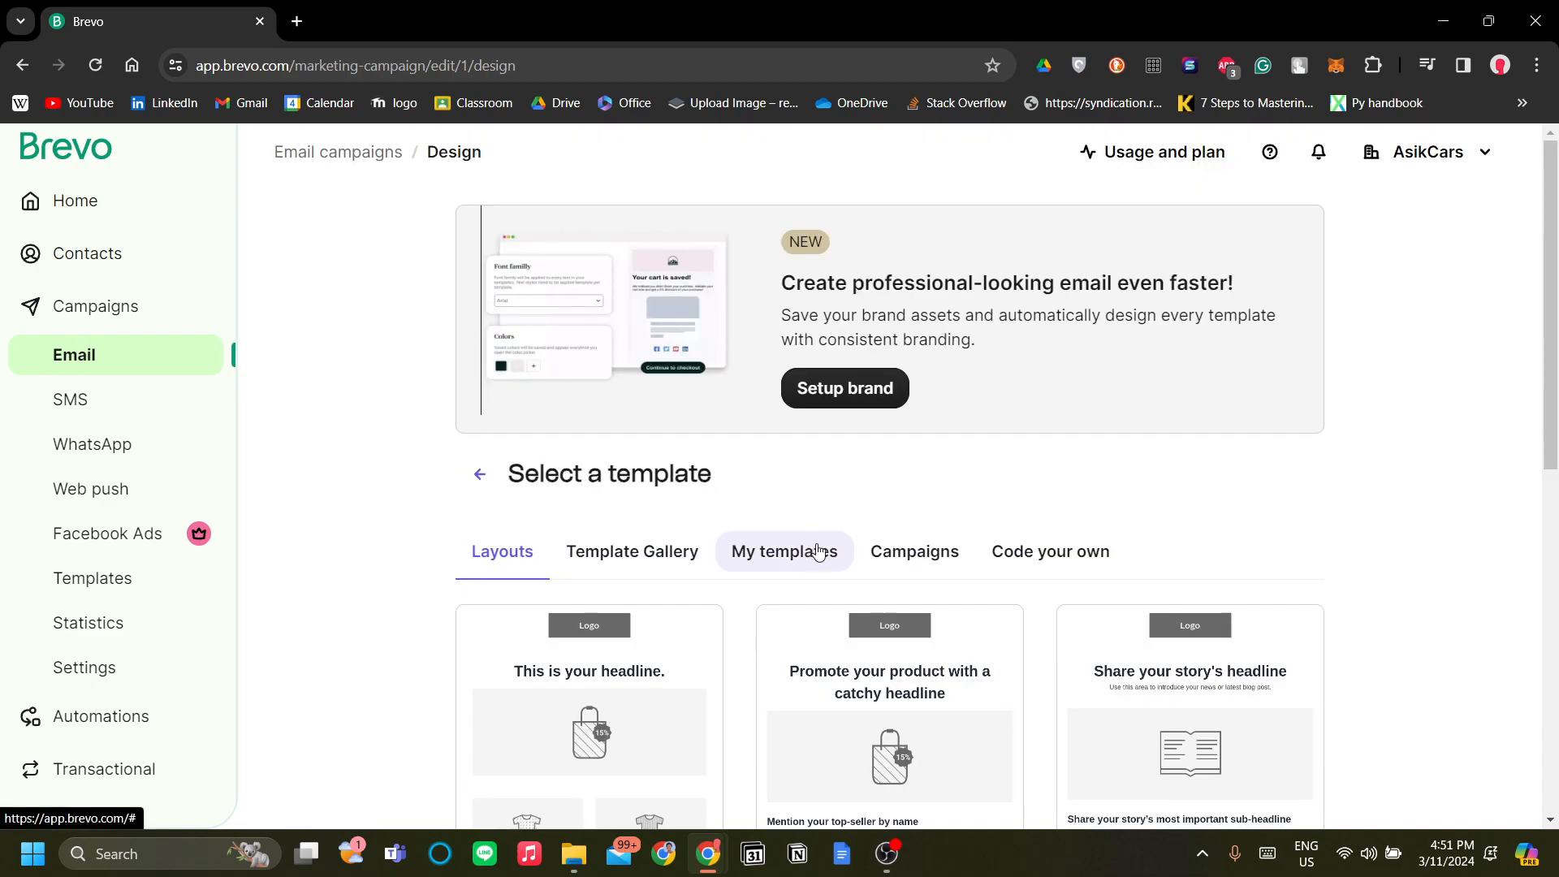
scroll(down, 3)
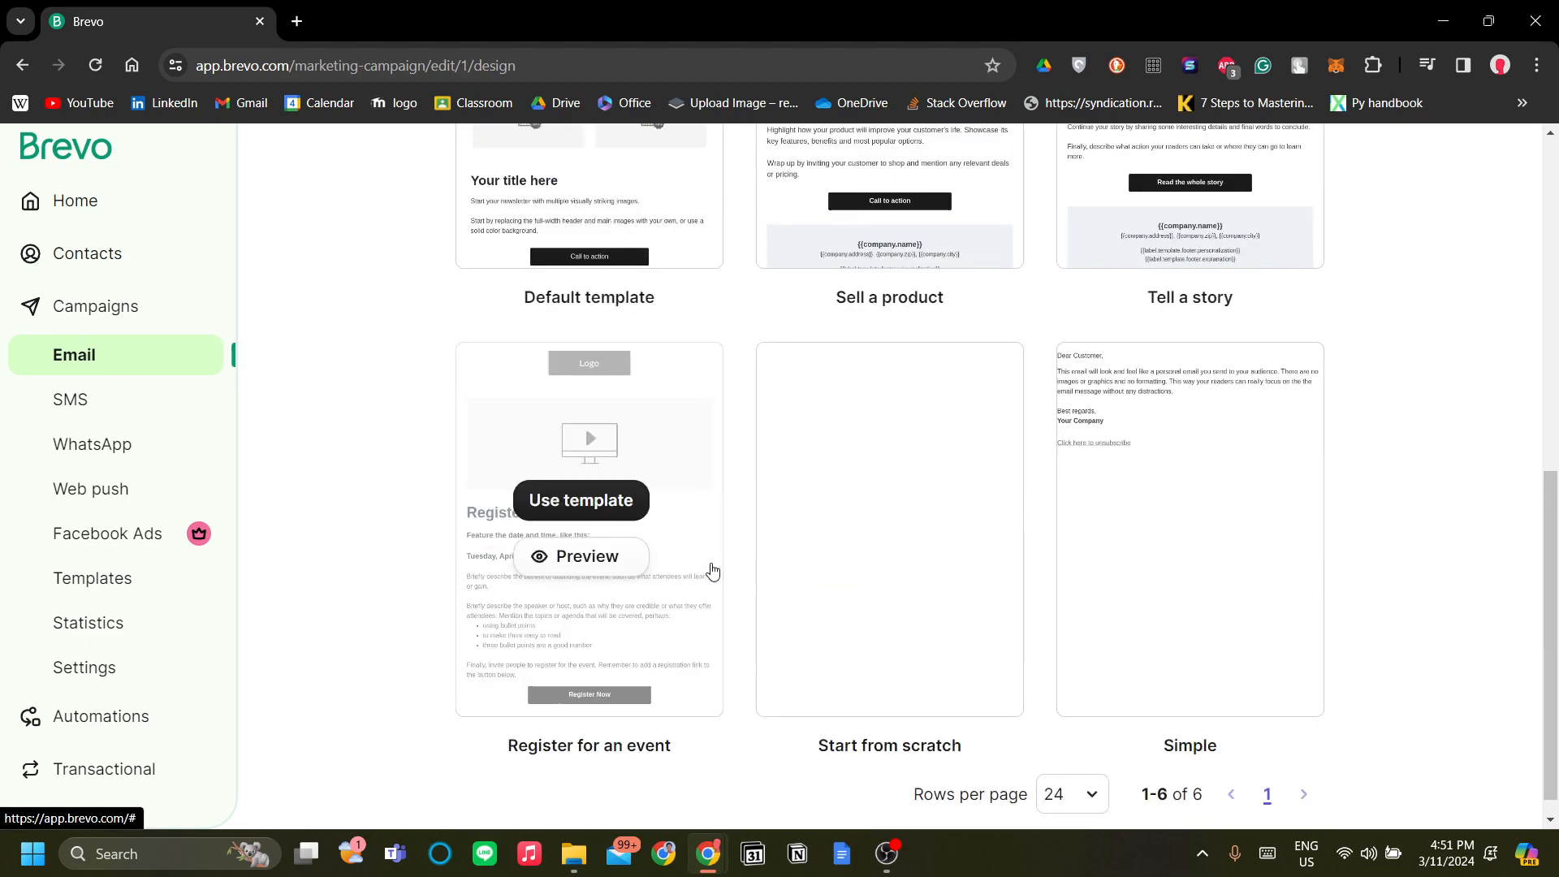
mouse_move(734, 382)
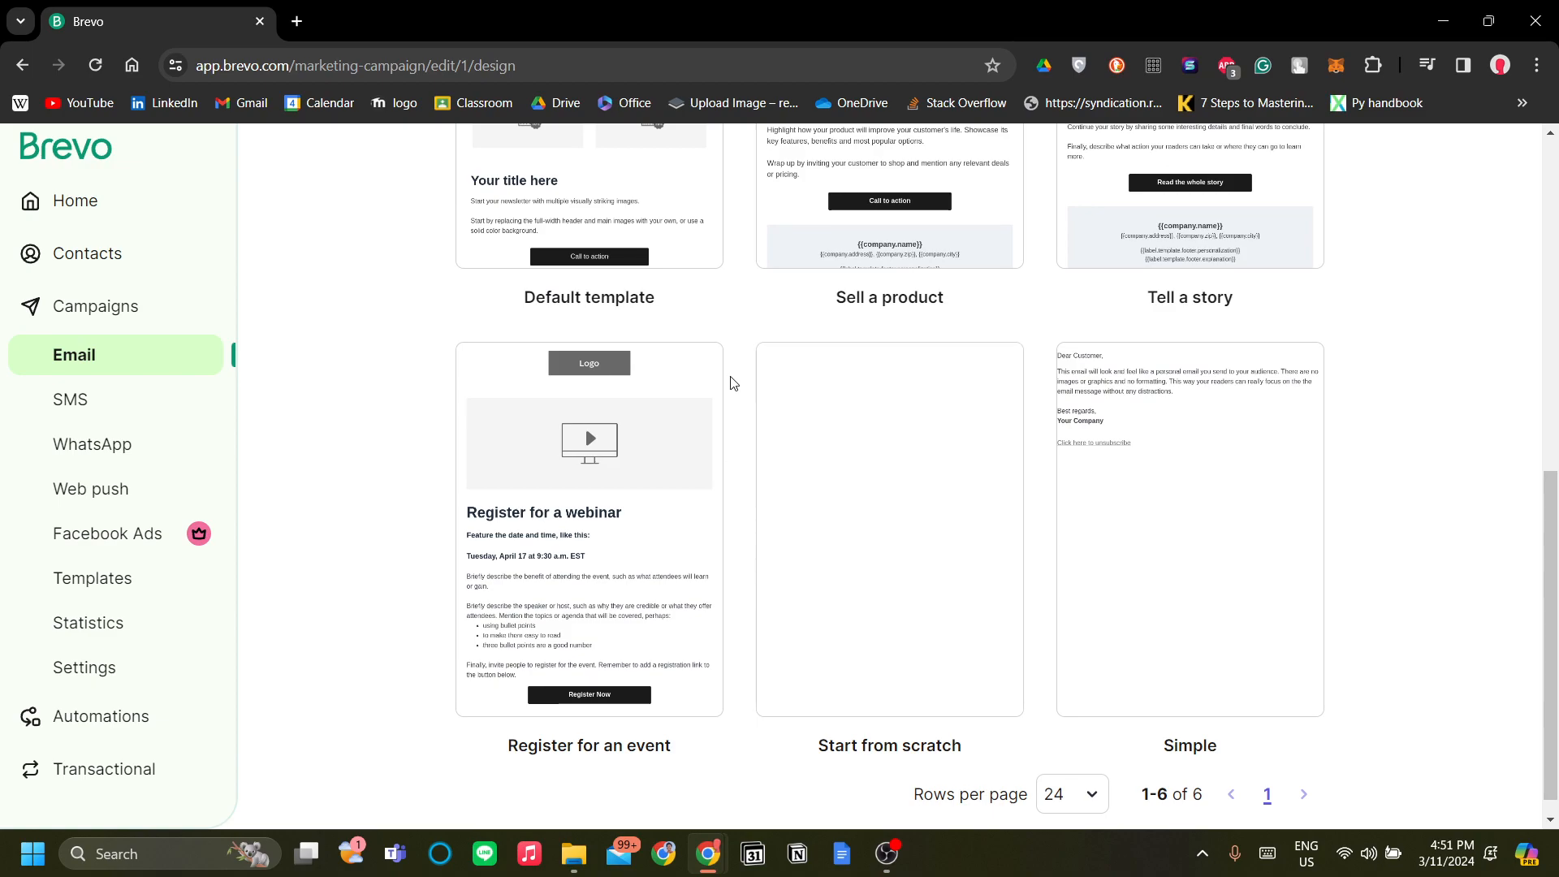
scroll(up, 3)
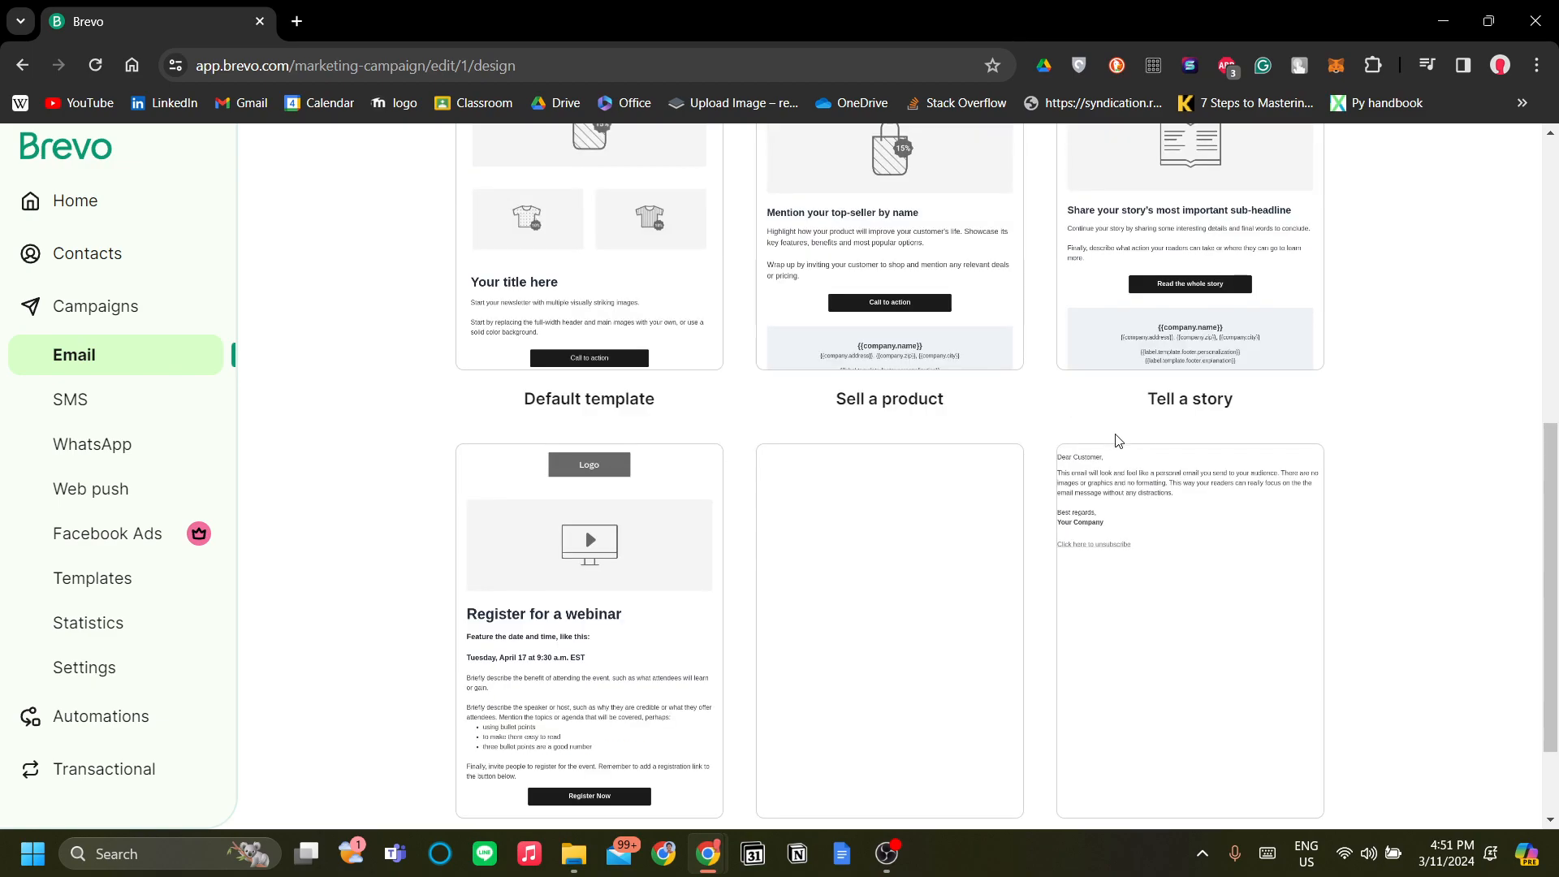
mouse_move(1173, 531)
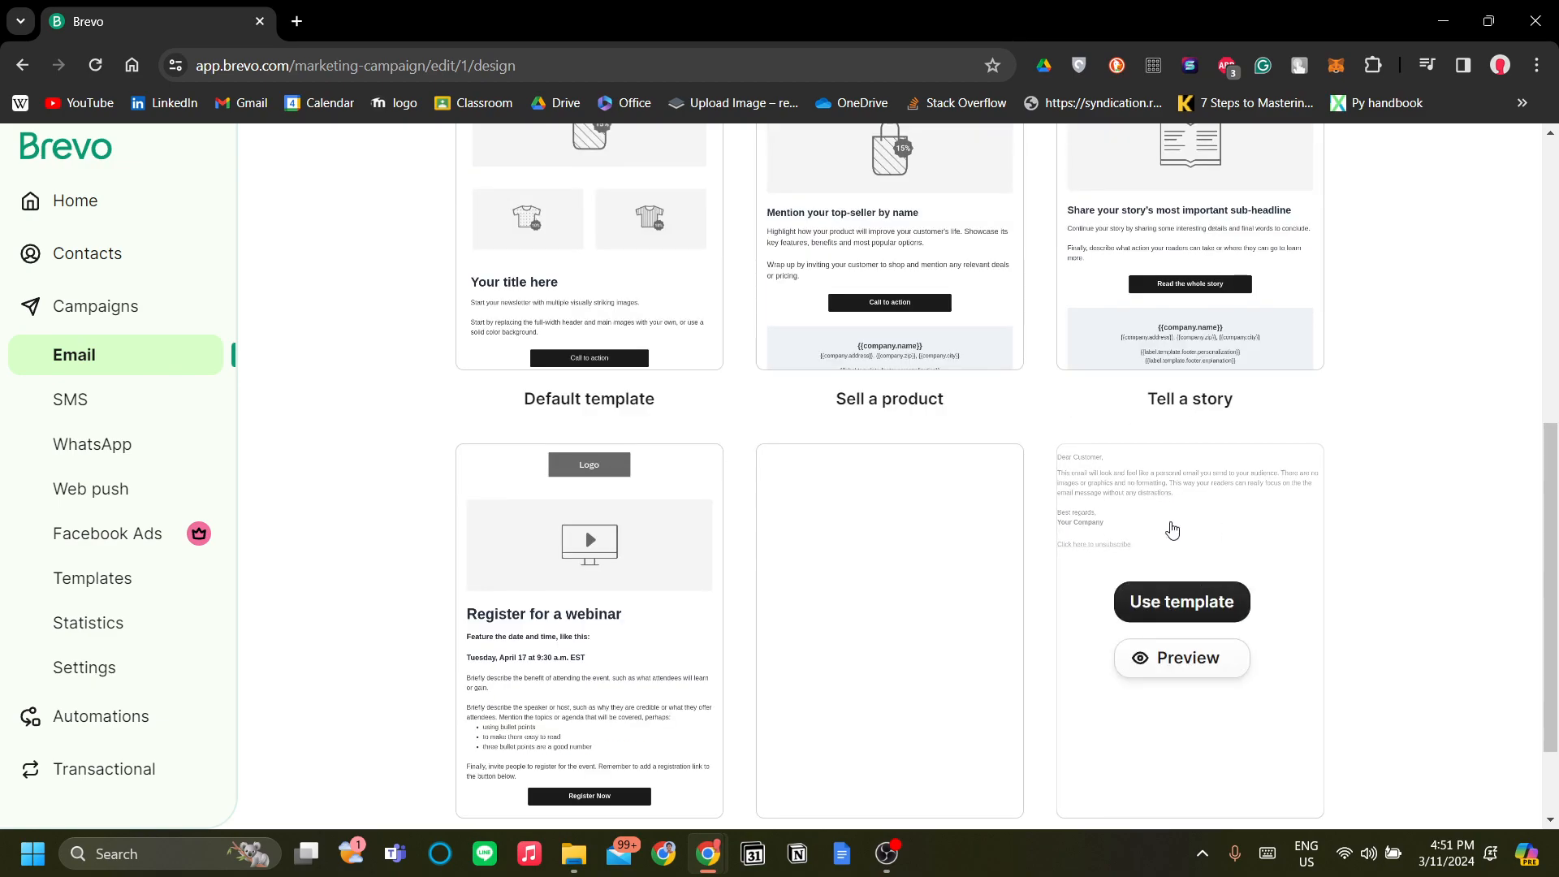
mouse_move(1114, 482)
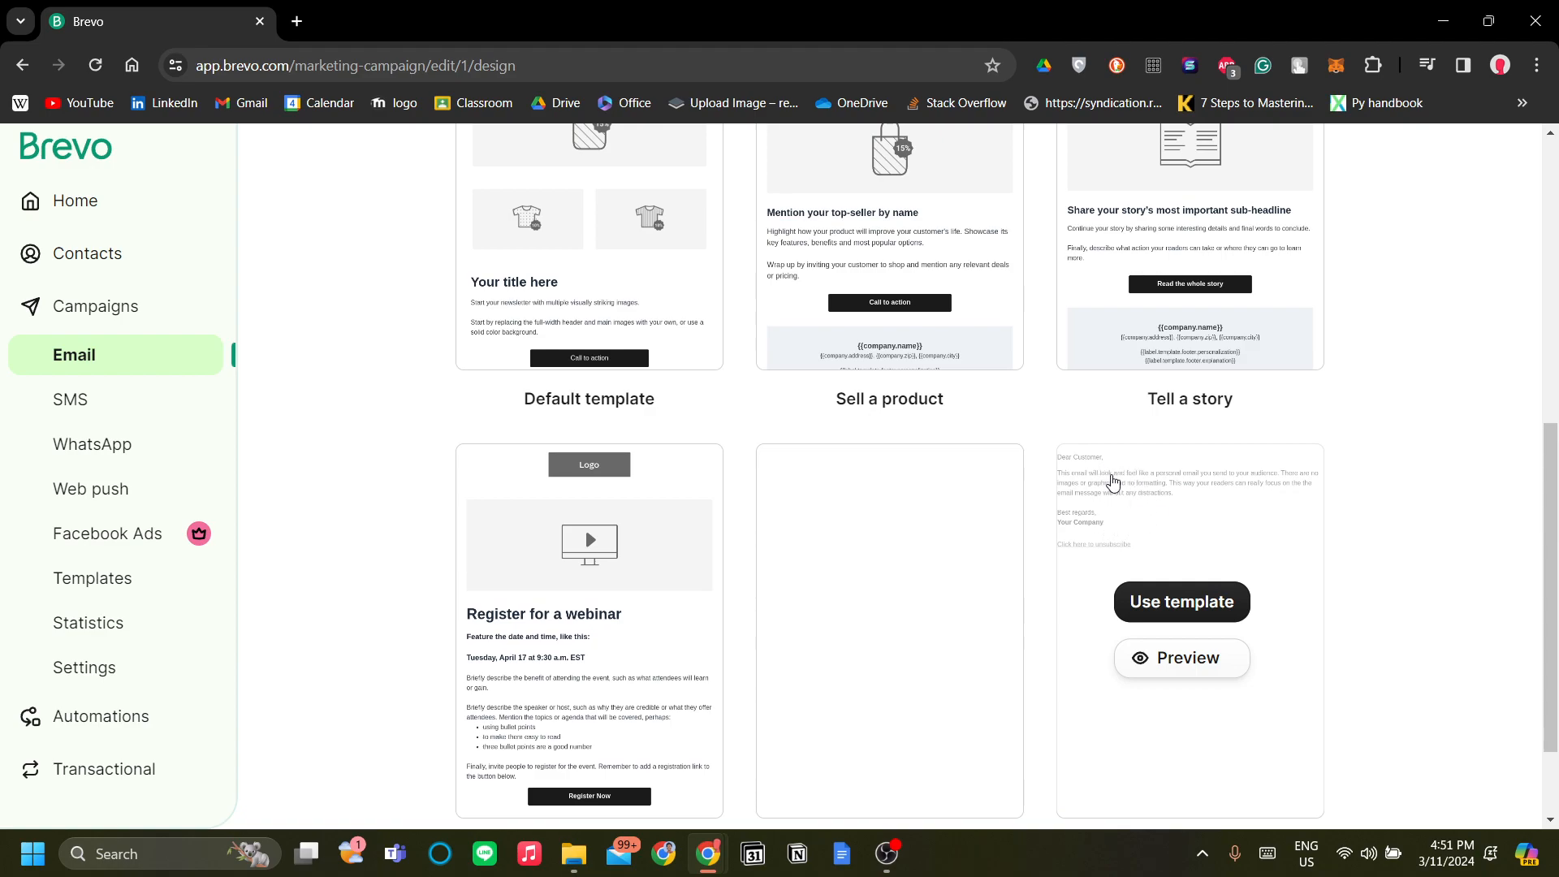
scroll(down, 3)
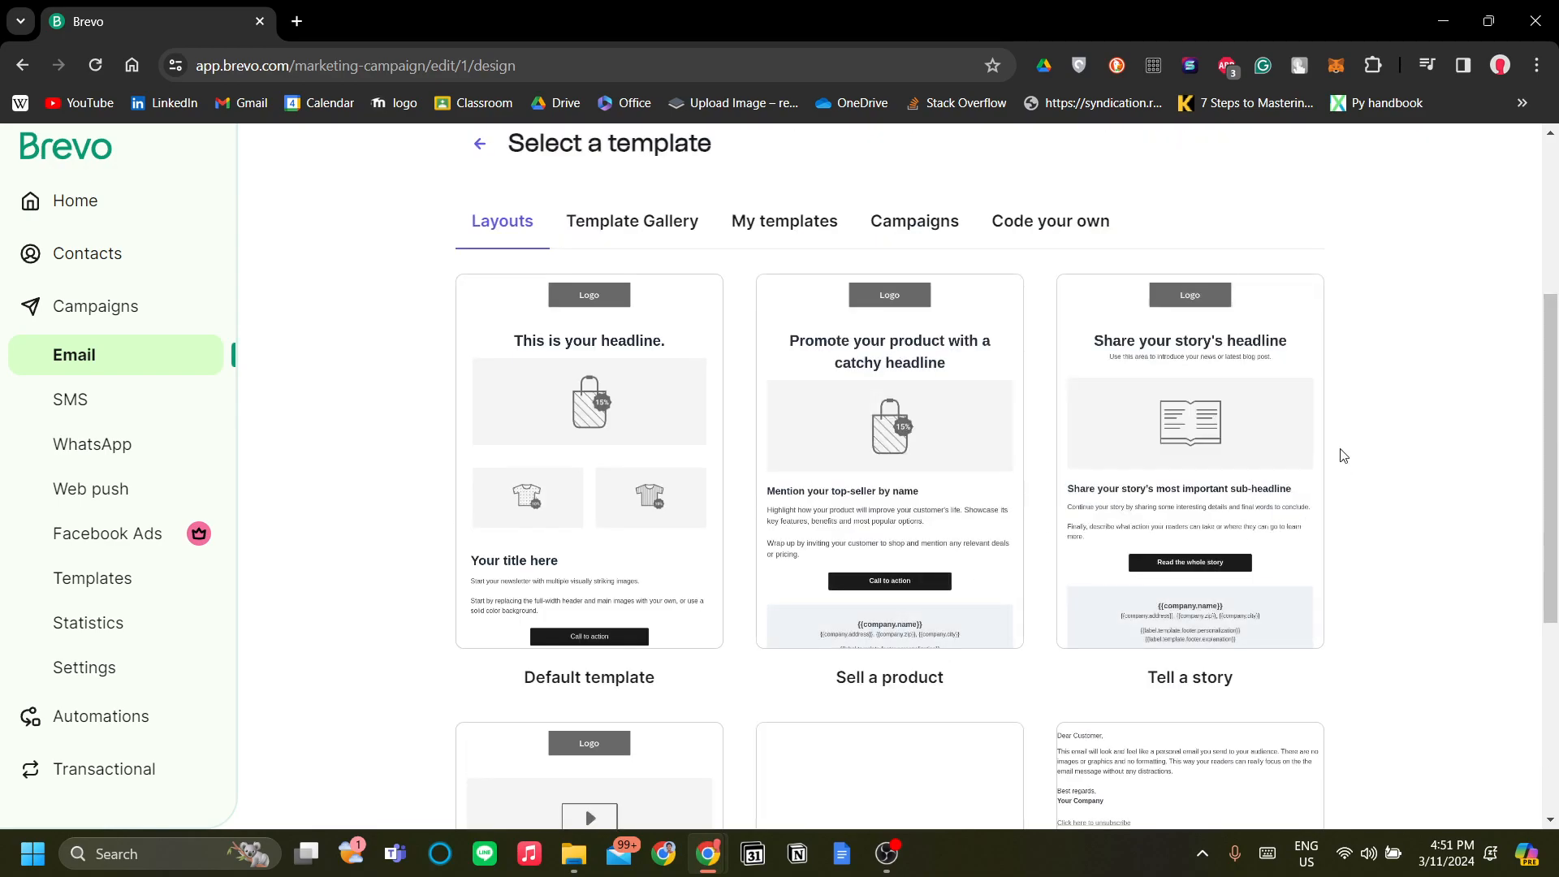
mouse_move(1067, 272)
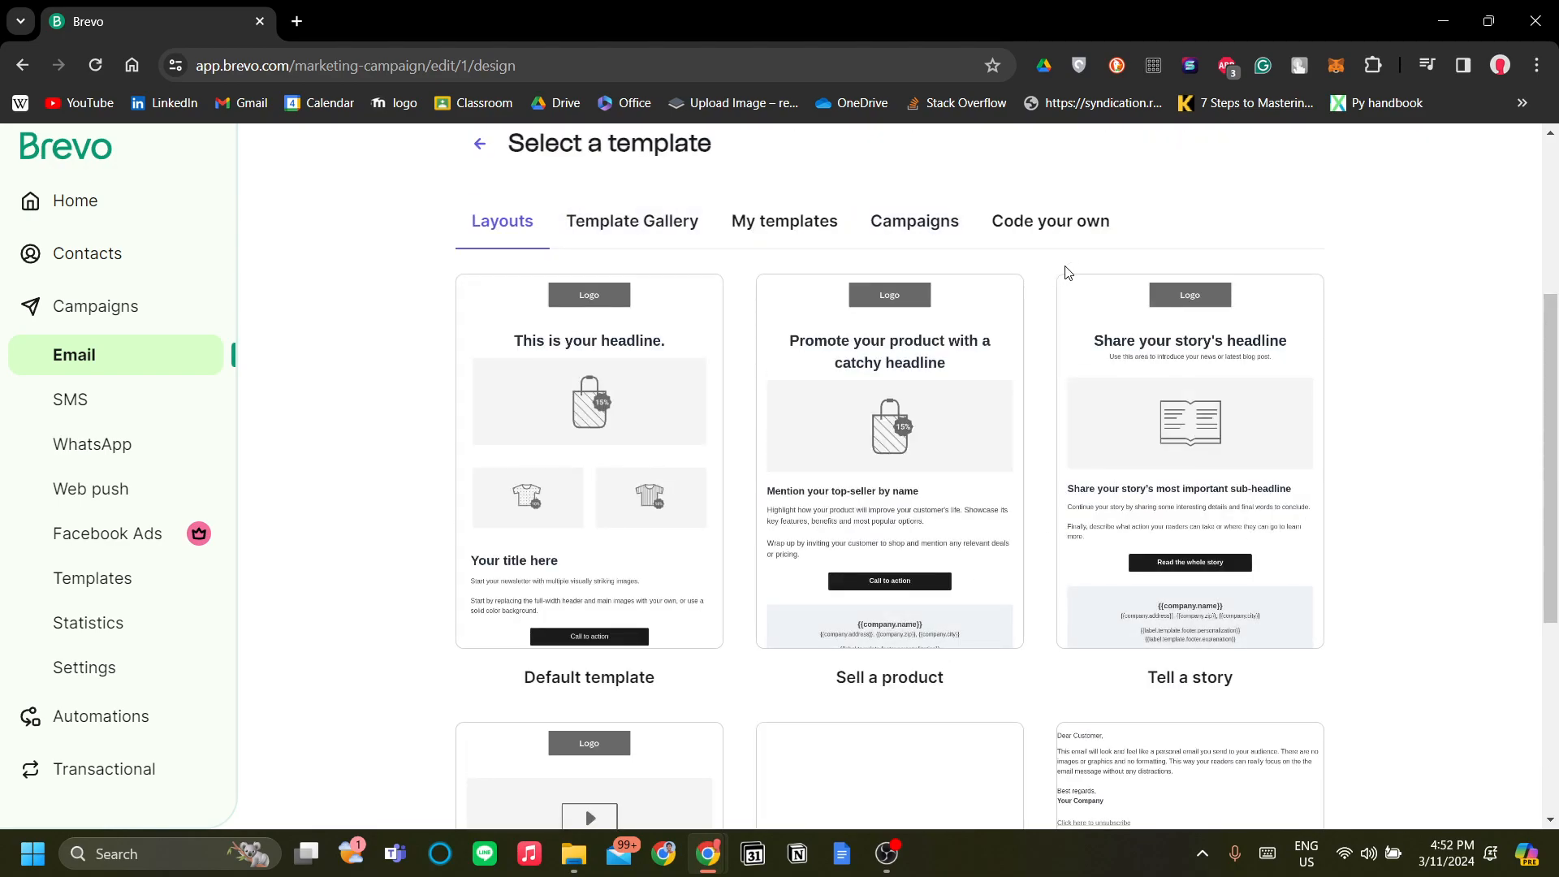
mouse_move(1416, 567)
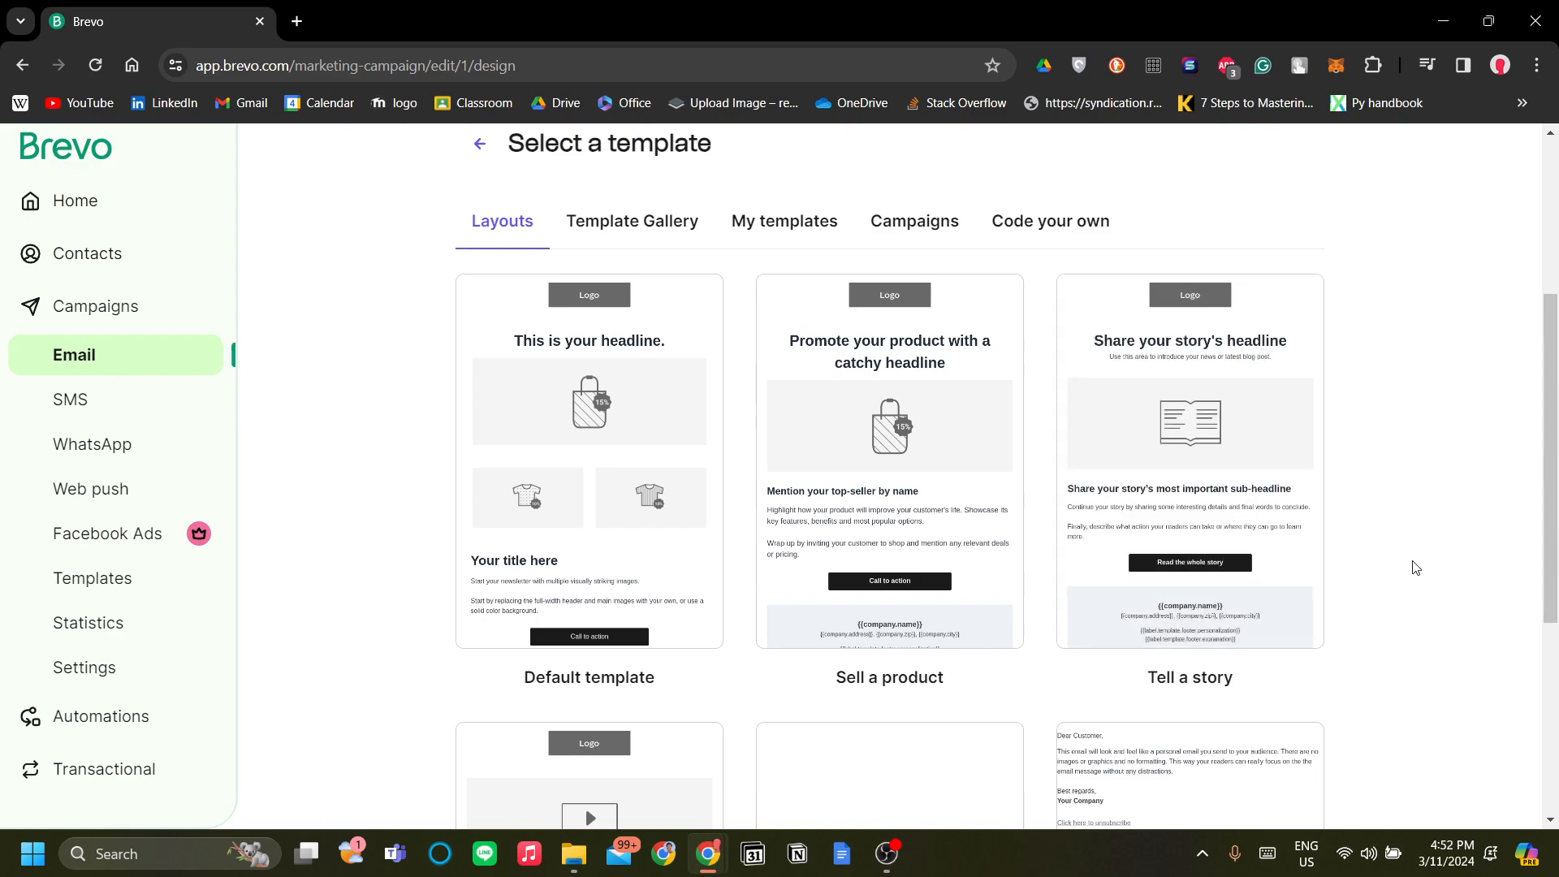
mouse_move(1188, 417)
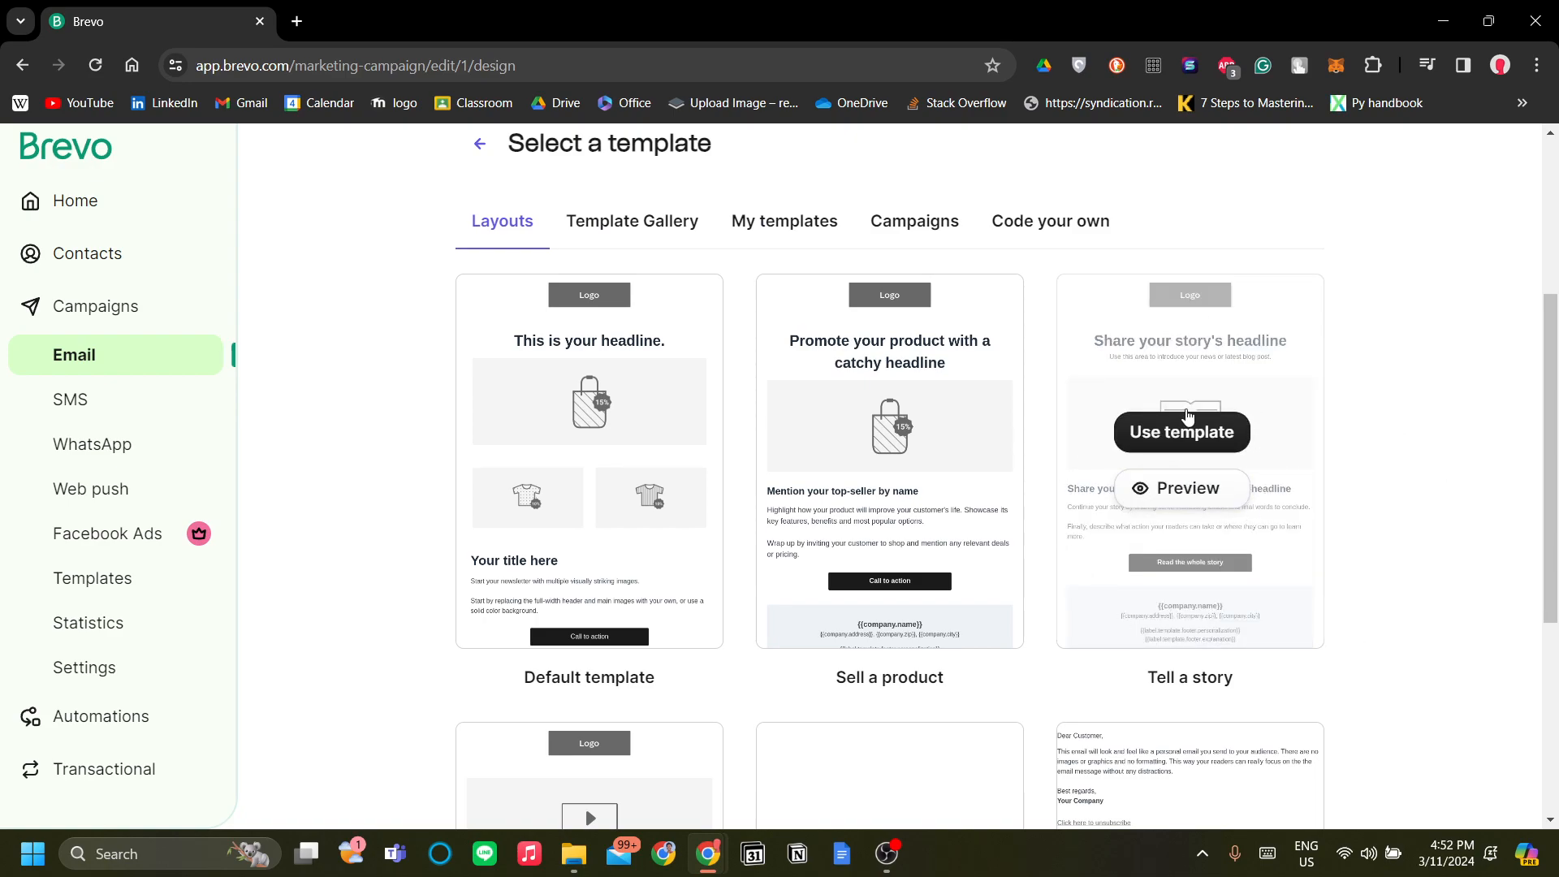
click(1183, 488)
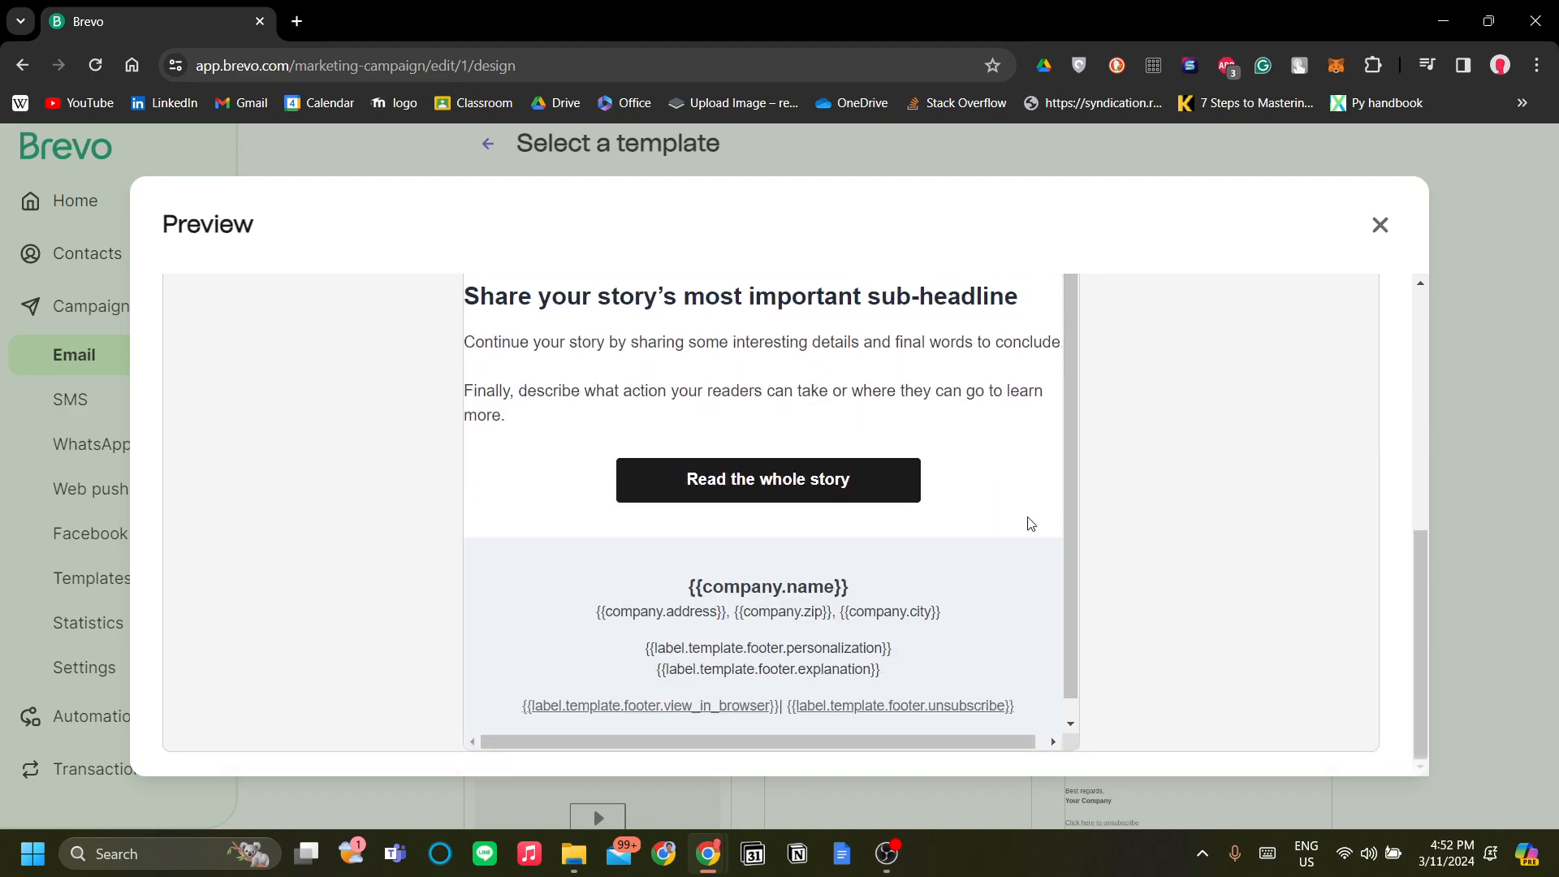
click(1380, 225)
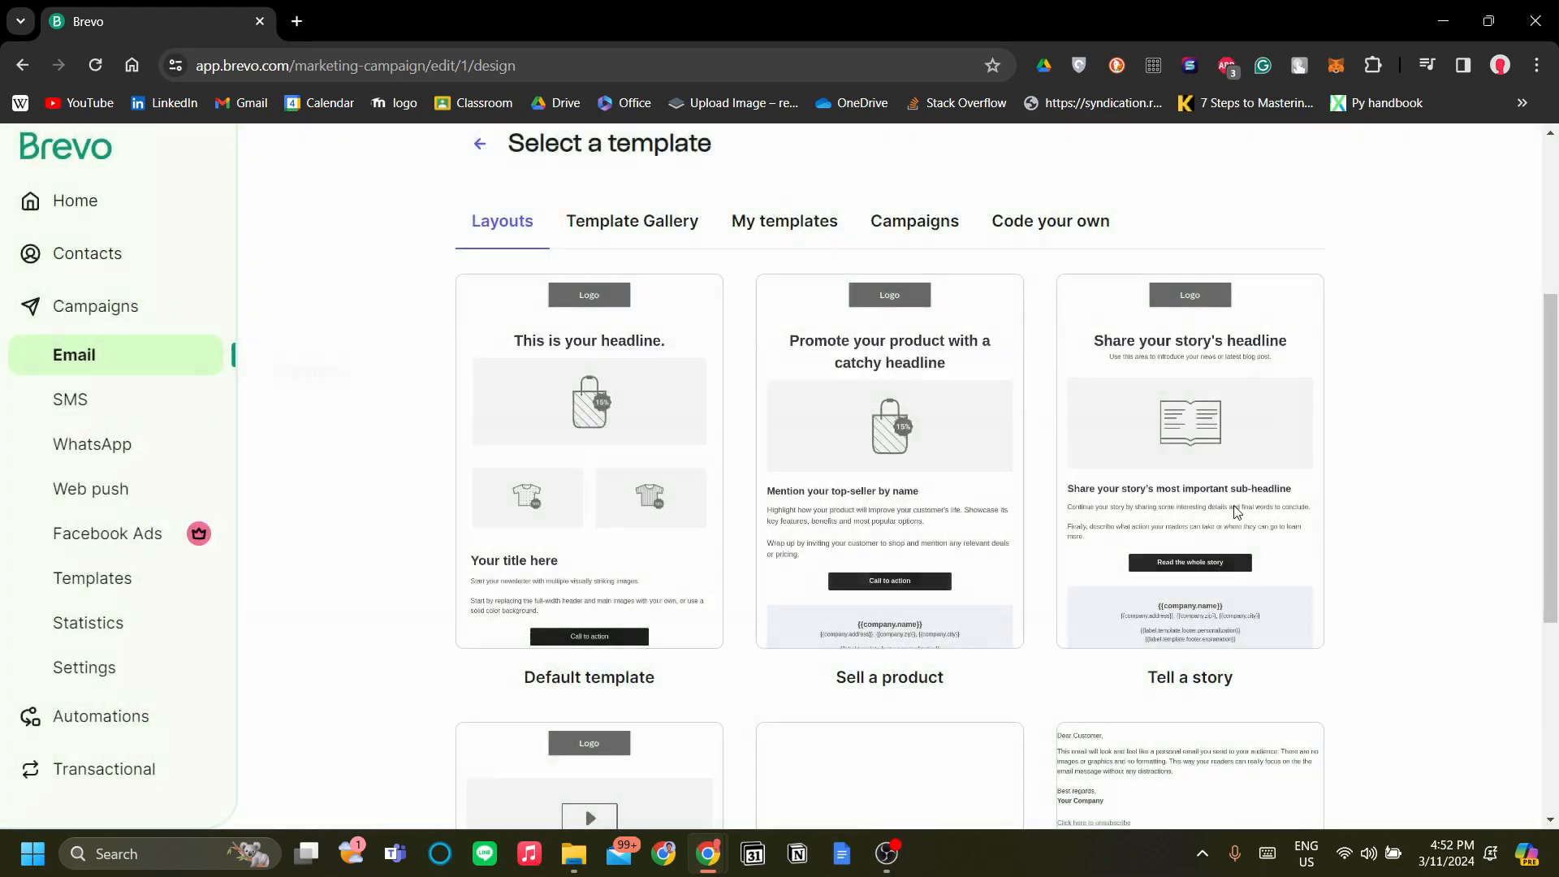
mouse_move(1220, 472)
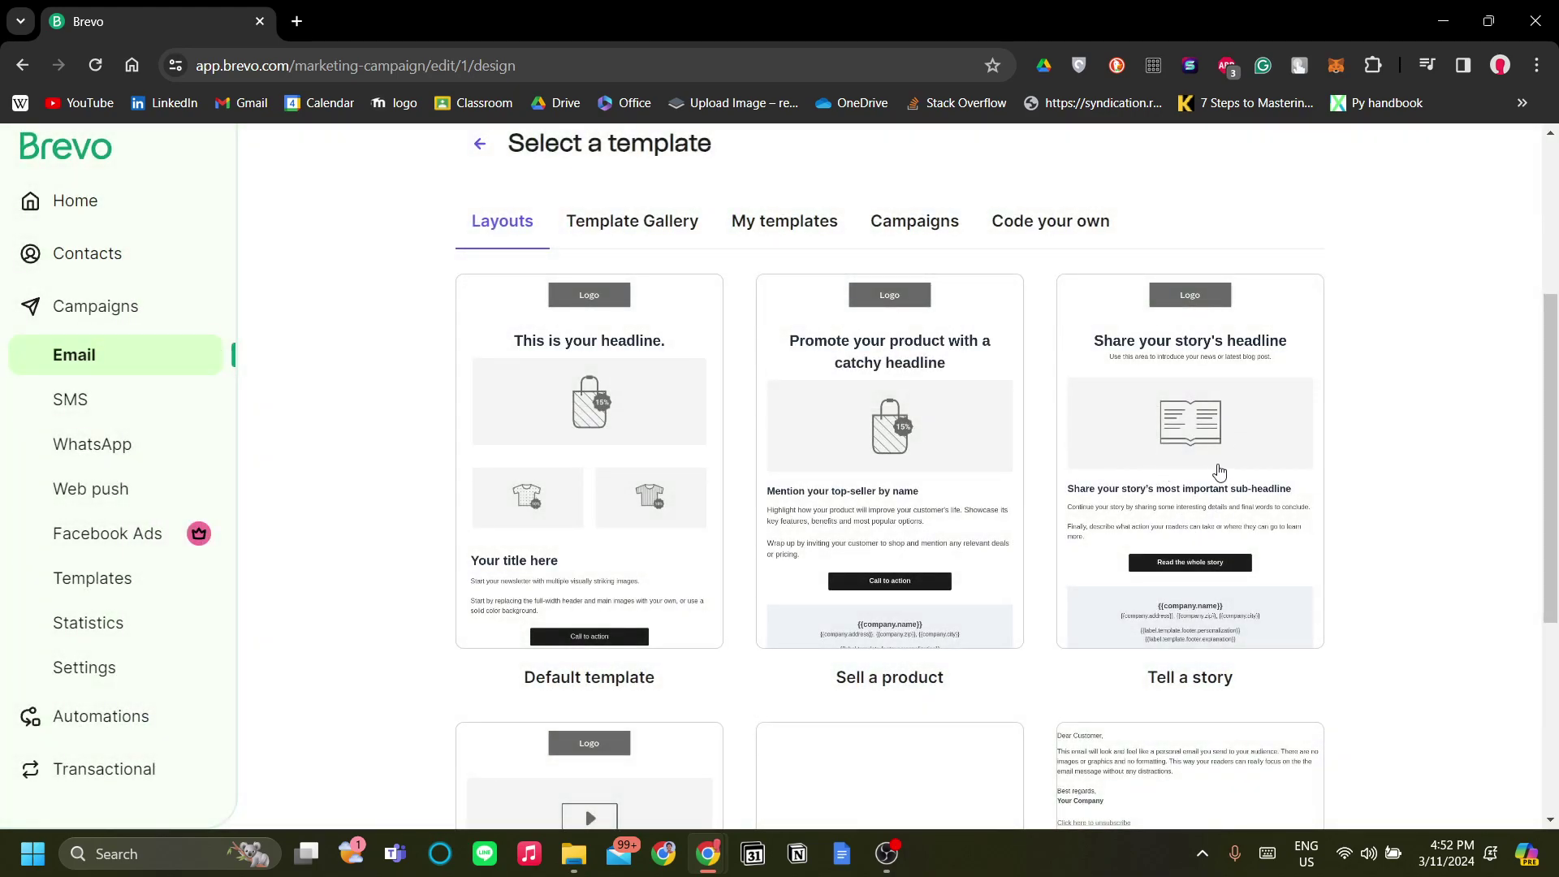
scroll(down, 3)
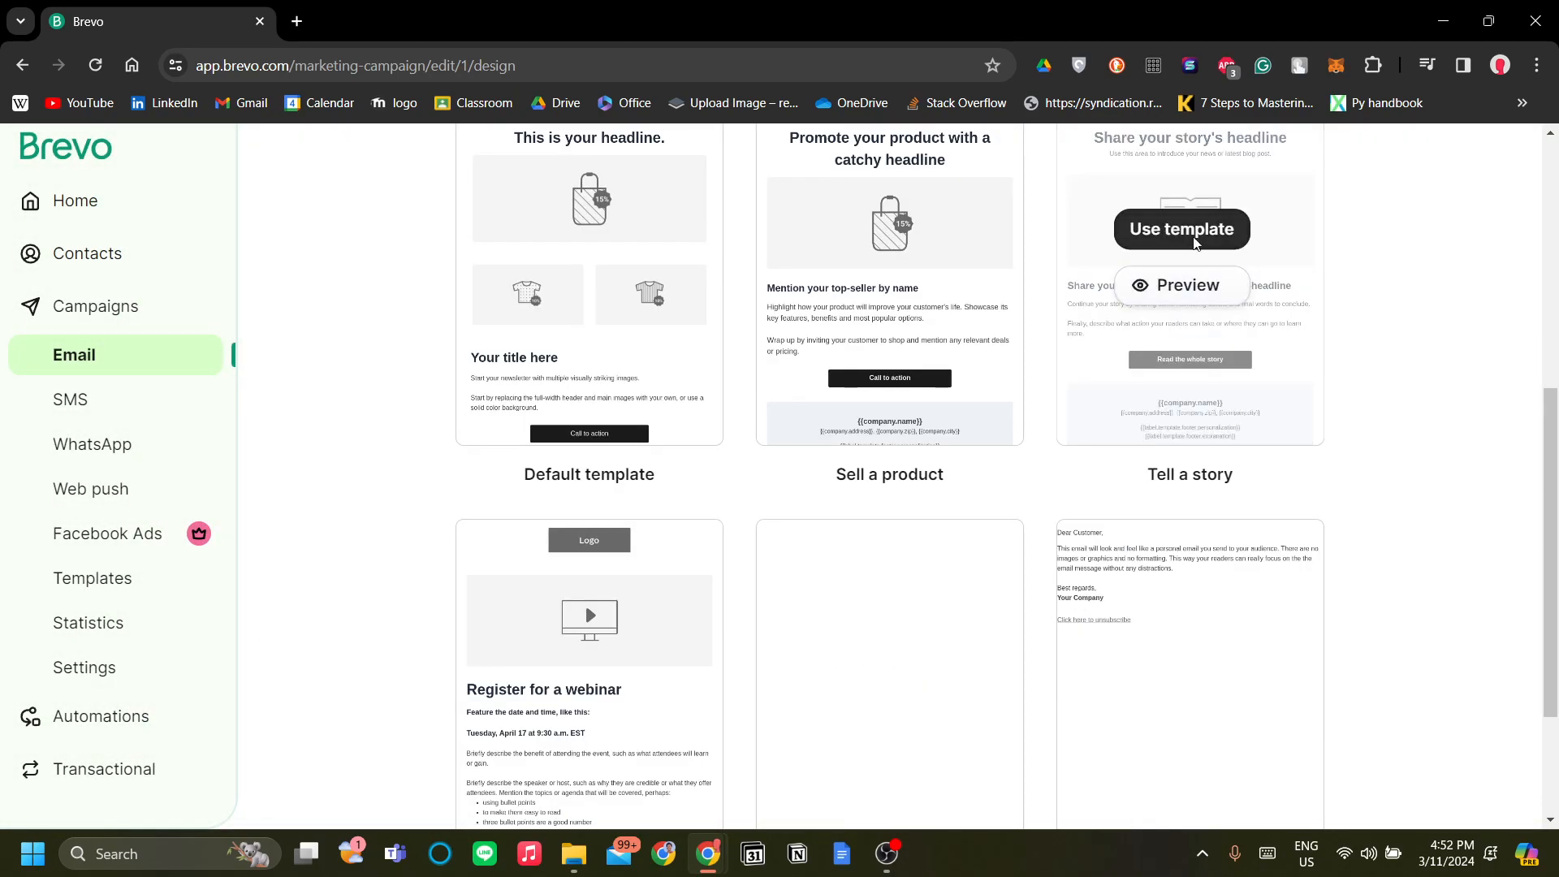
Step: Choose the 'Tell a story' layout and step through the editor tour until dismissed
click(1181, 230)
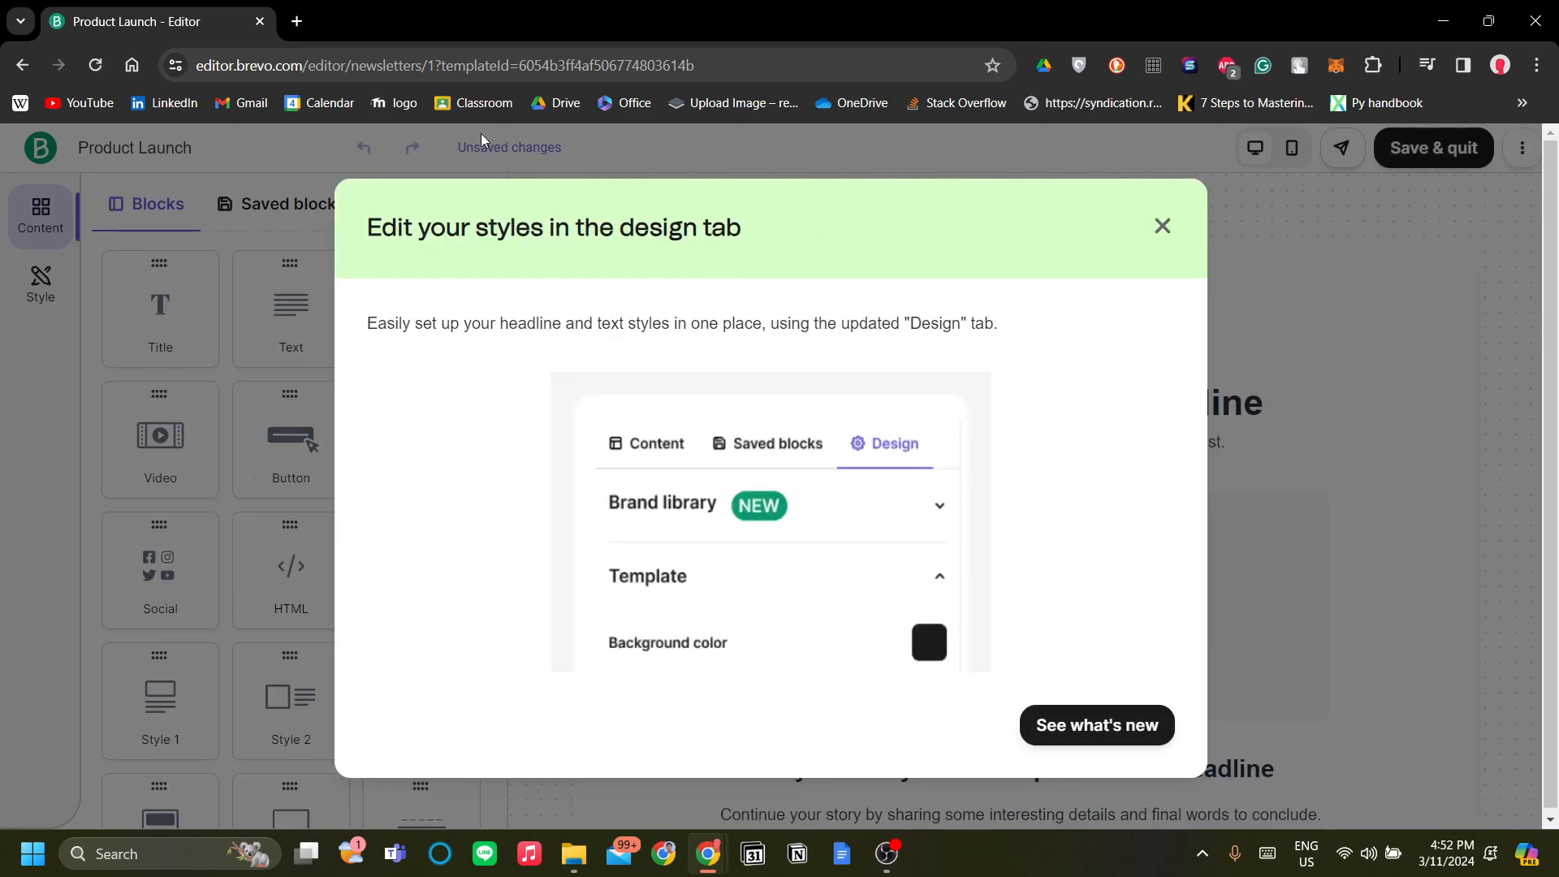
mouse_move(712, 194)
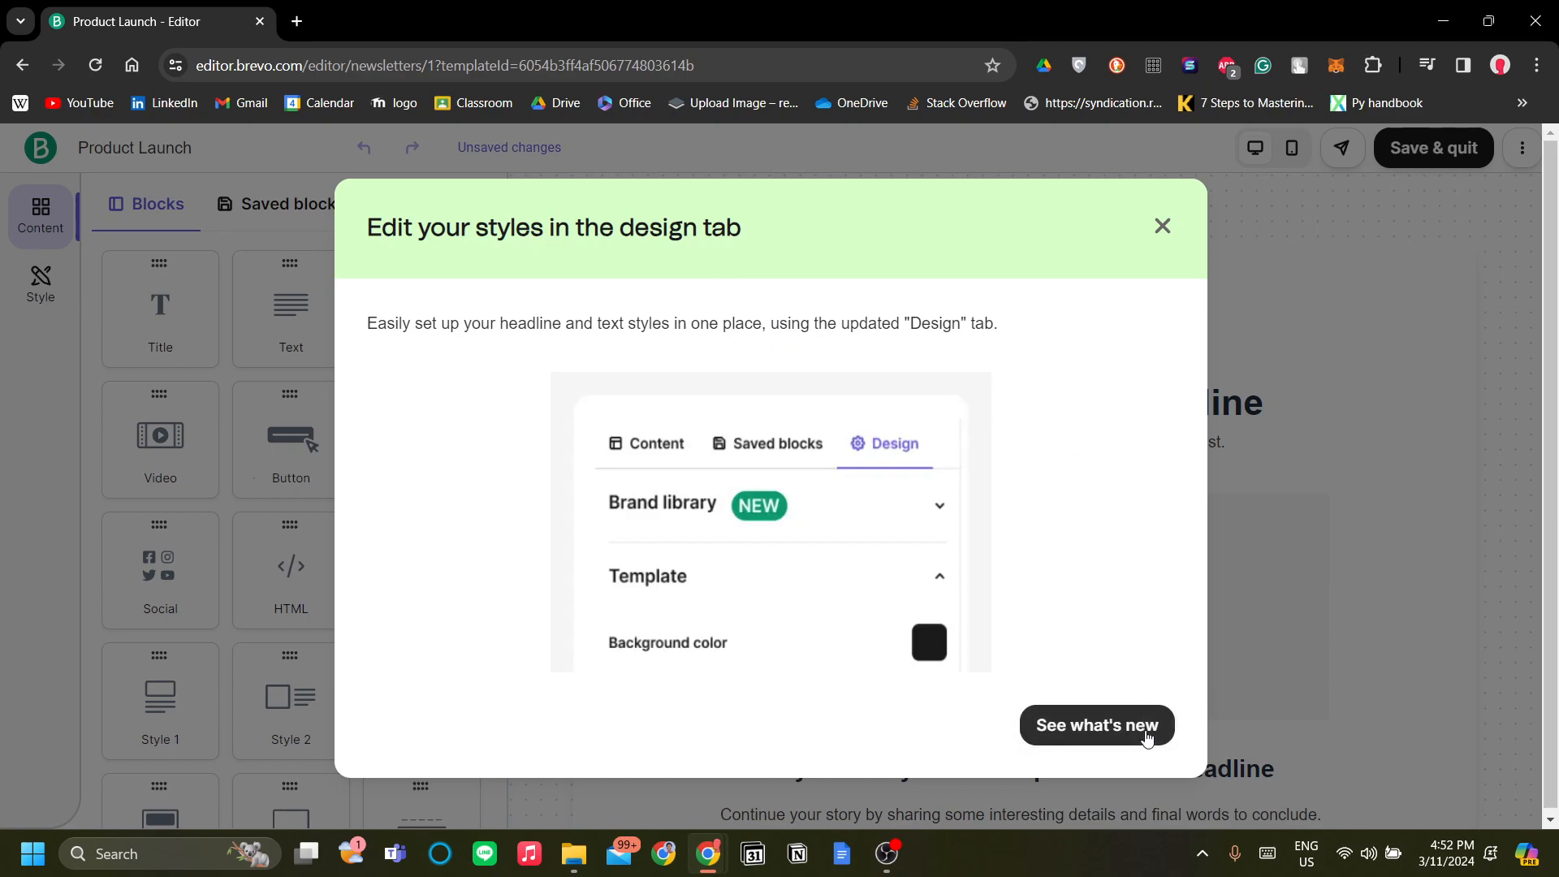
click(1097, 725)
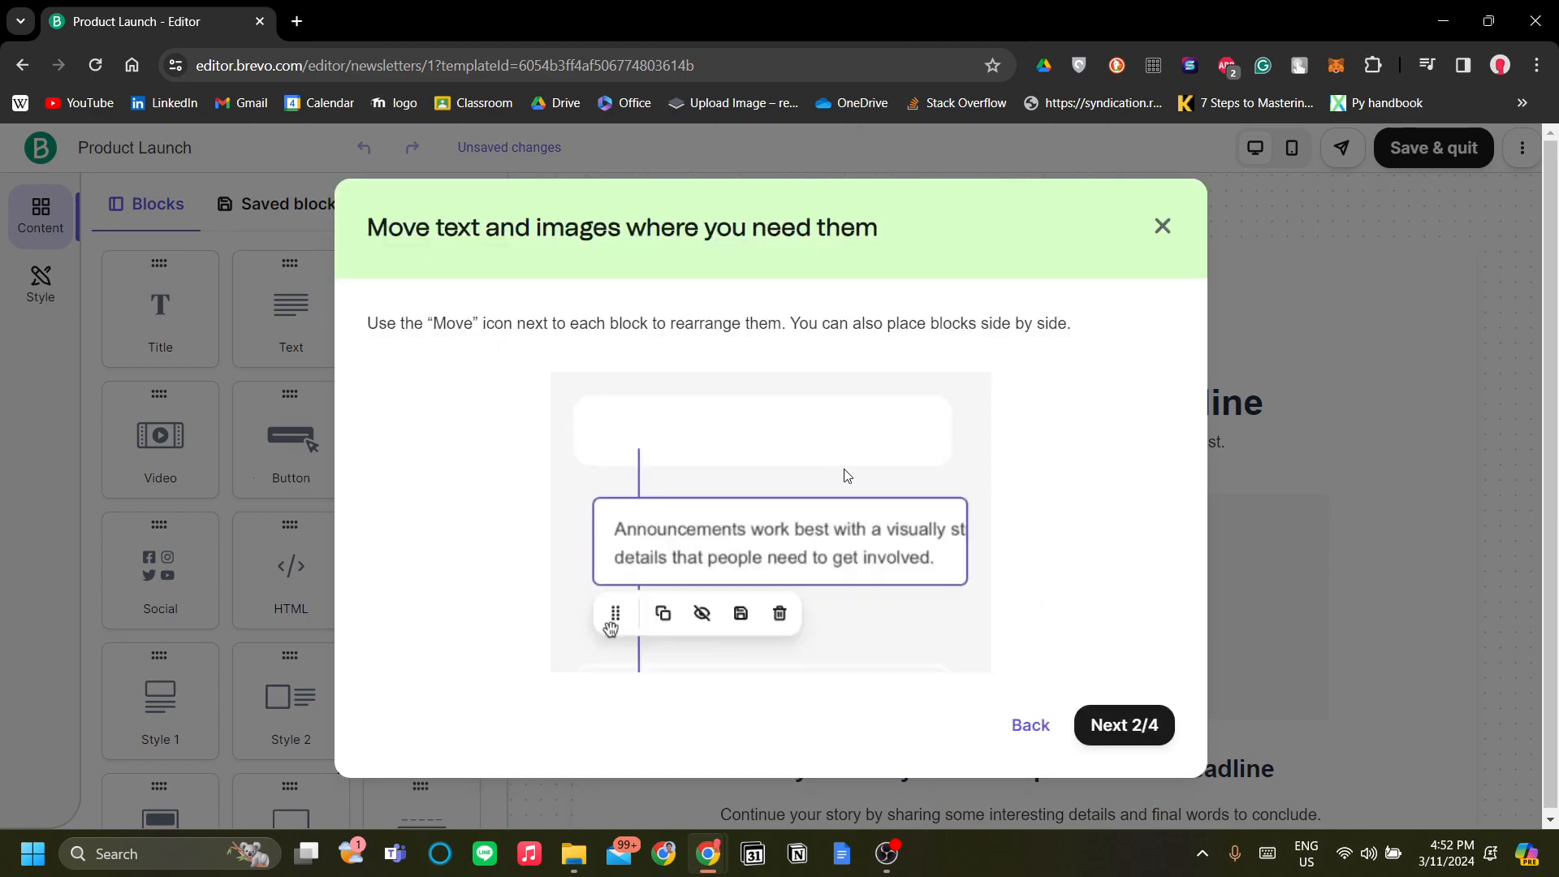
click(1124, 725)
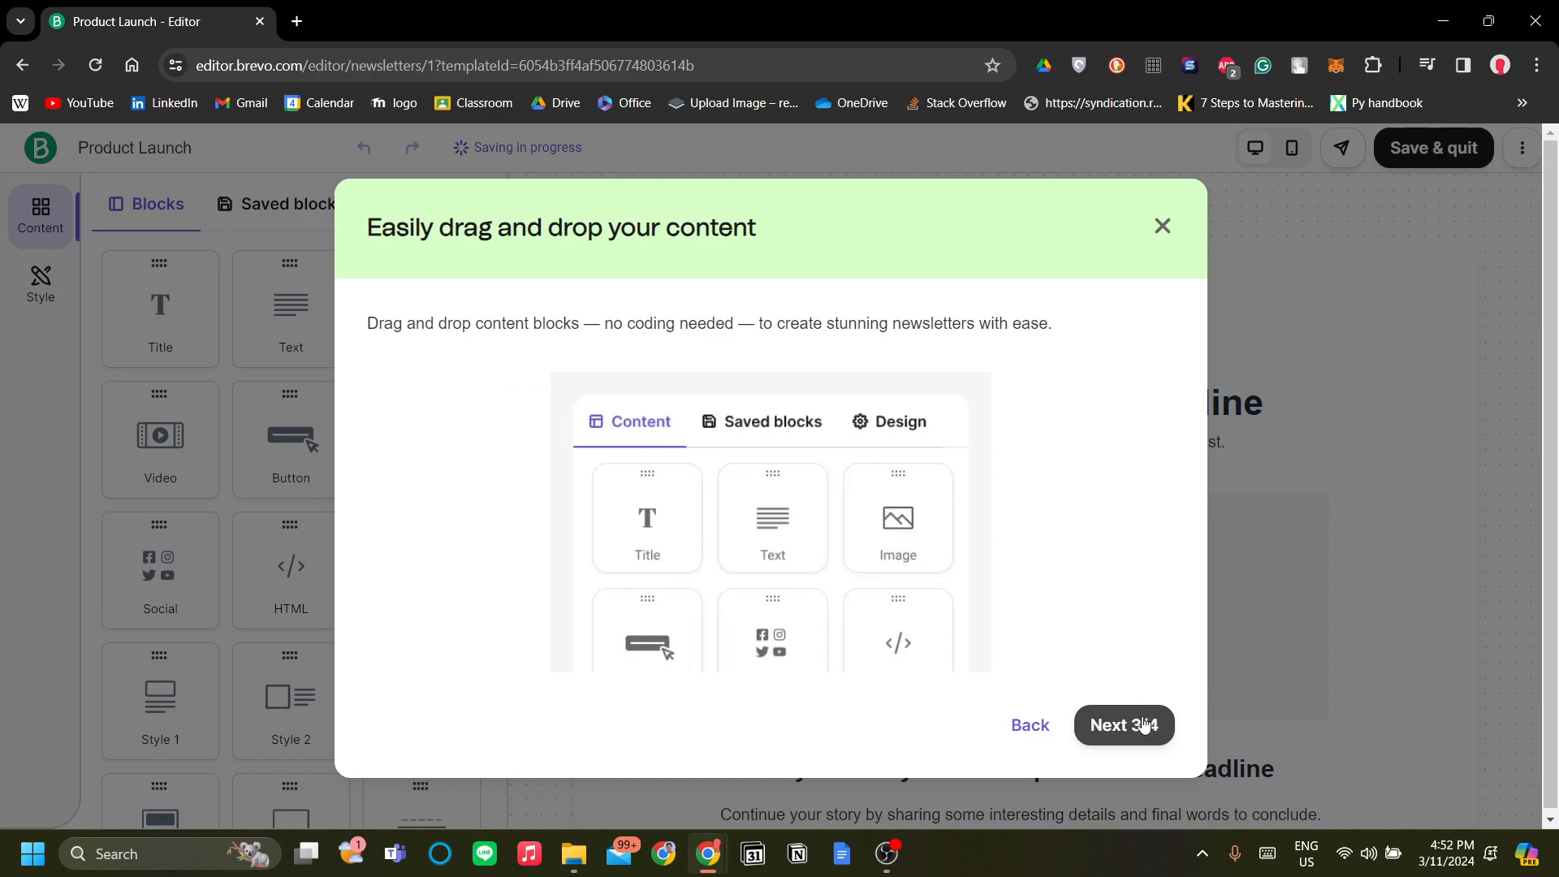
click(1125, 725)
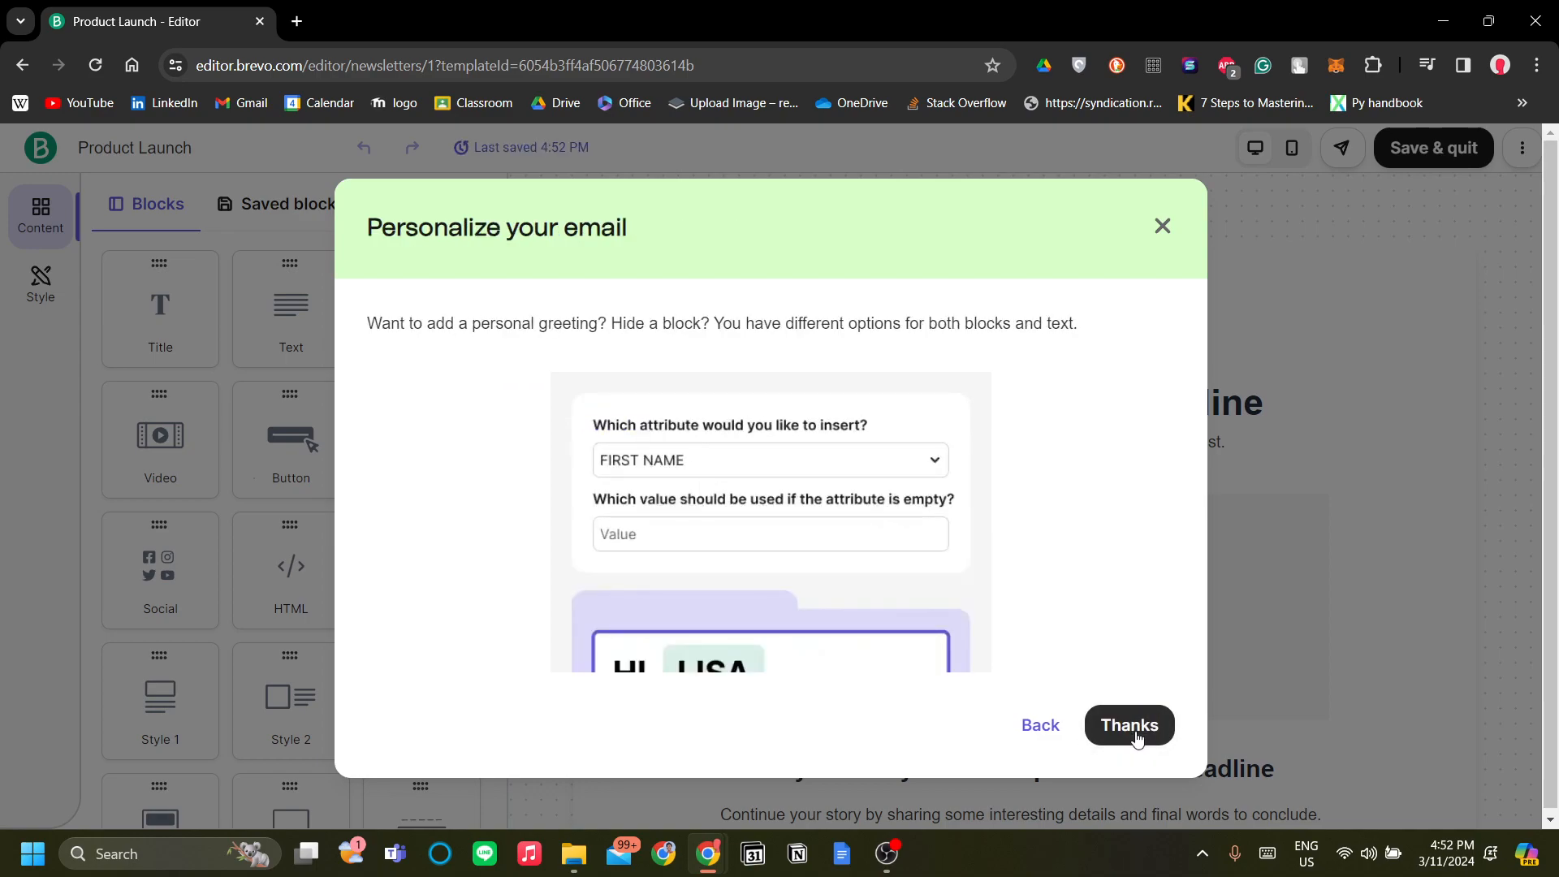
click(1130, 726)
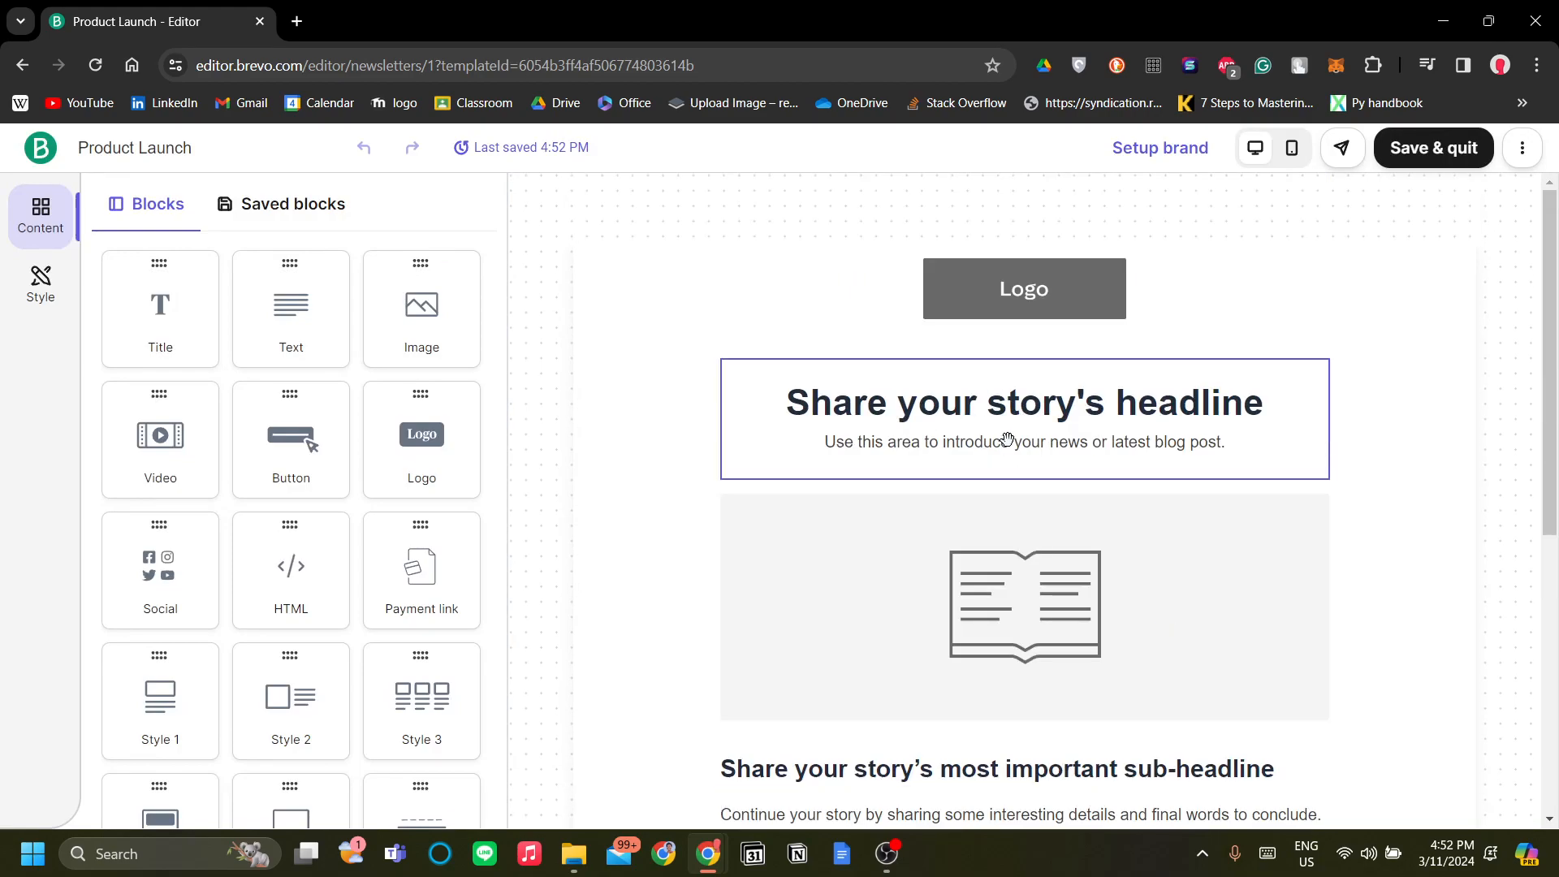
Step: Launch Setup brand from the Logo block so the editor saves and reloads the newsletter
click(1024, 288)
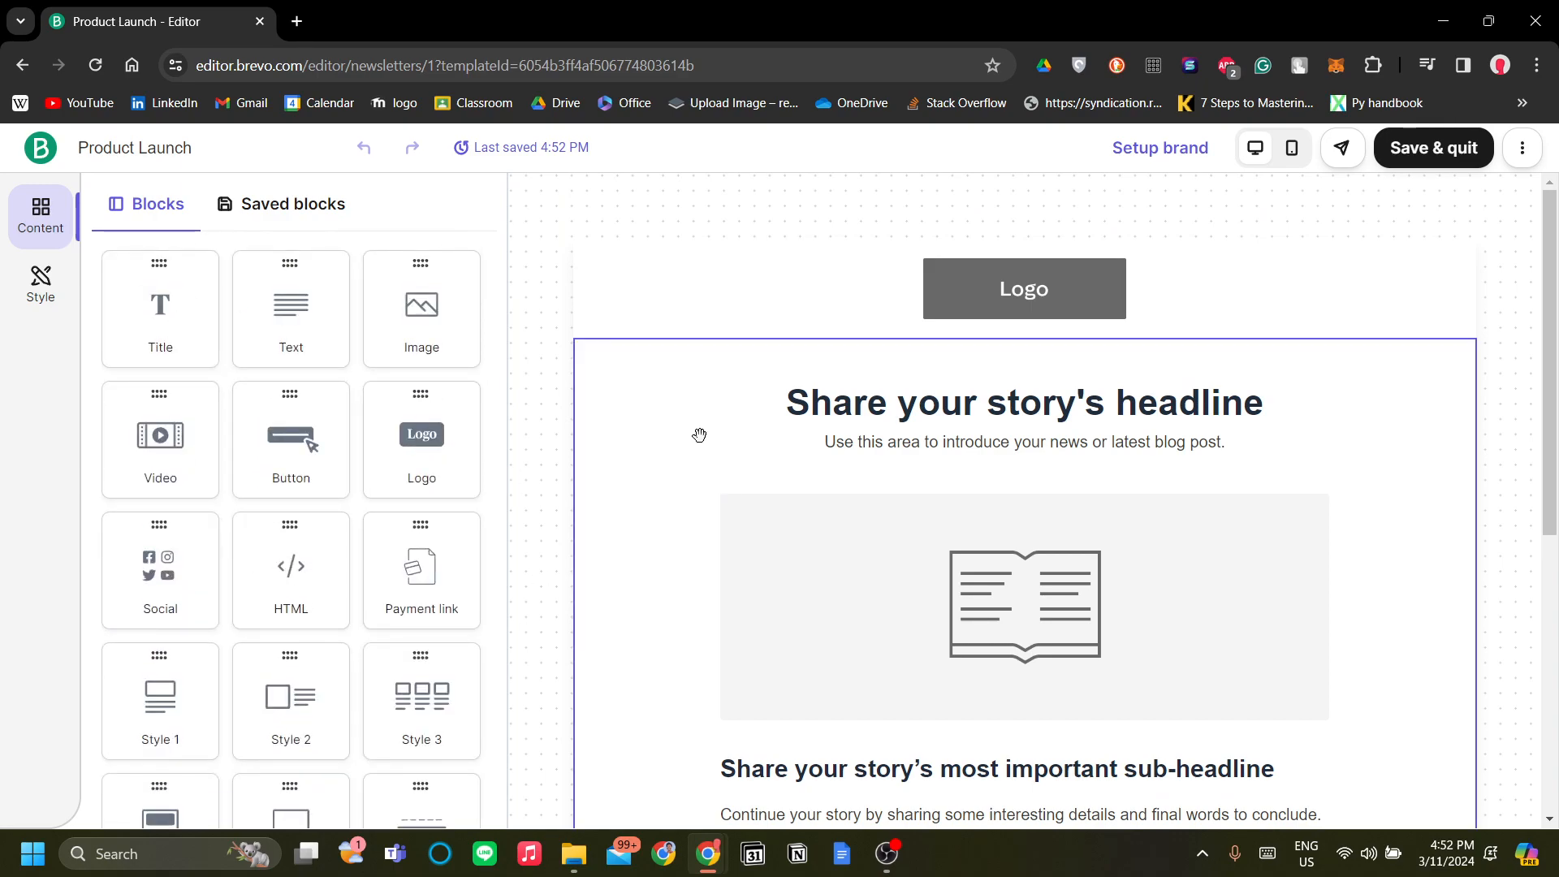
scroll(down, 3)
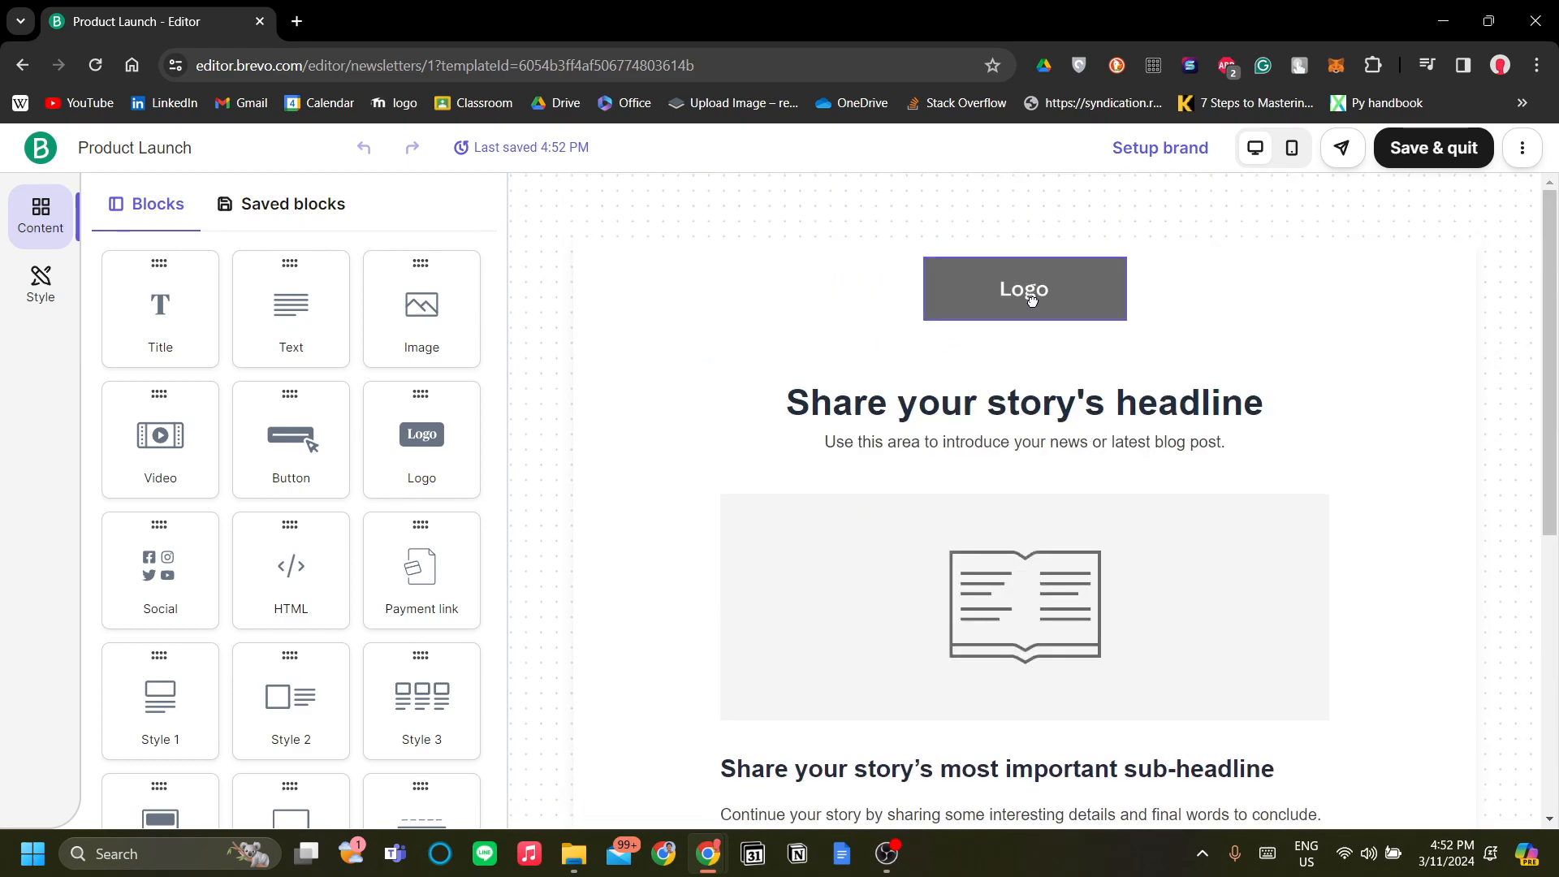
click(1025, 289)
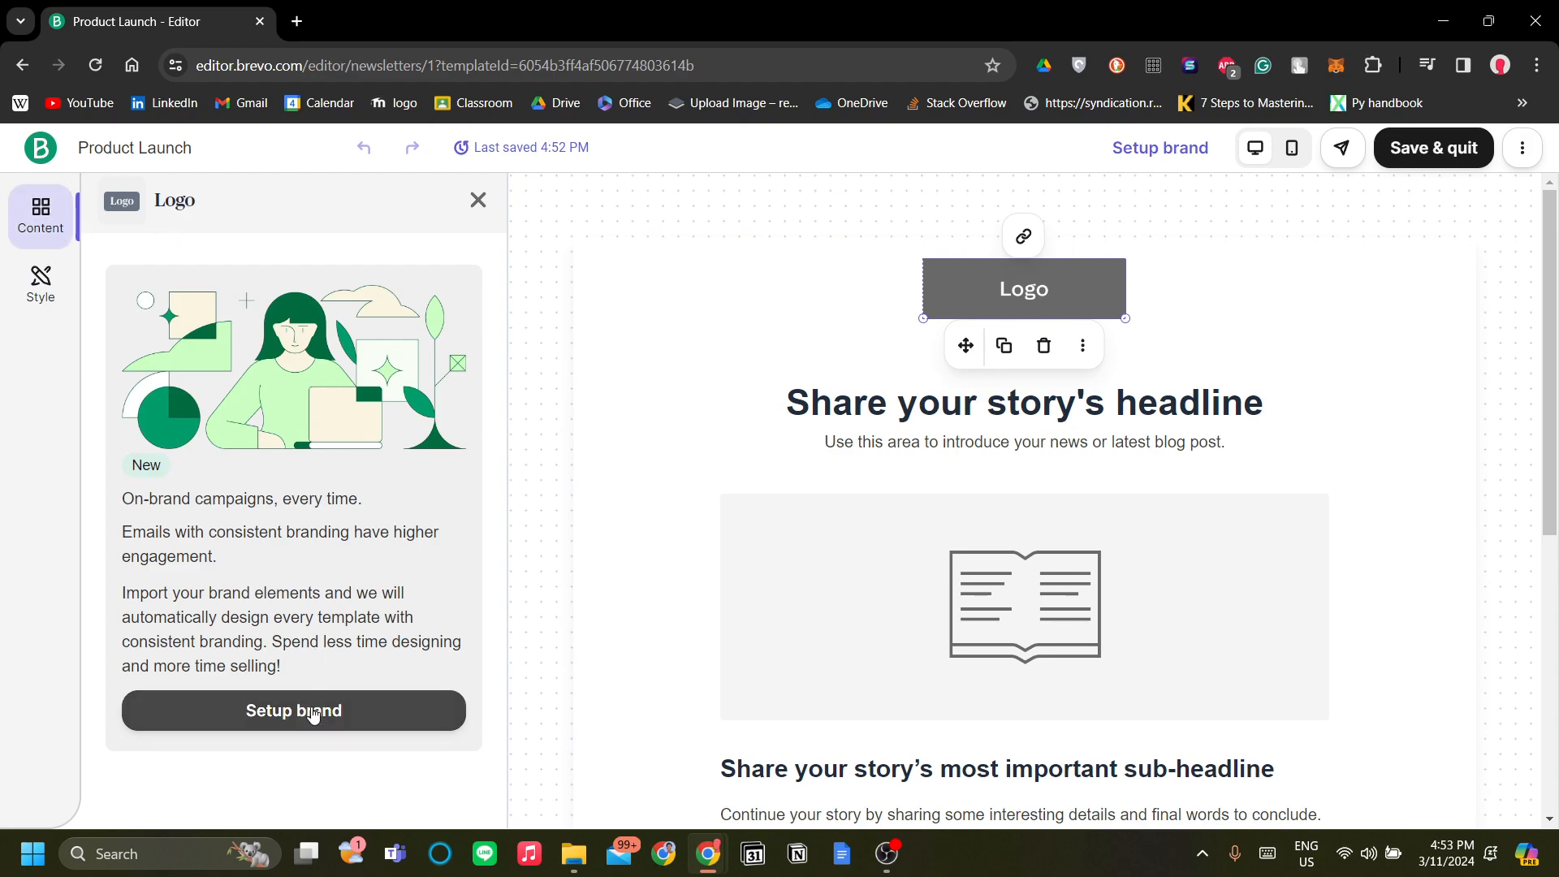
click(293, 711)
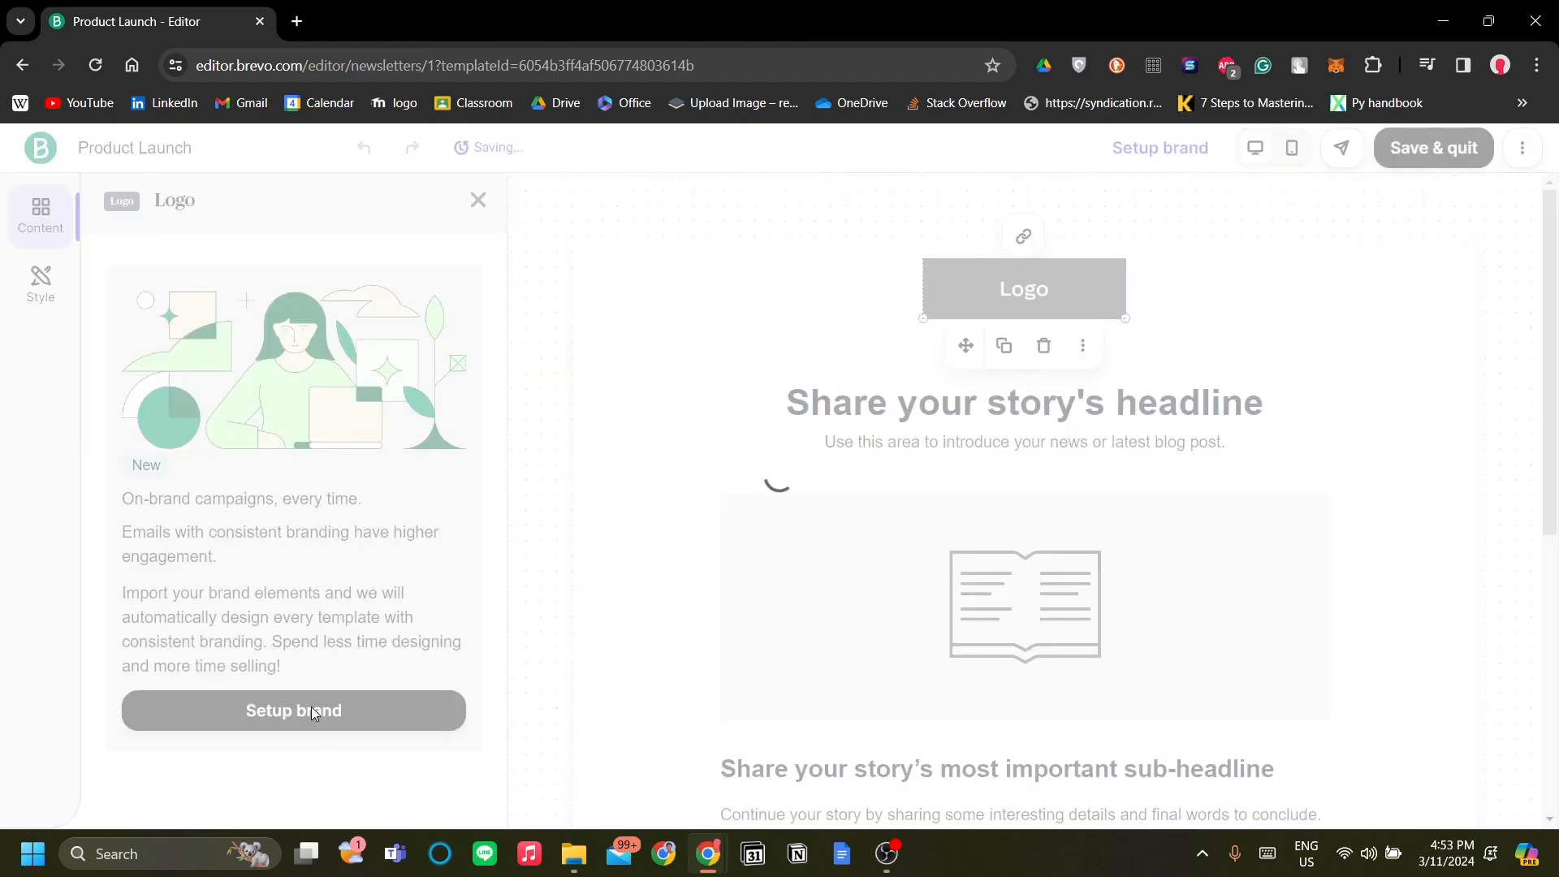
click(294, 711)
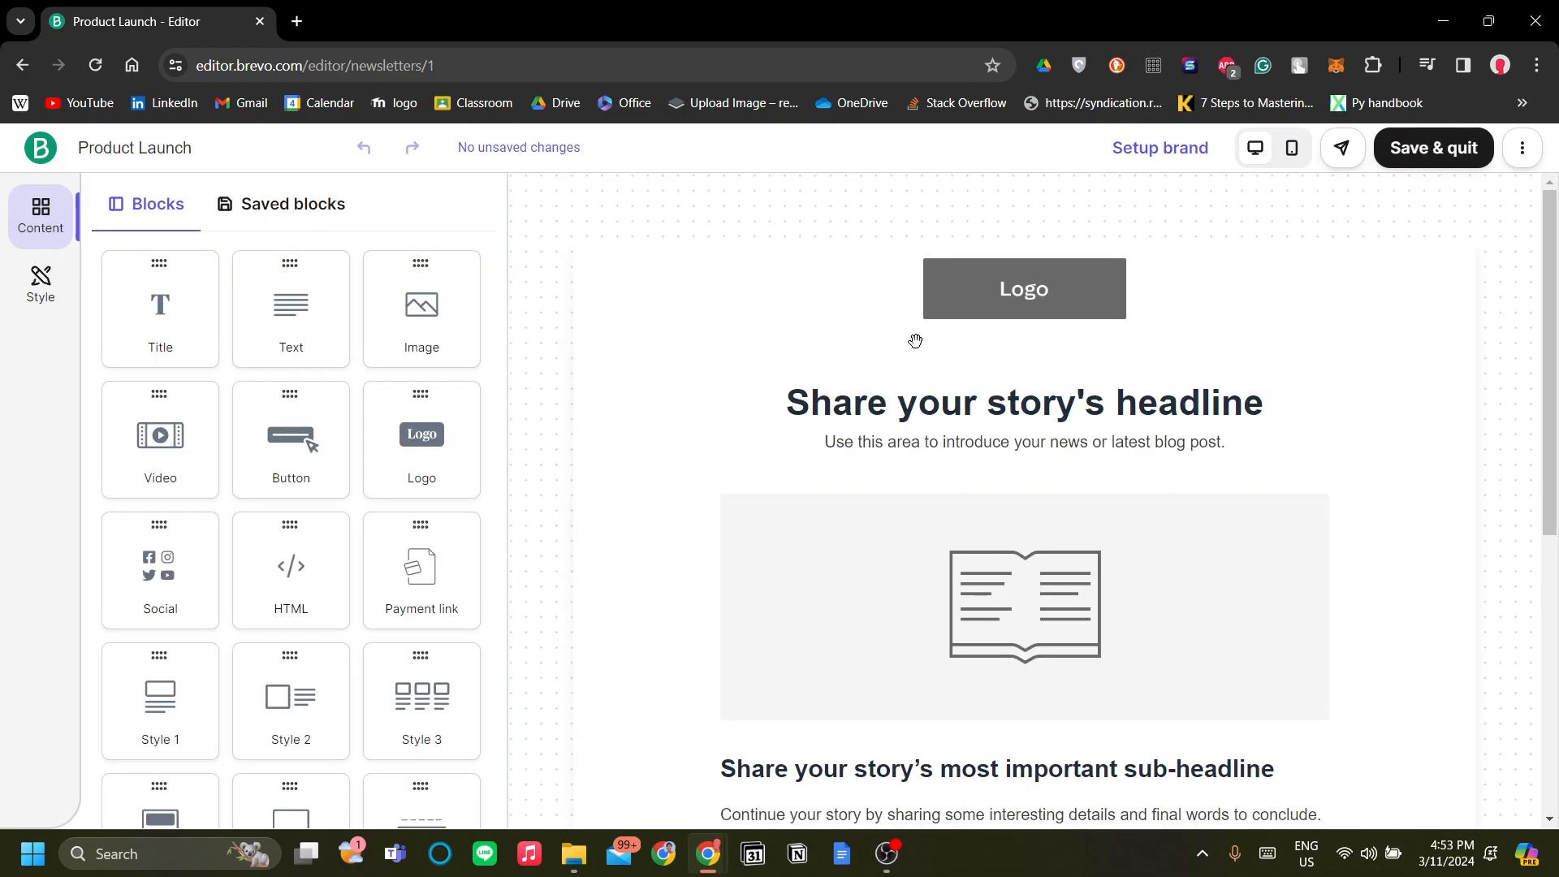
mouse_move(903, 332)
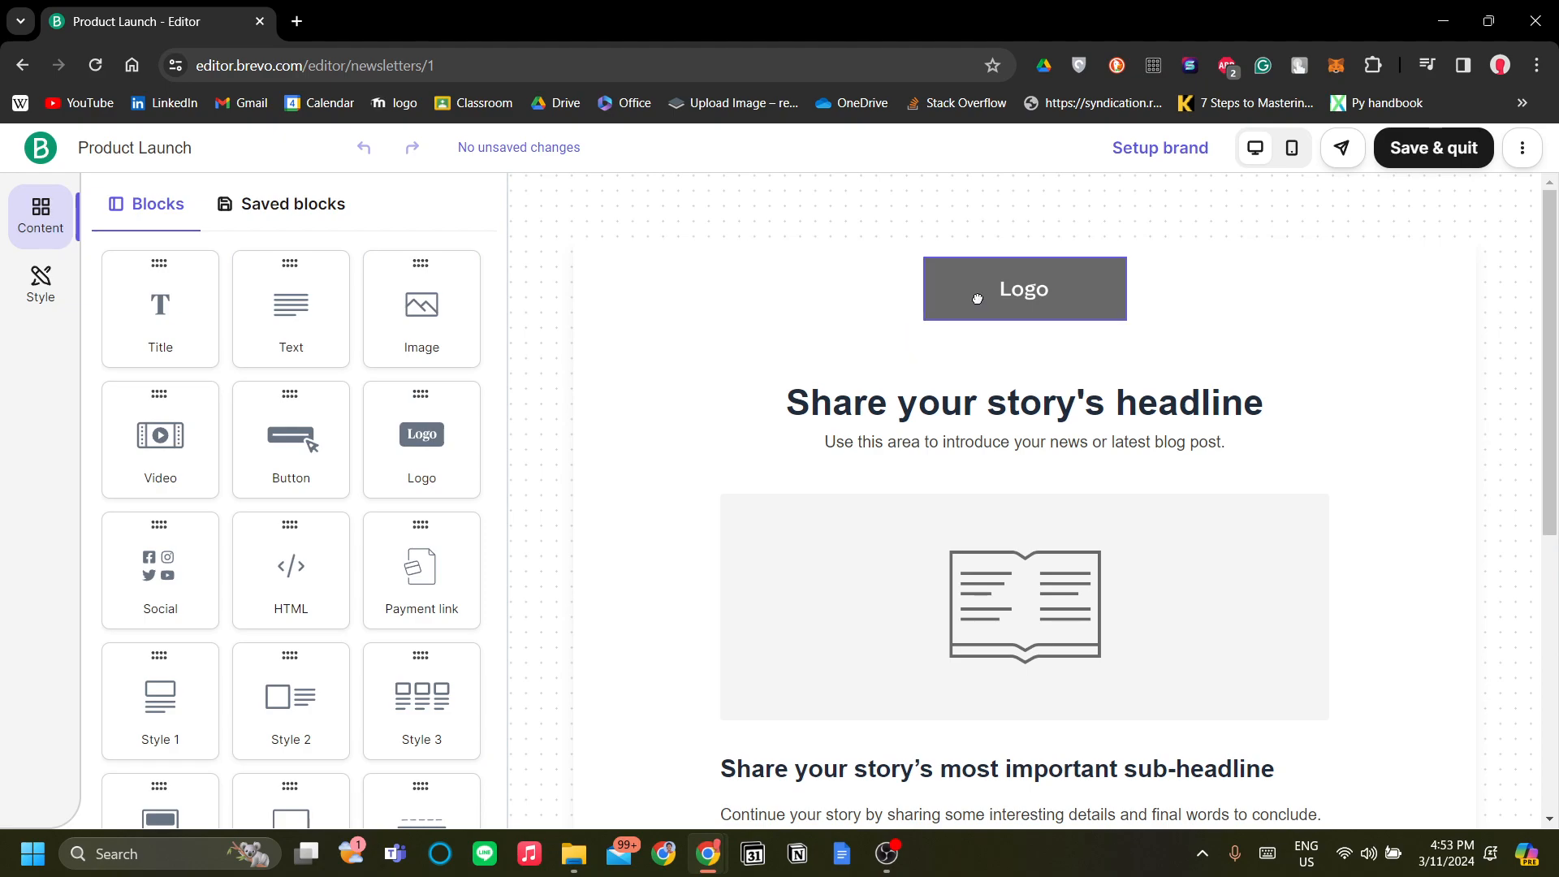
Step: Select the Main Headline block after briefly checking the global style settings
click(1025, 289)
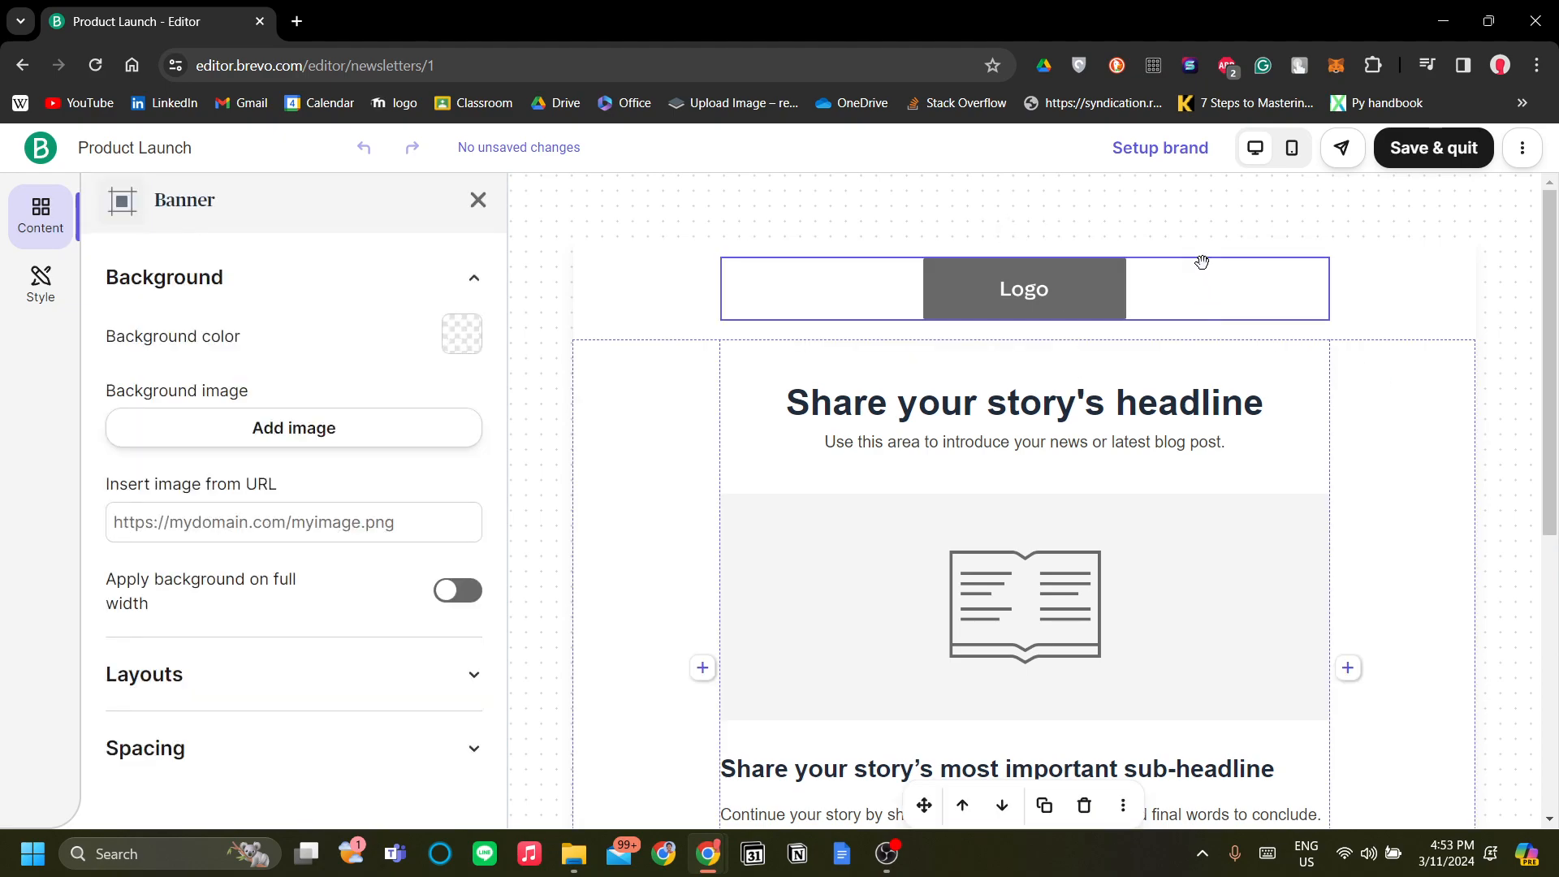
click(40, 284)
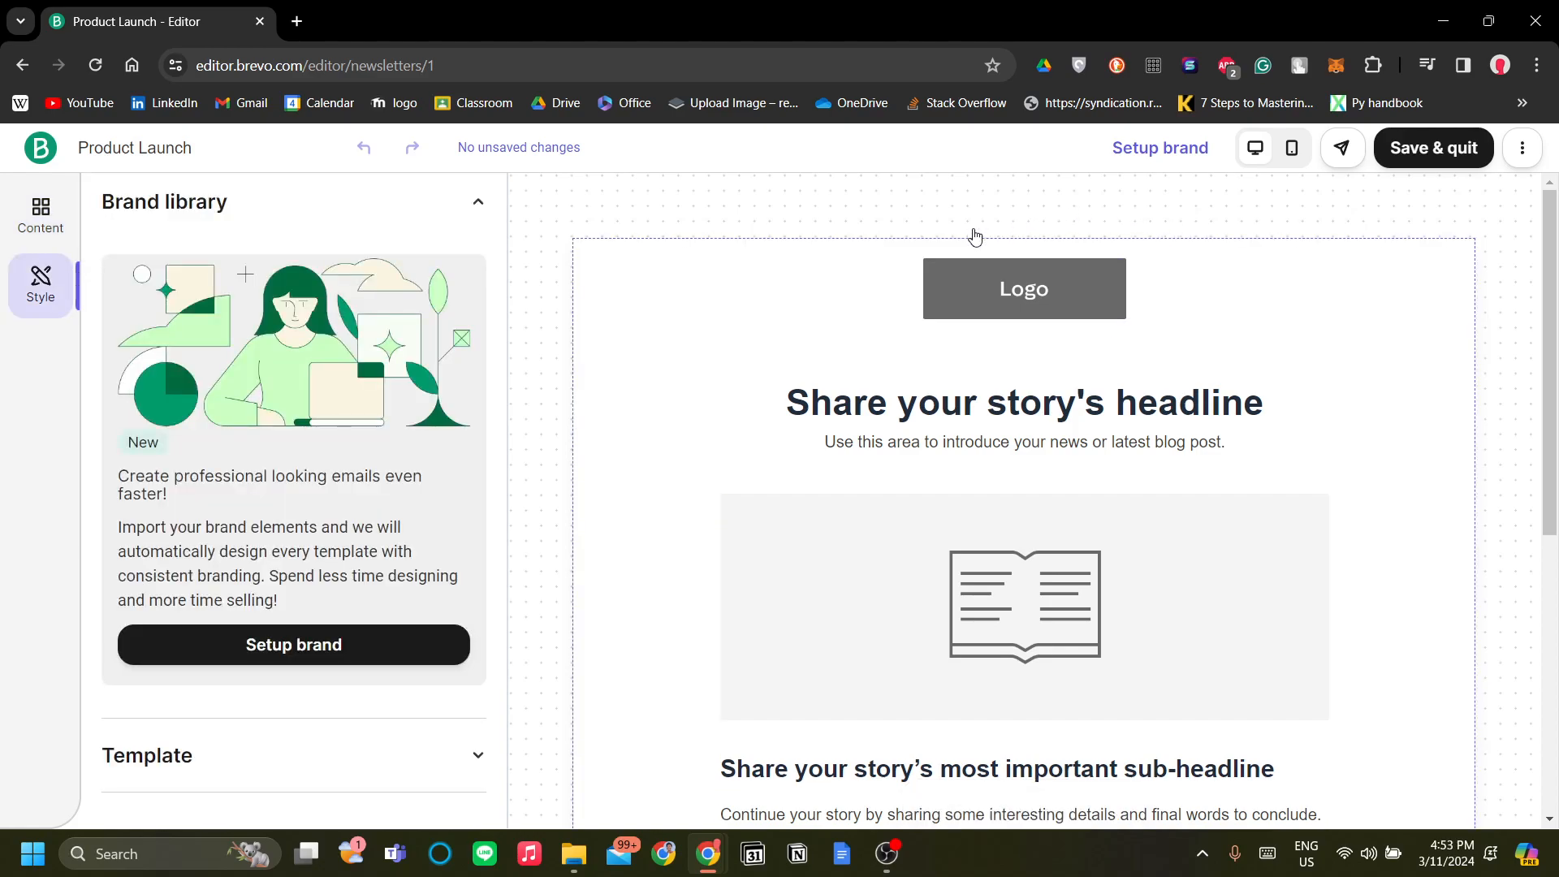
click(40, 216)
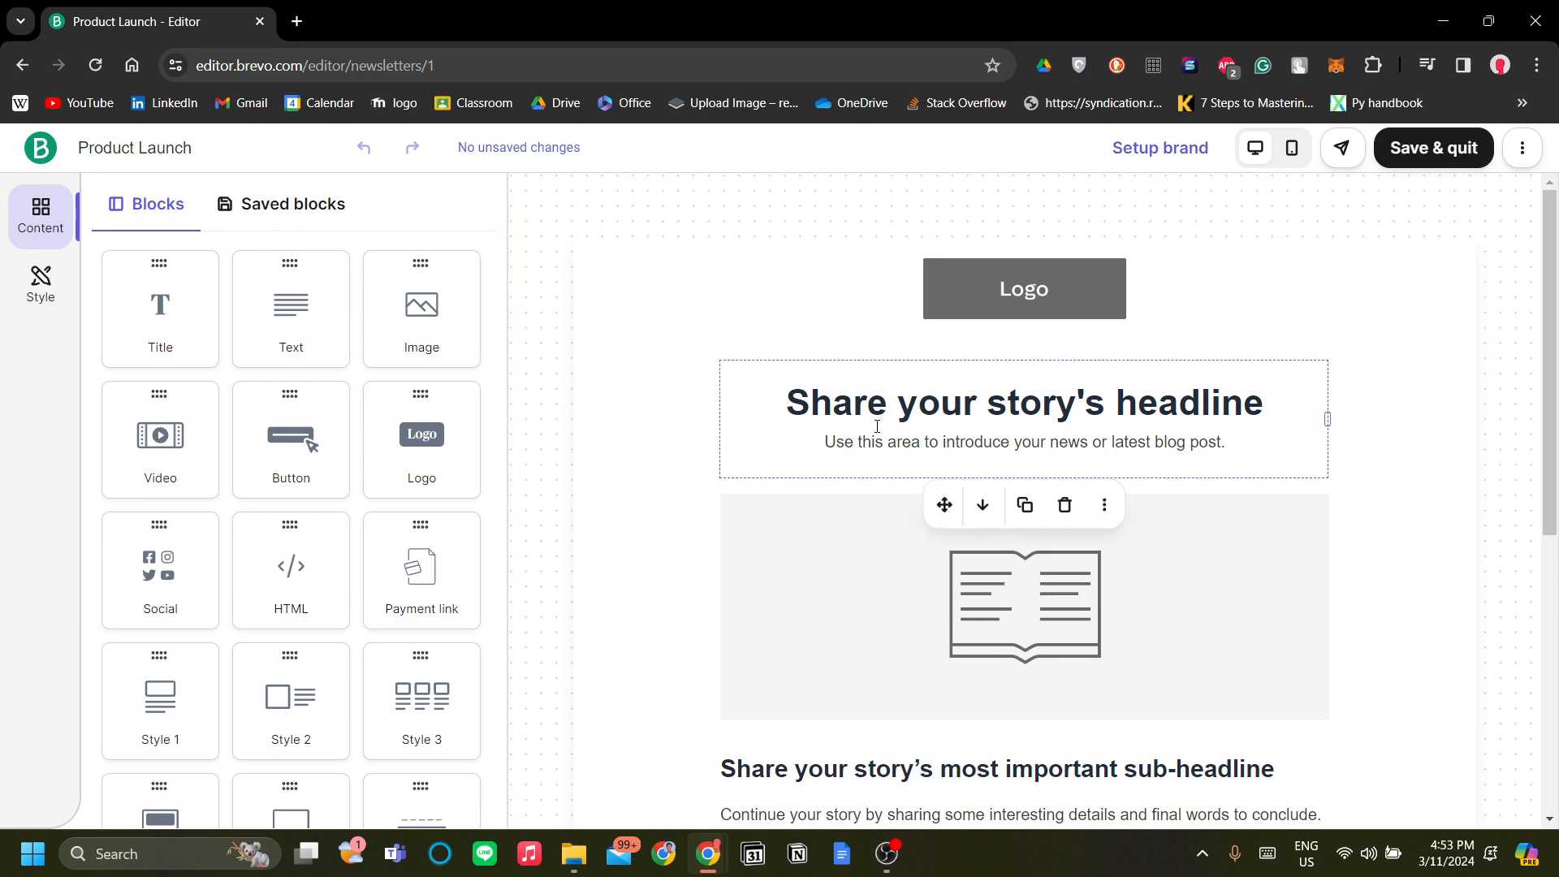
click(1025, 288)
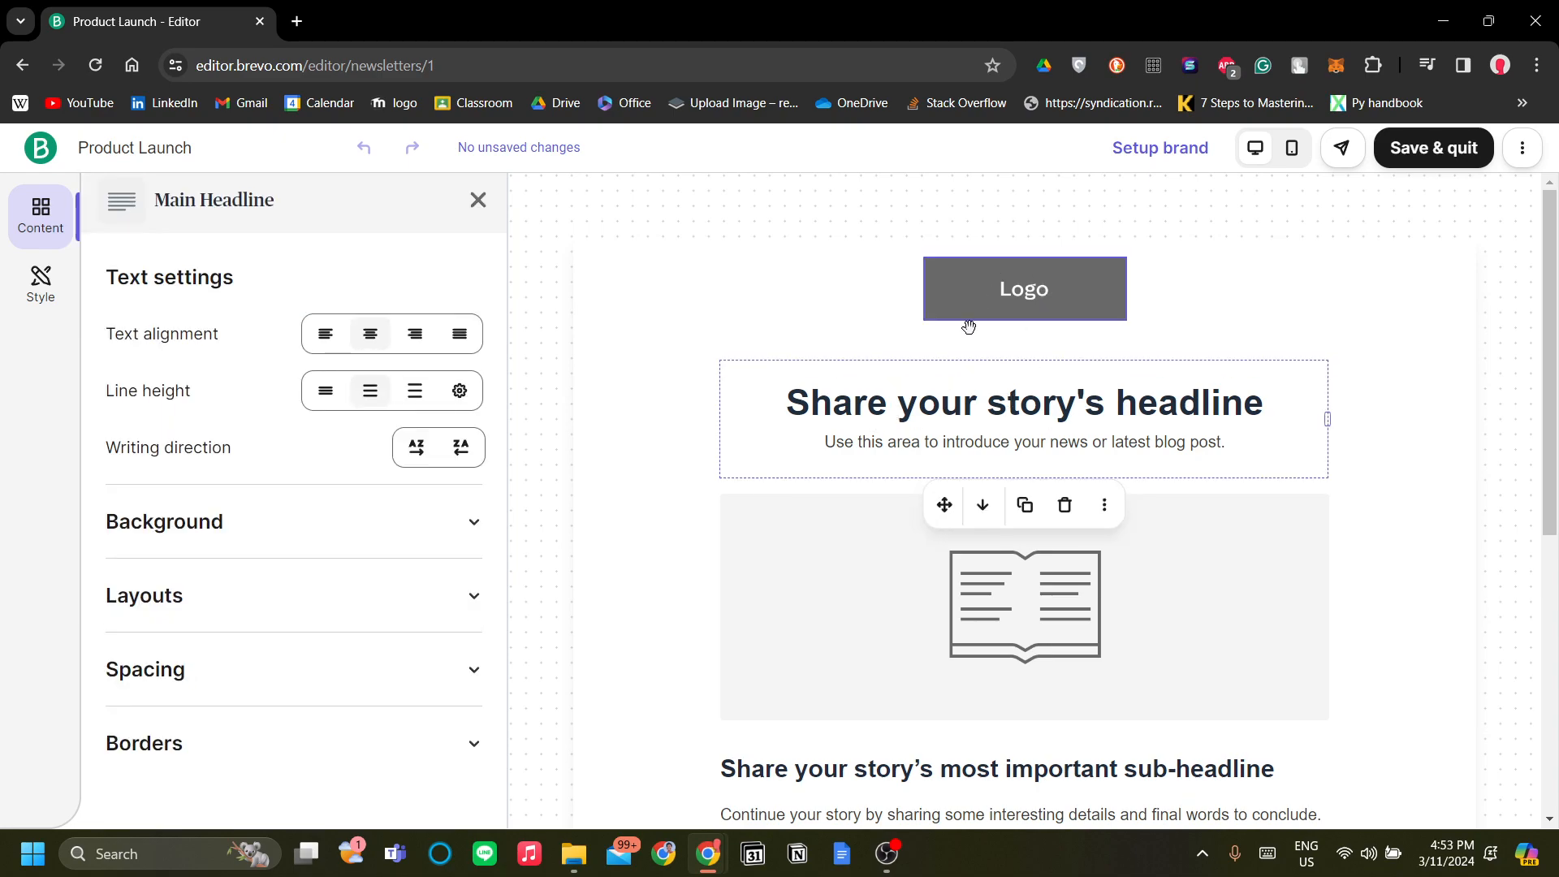
Step: Replace the headline with "You're one of the first people we notify!" and close the settings panels
double_click(1188, 403)
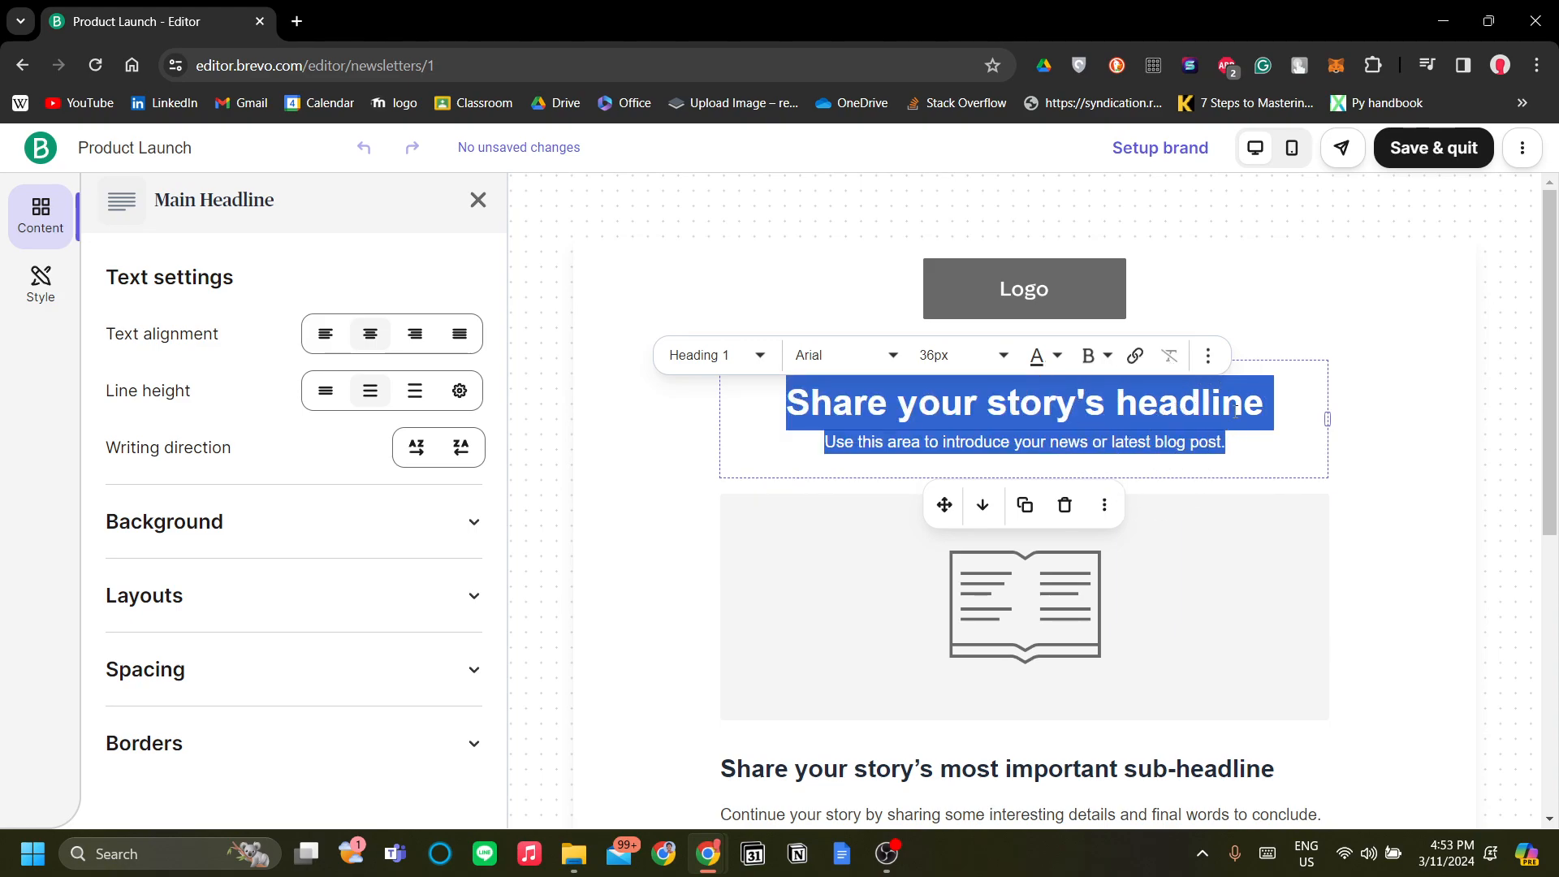
text(Share)
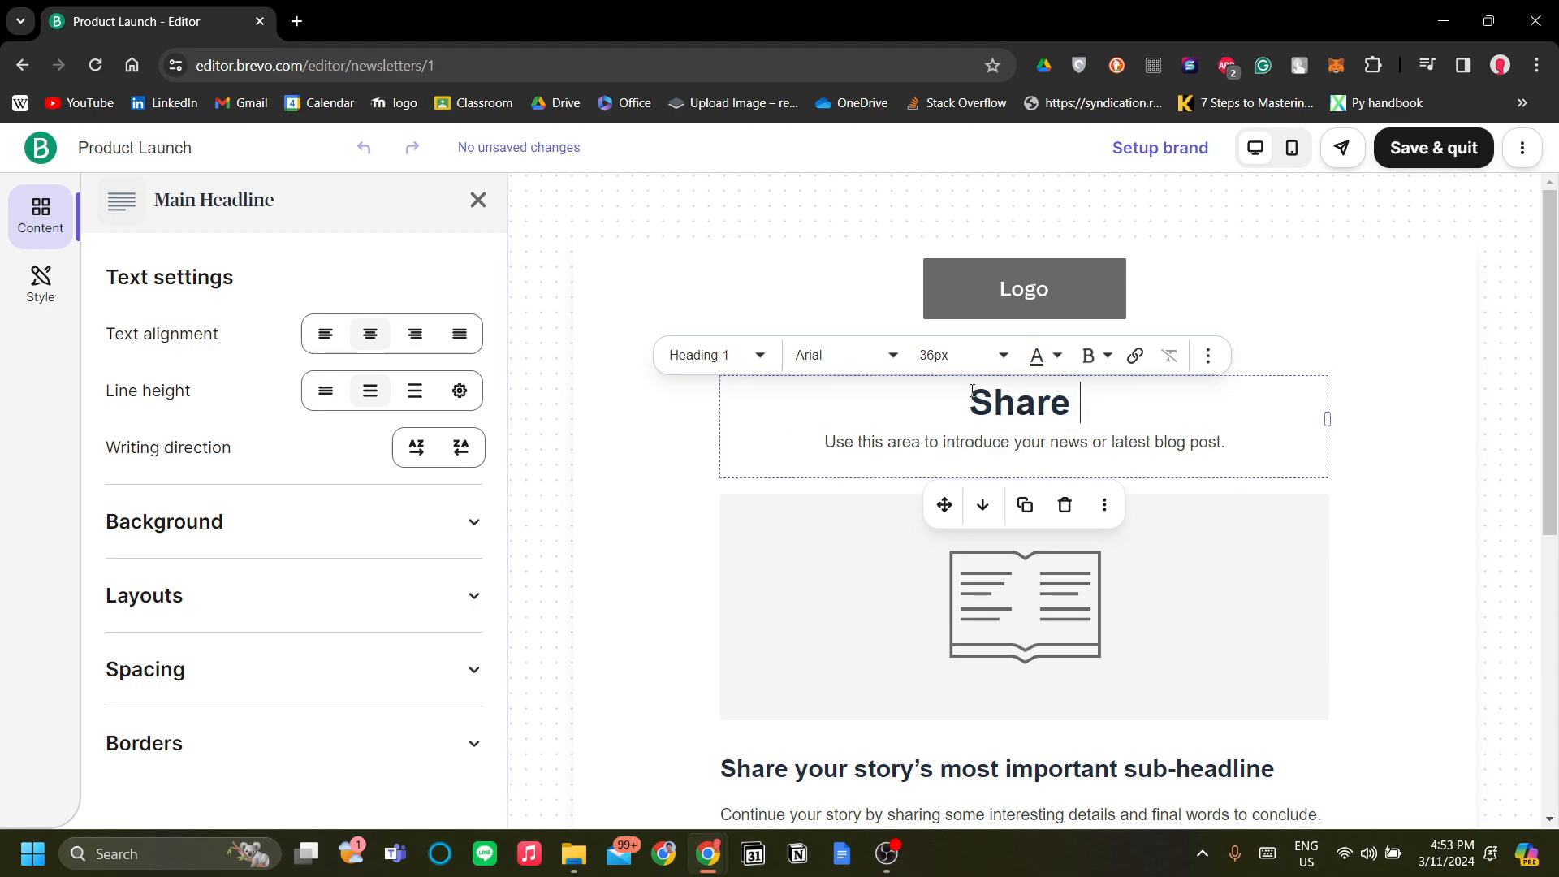
text(You're one)
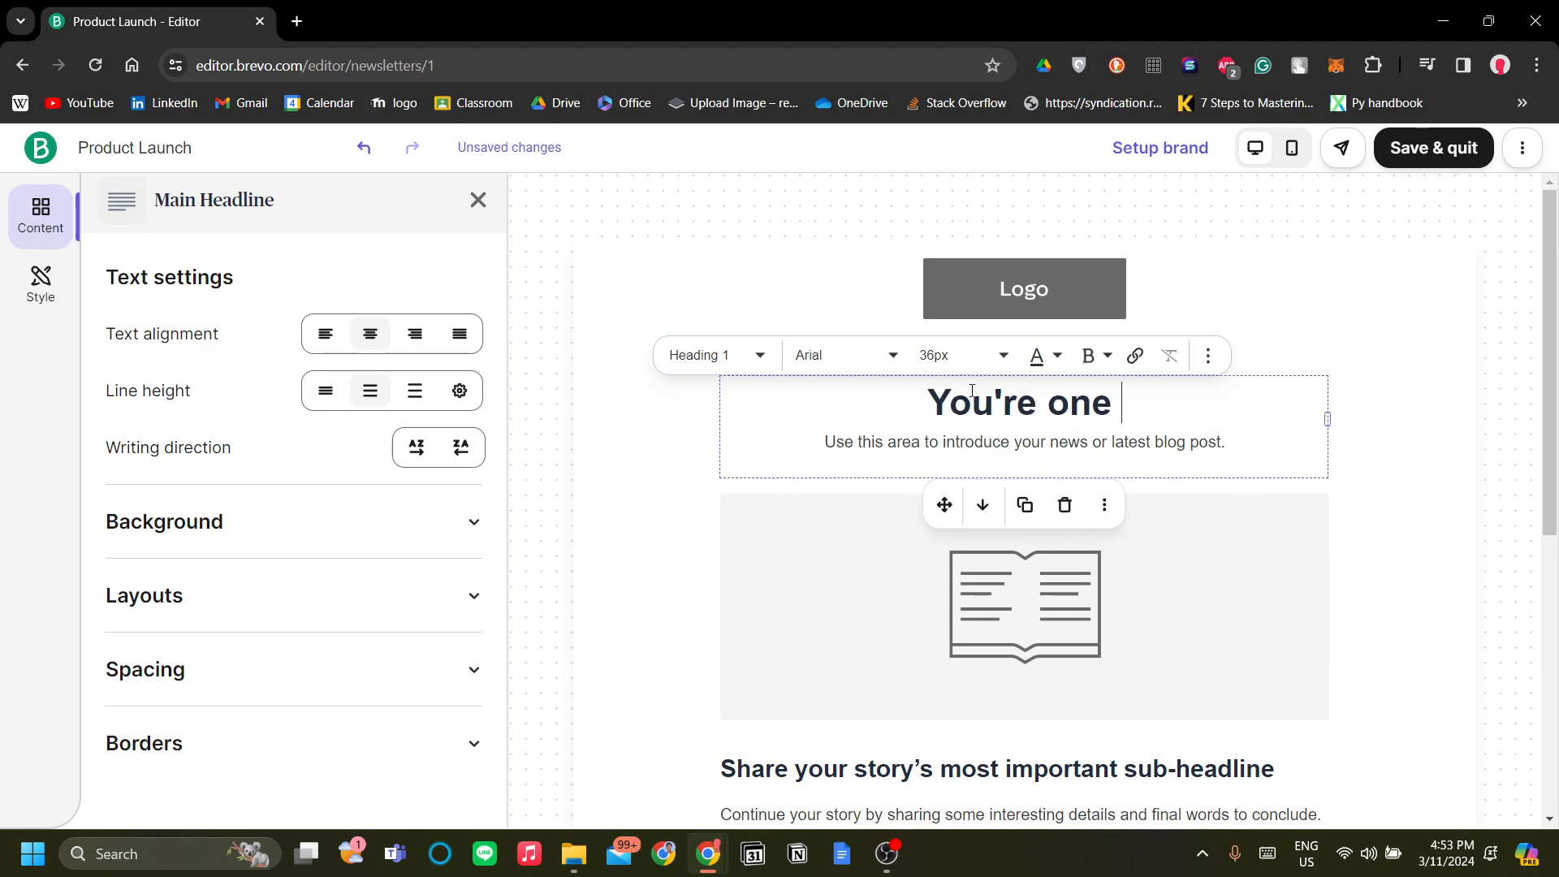
text(of the first)
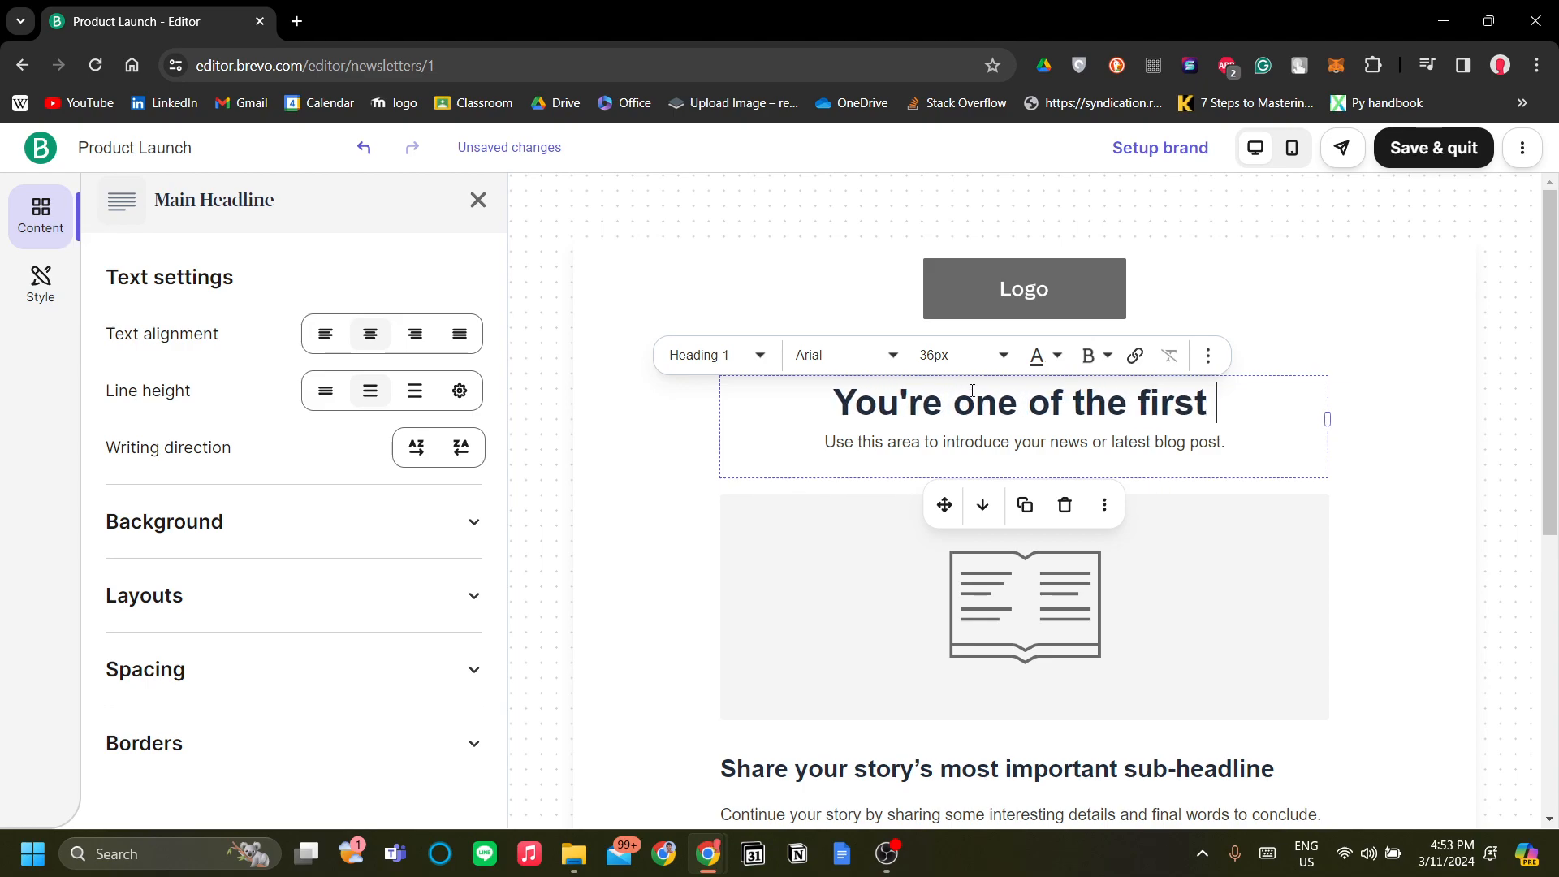
text(people we notify!)
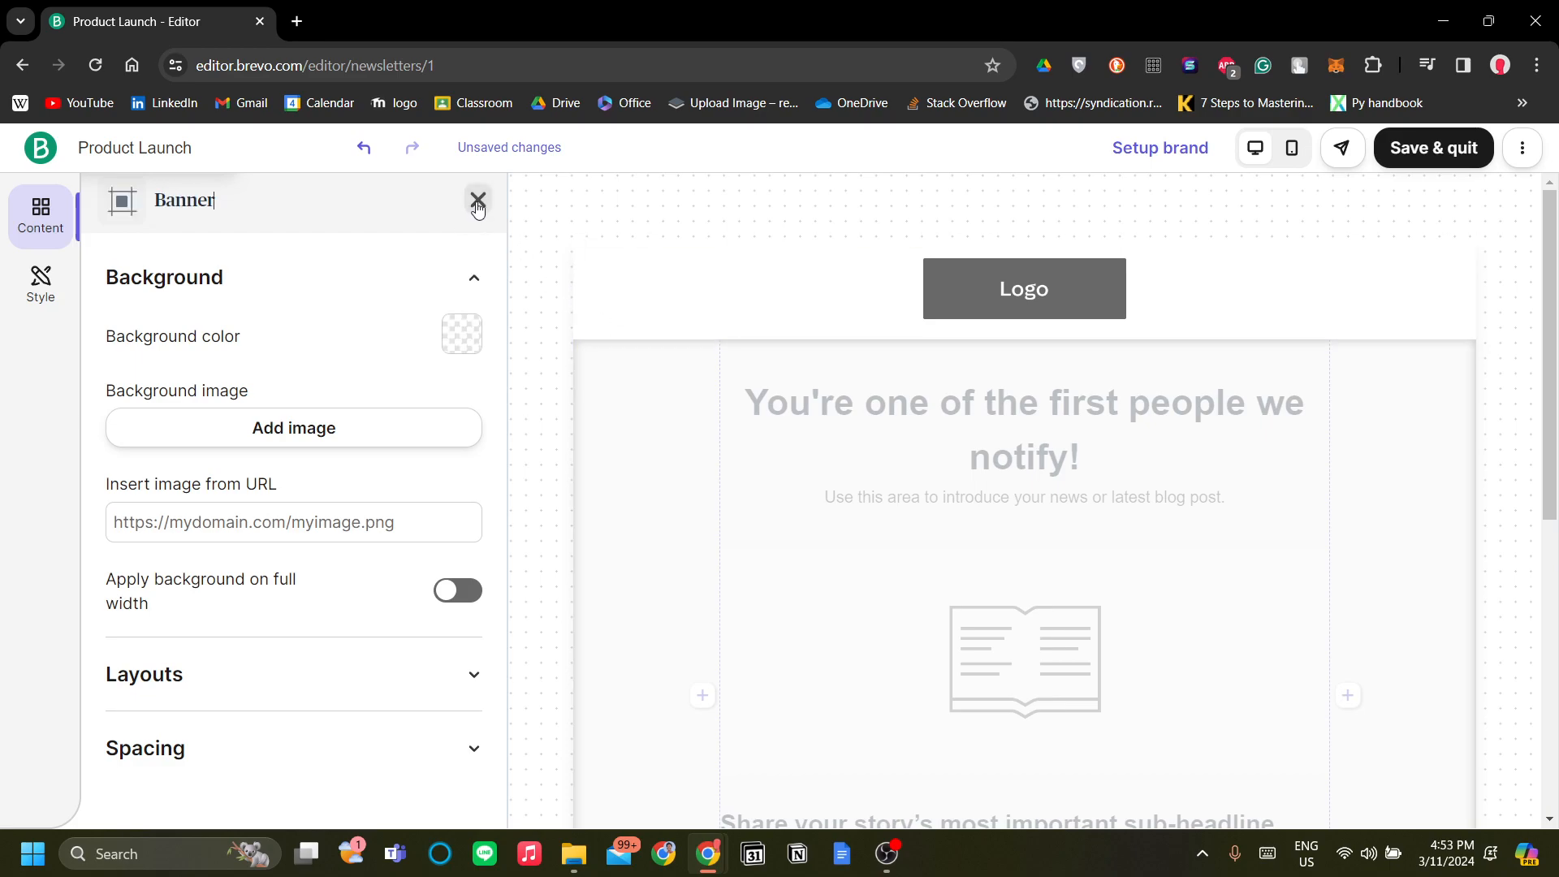
click(478, 201)
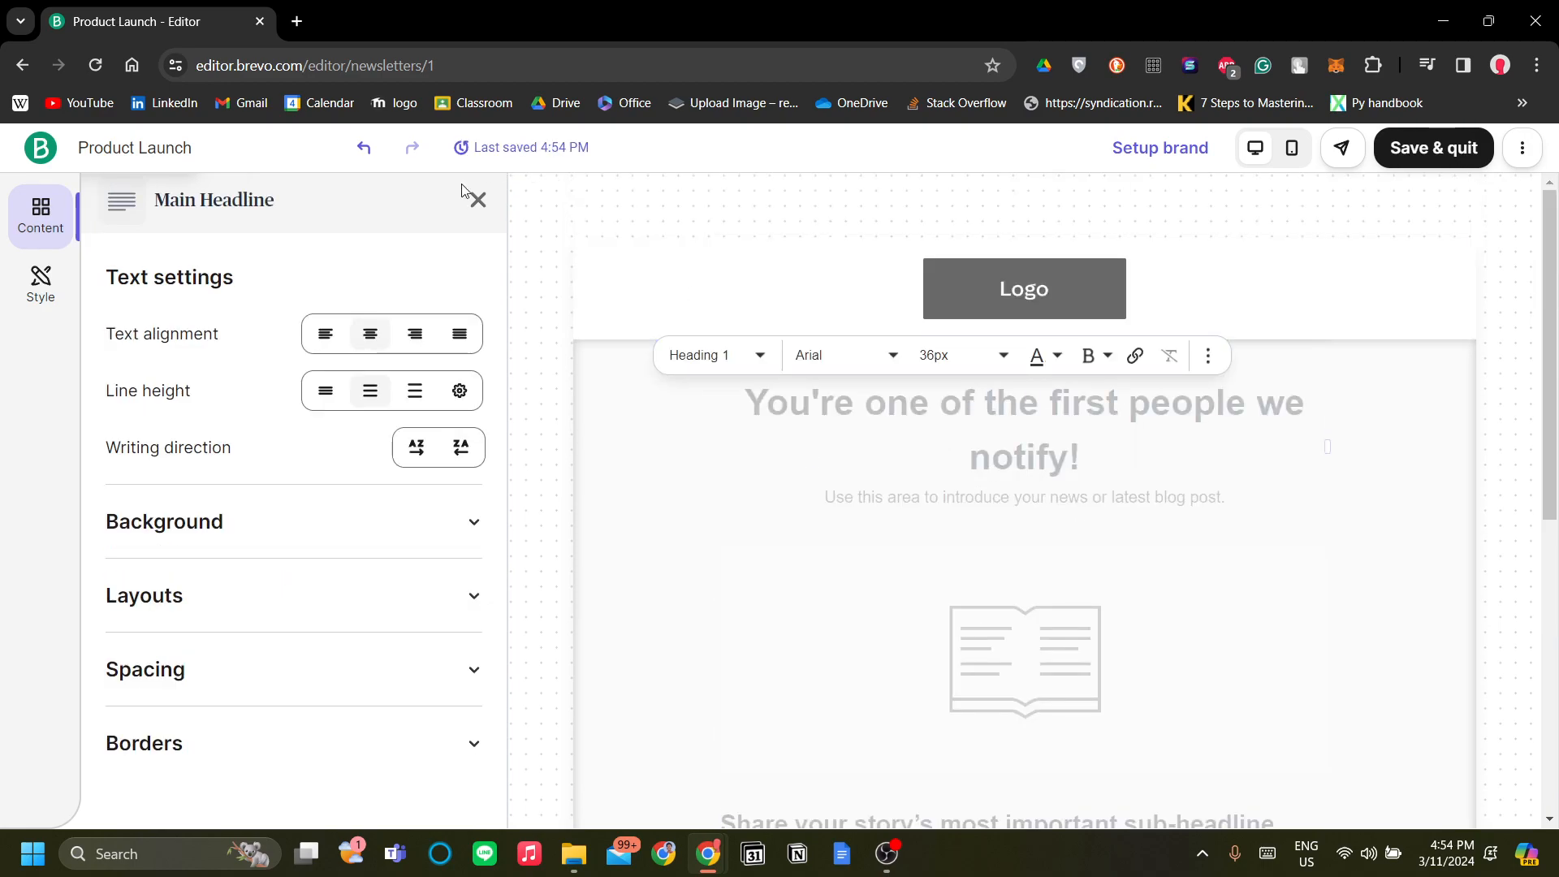
click(477, 197)
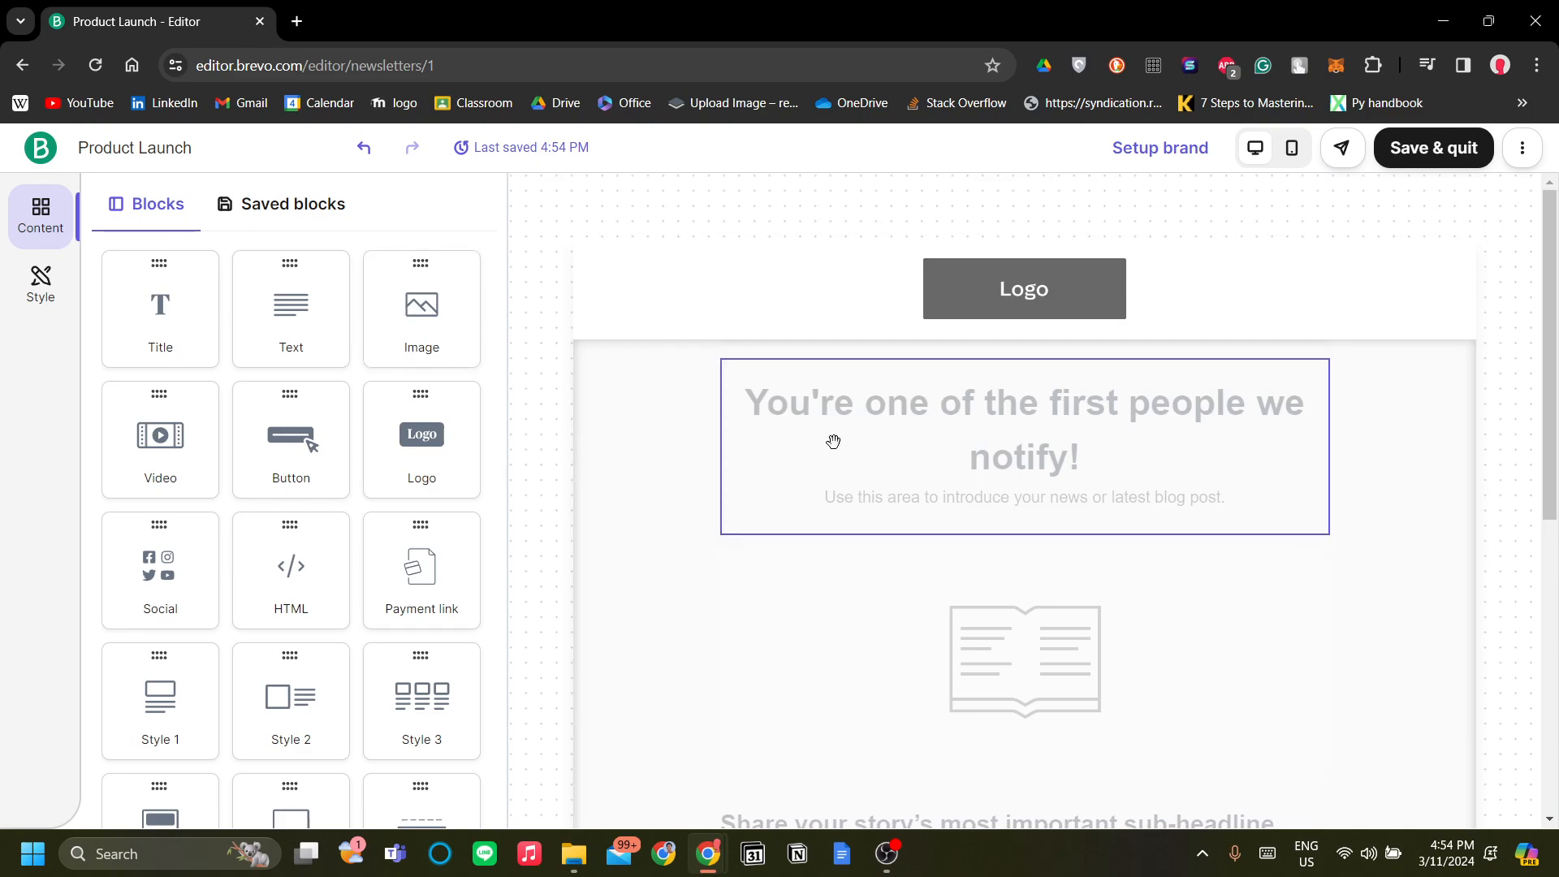
Step: Move past the book image and sub-headline to open the body Text block's settings
click(1025, 661)
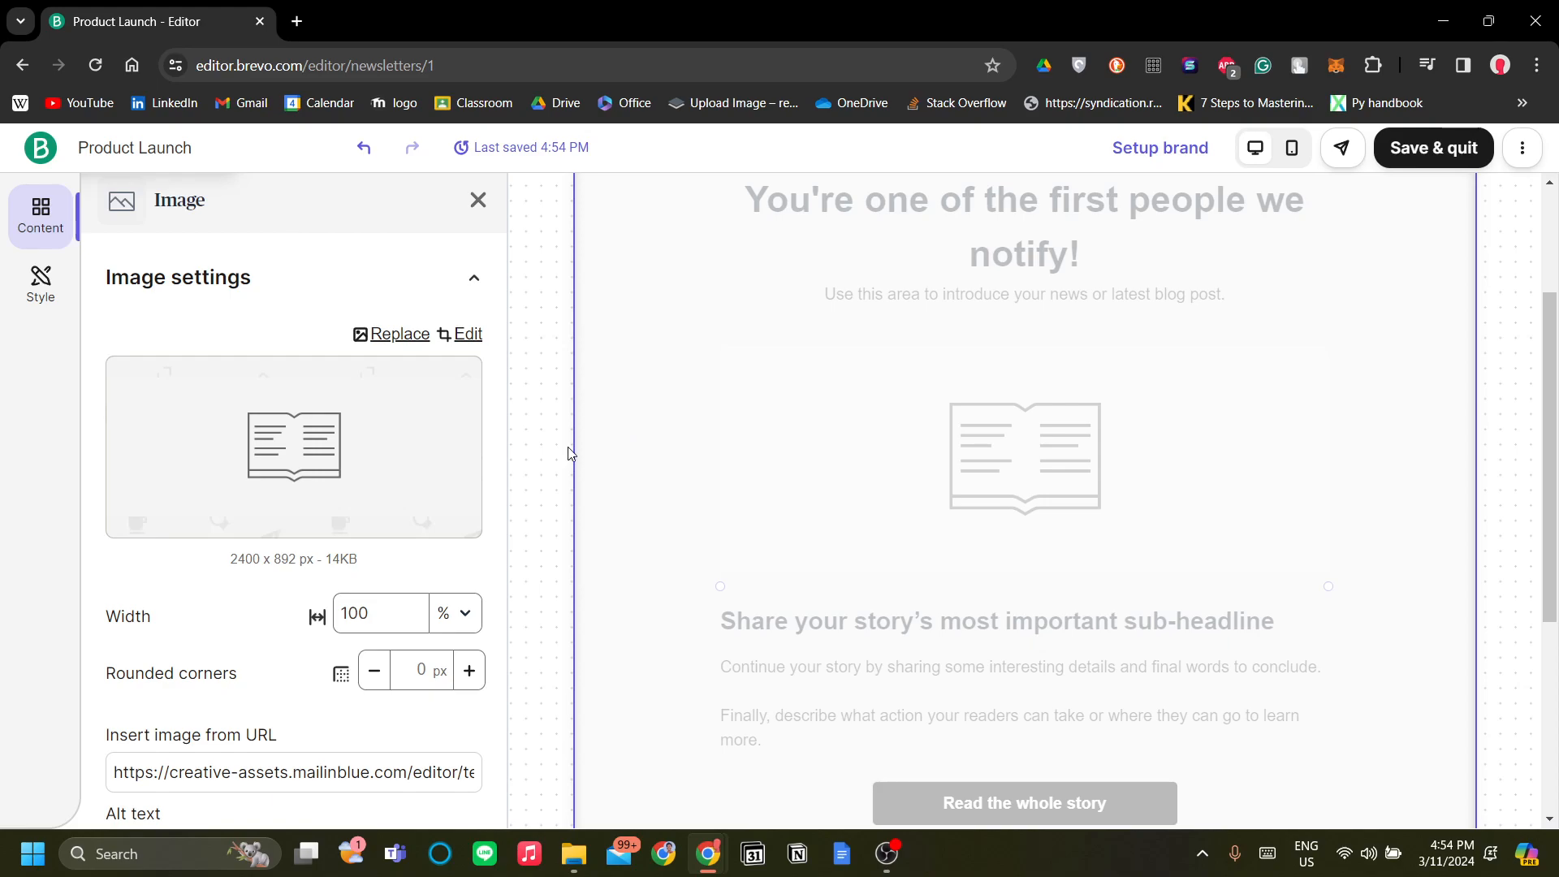
scroll(down, 3)
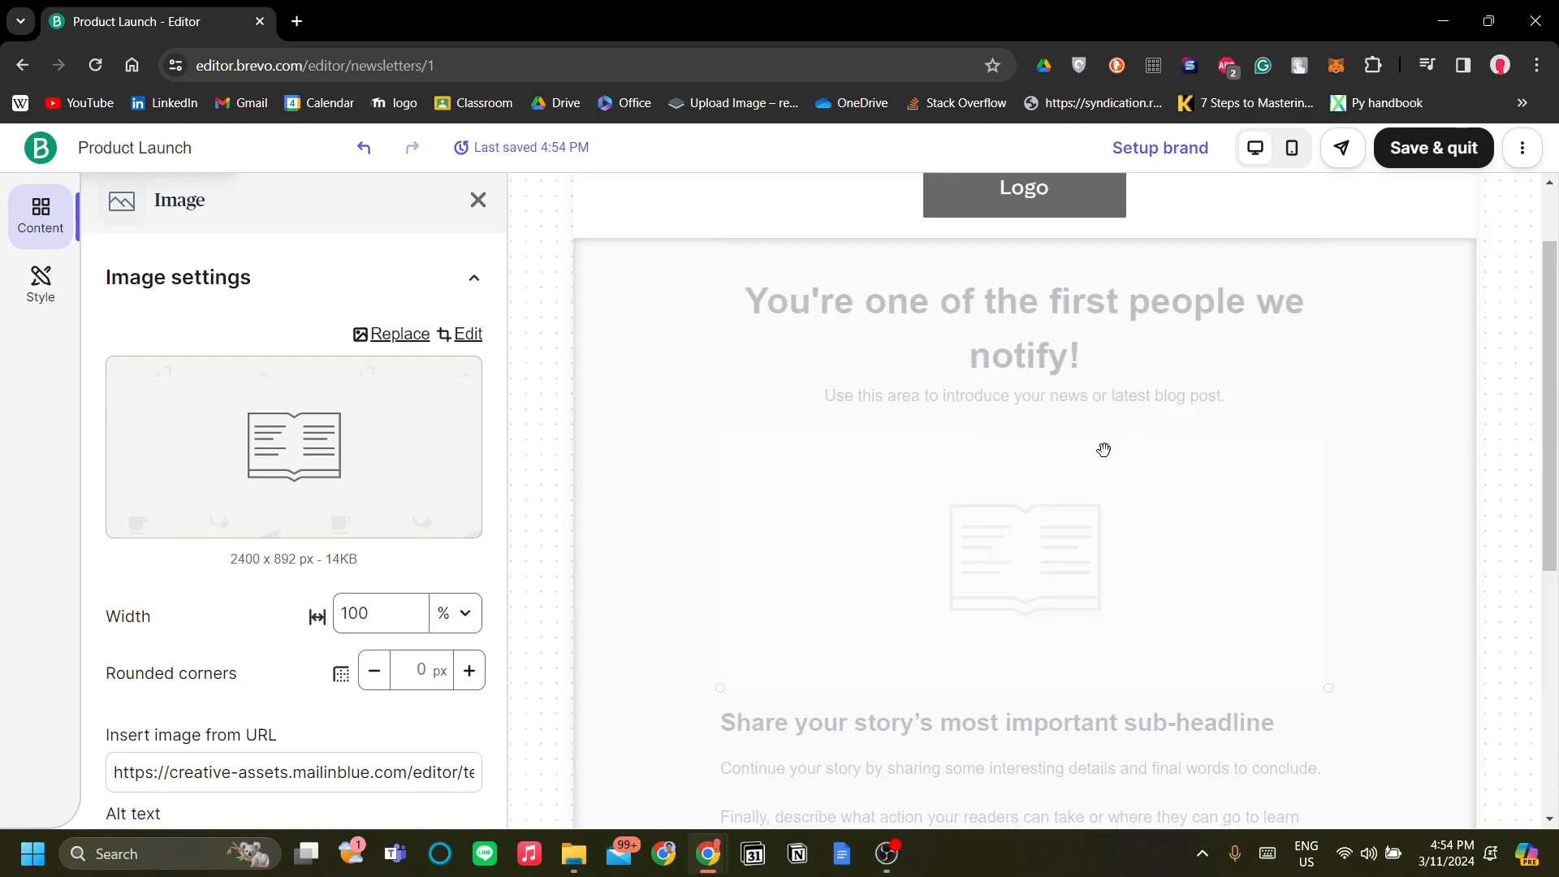
mouse_move(1087, 431)
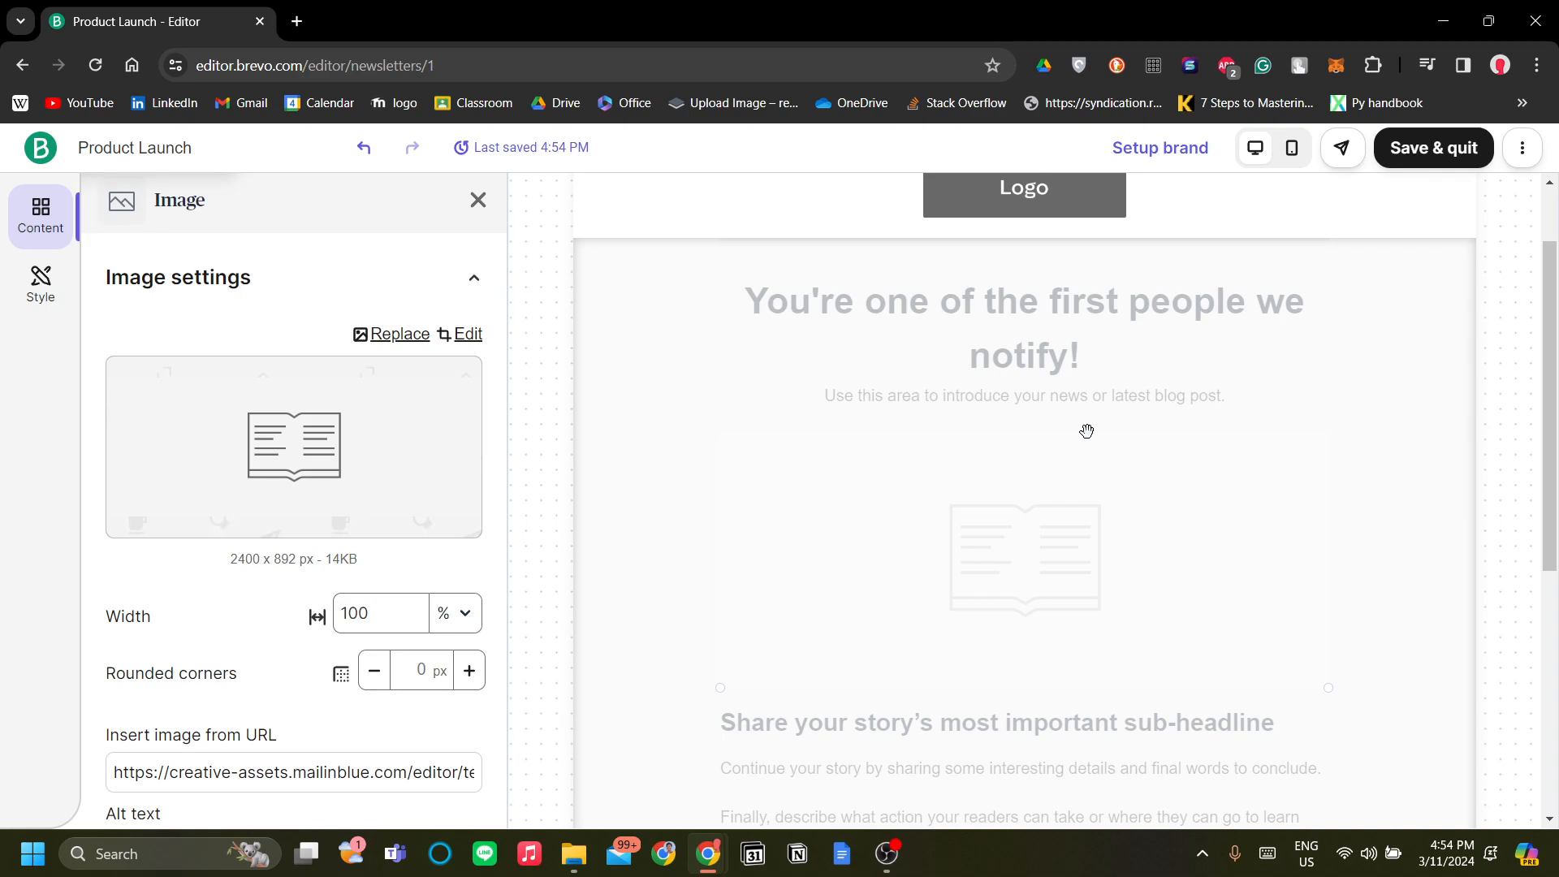
scroll(down, 3)
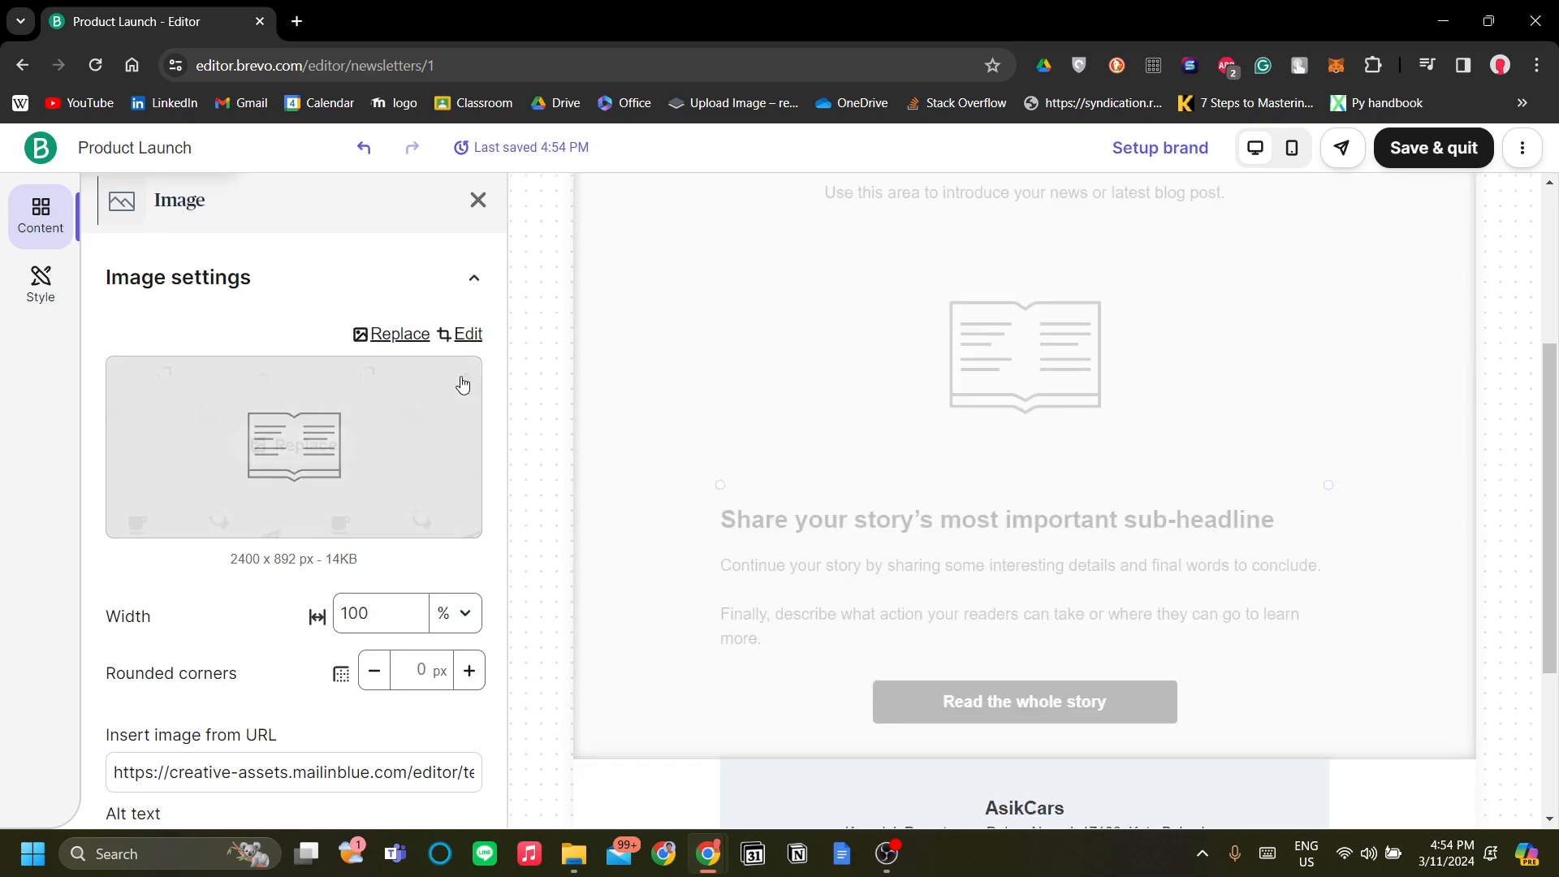
mouse_move(464, 397)
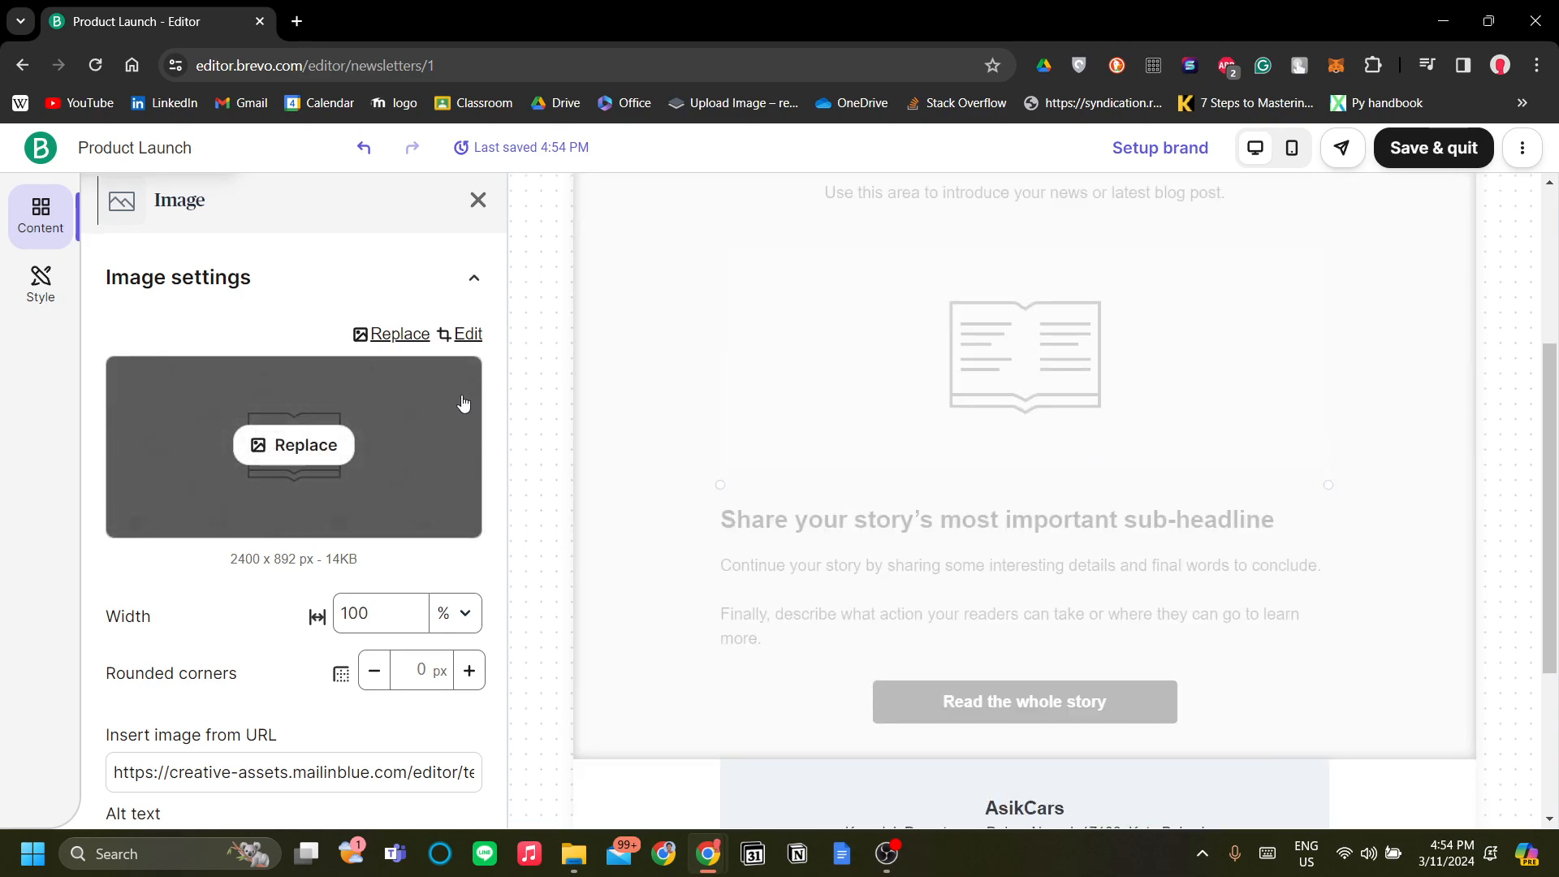
mouse_move(610, 350)
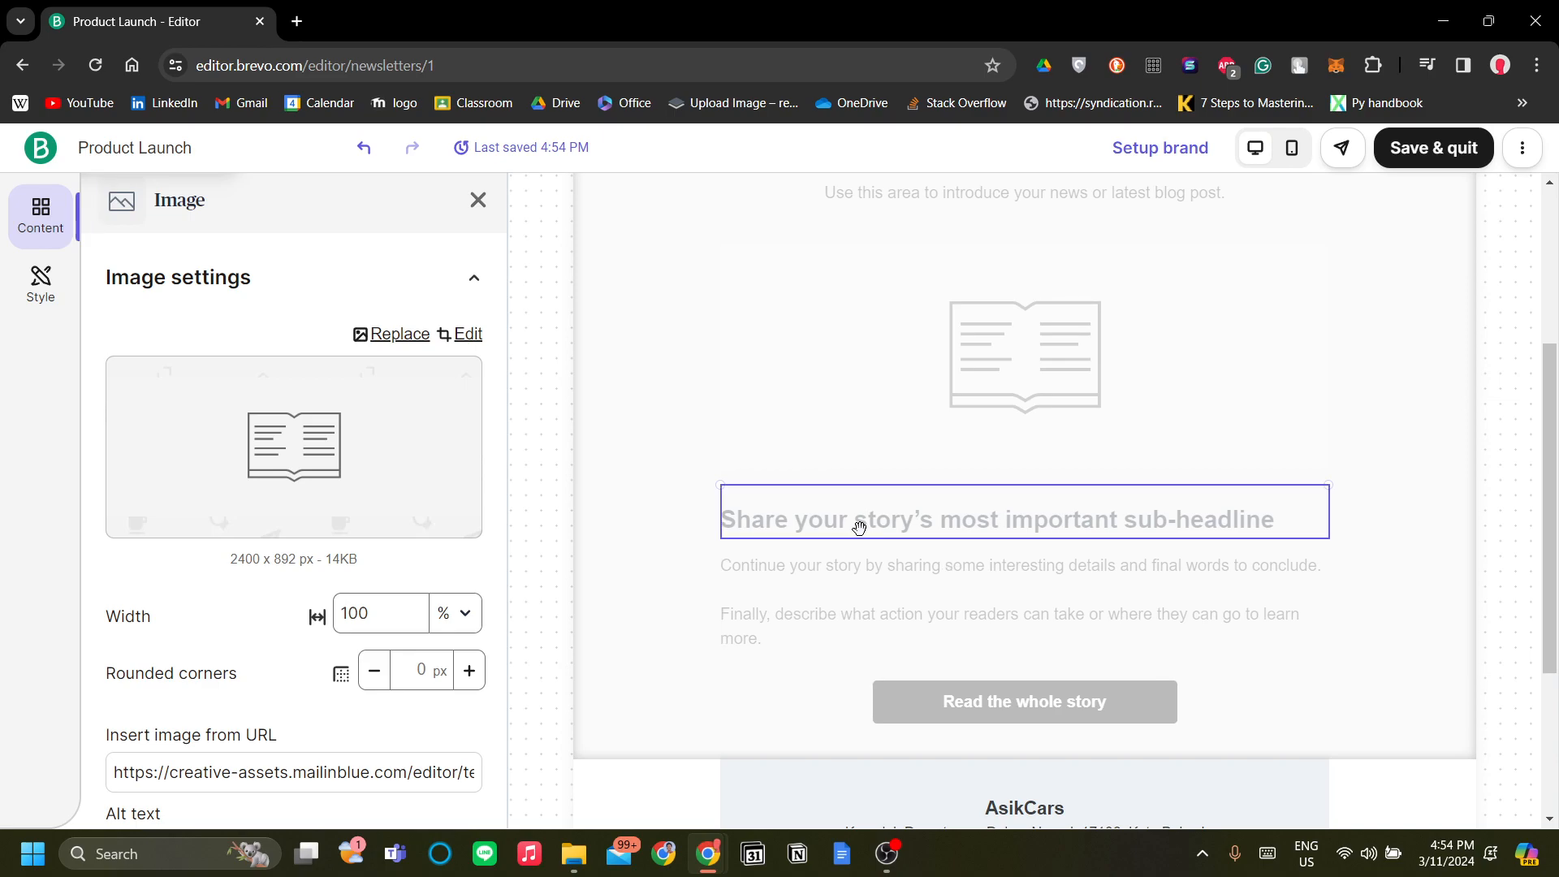
click(895, 565)
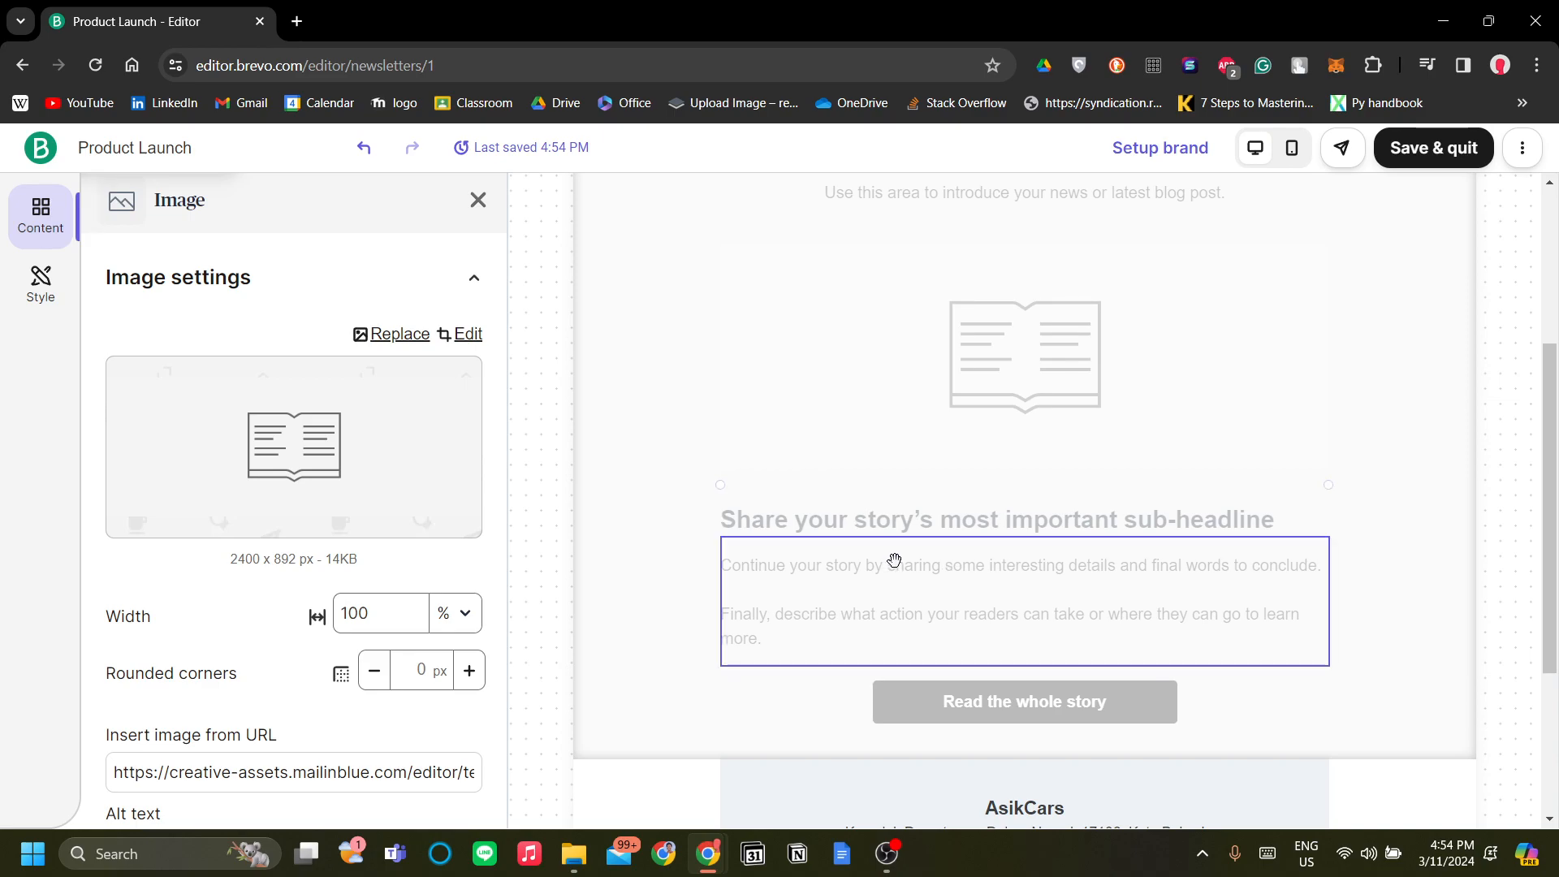
click(907, 571)
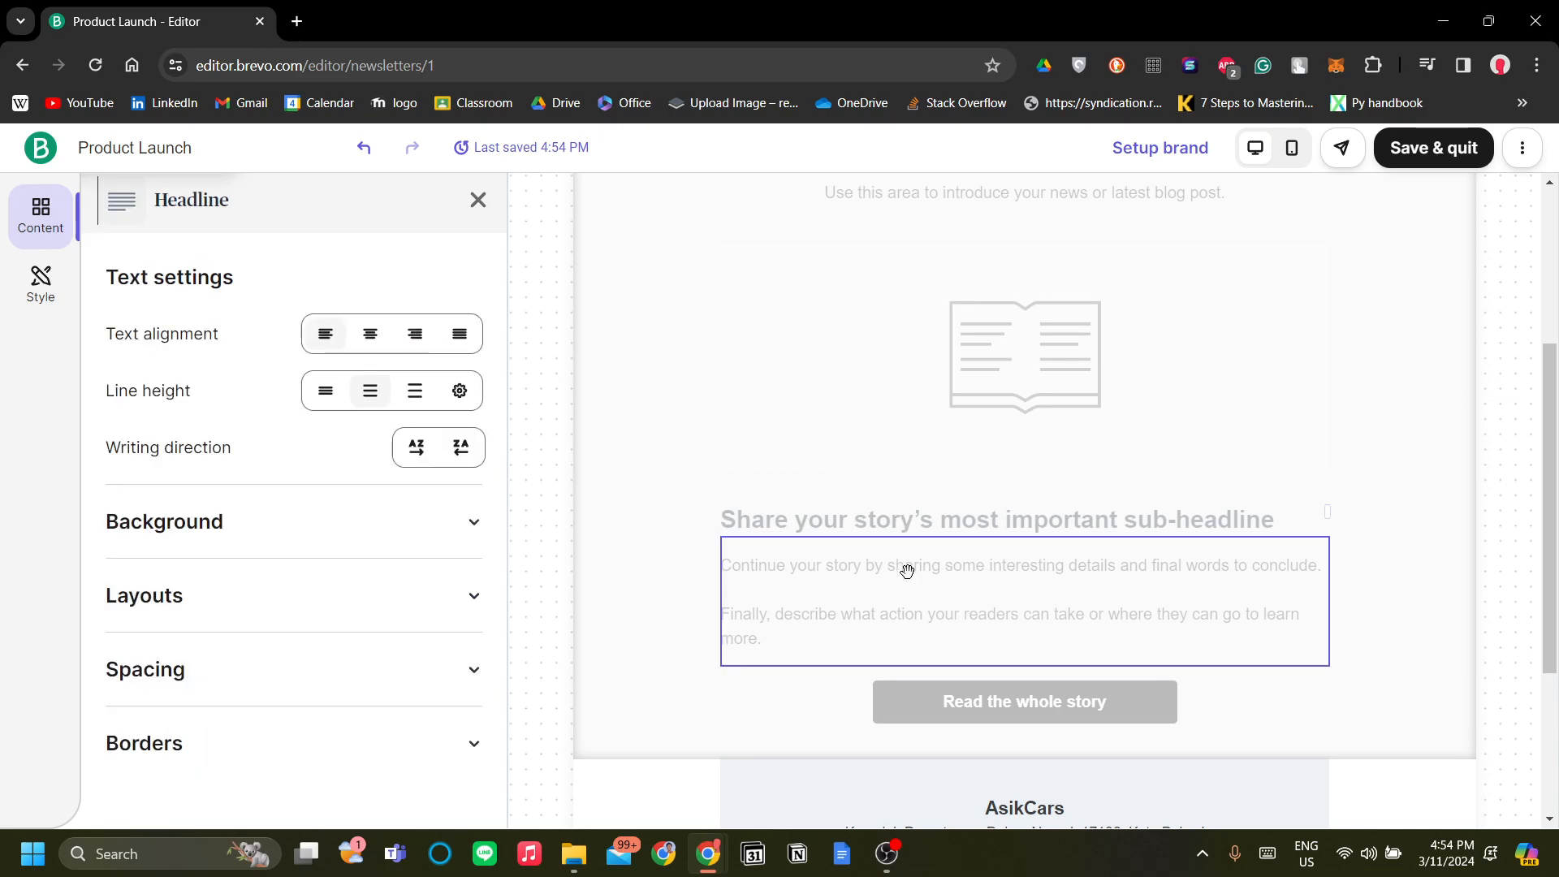
scroll(down, 3)
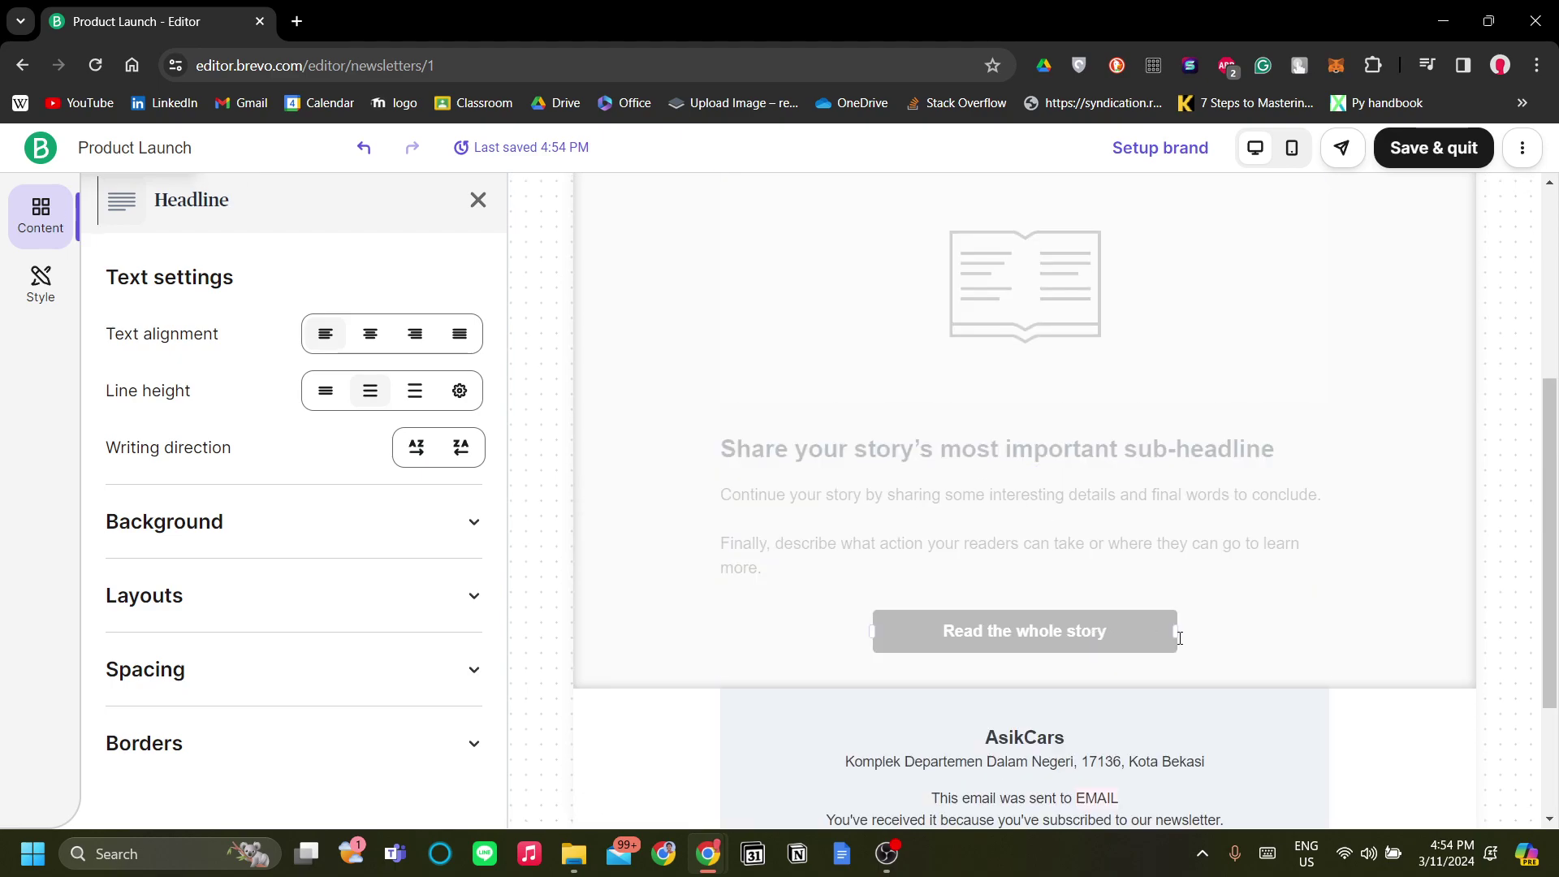
click(1025, 631)
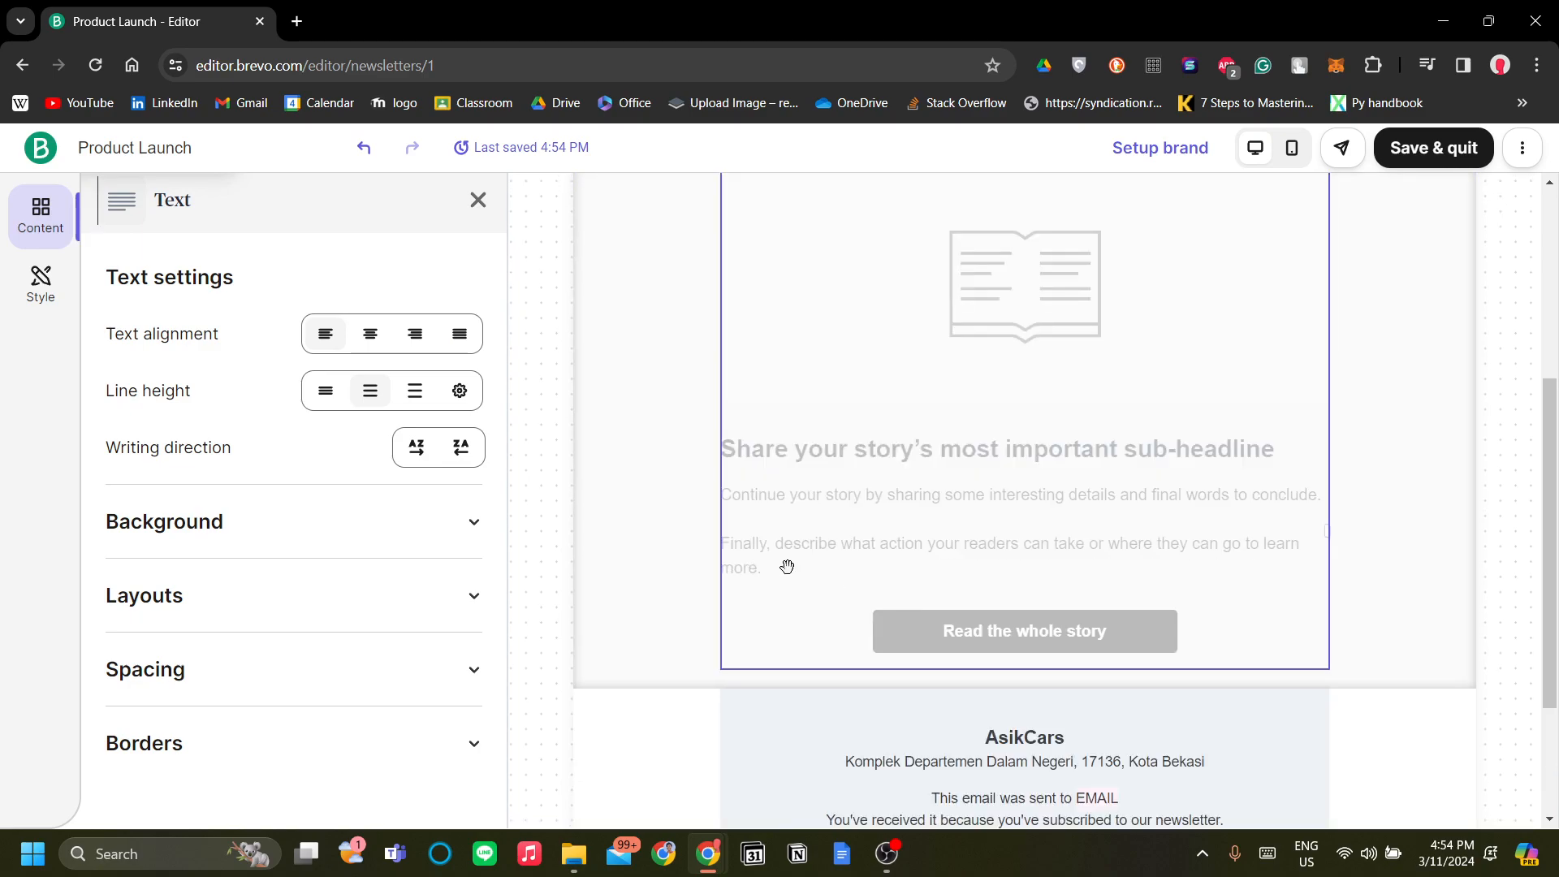
Step: Give the 'Read the whole story' button a red background and review the saved email
click(1024, 631)
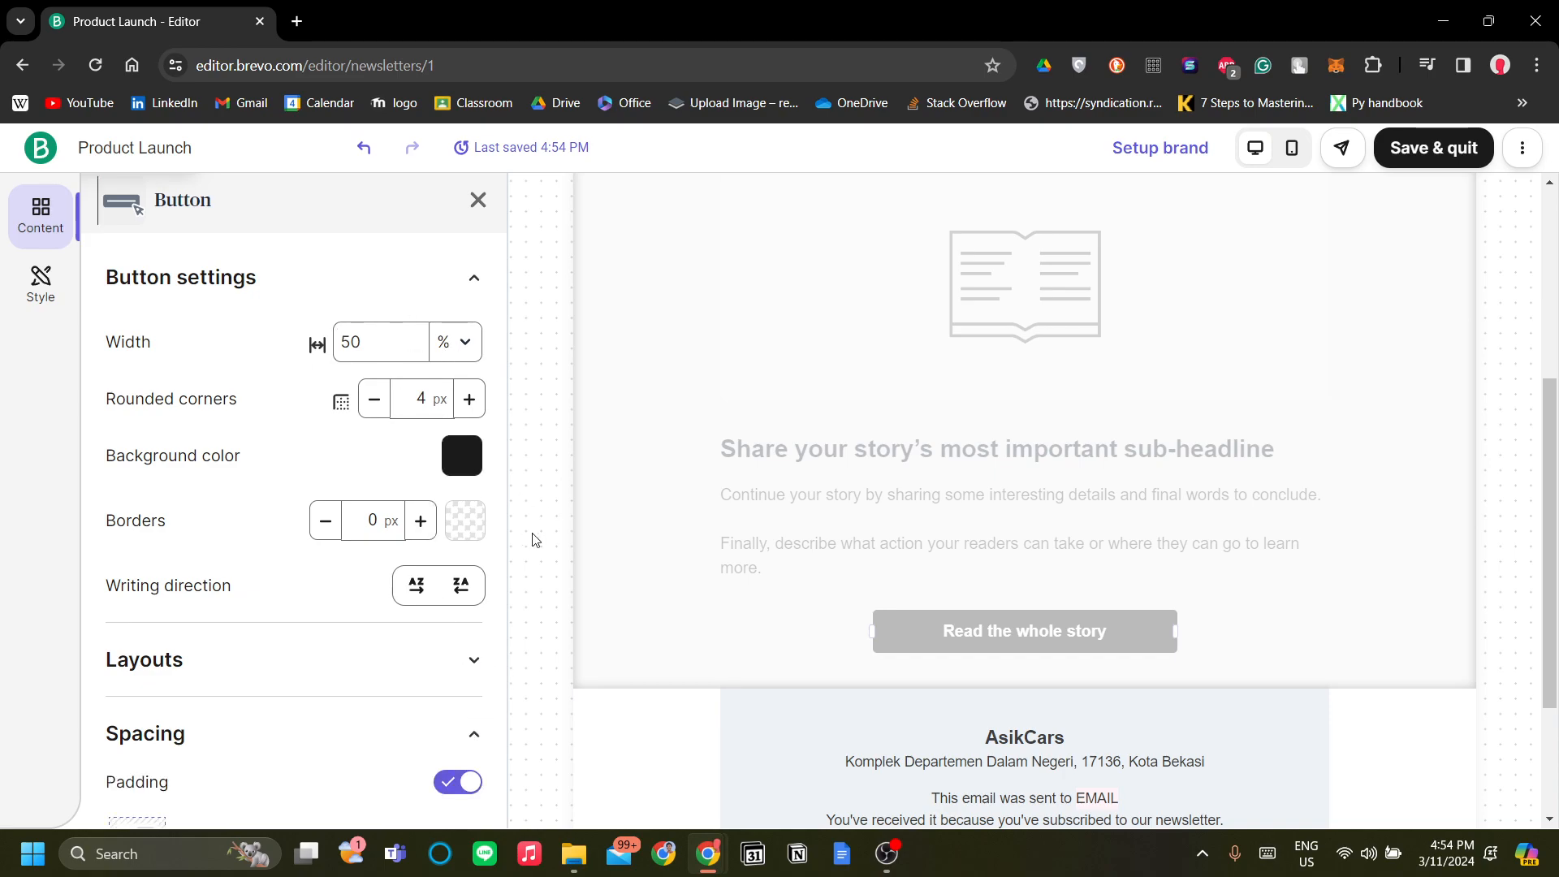
click(462, 456)
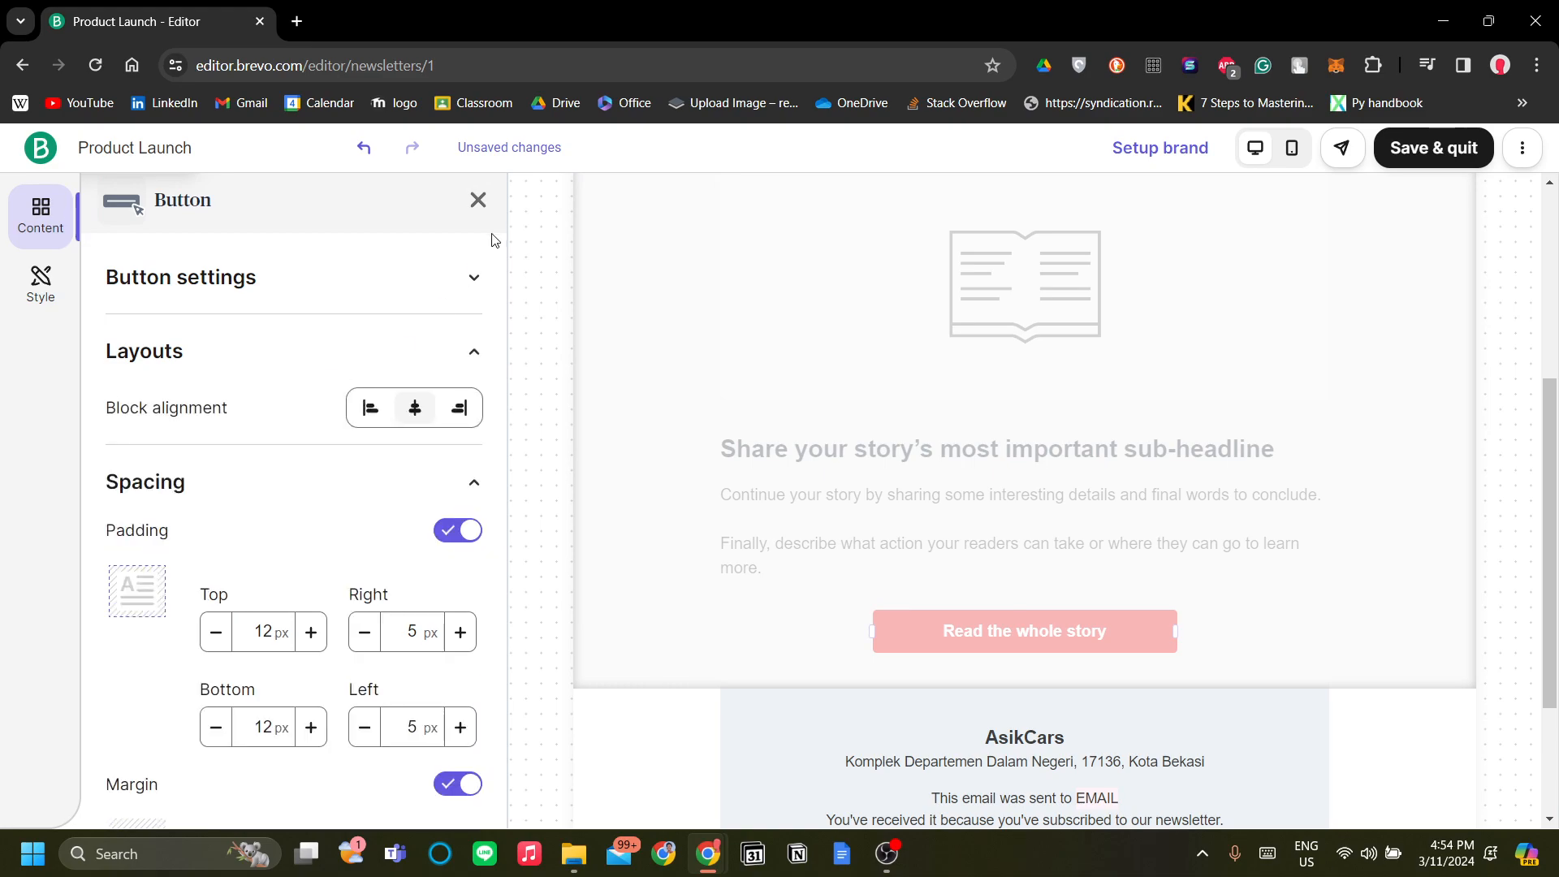
click(478, 199)
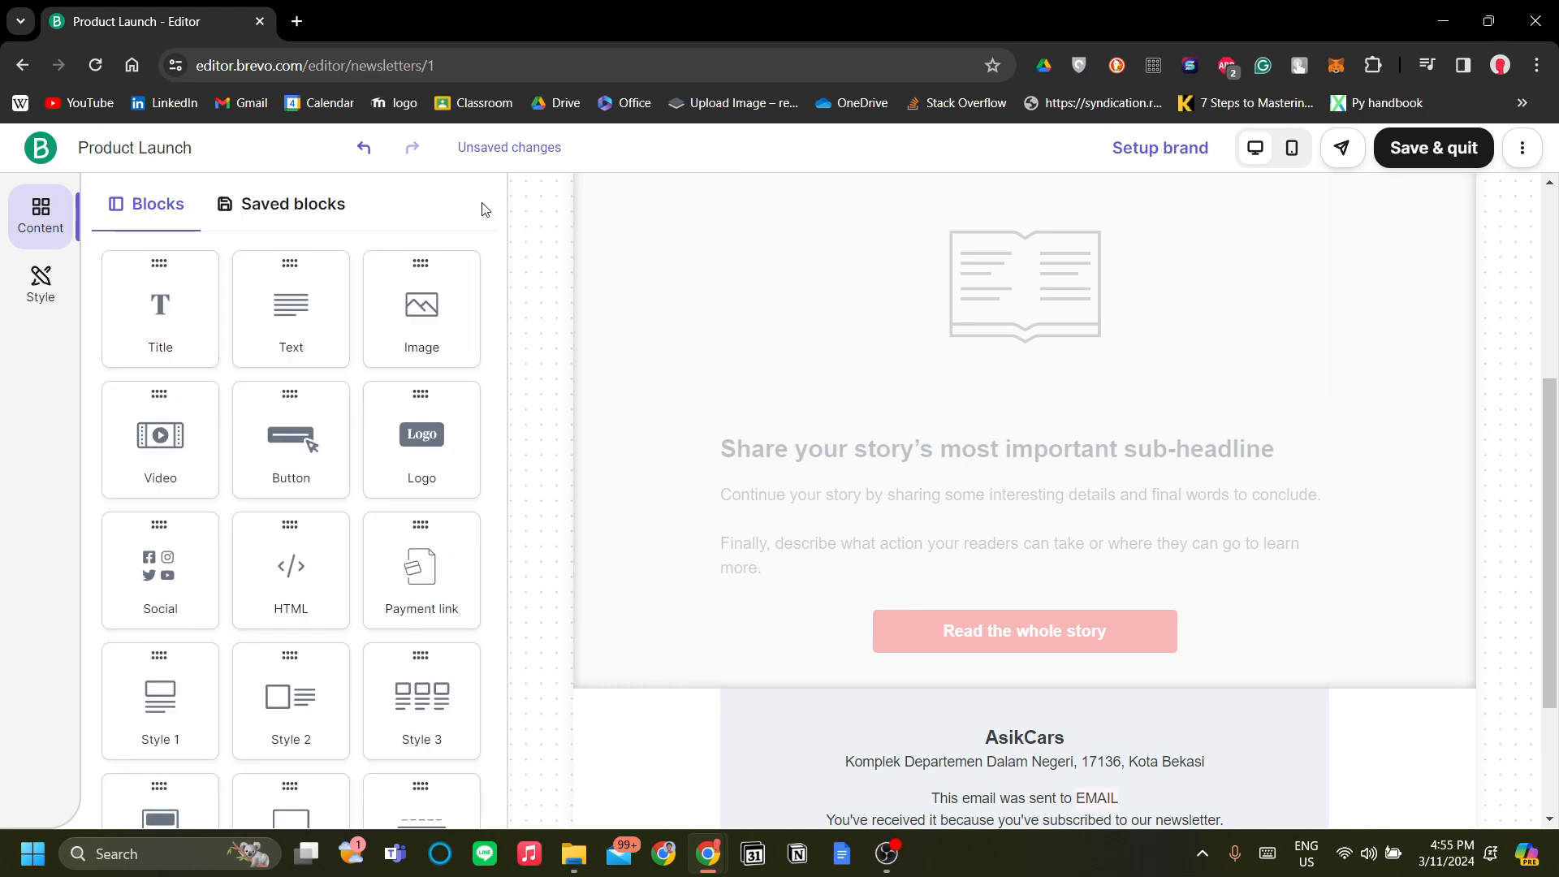
scroll(down, 3)
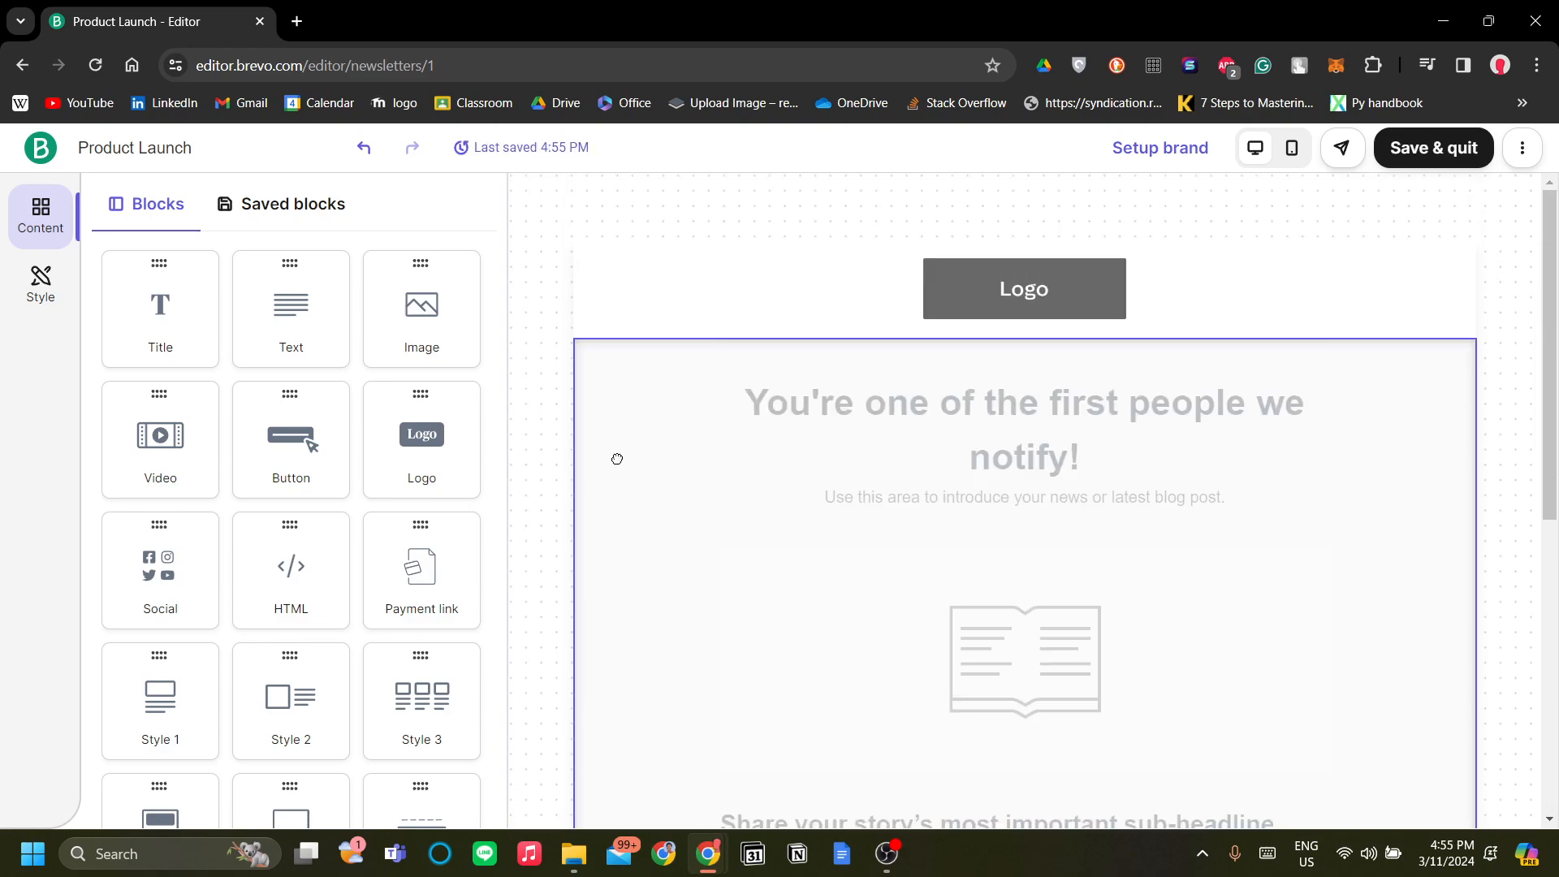
scroll(down, 3)
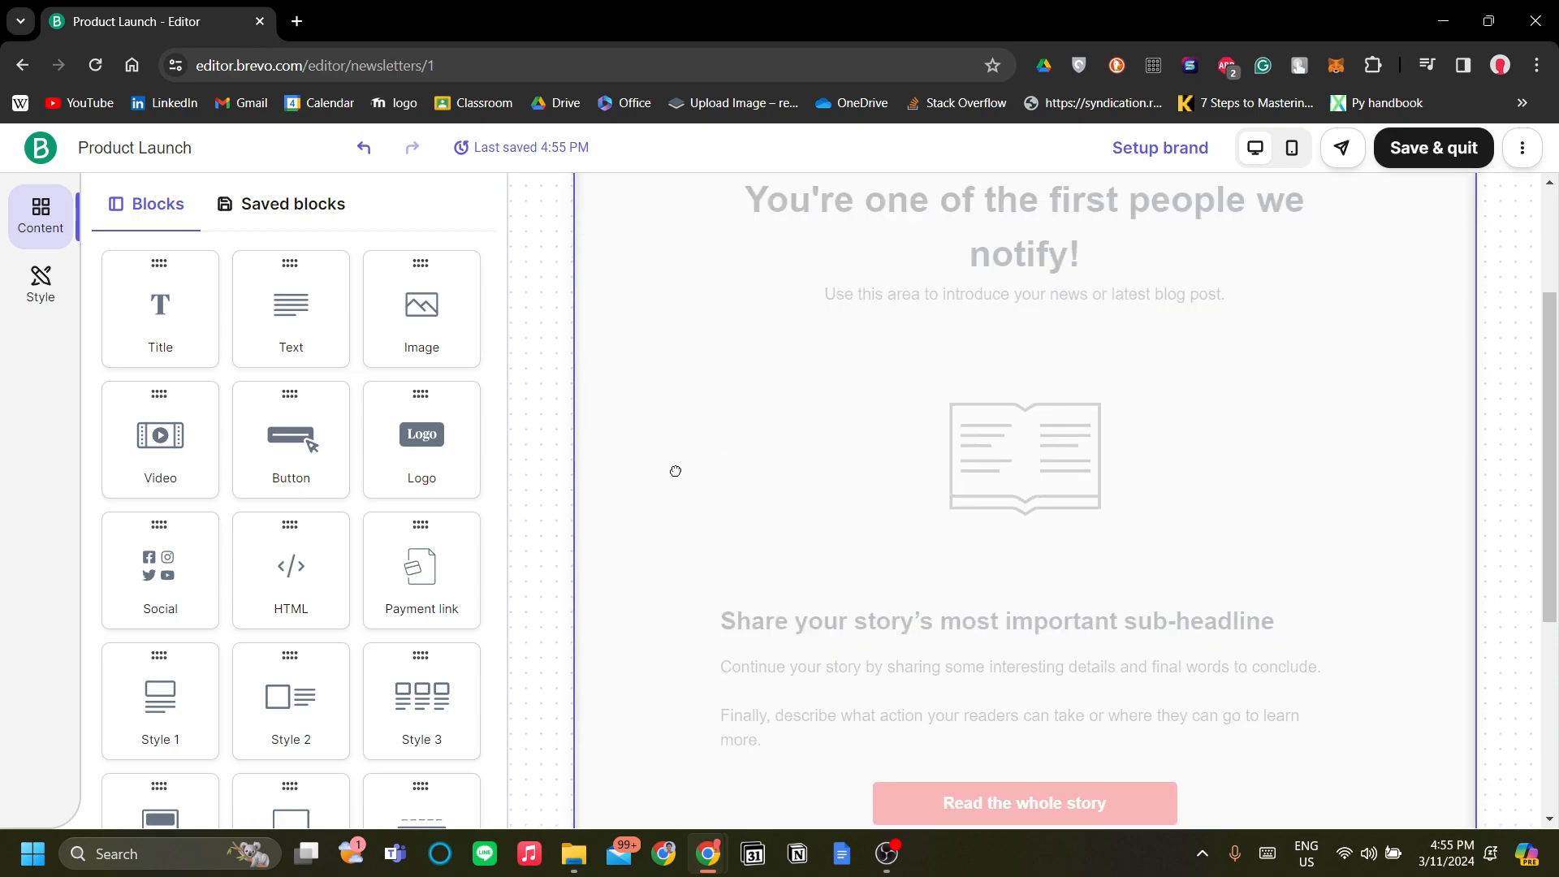
scroll(down, 3)
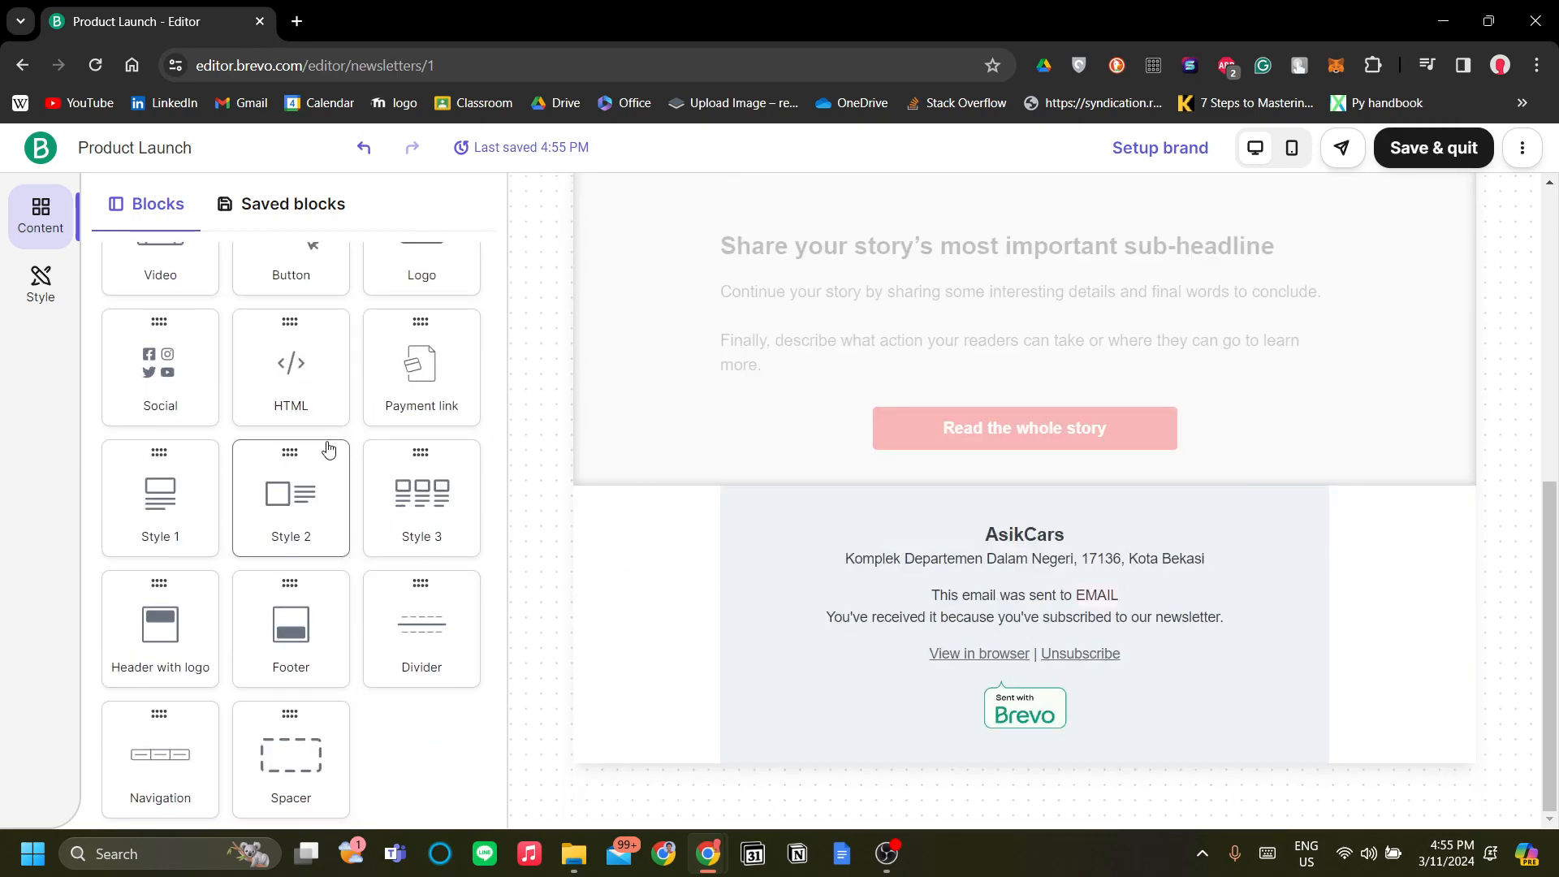
mouse_move(331, 440)
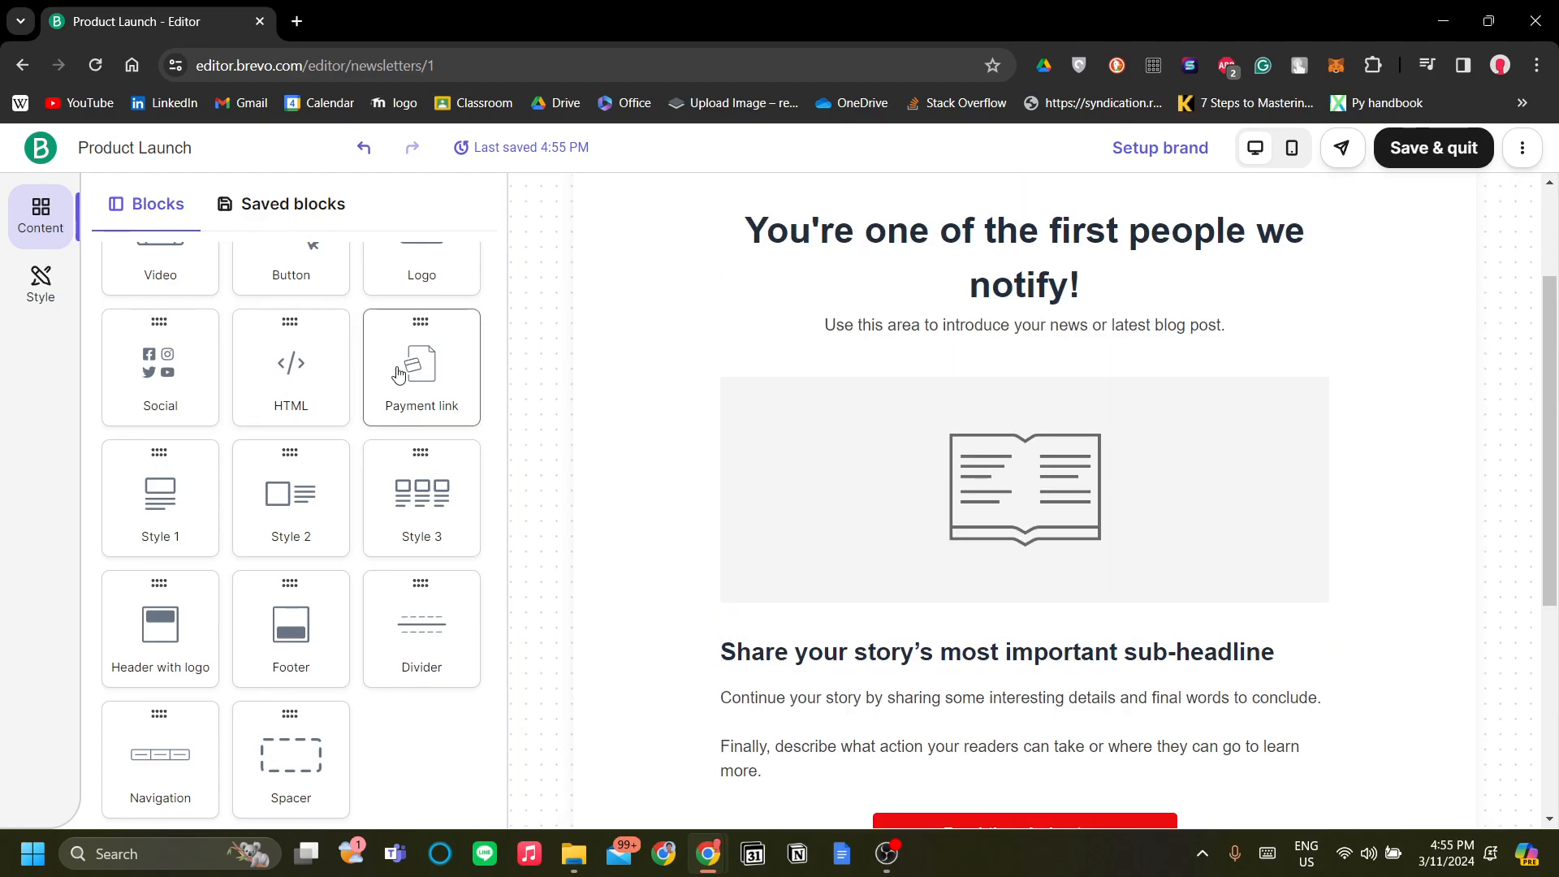
Step: Drop a Social block with Facebook, X, YouTube and LinkedIn icons below the story button
drag(159, 367, 873, 661)
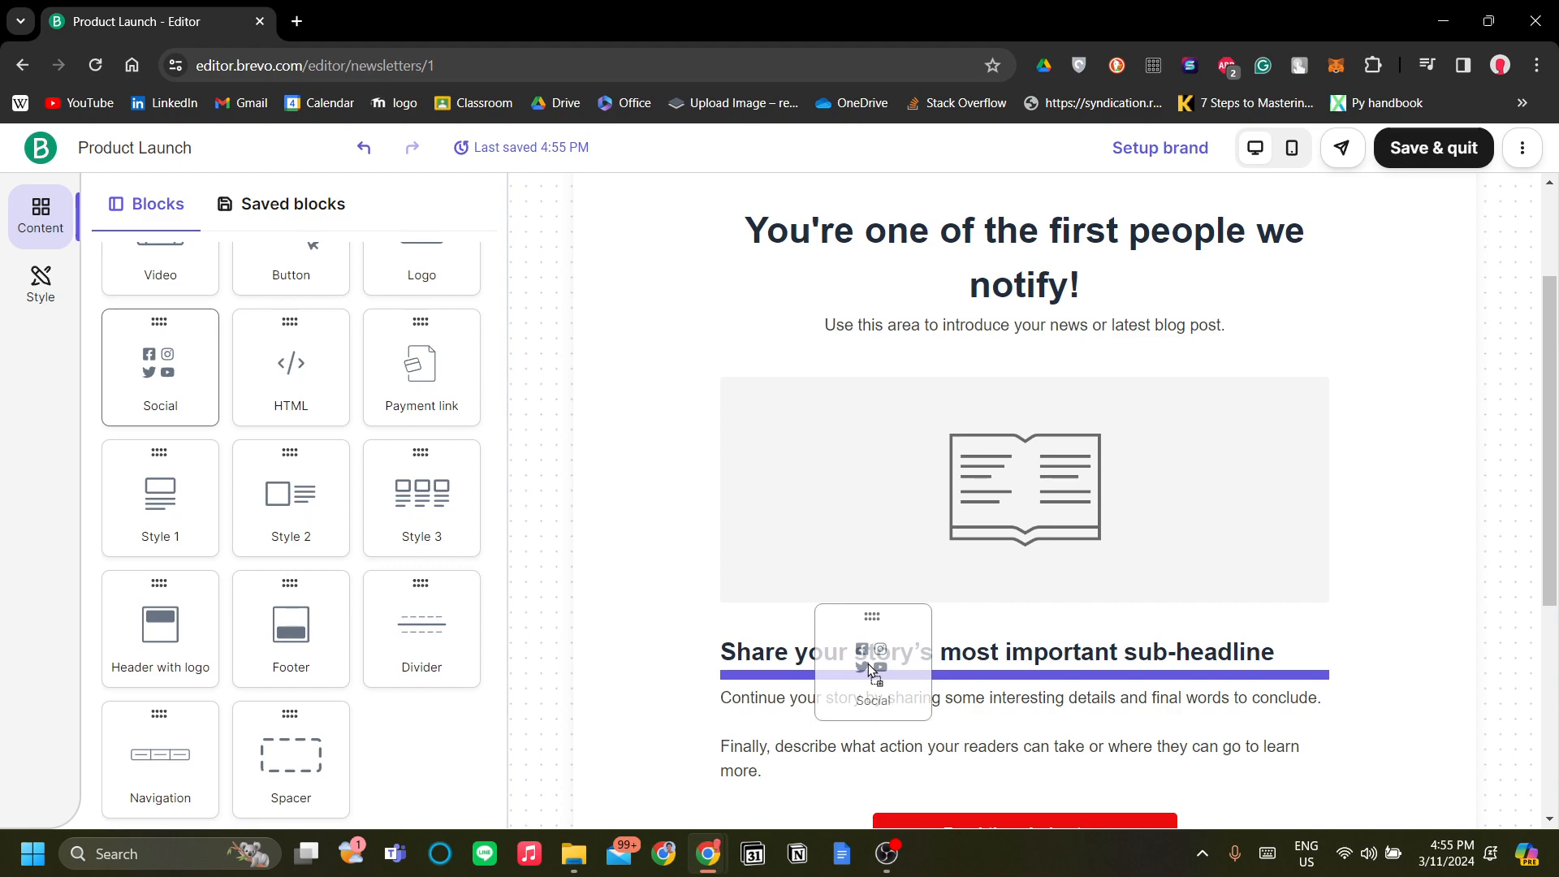
mouse_move(296, 556)
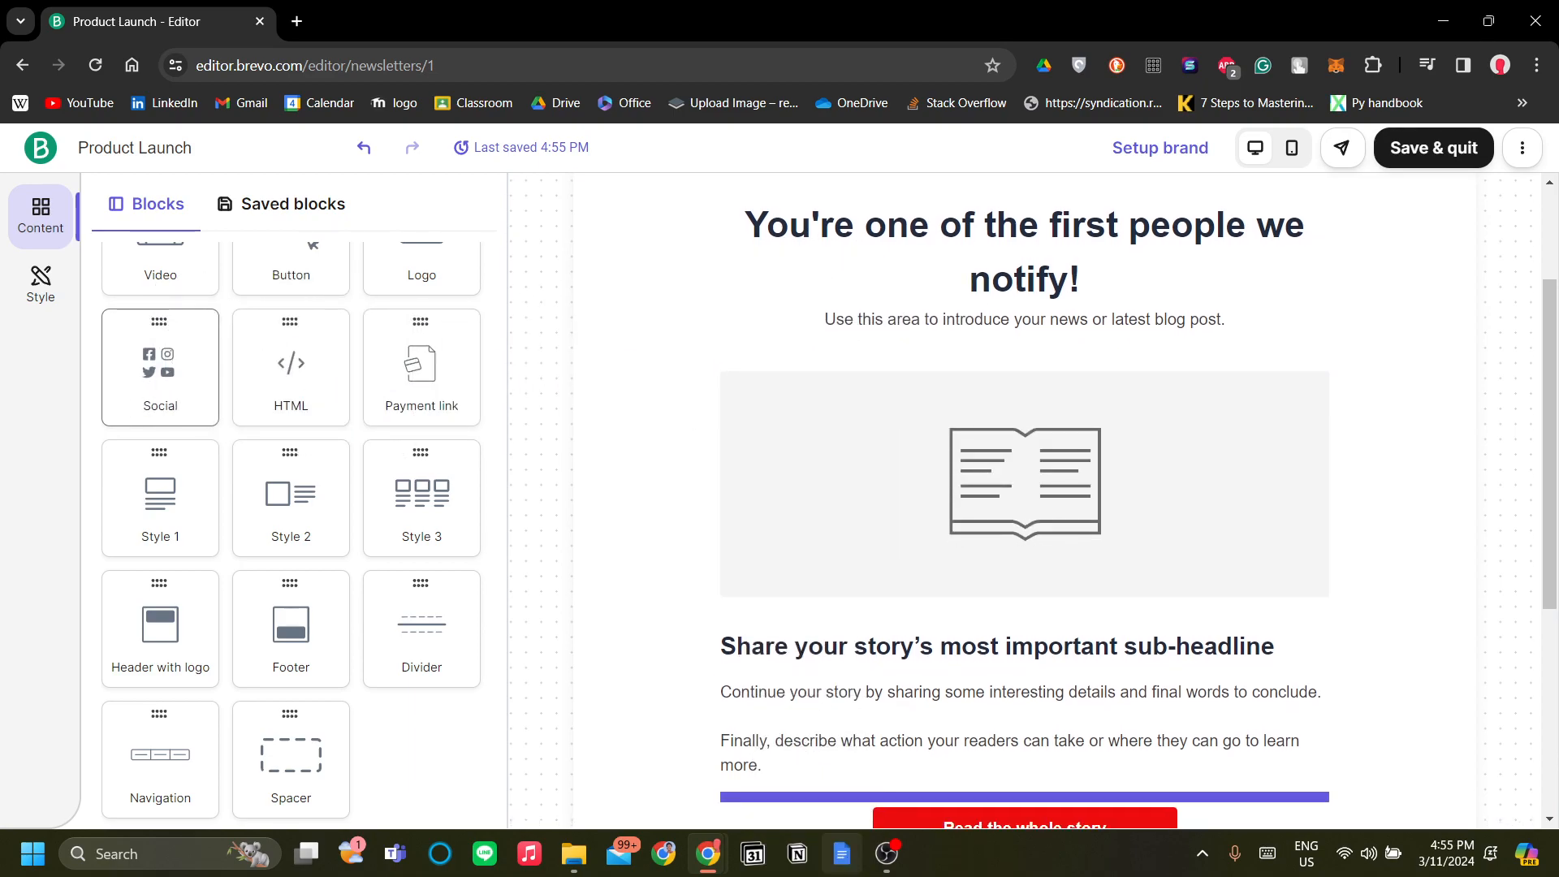
drag(160, 366, 950, 381)
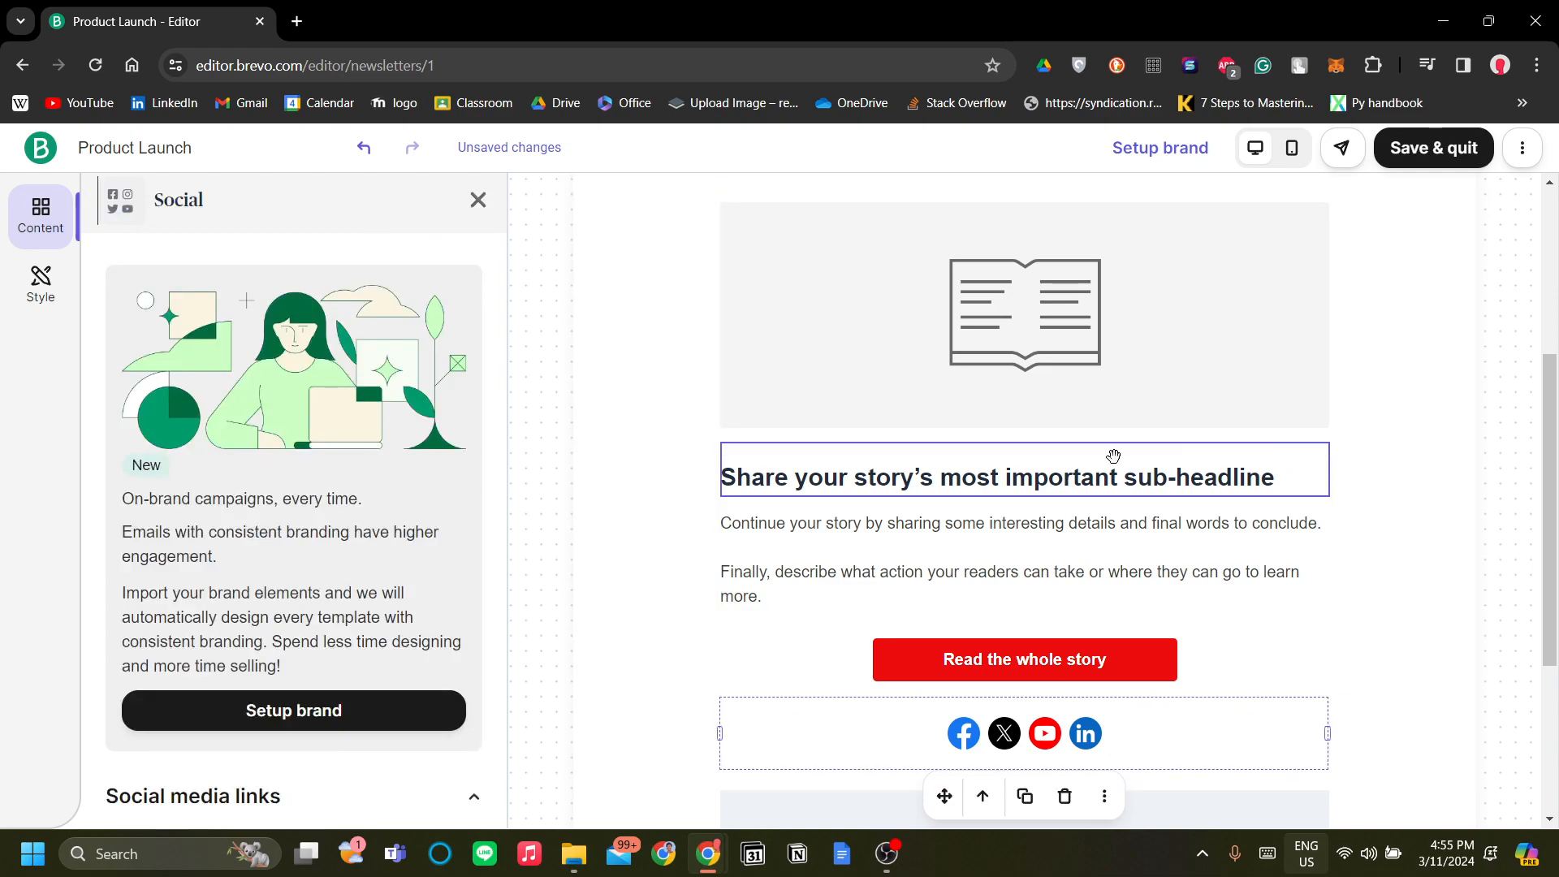
scroll(down, 3)
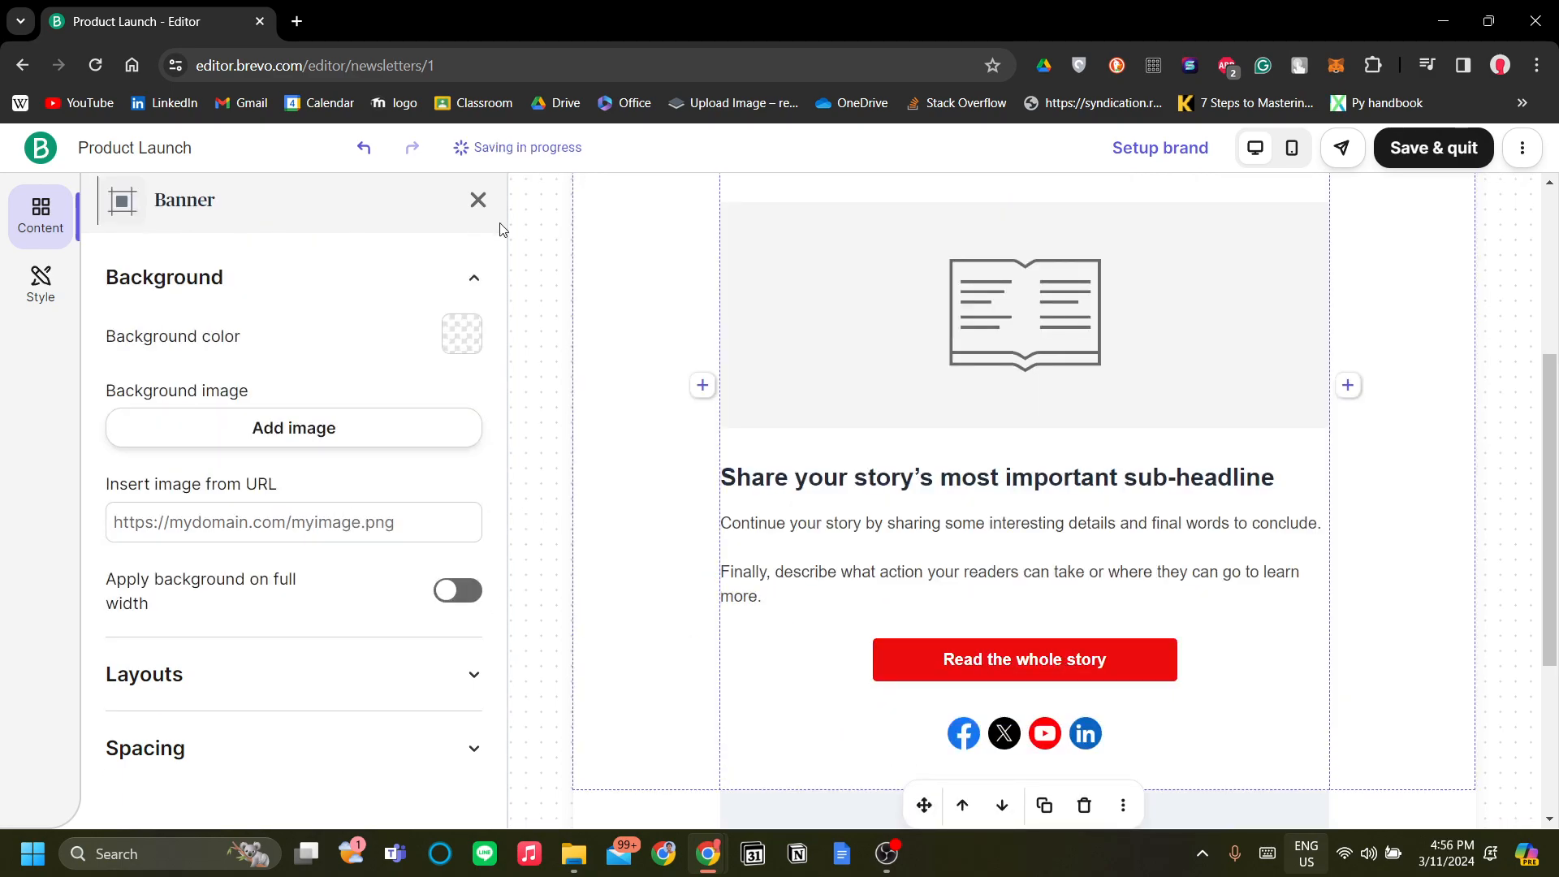
click(478, 199)
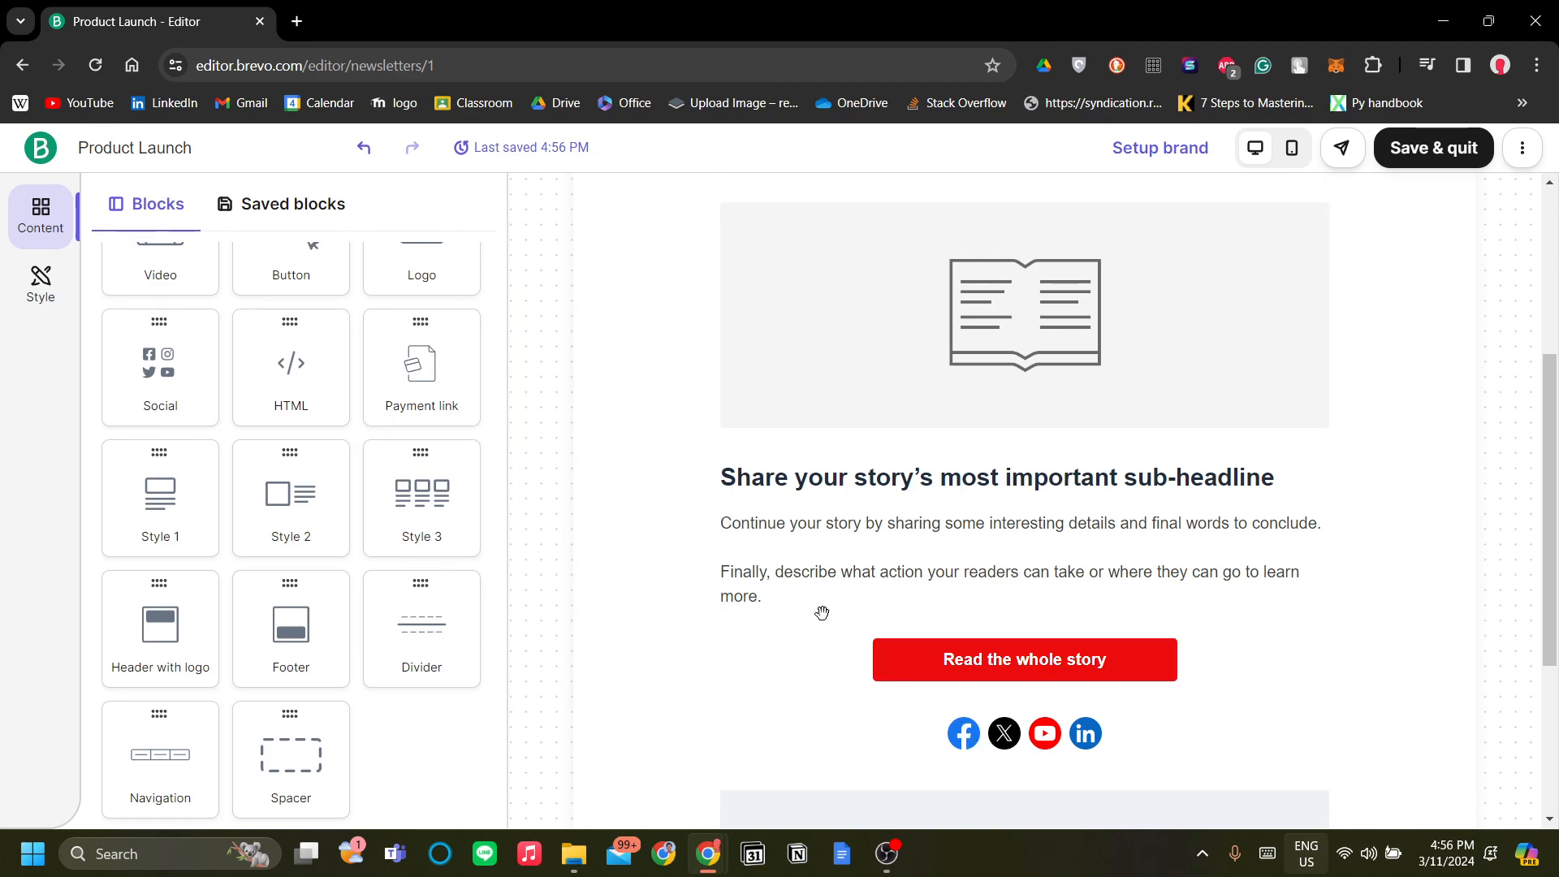
click(1025, 733)
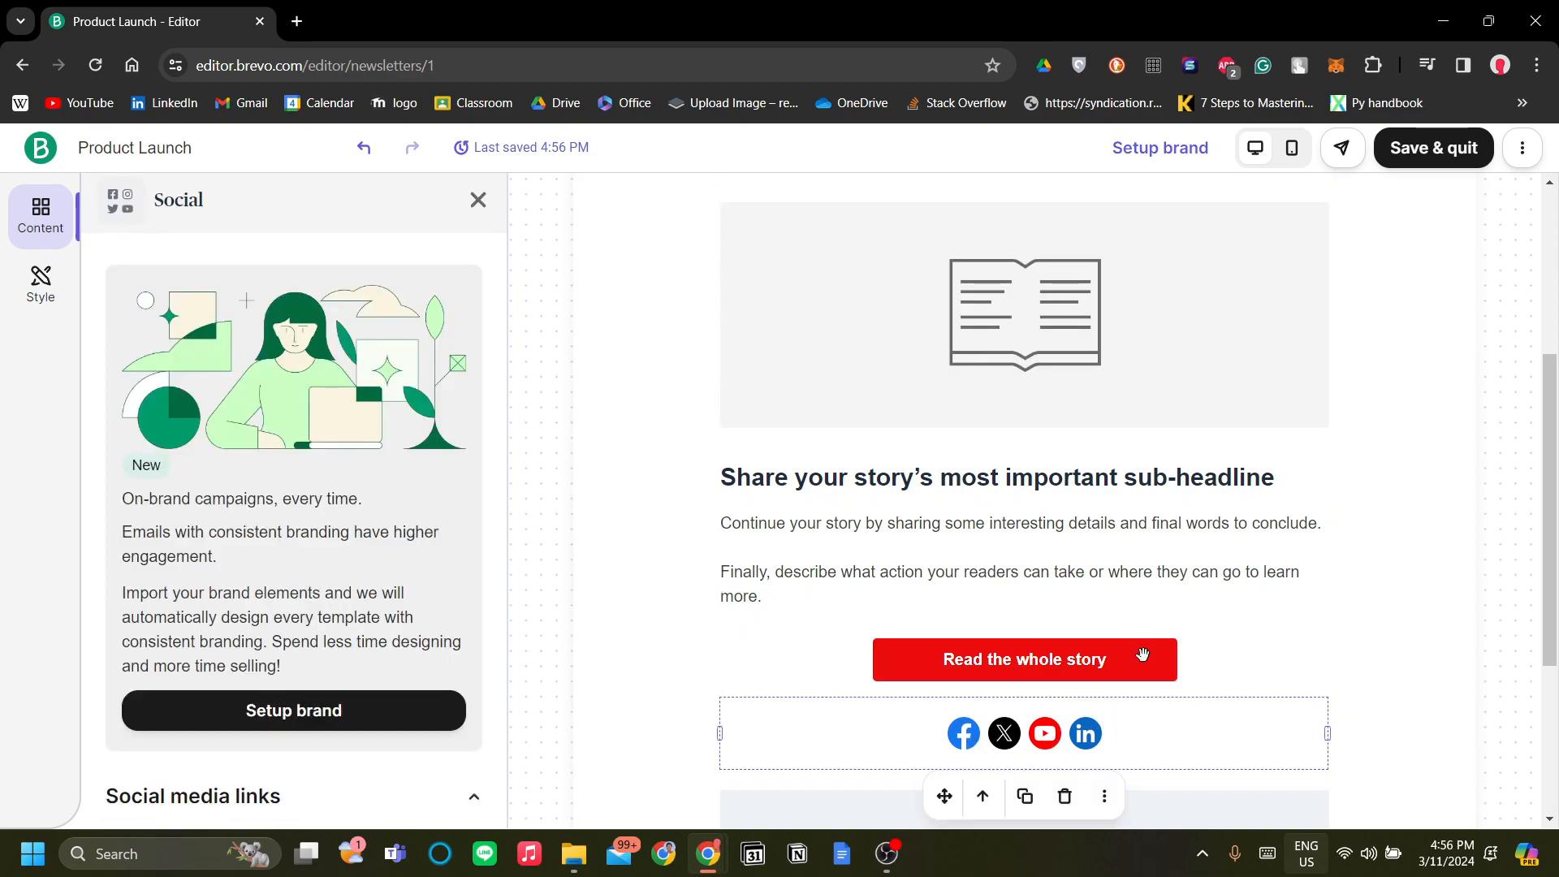
click(479, 200)
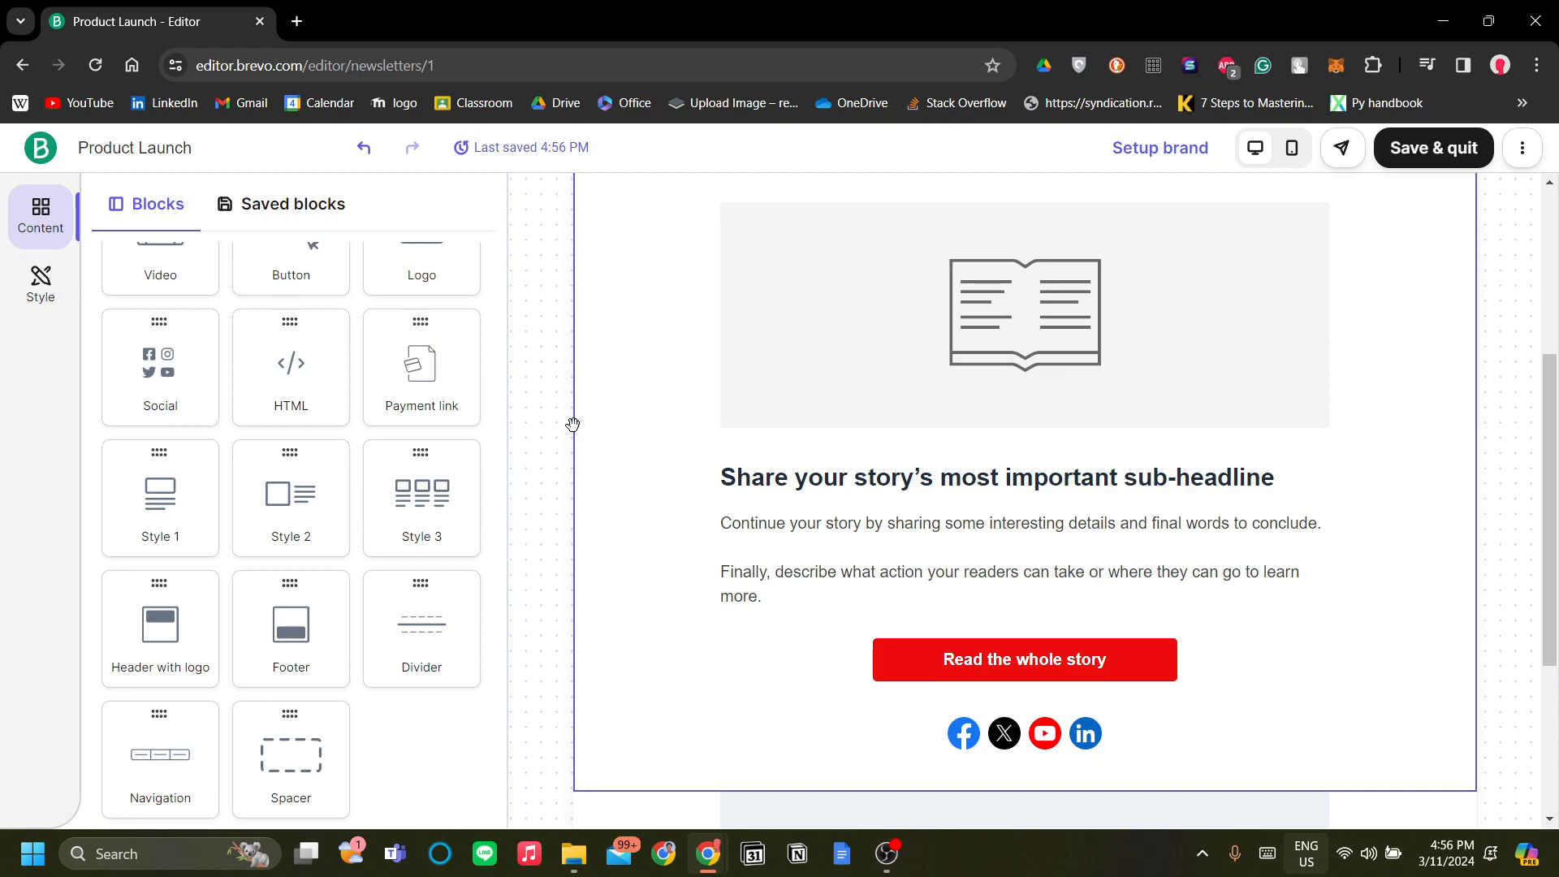
mouse_move(701, 614)
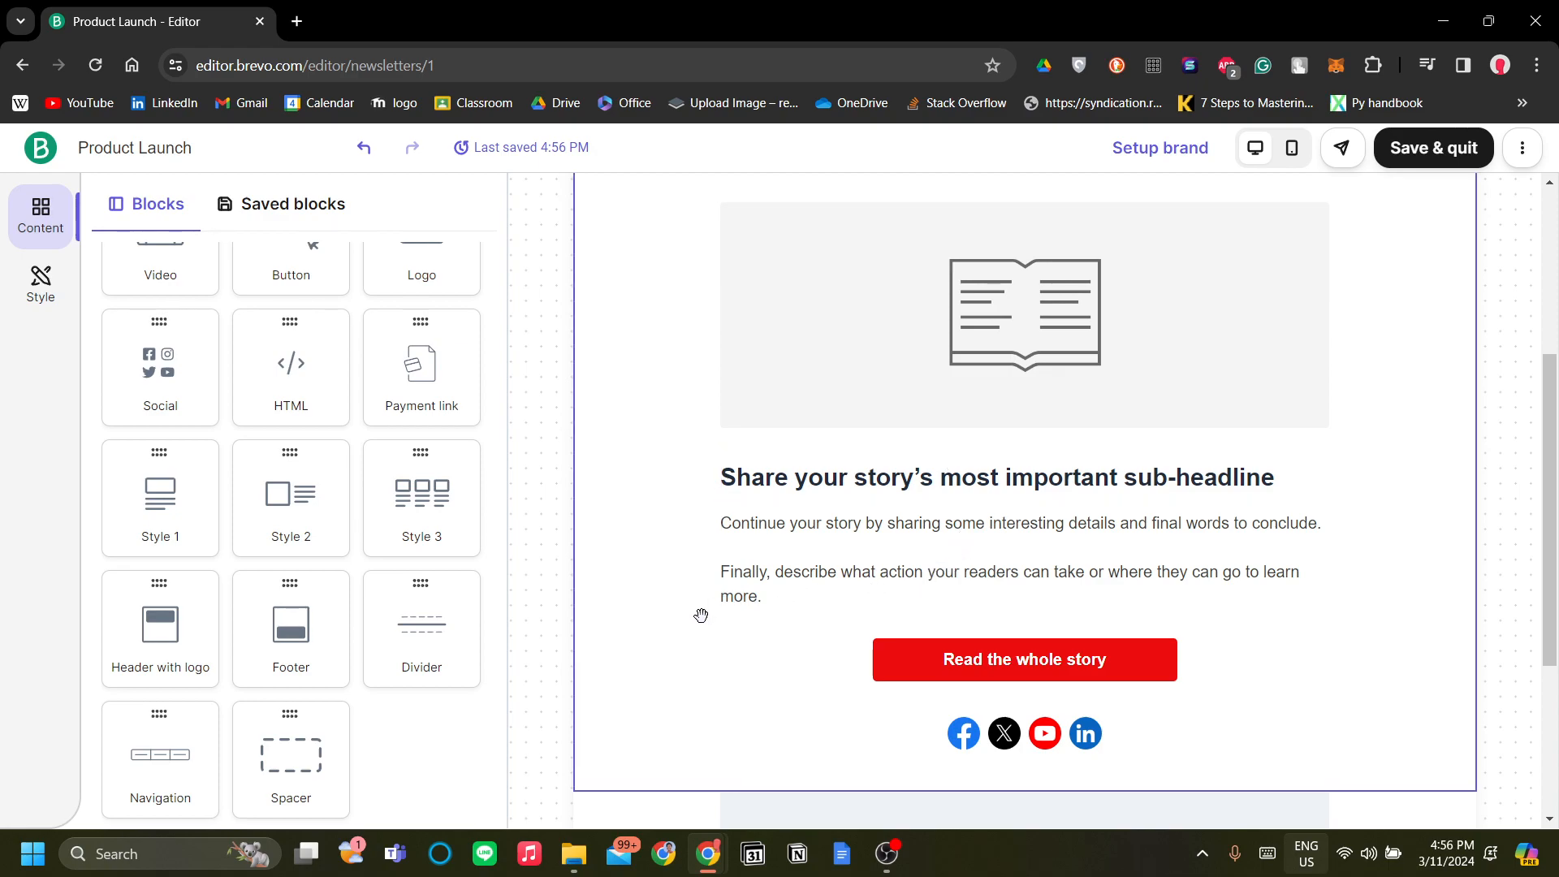
mouse_move(634, 681)
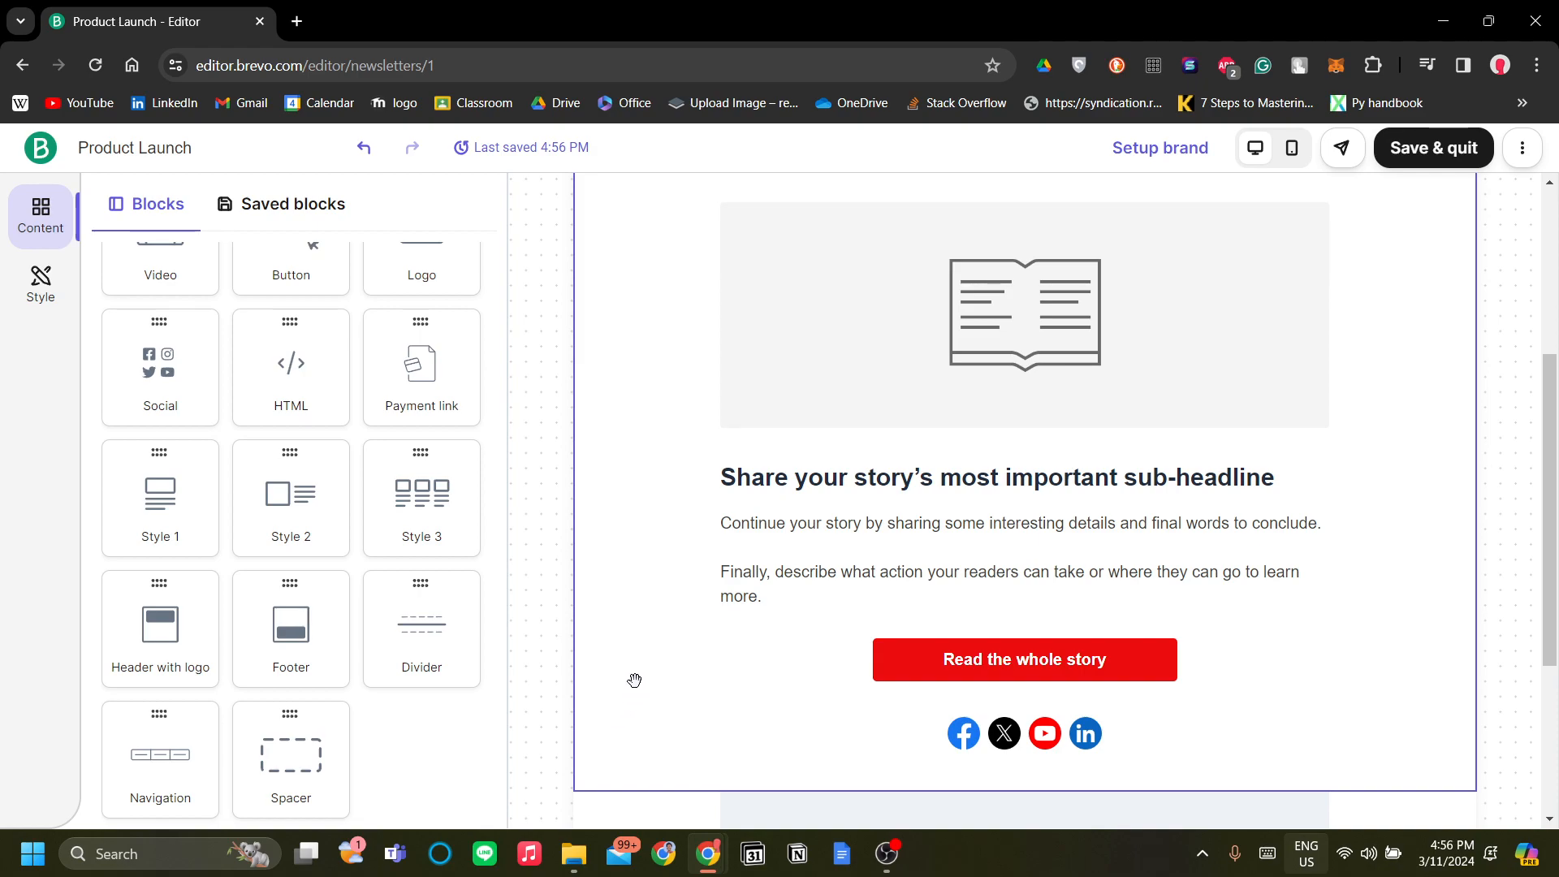
mouse_move(615, 548)
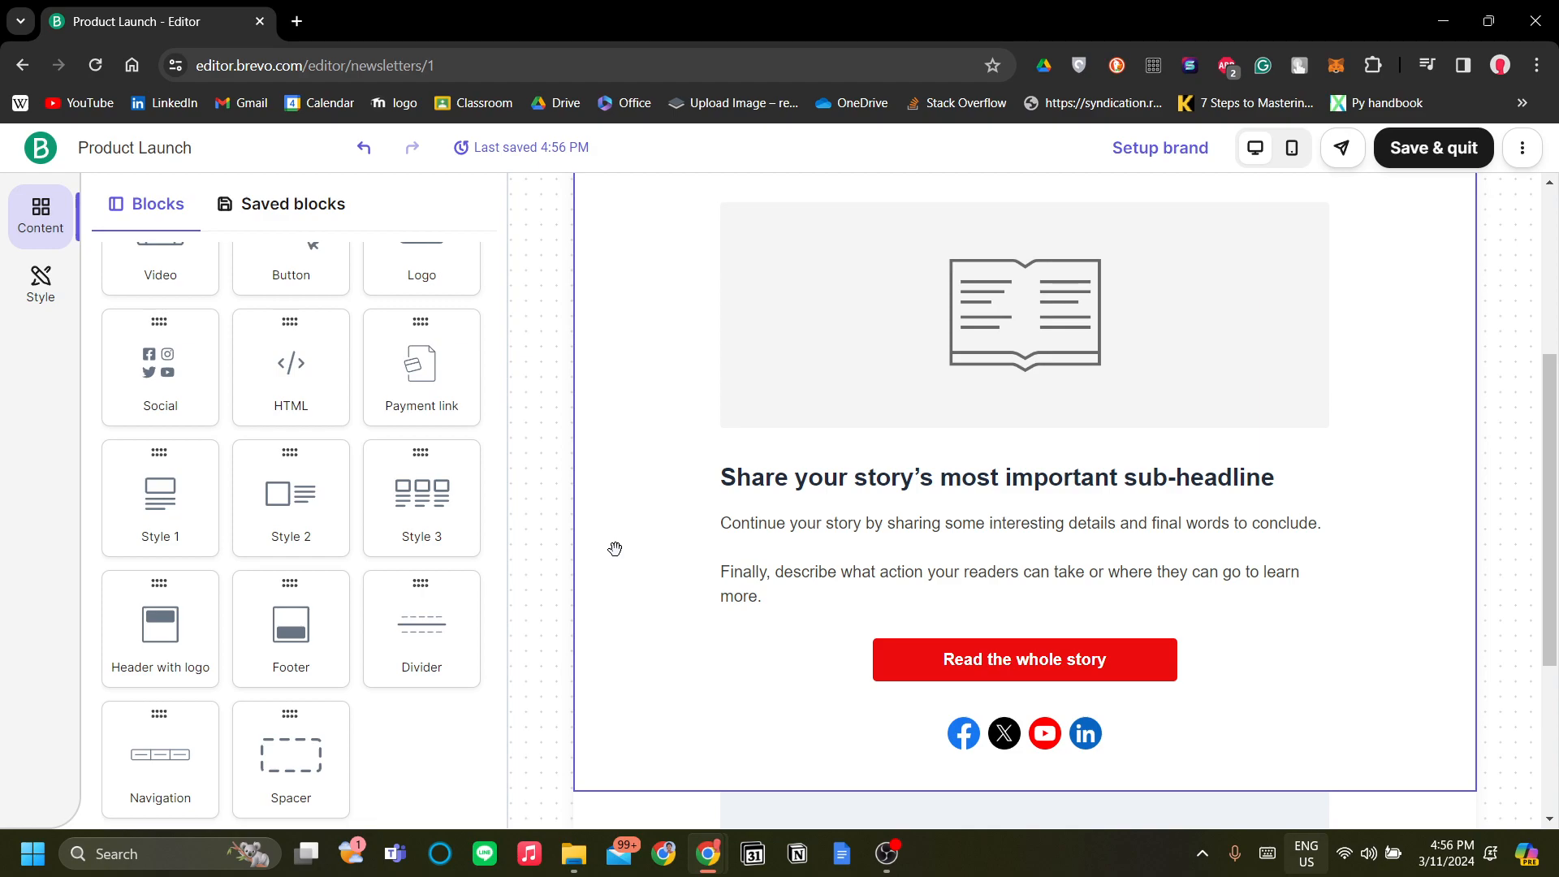
mouse_move(586, 571)
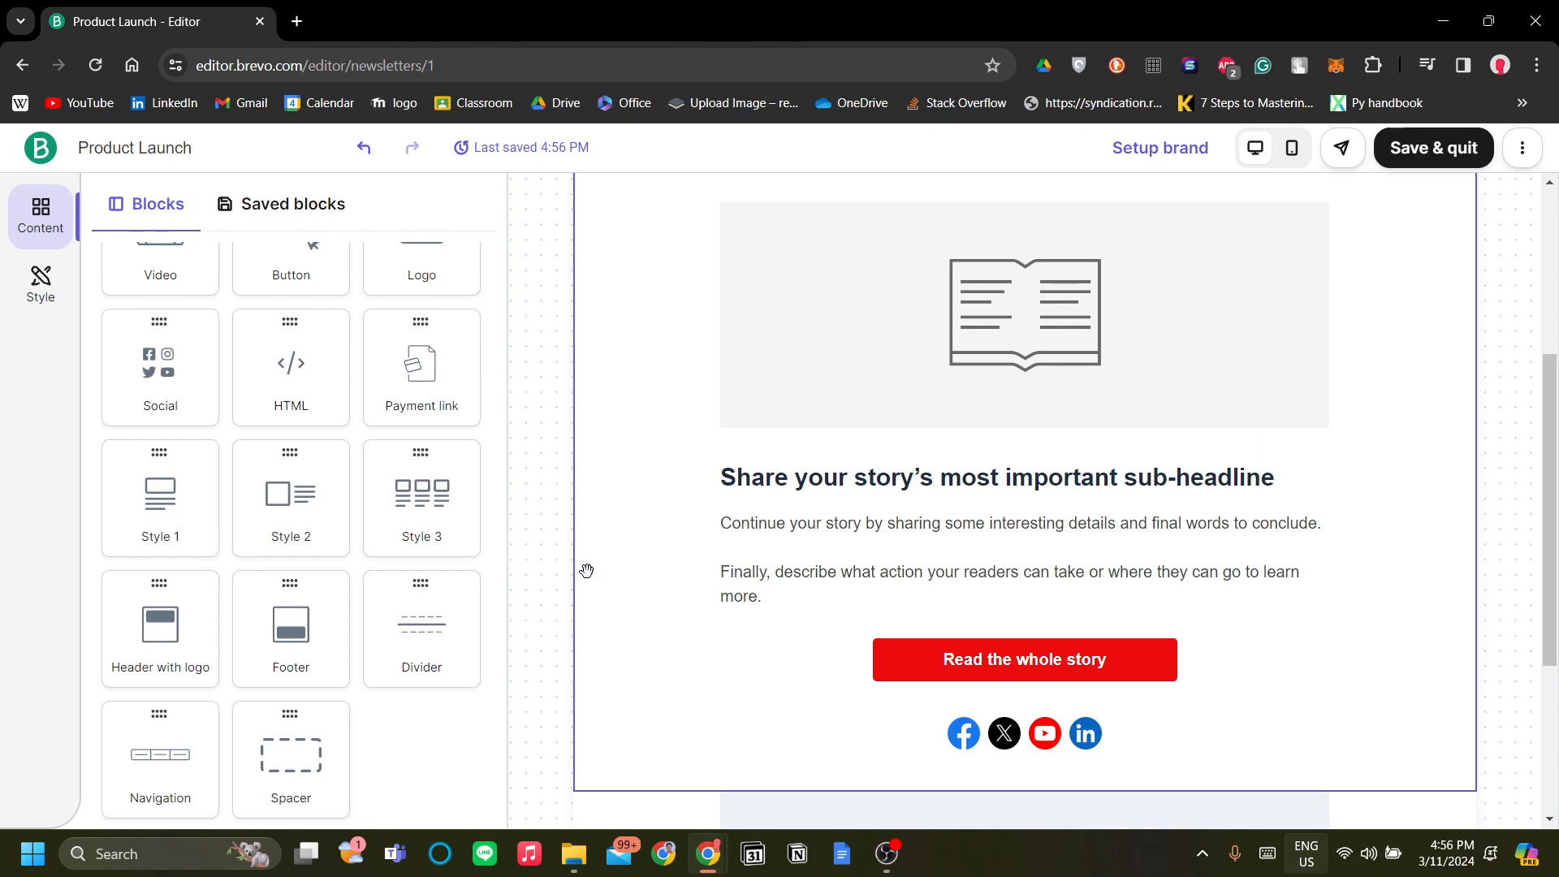
mouse_move(608, 537)
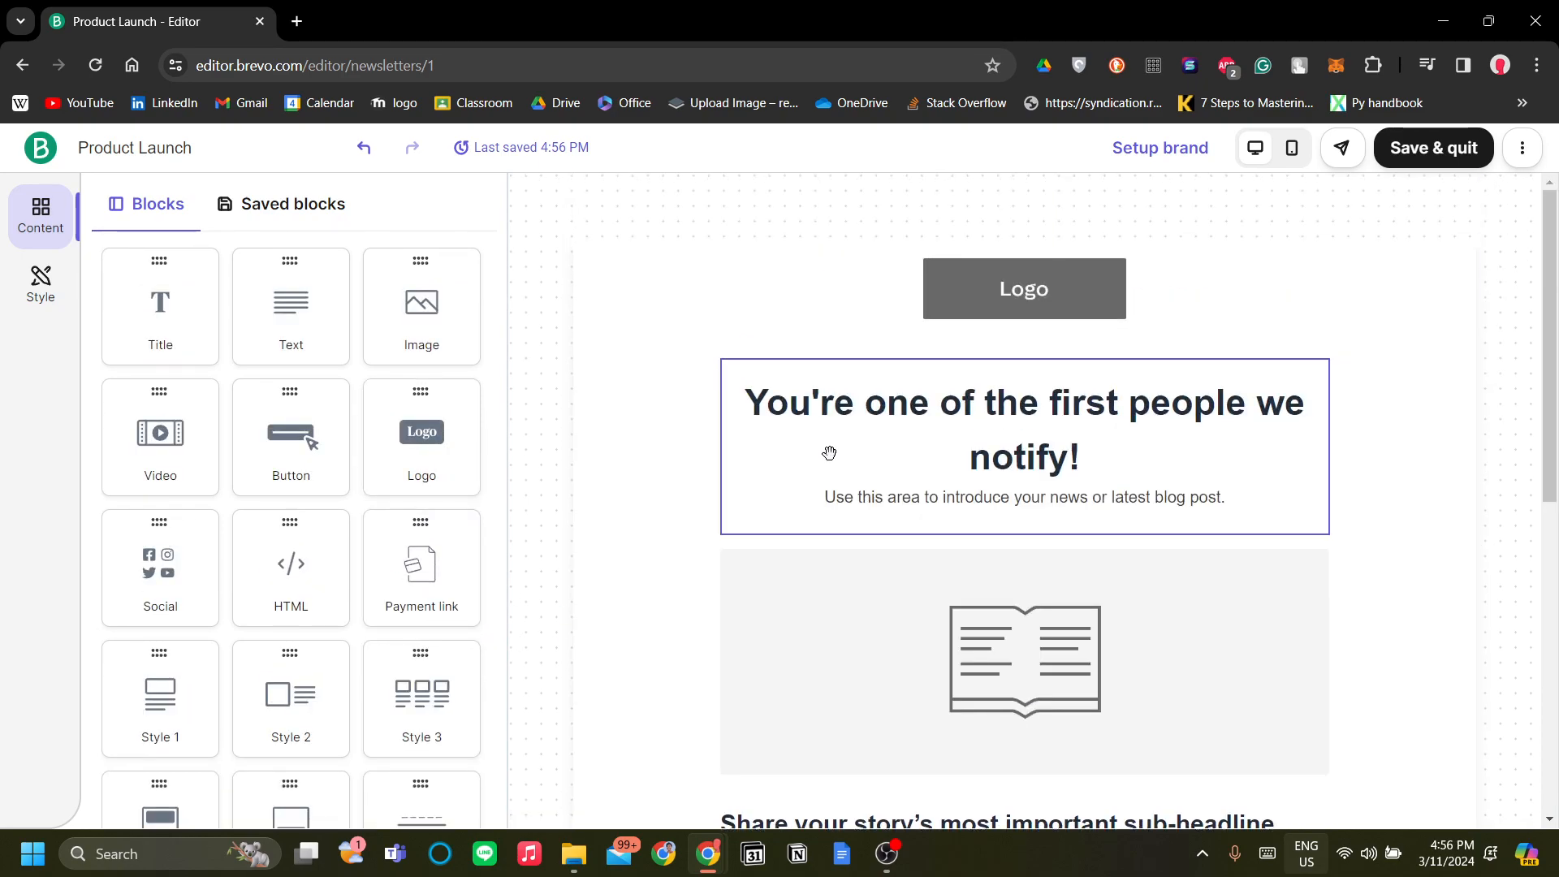
Step: In global styles, keep paragraph text at 16 px and set Heading 1 to Times New Roman
click(41, 283)
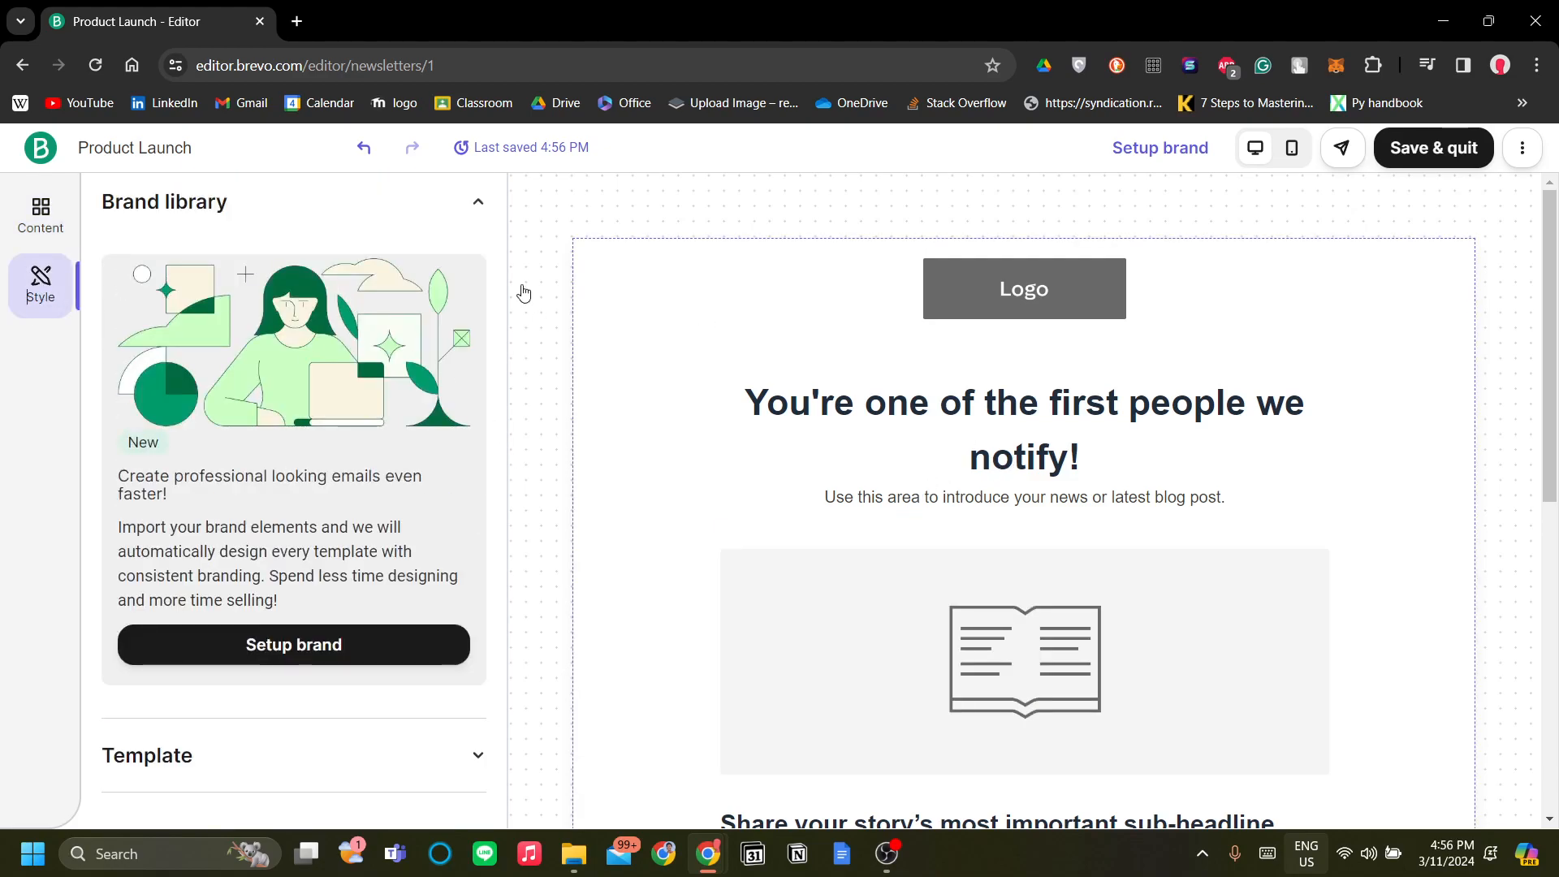
mouse_move(309, 361)
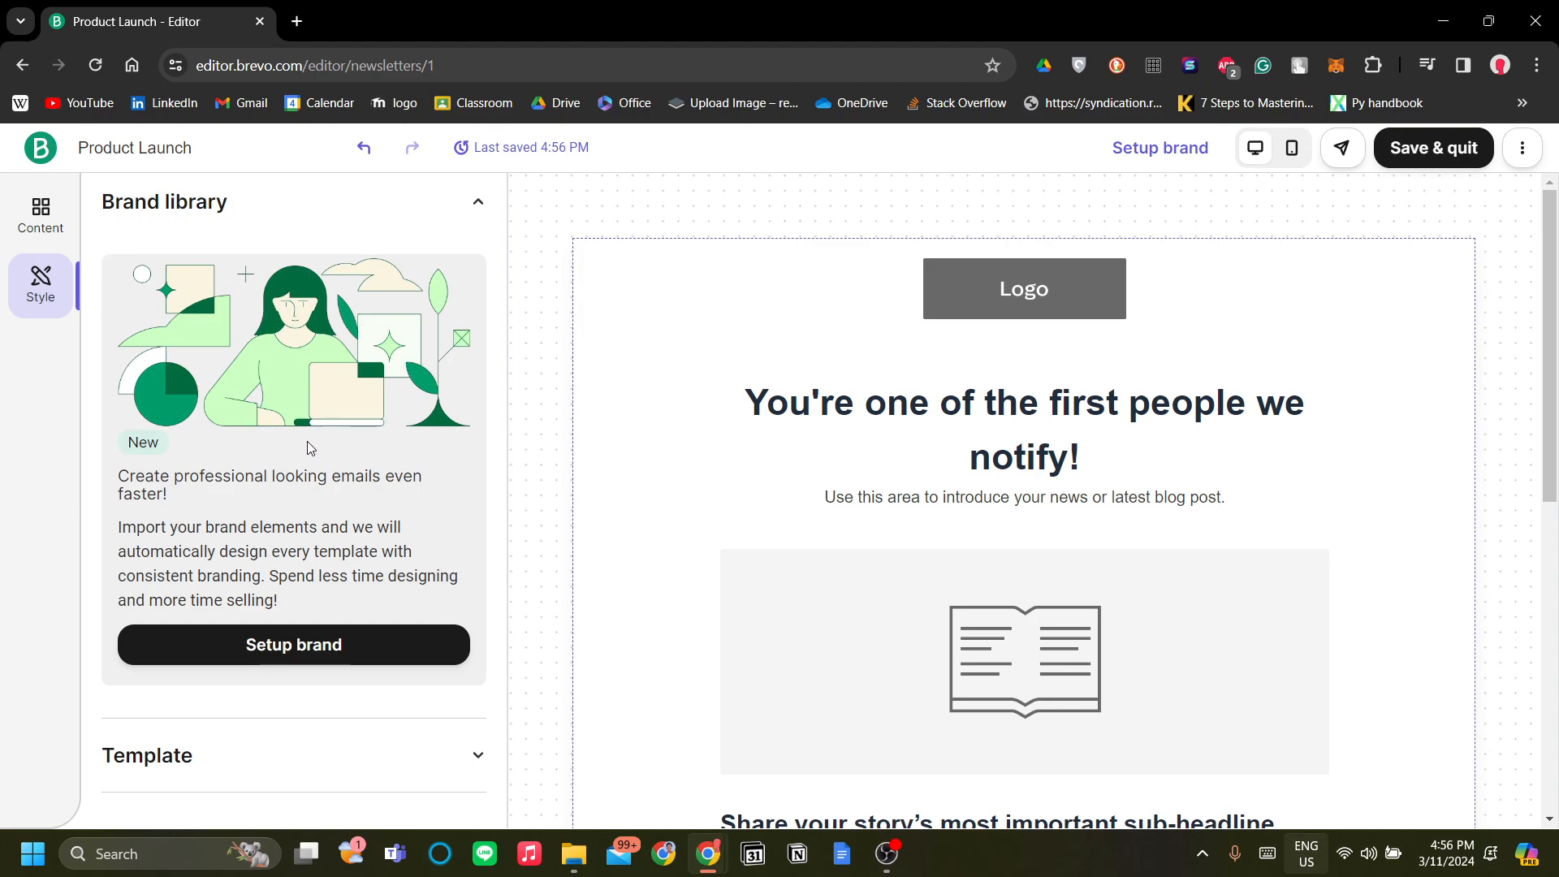
mouse_move(363, 430)
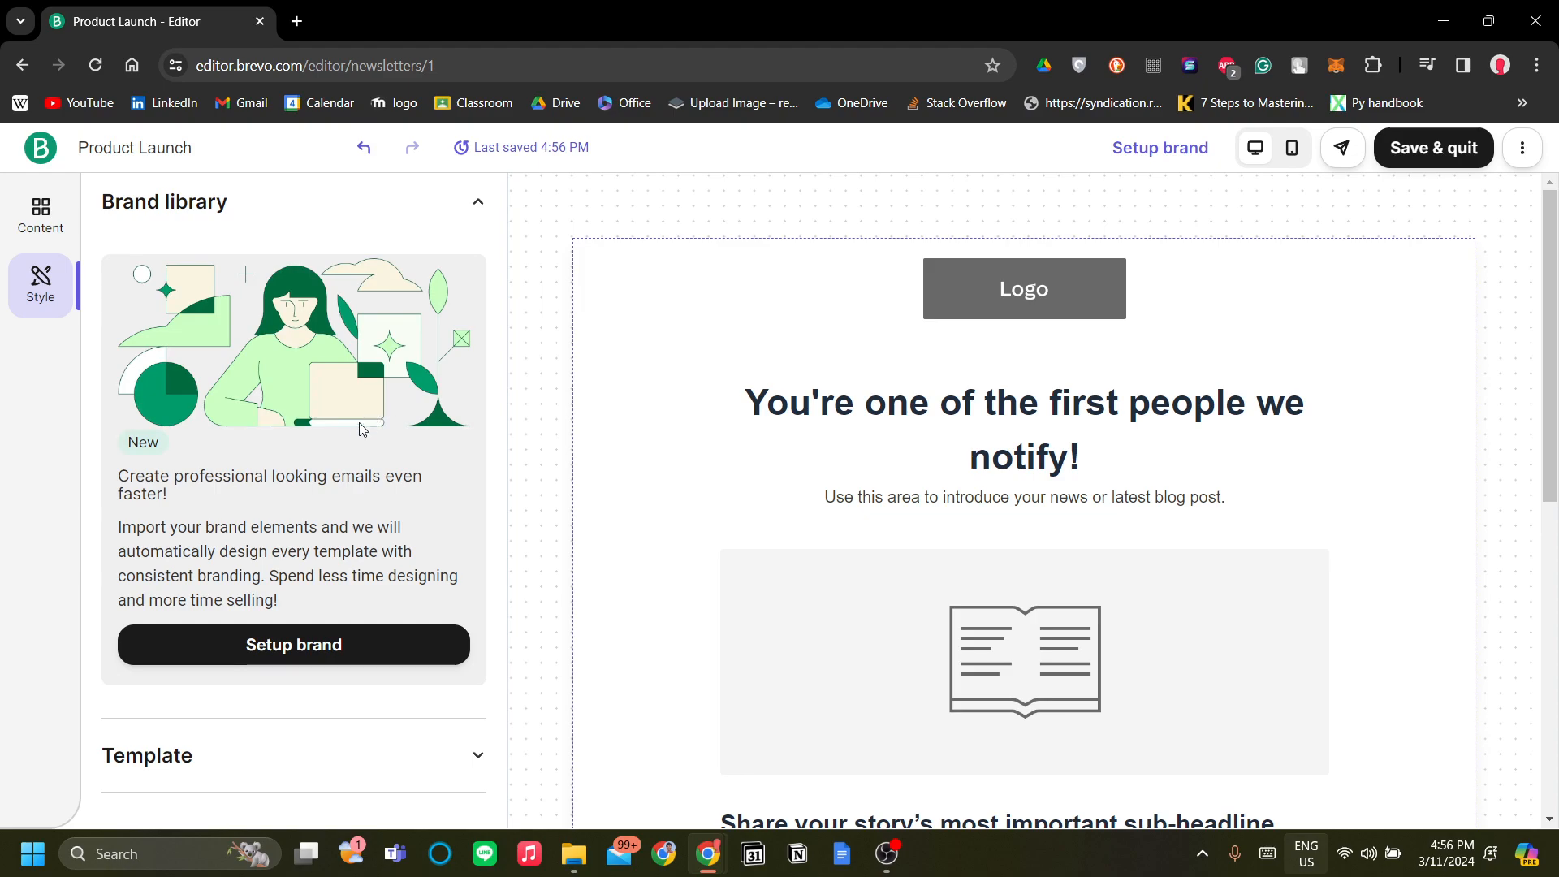
scroll(down, 3)
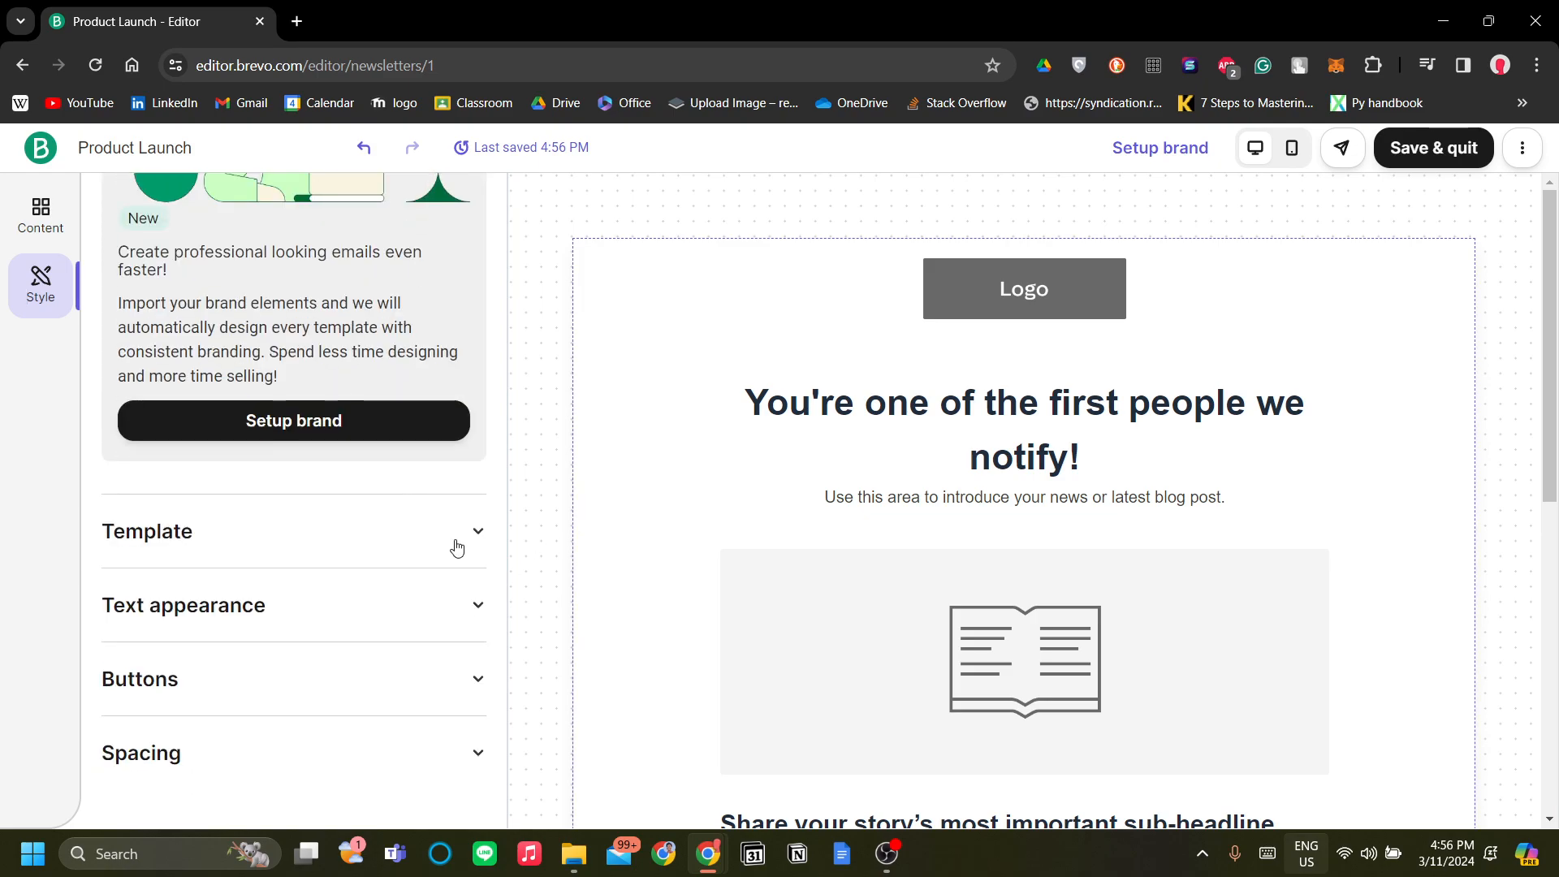
click(184, 605)
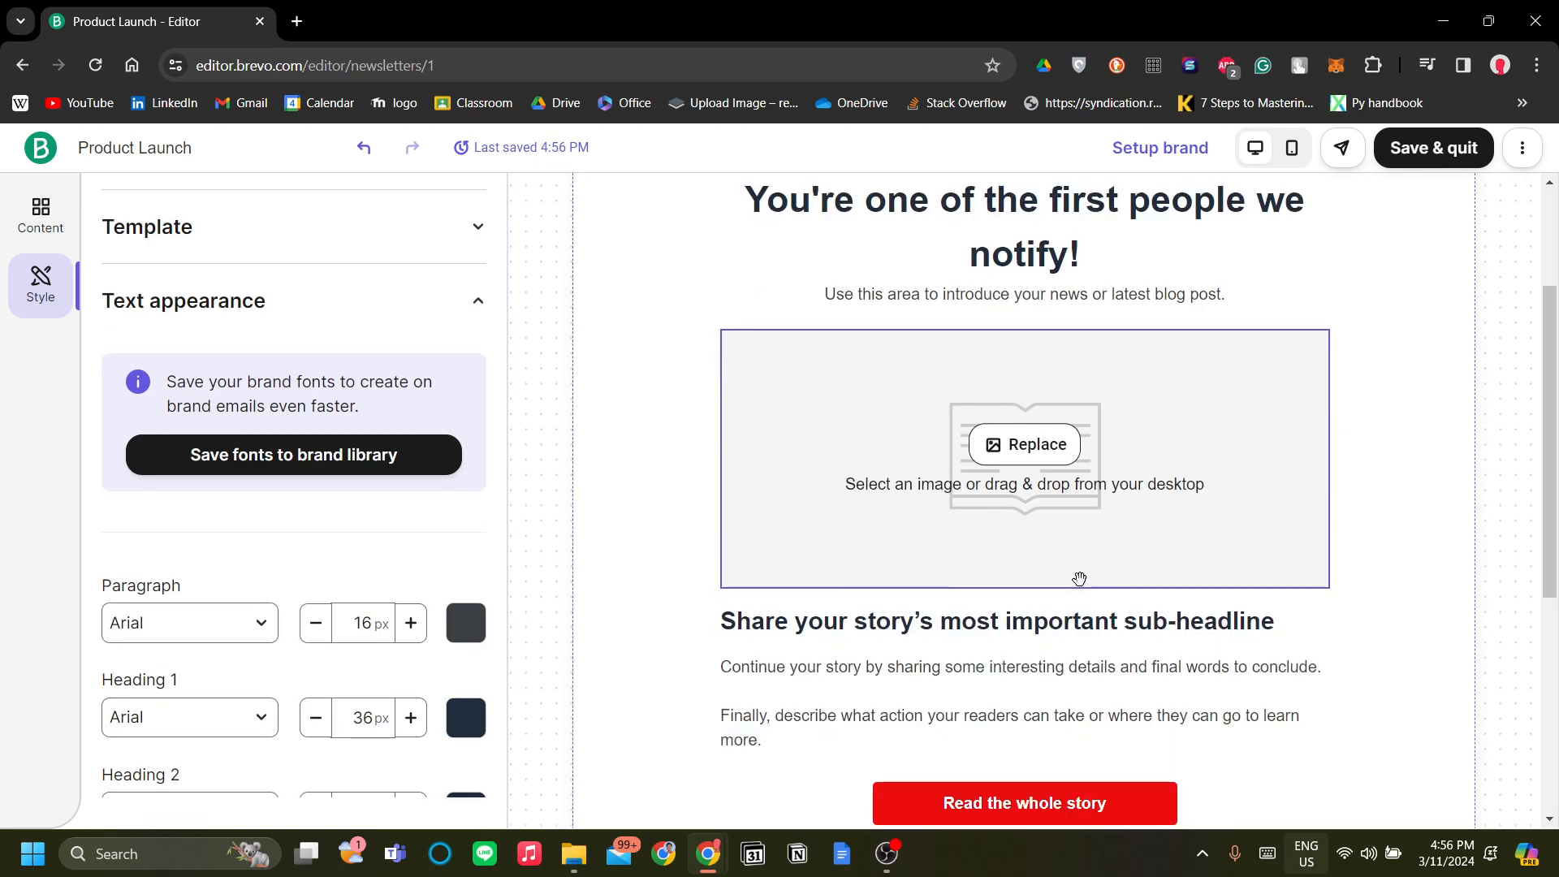
scroll(down, 3)
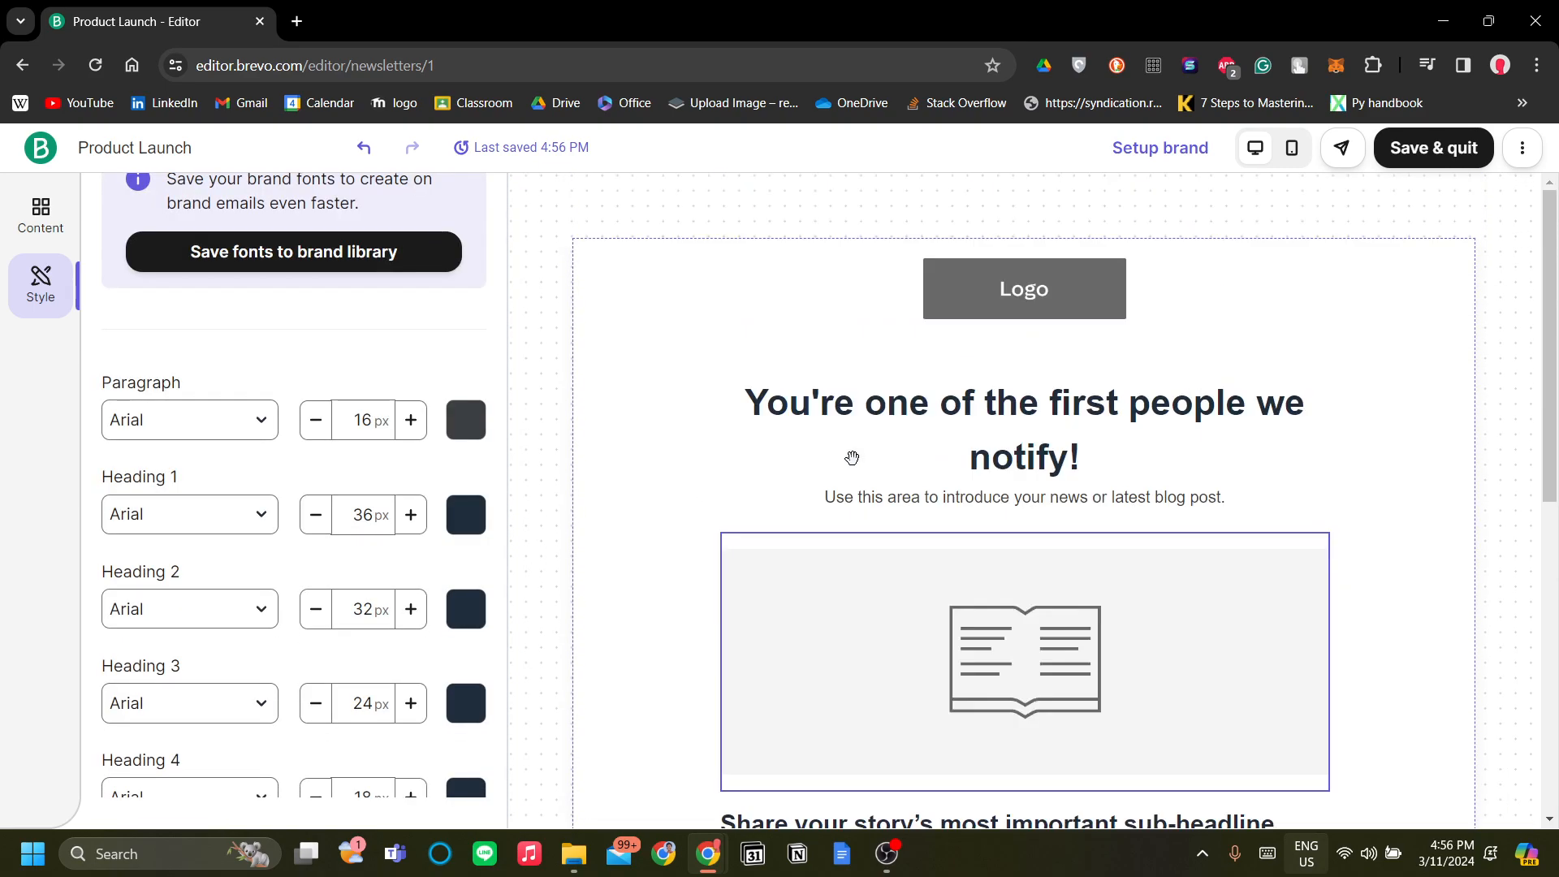
click(411, 420)
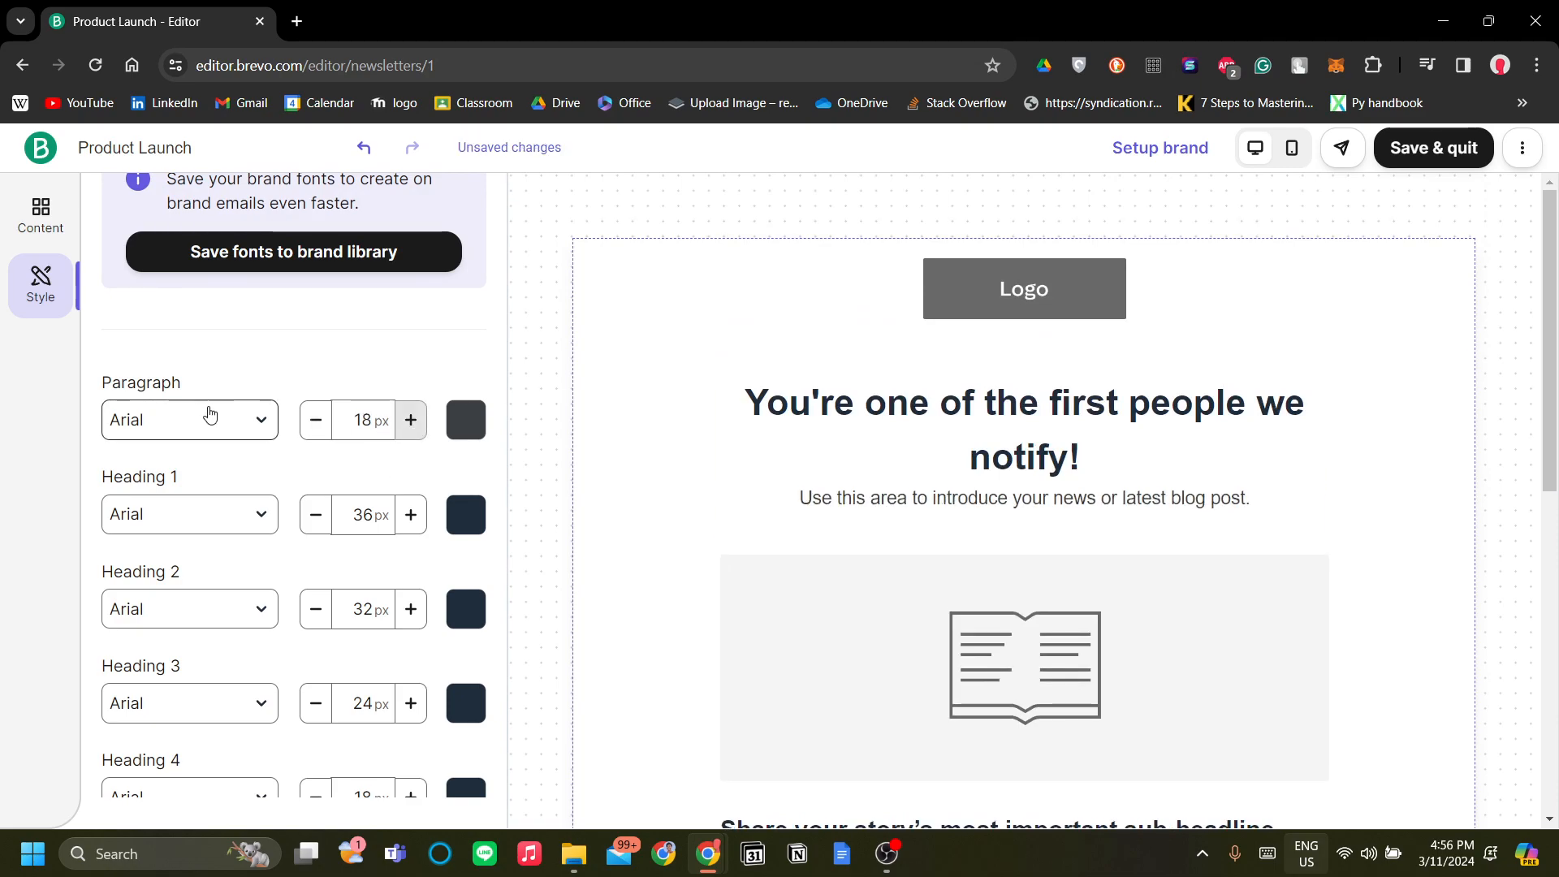
click(315, 420)
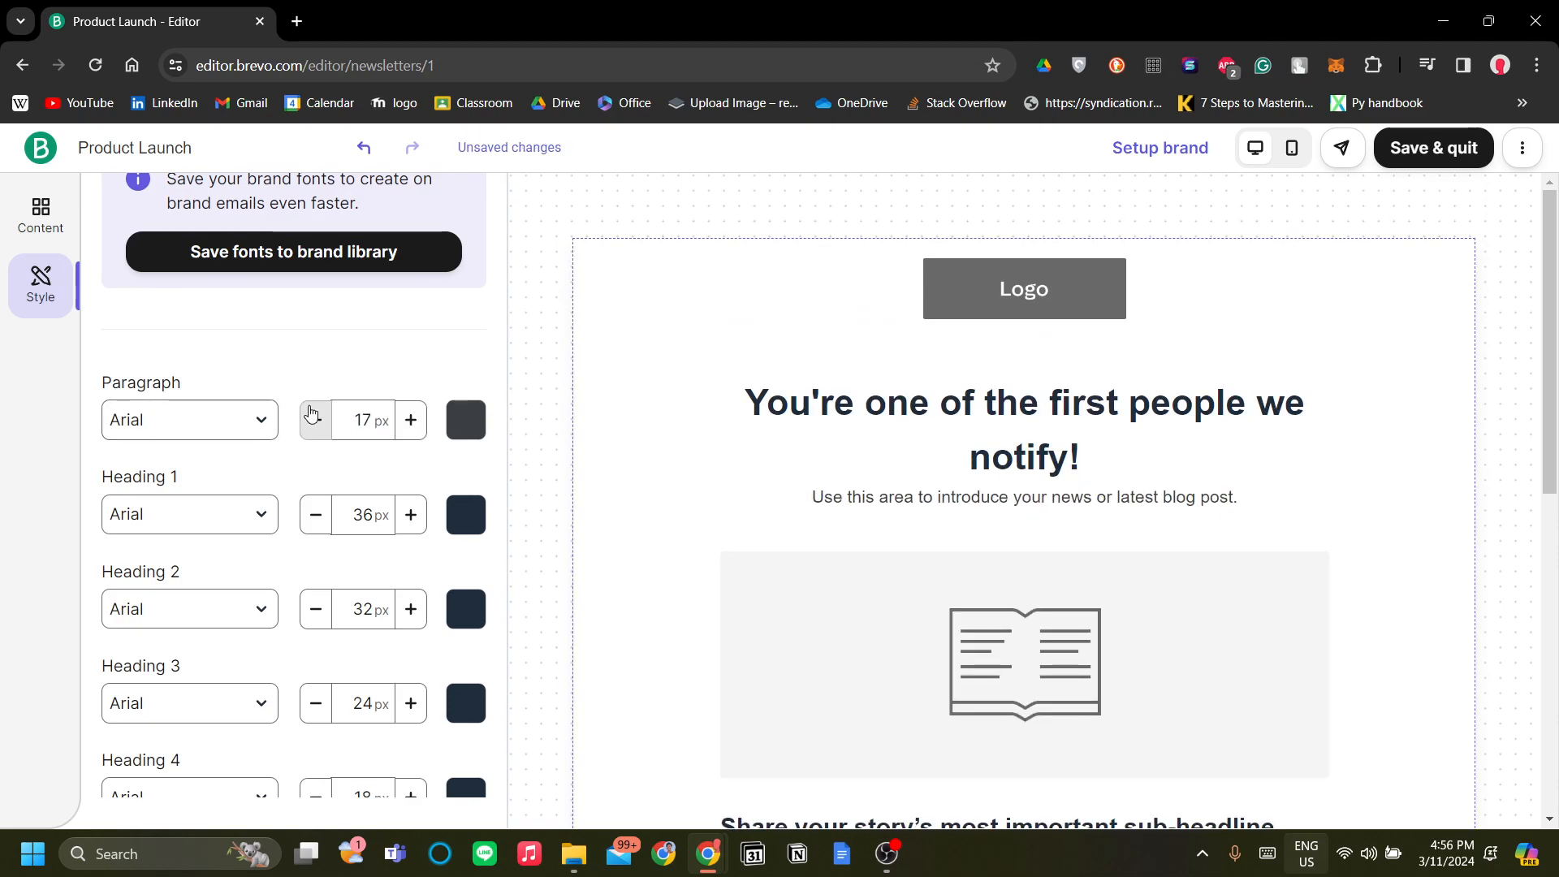
click(411, 515)
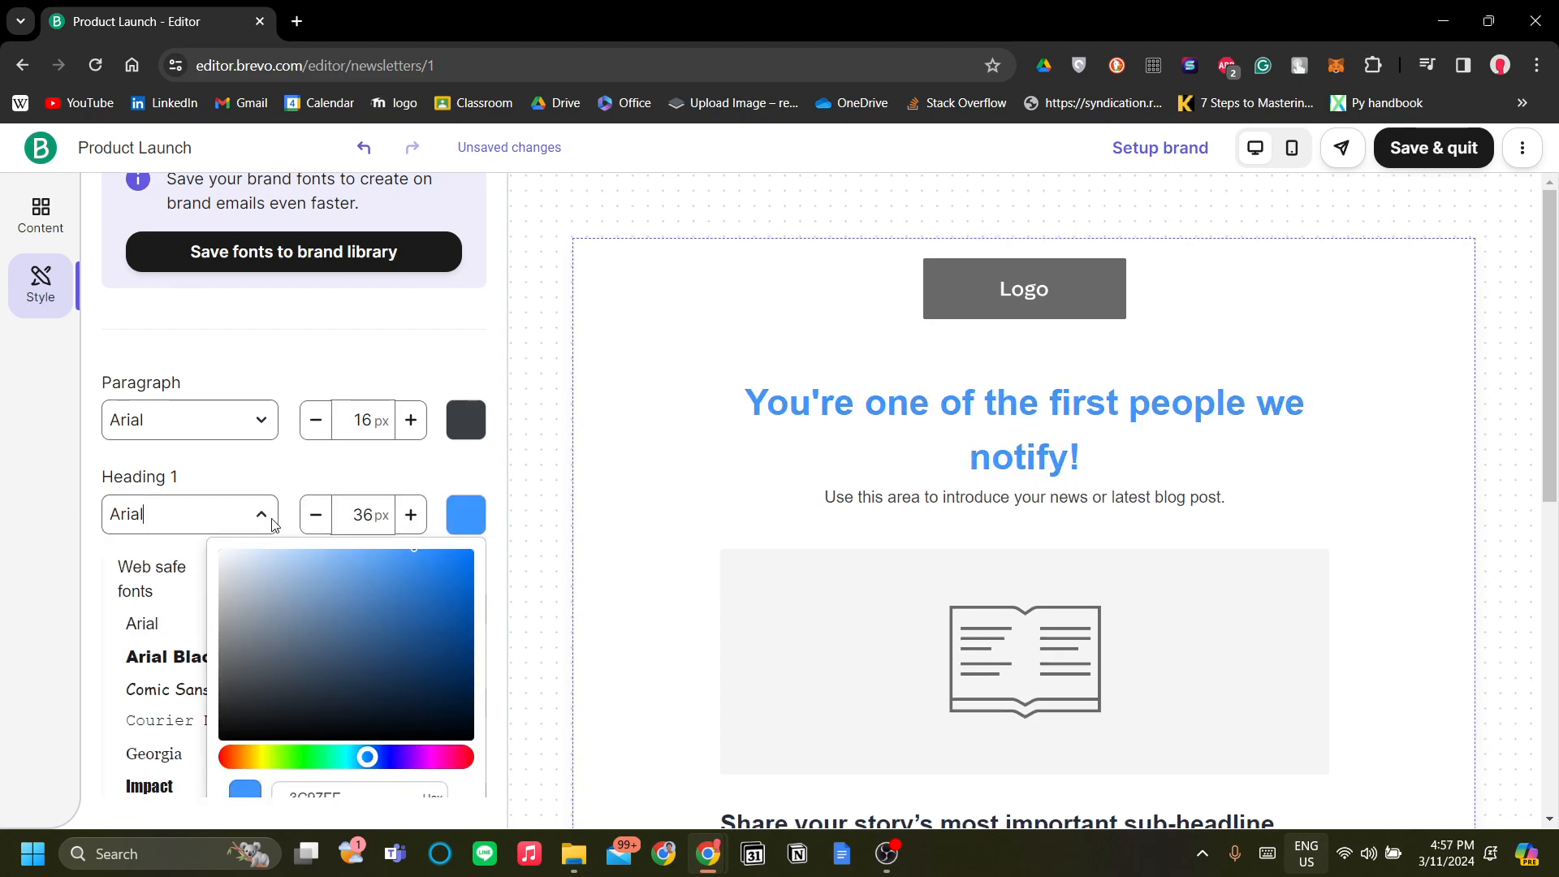
click(170, 658)
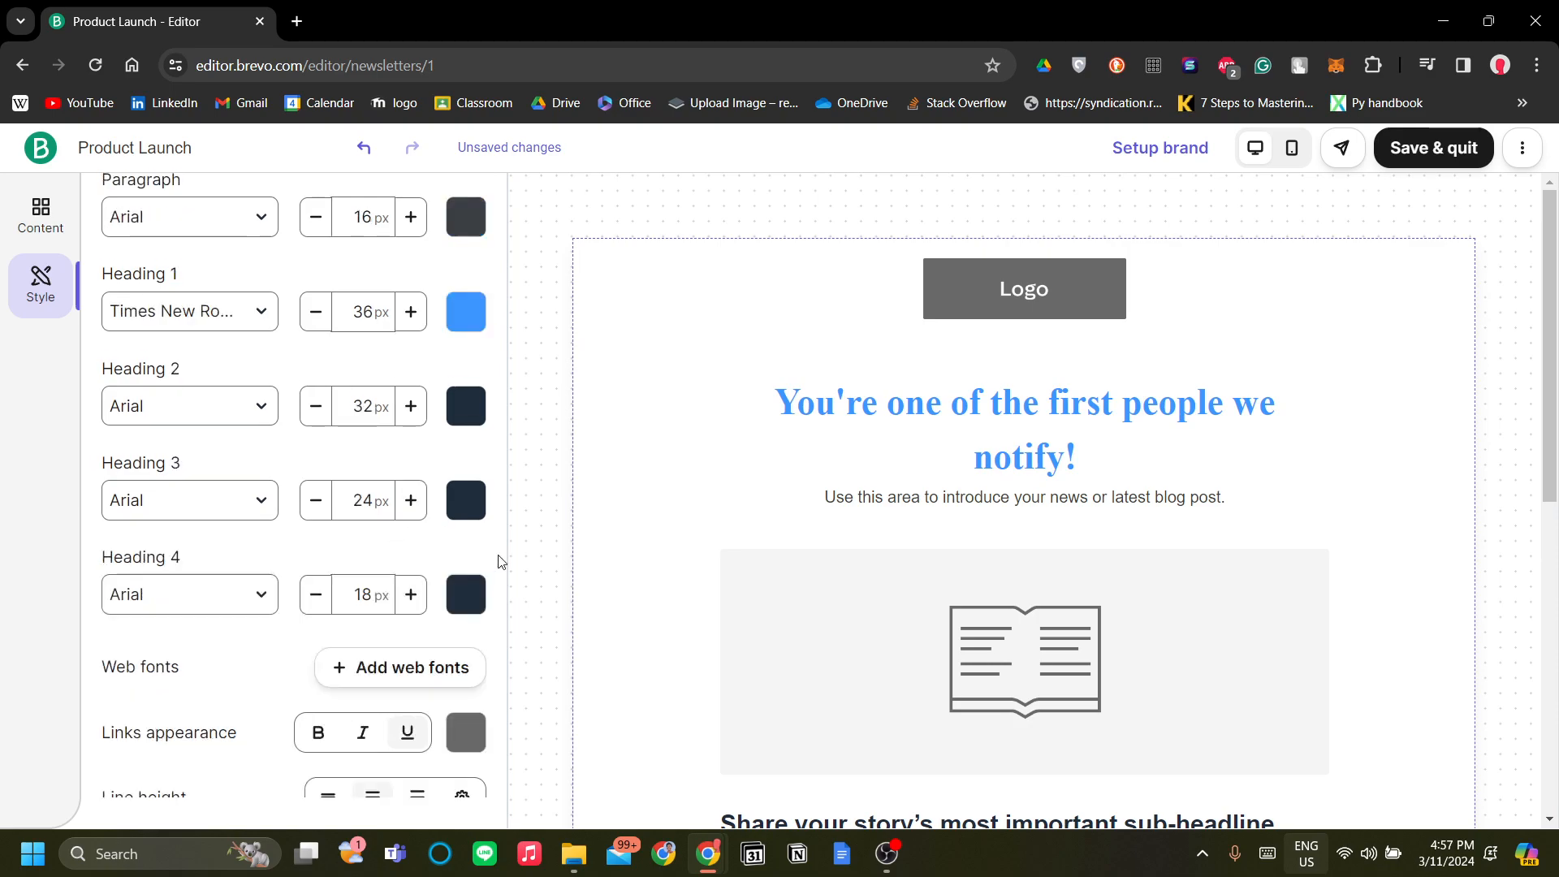
click(40, 218)
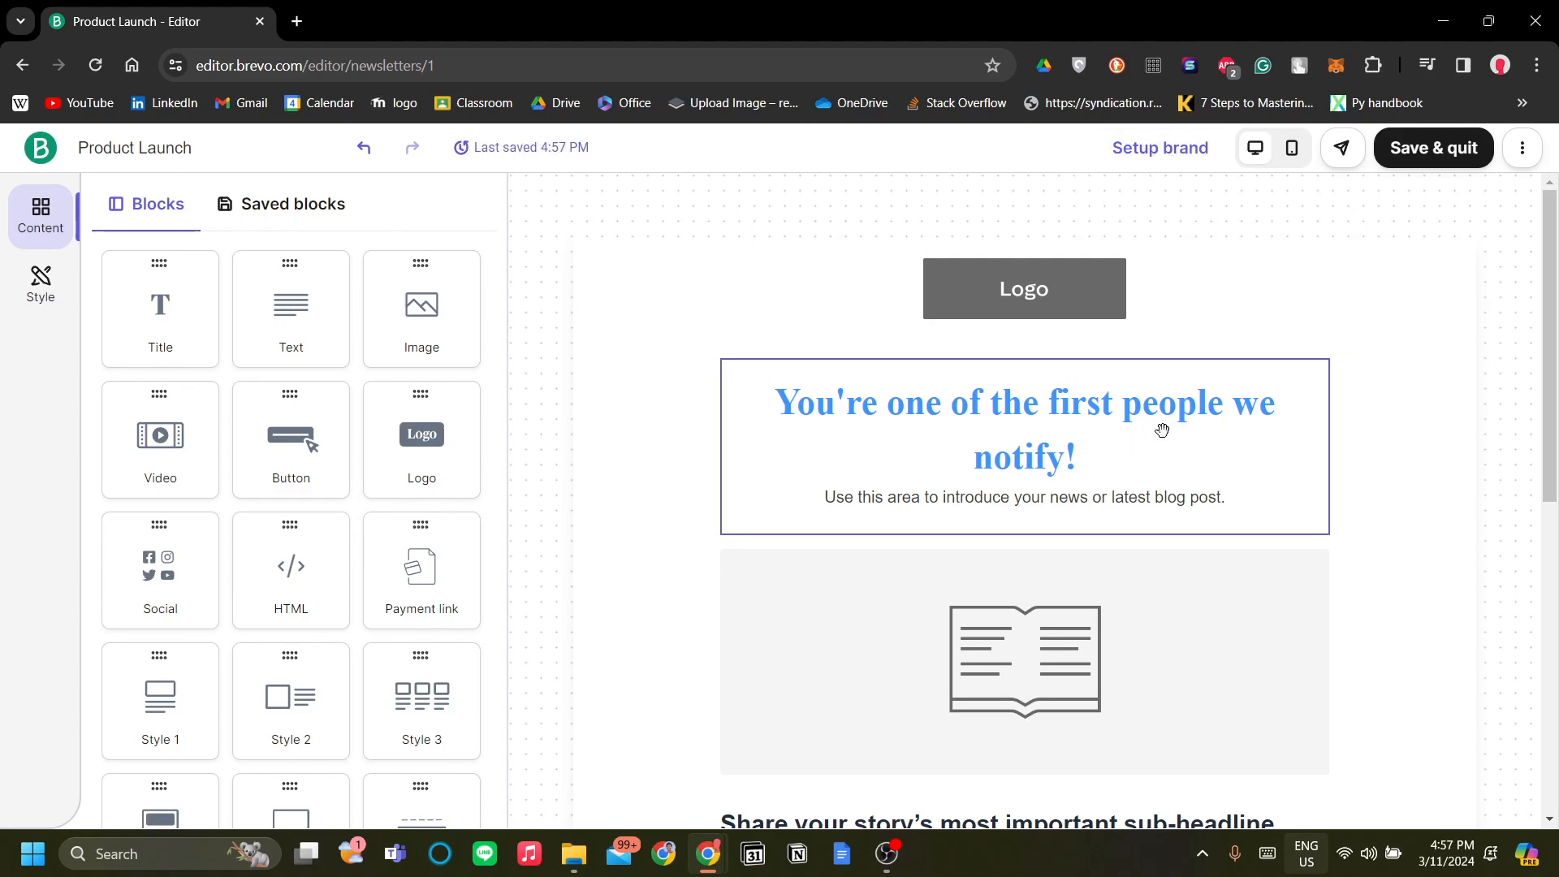
mouse_move(1292, 147)
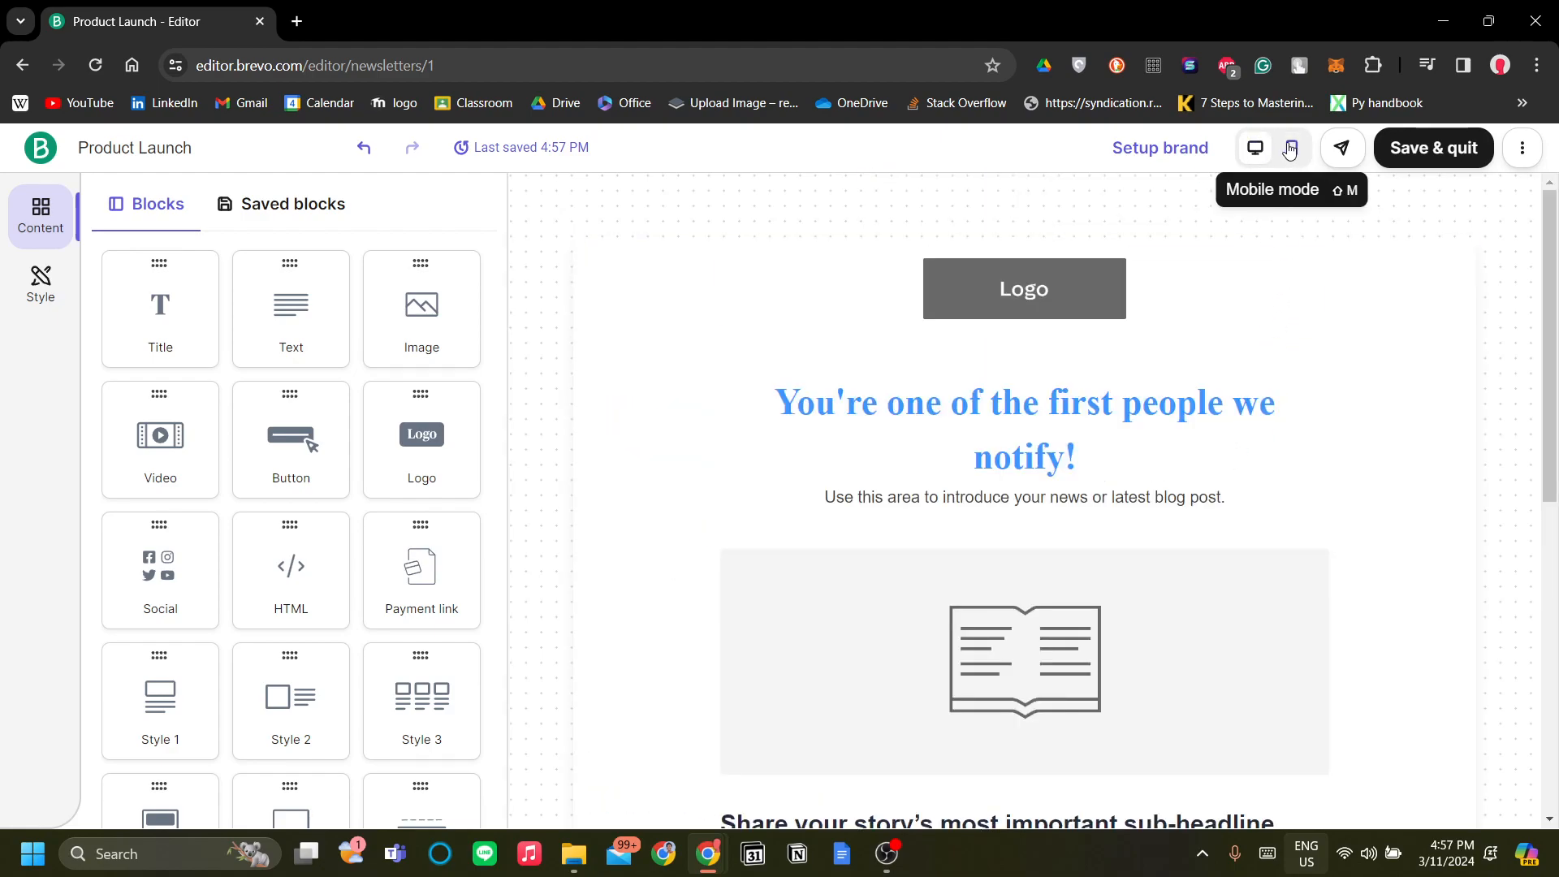
Step: Preview the email in Mobile mode, then leave the editor for the campaign setup page
click(1292, 147)
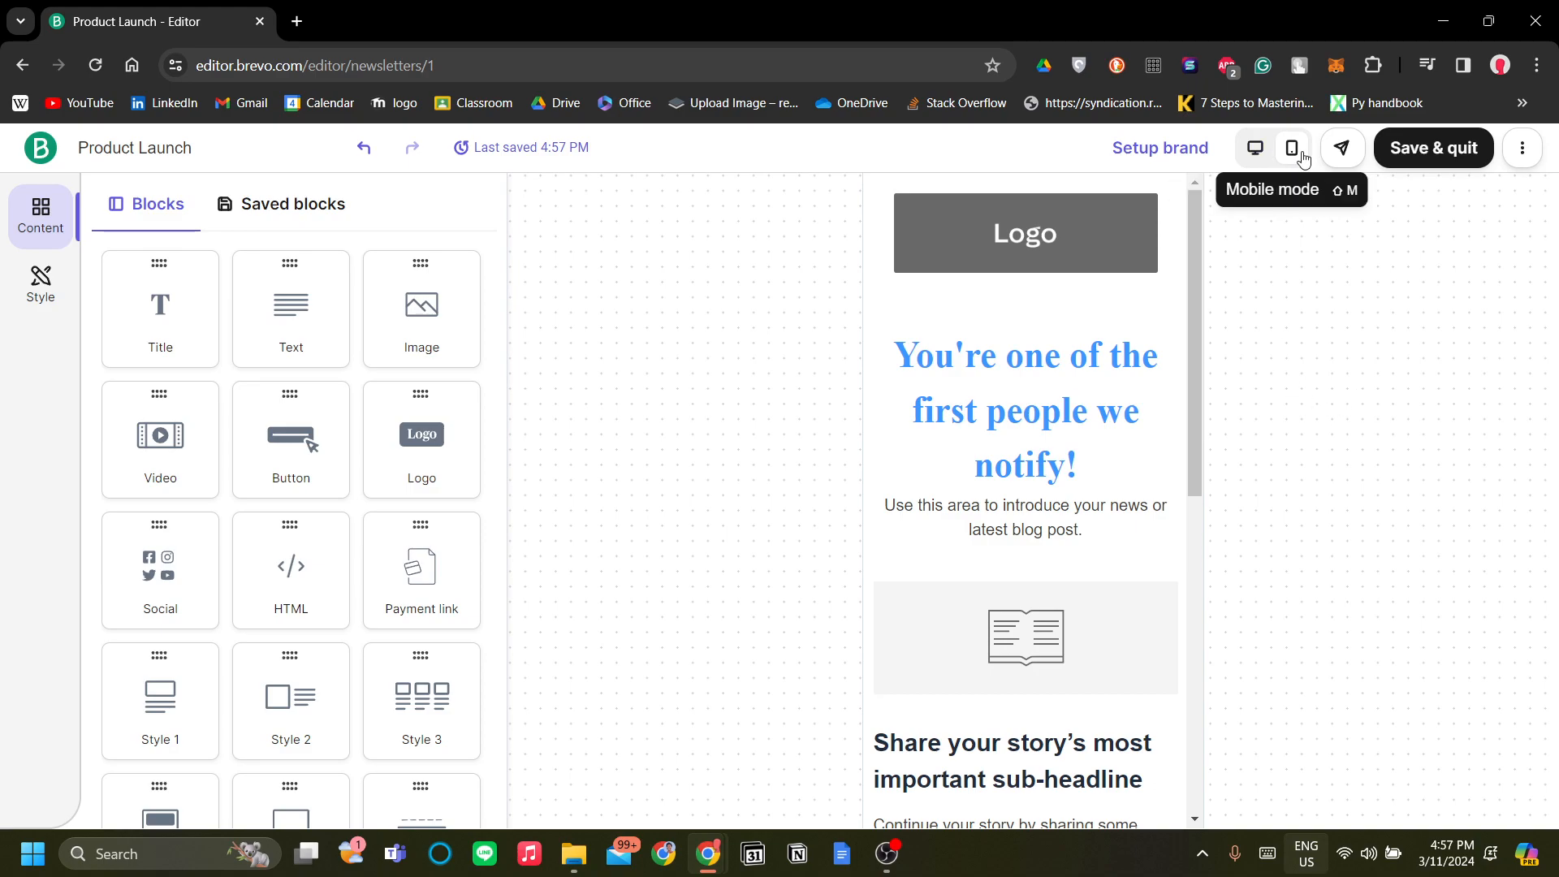
click(1254, 147)
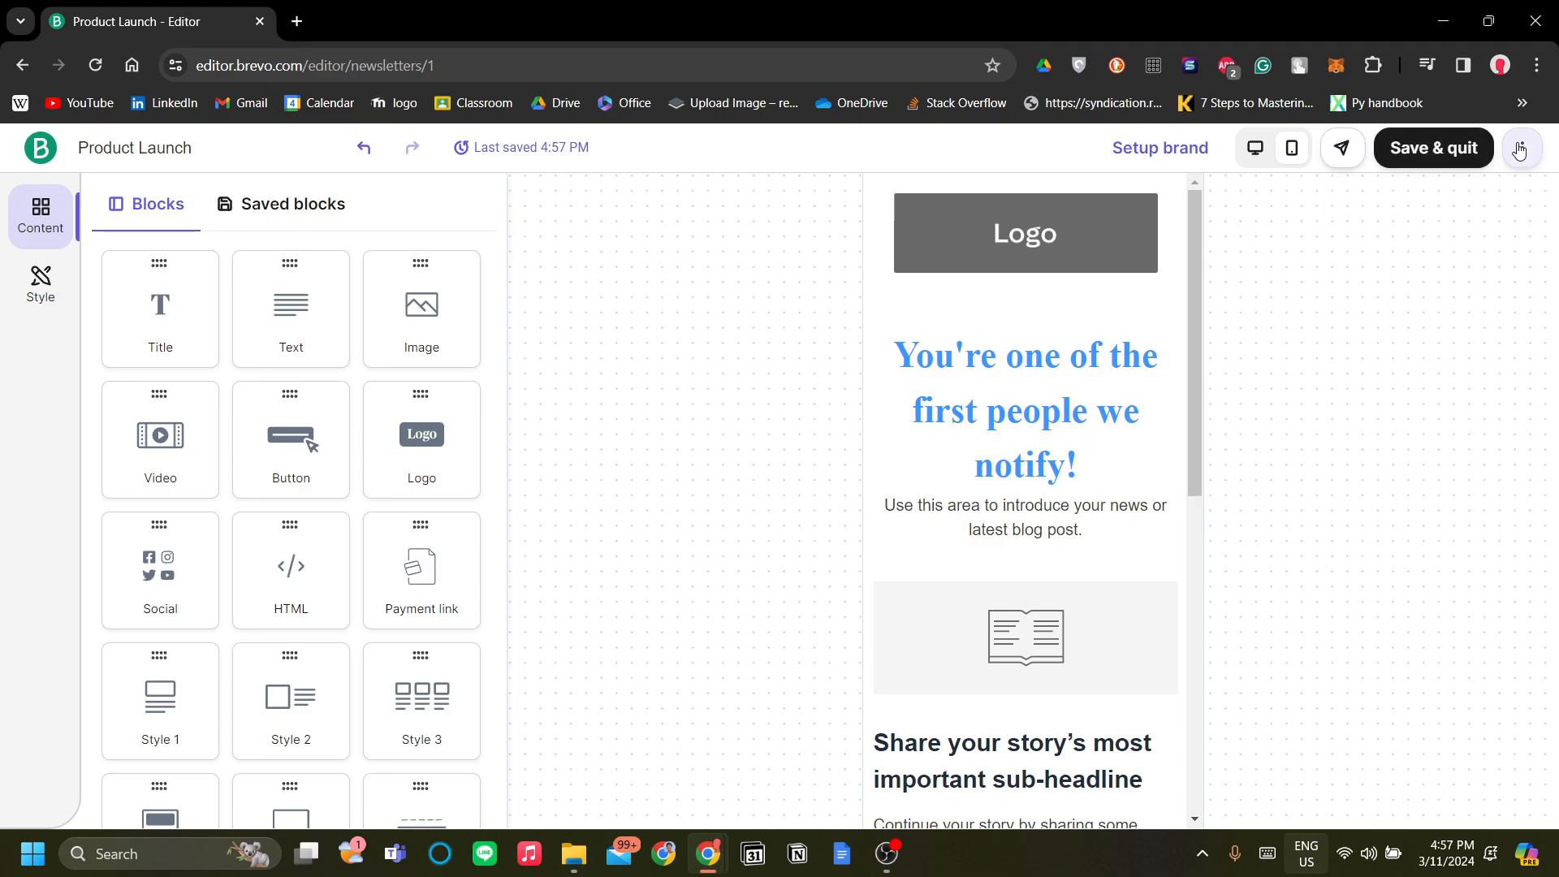
click(1521, 148)
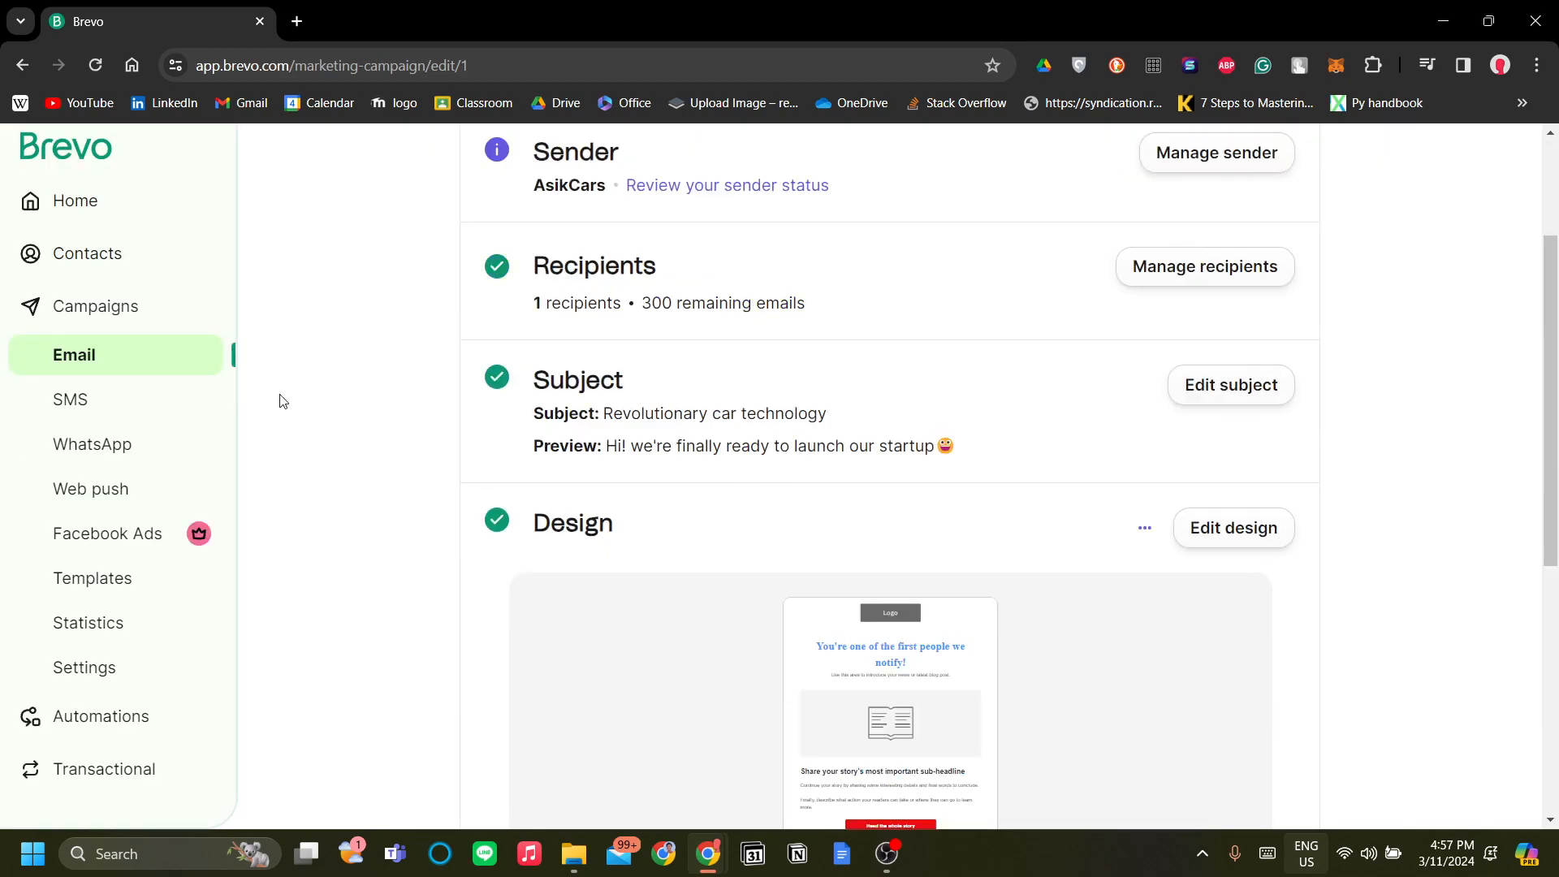
Step: Open the Contacts database and look through the bulk Import contacts options
click(87, 254)
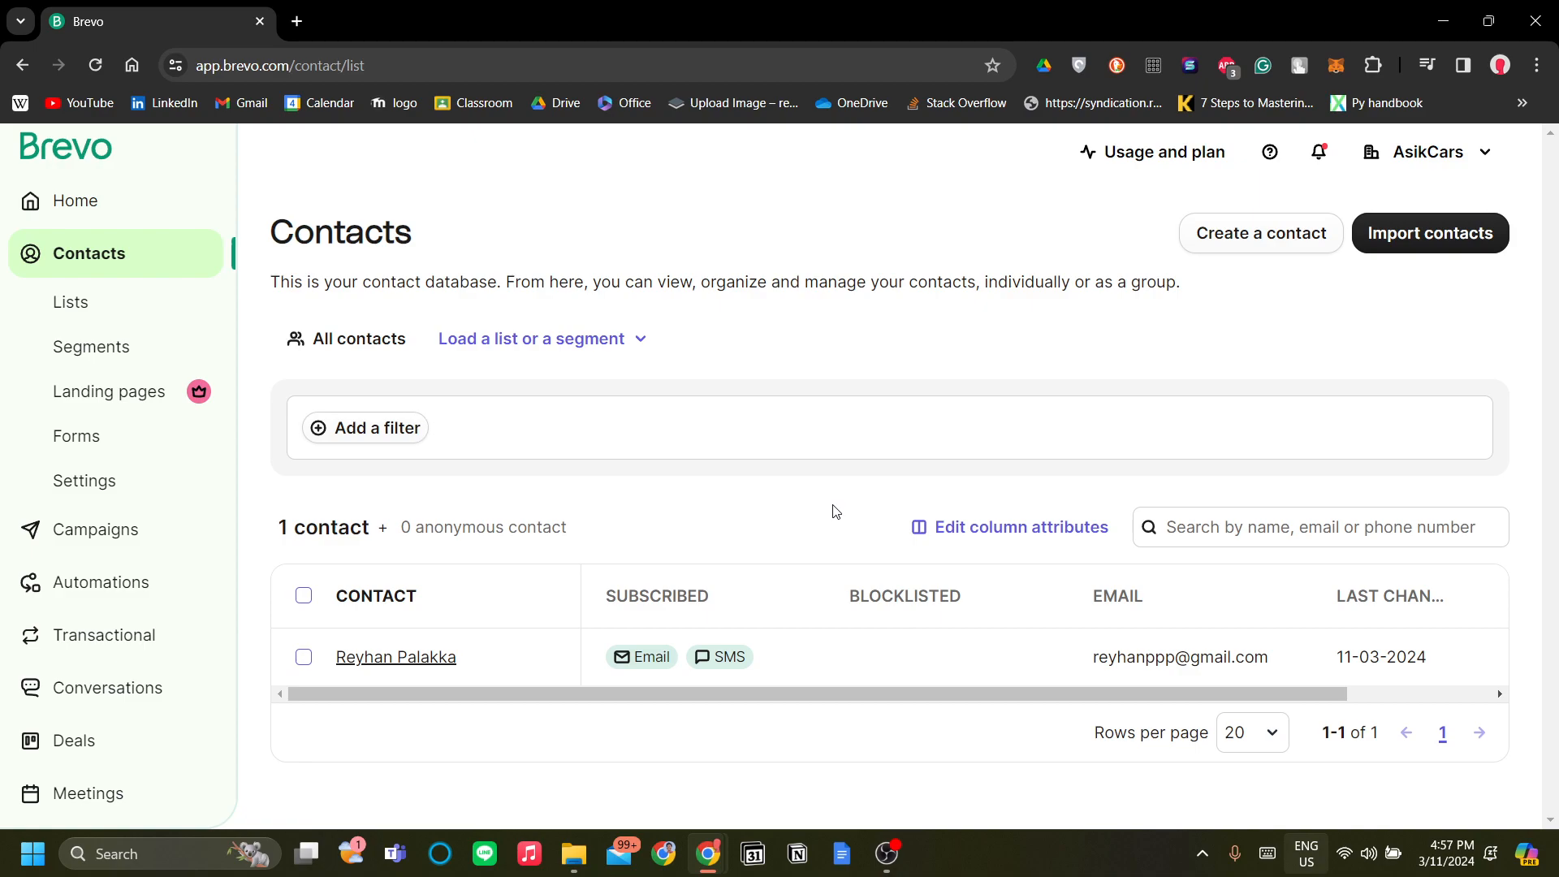
mouse_move(1001, 392)
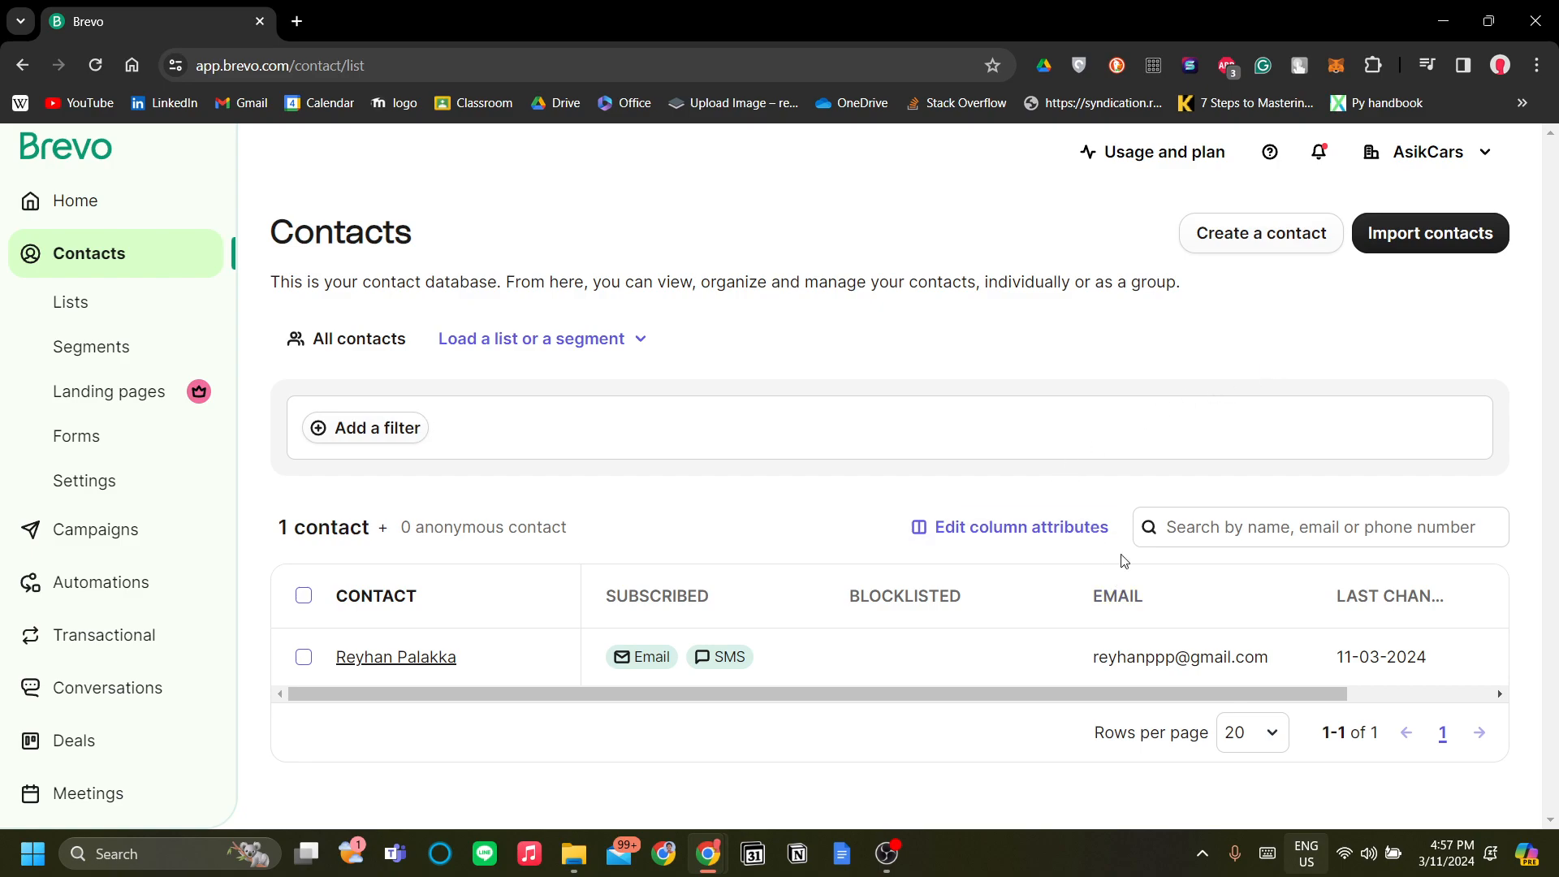
mouse_move(1452, 235)
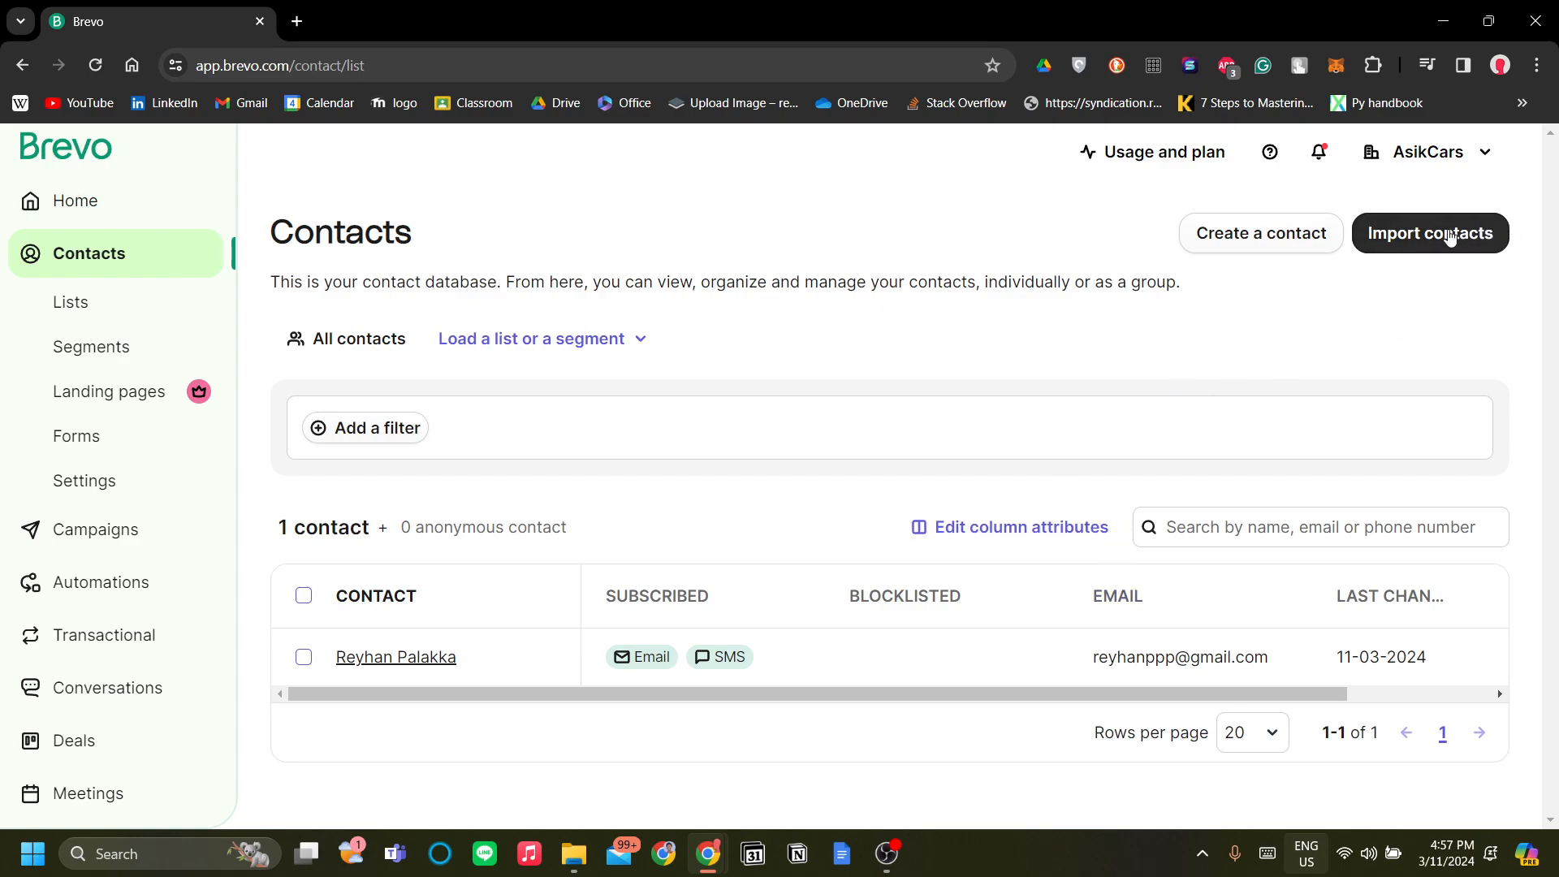
click(1430, 233)
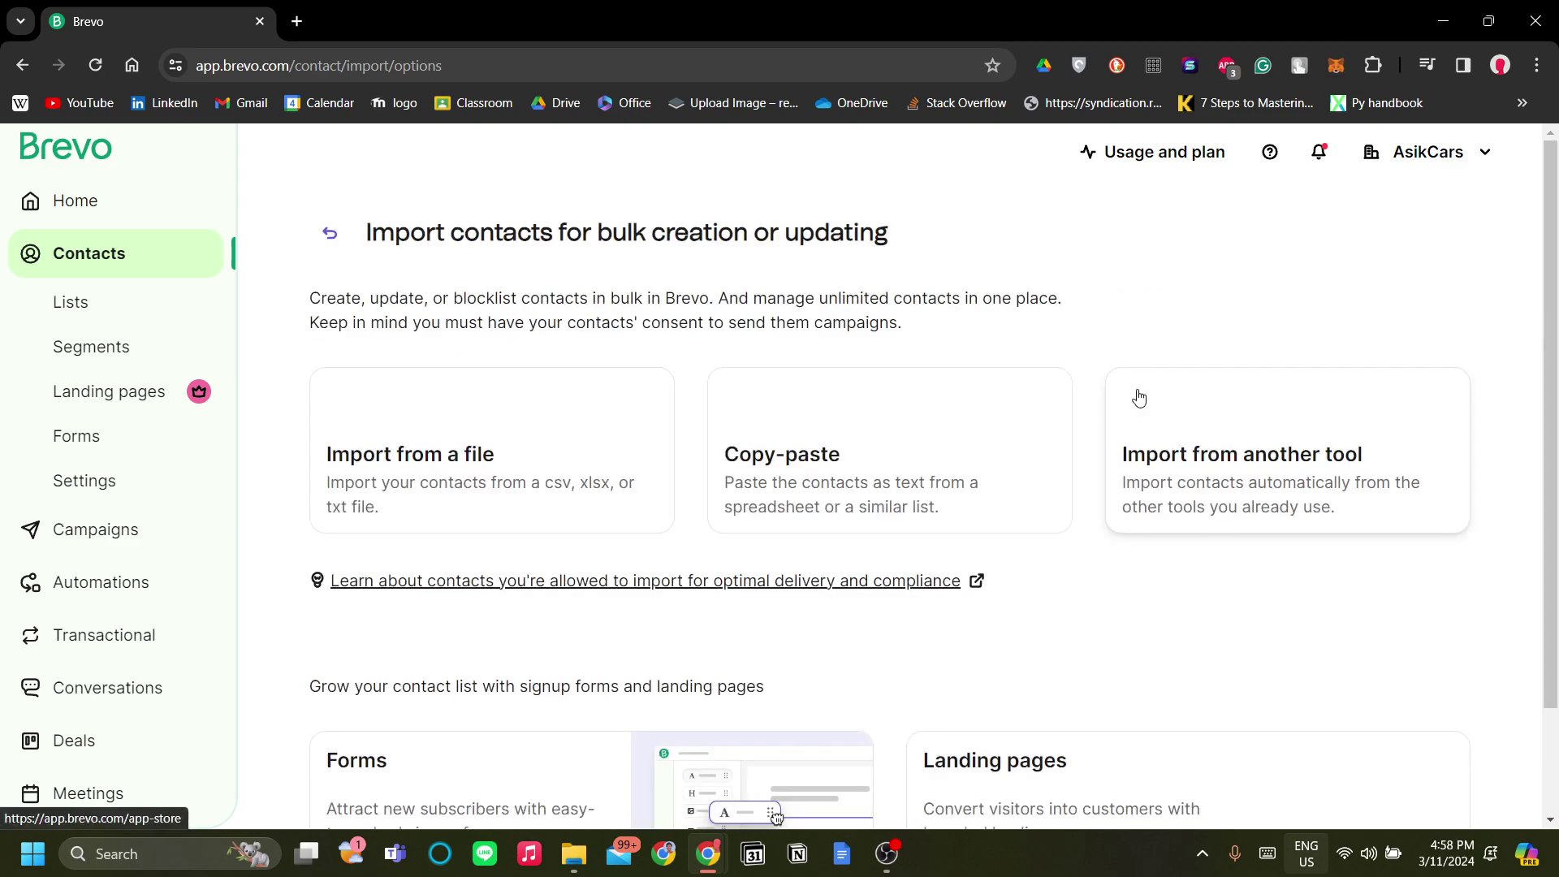
scroll(down, 3)
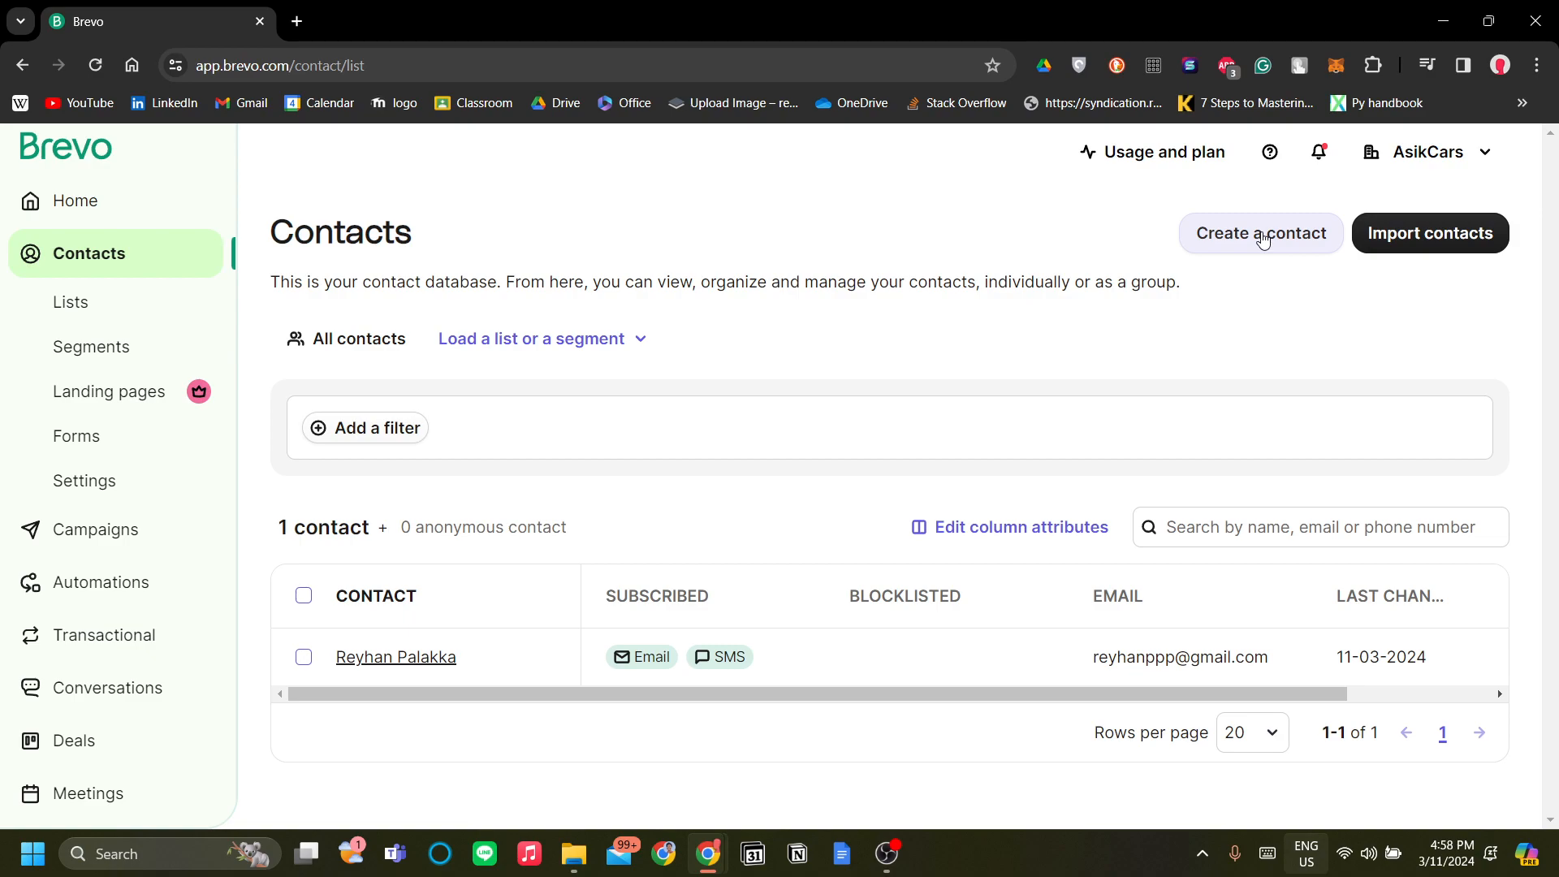
mouse_move(1340, 375)
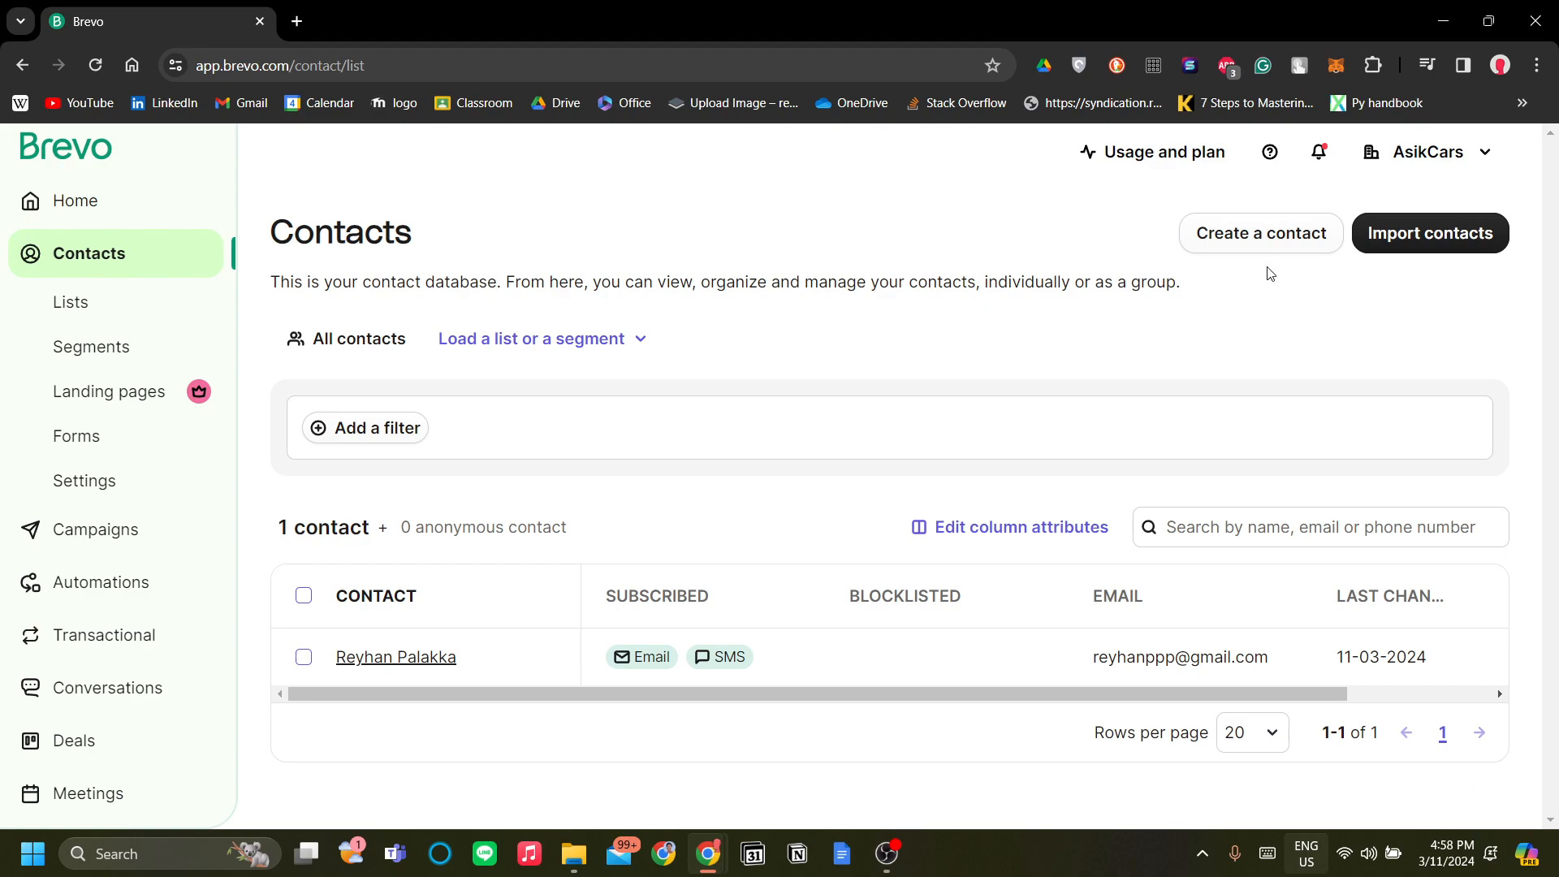
mouse_move(1260, 270)
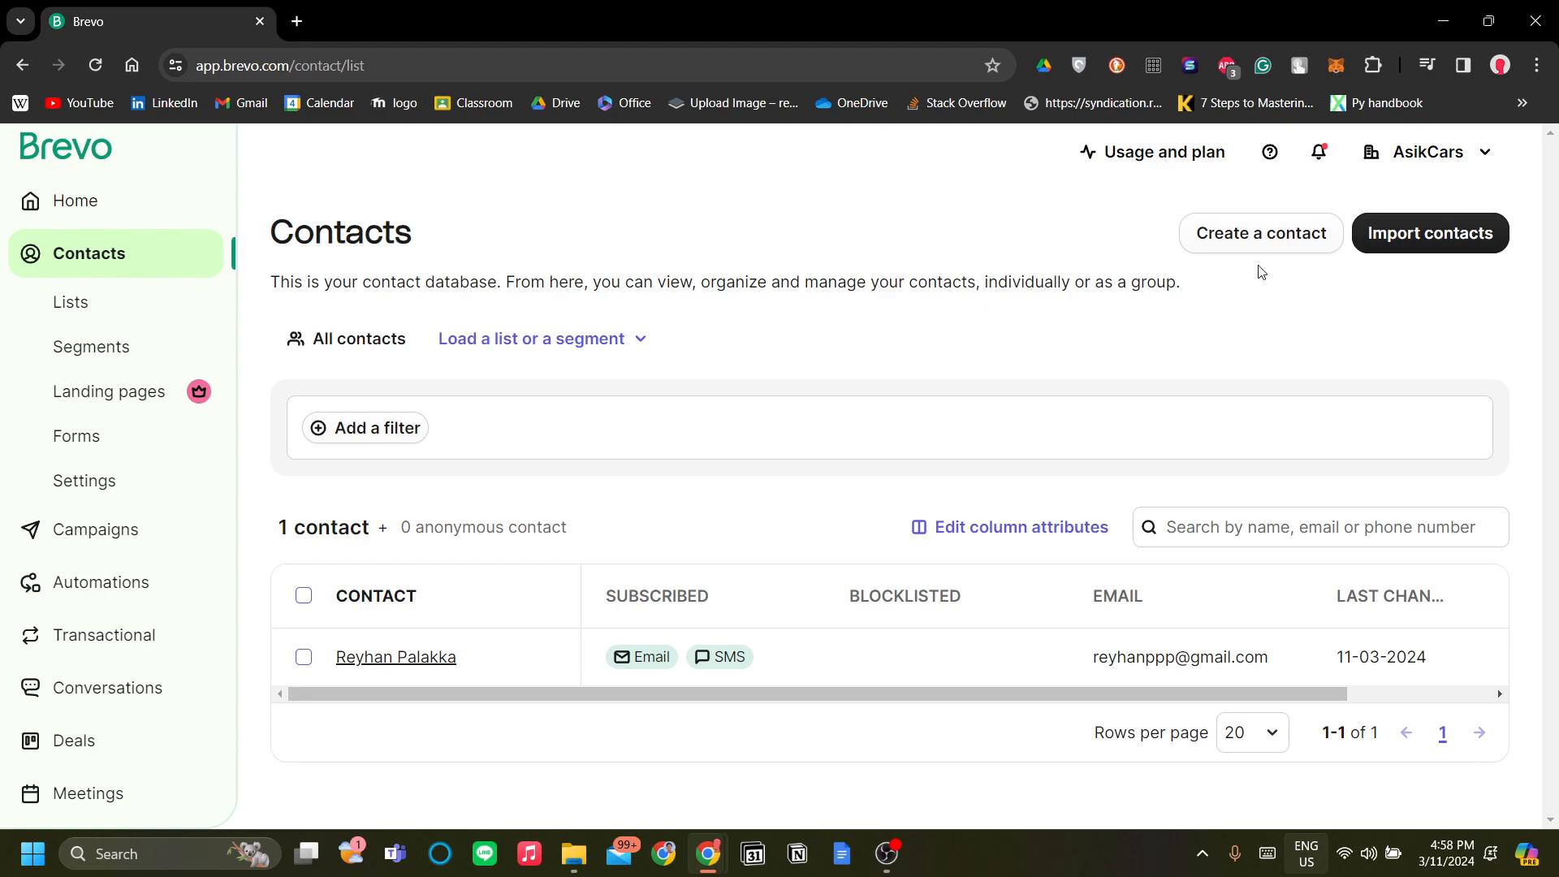
mouse_move(1253, 290)
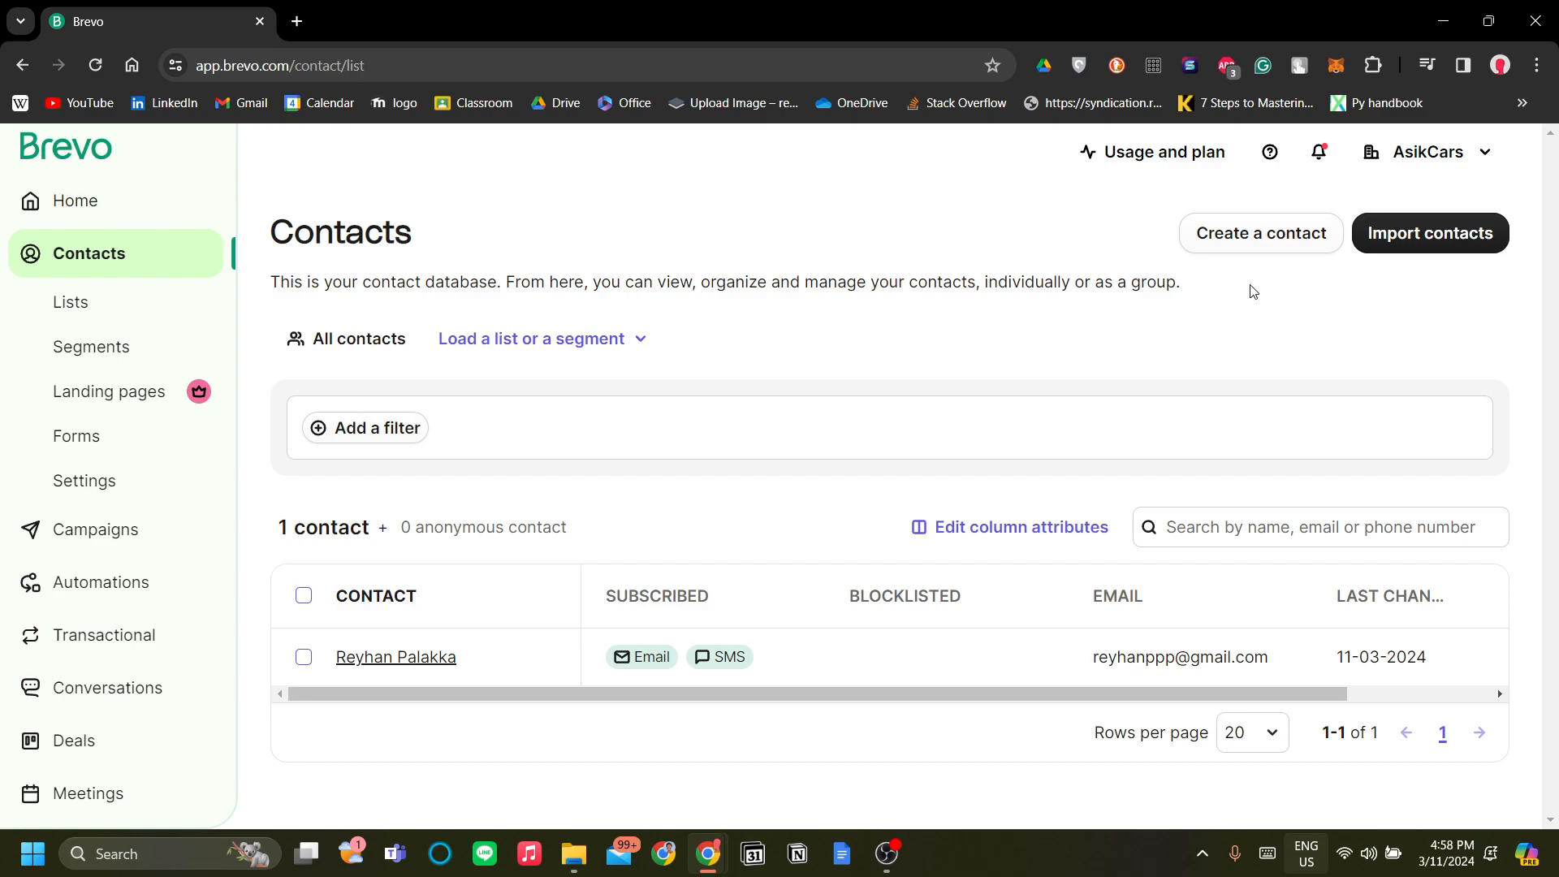
mouse_move(1297, 324)
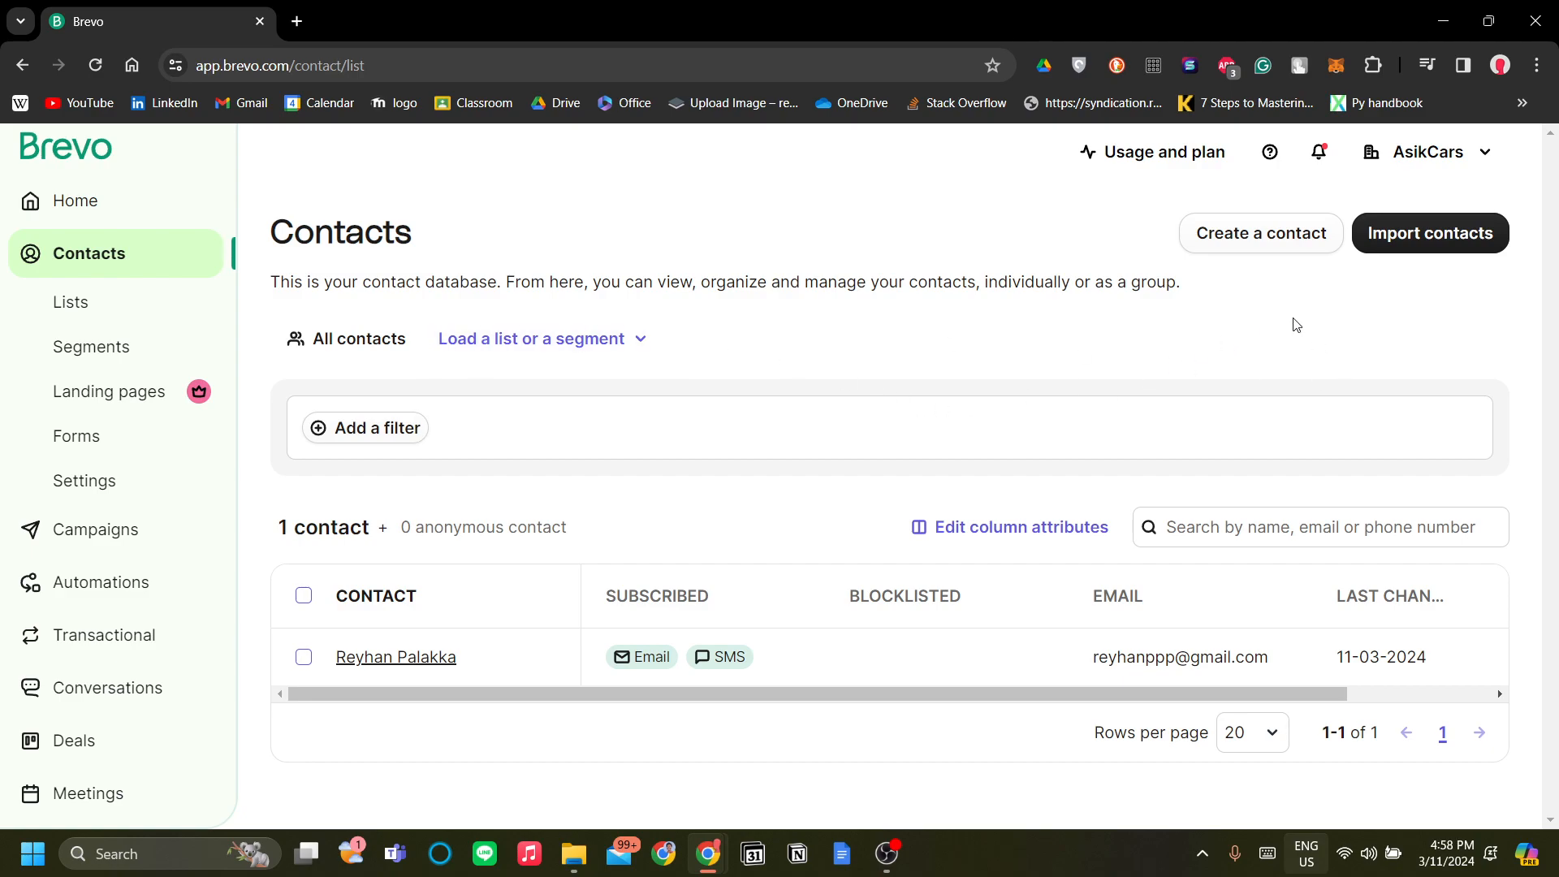
mouse_move(1143, 408)
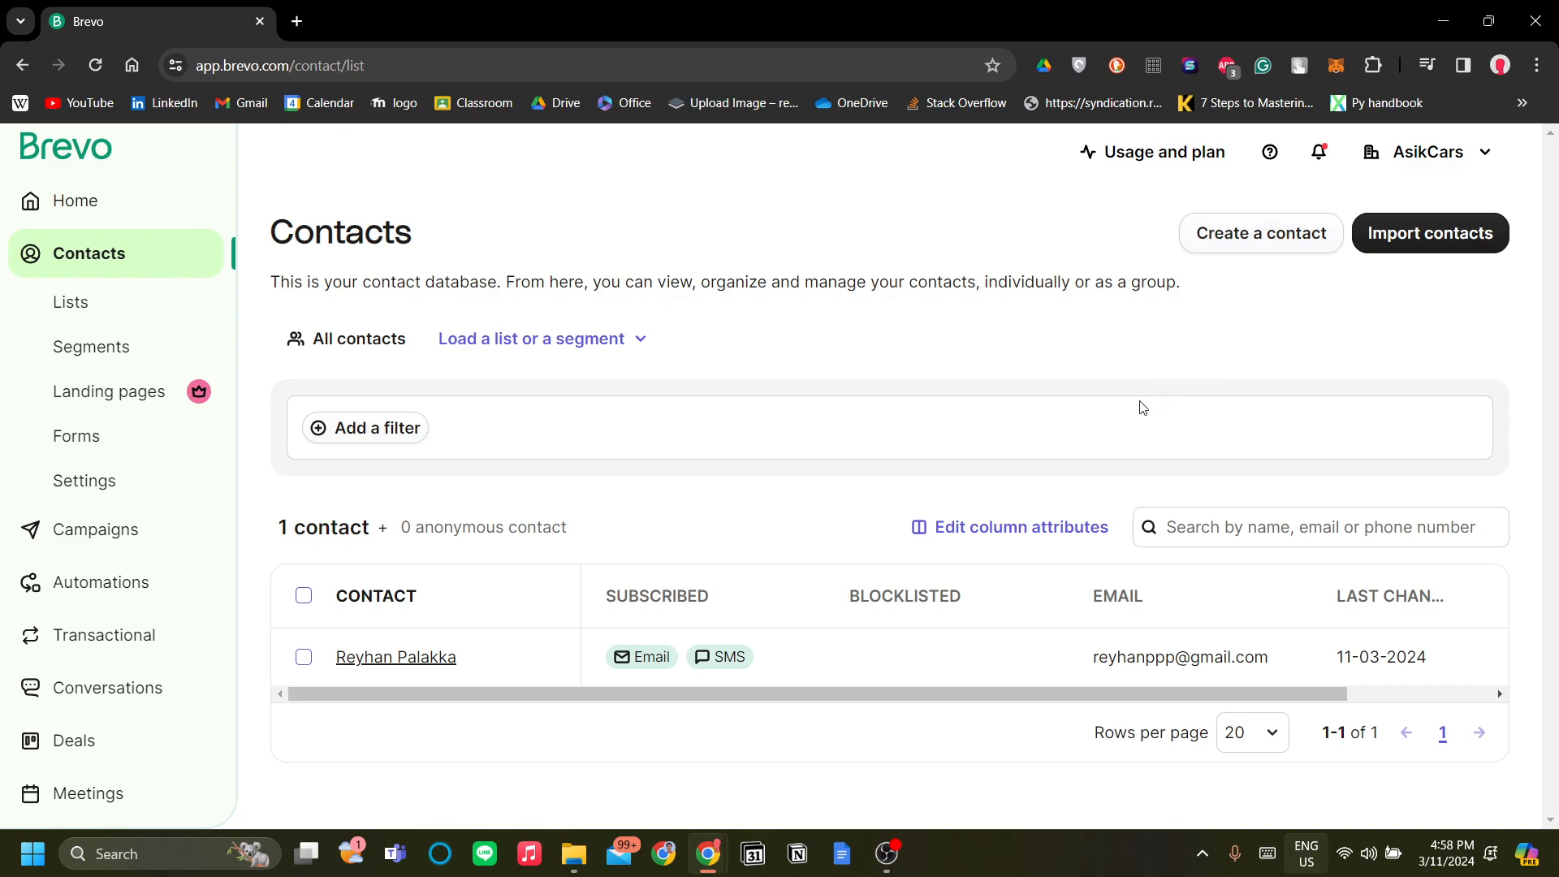
mouse_move(1146, 397)
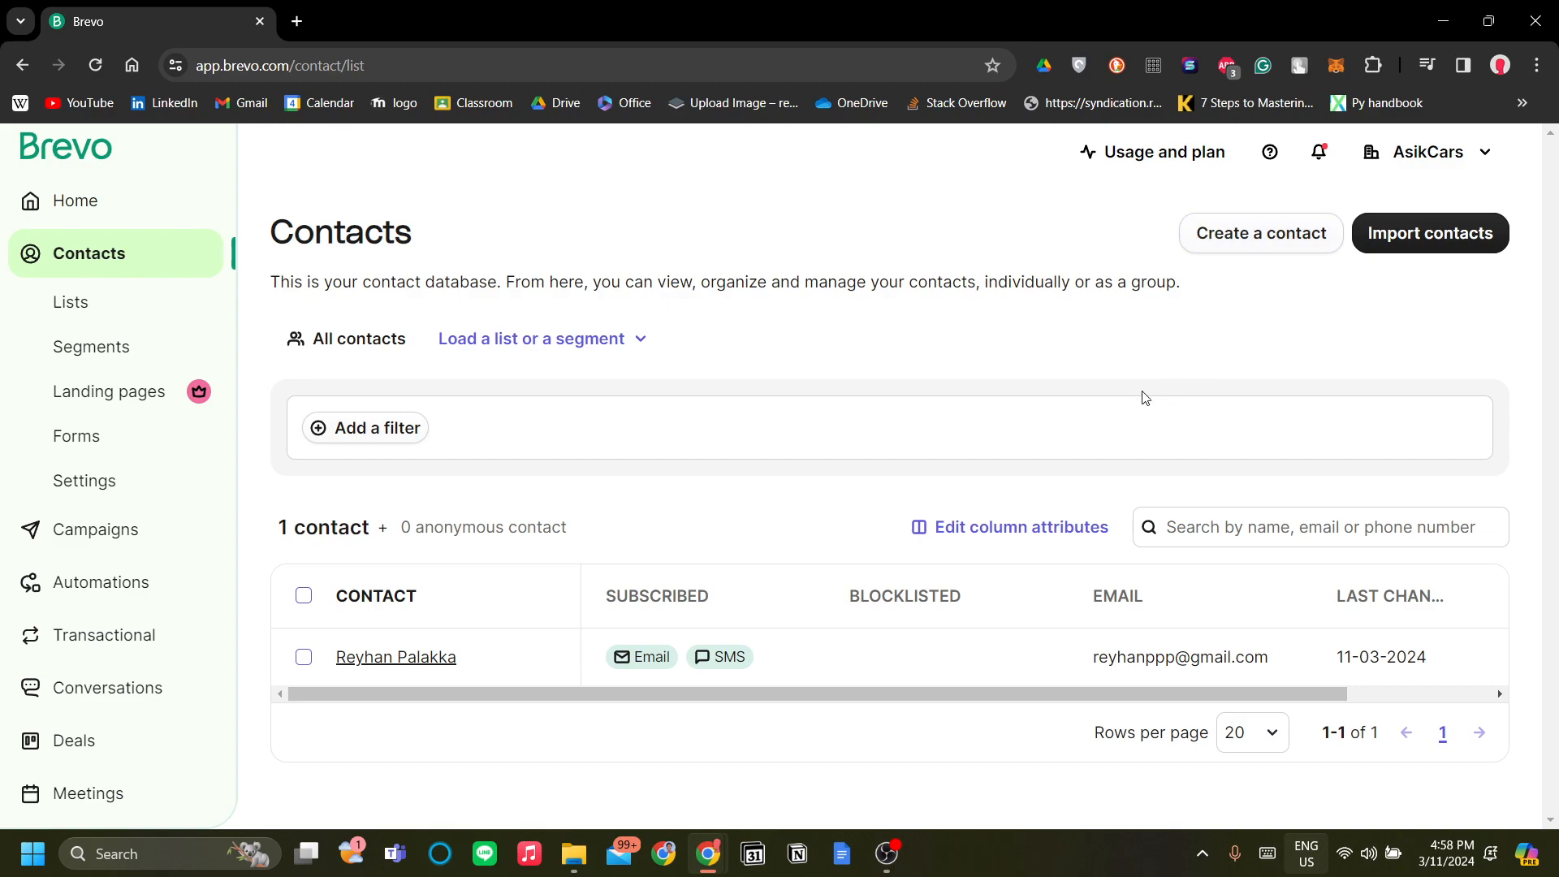
mouse_move(1163, 340)
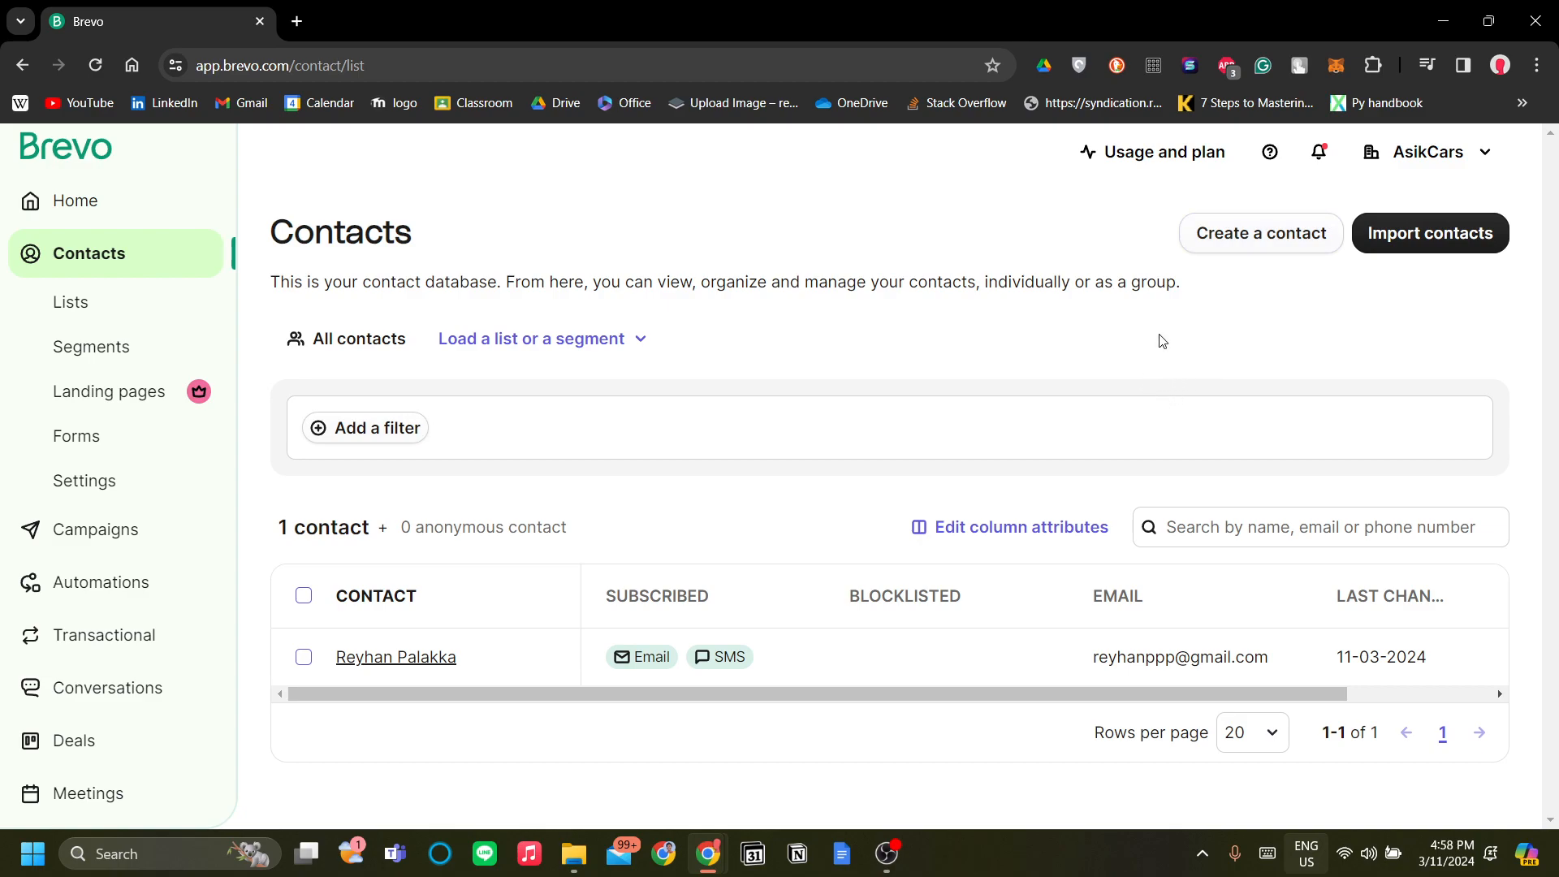
mouse_move(1236, 280)
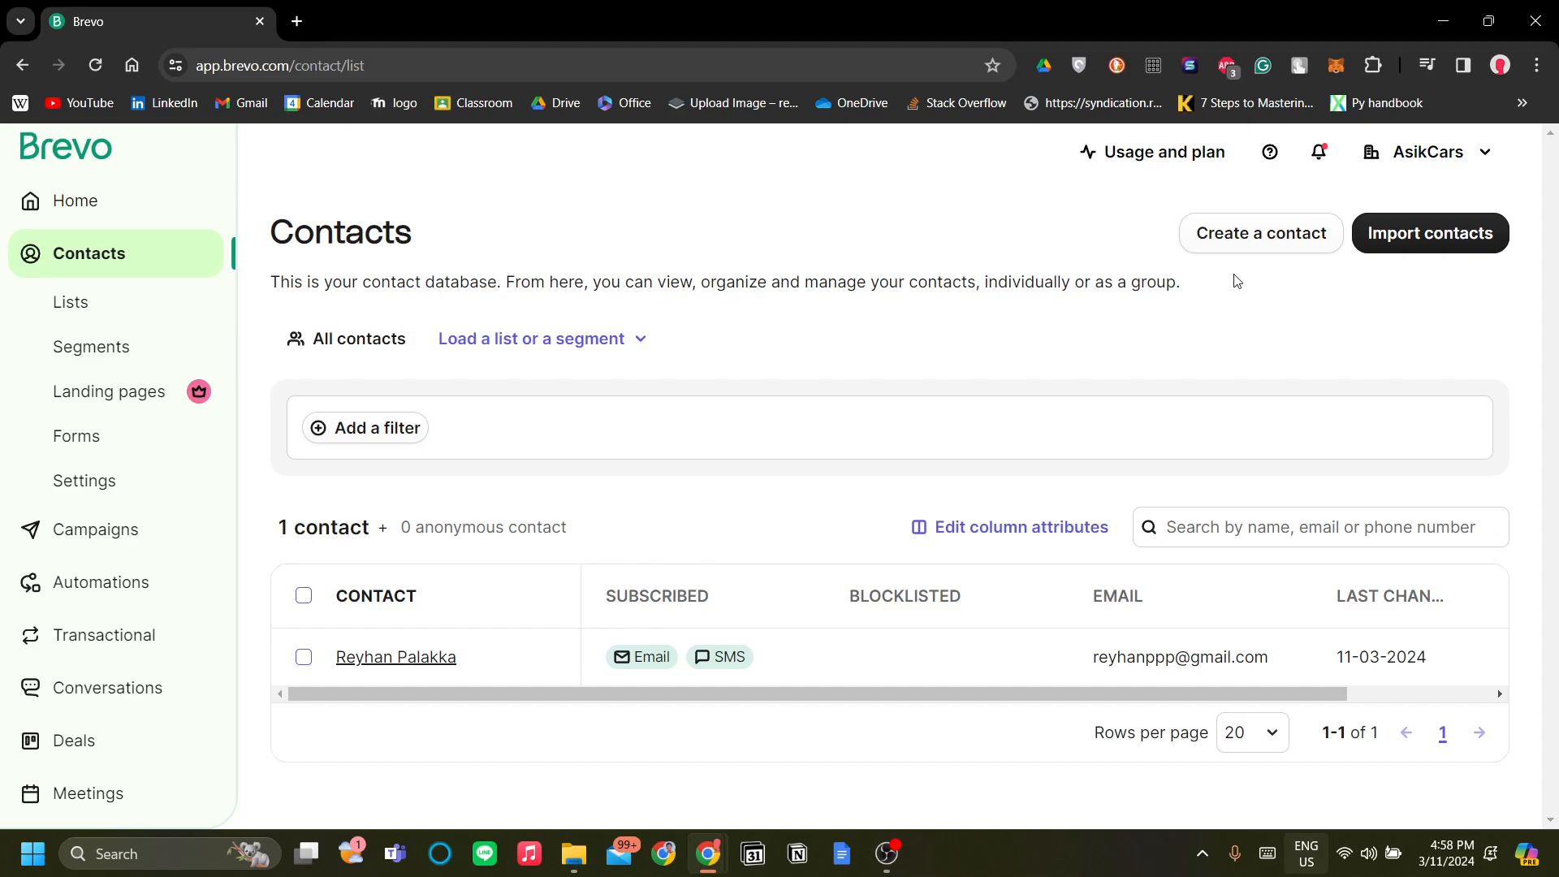
Step: Open the Create a contact form and view the Lists dropdown without picking a list
click(1260, 234)
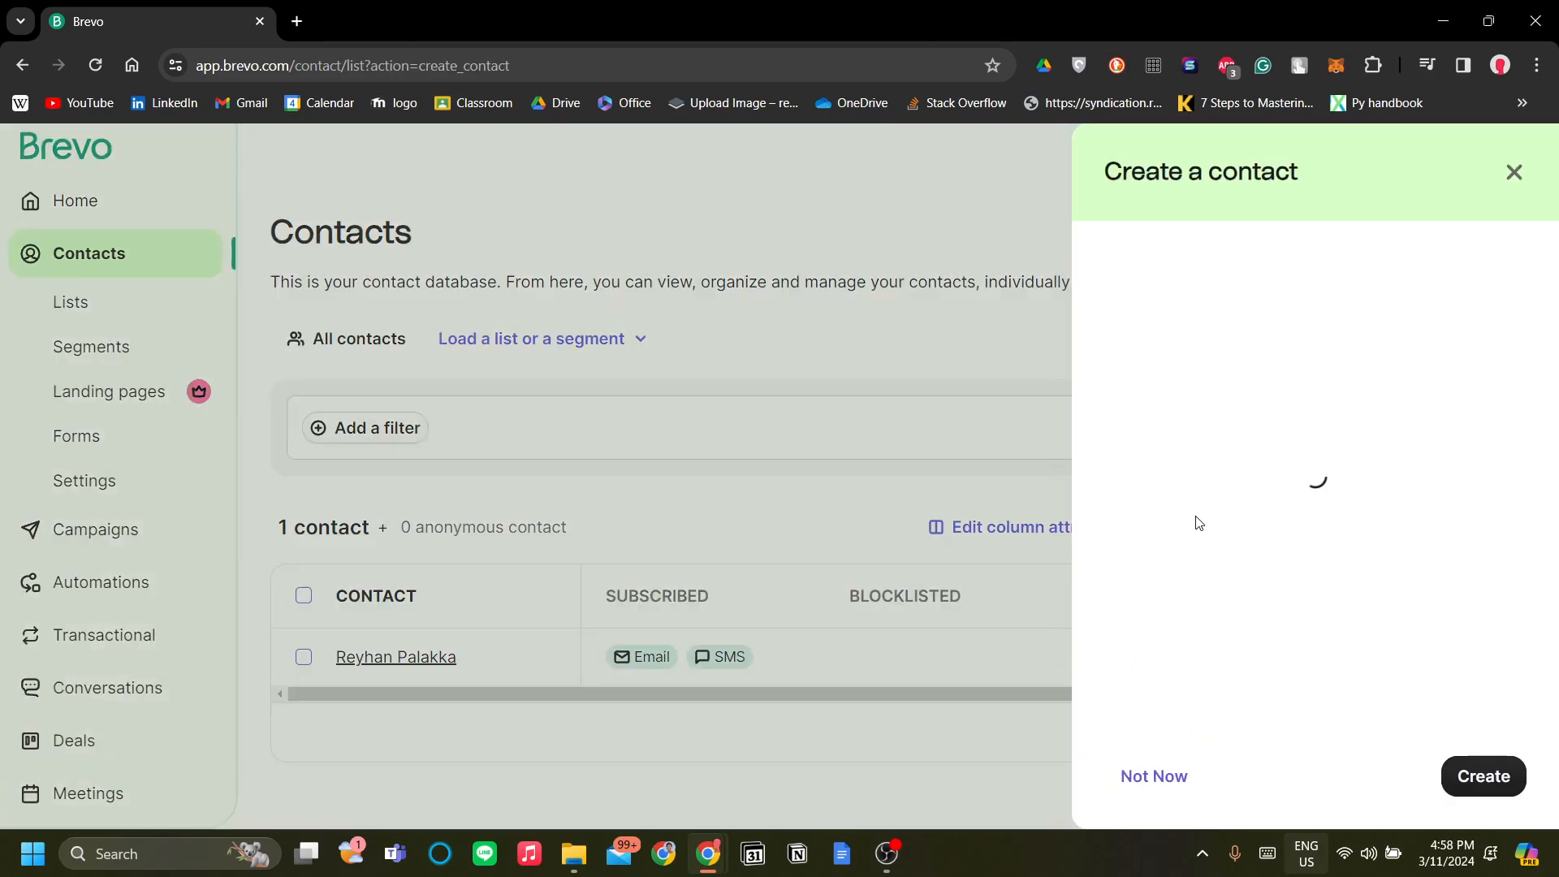
click(1315, 298)
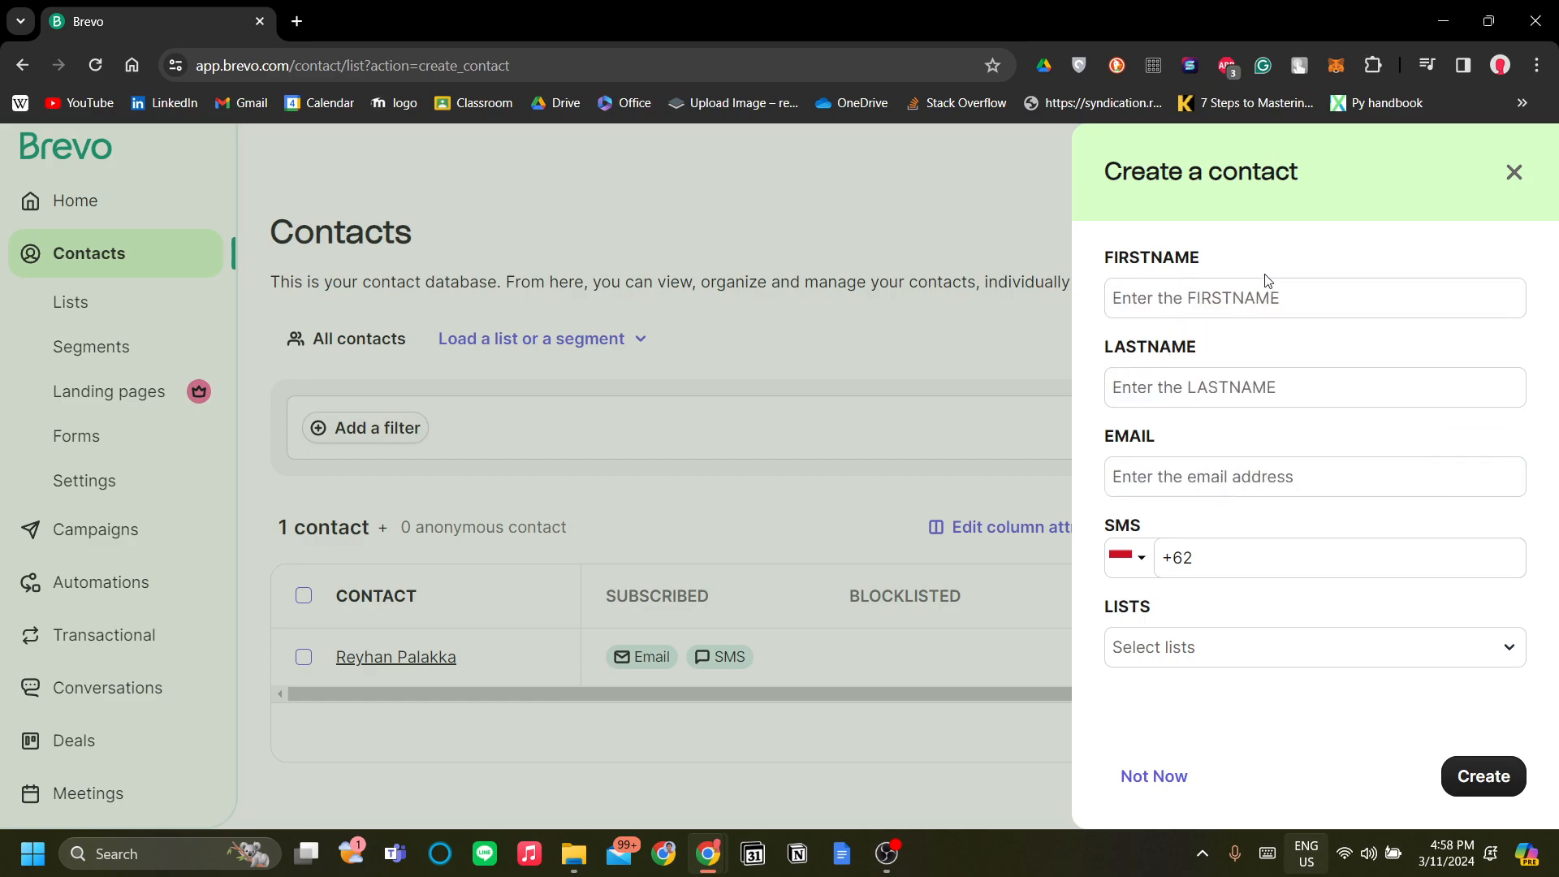
click(1315, 388)
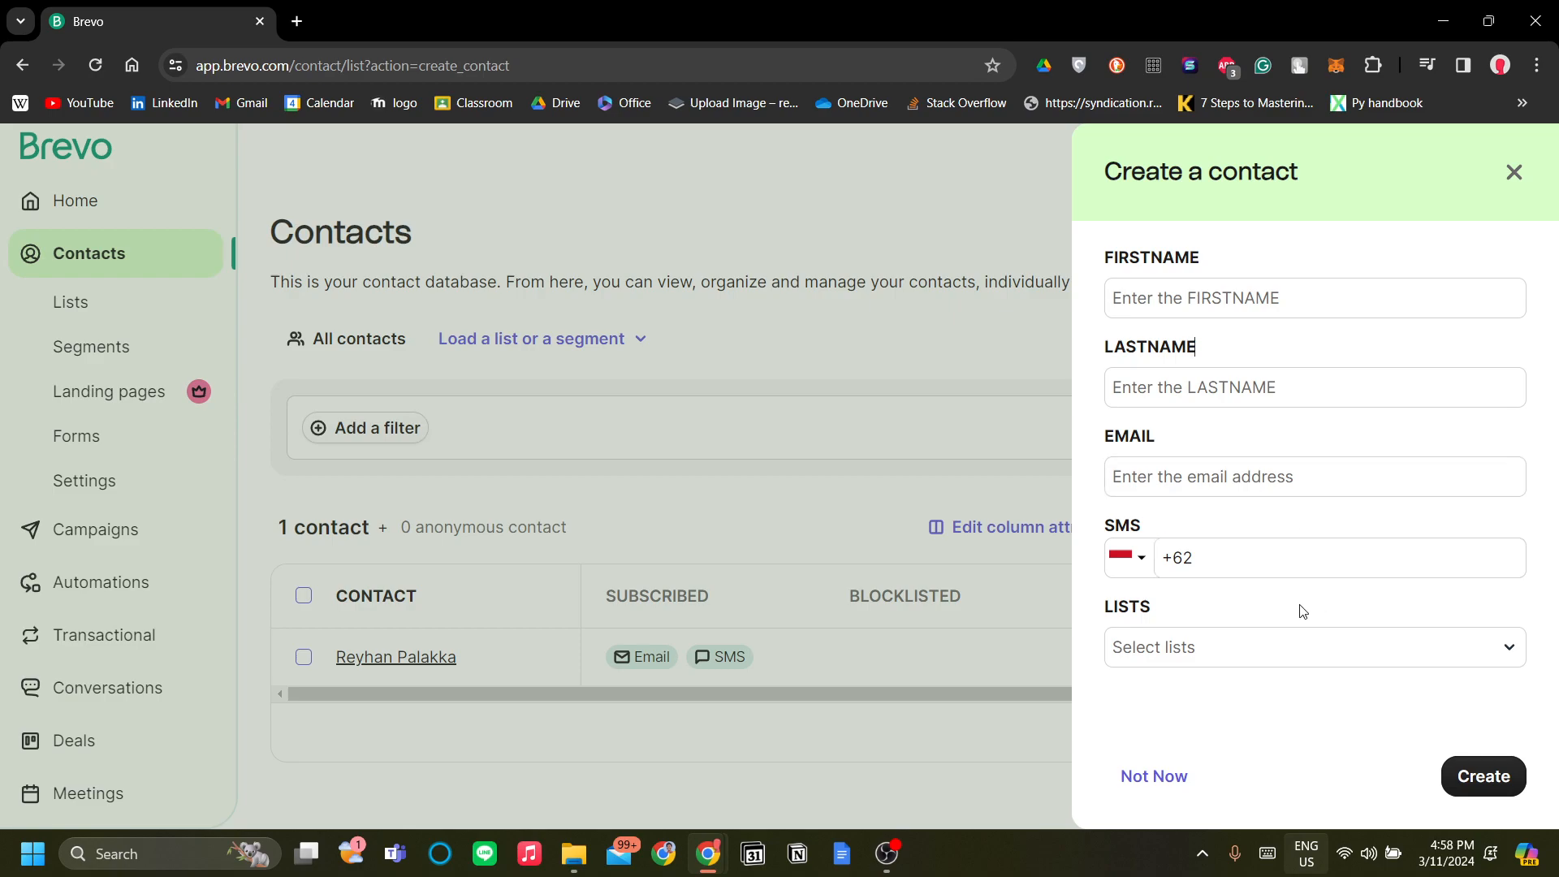
mouse_move(1414, 665)
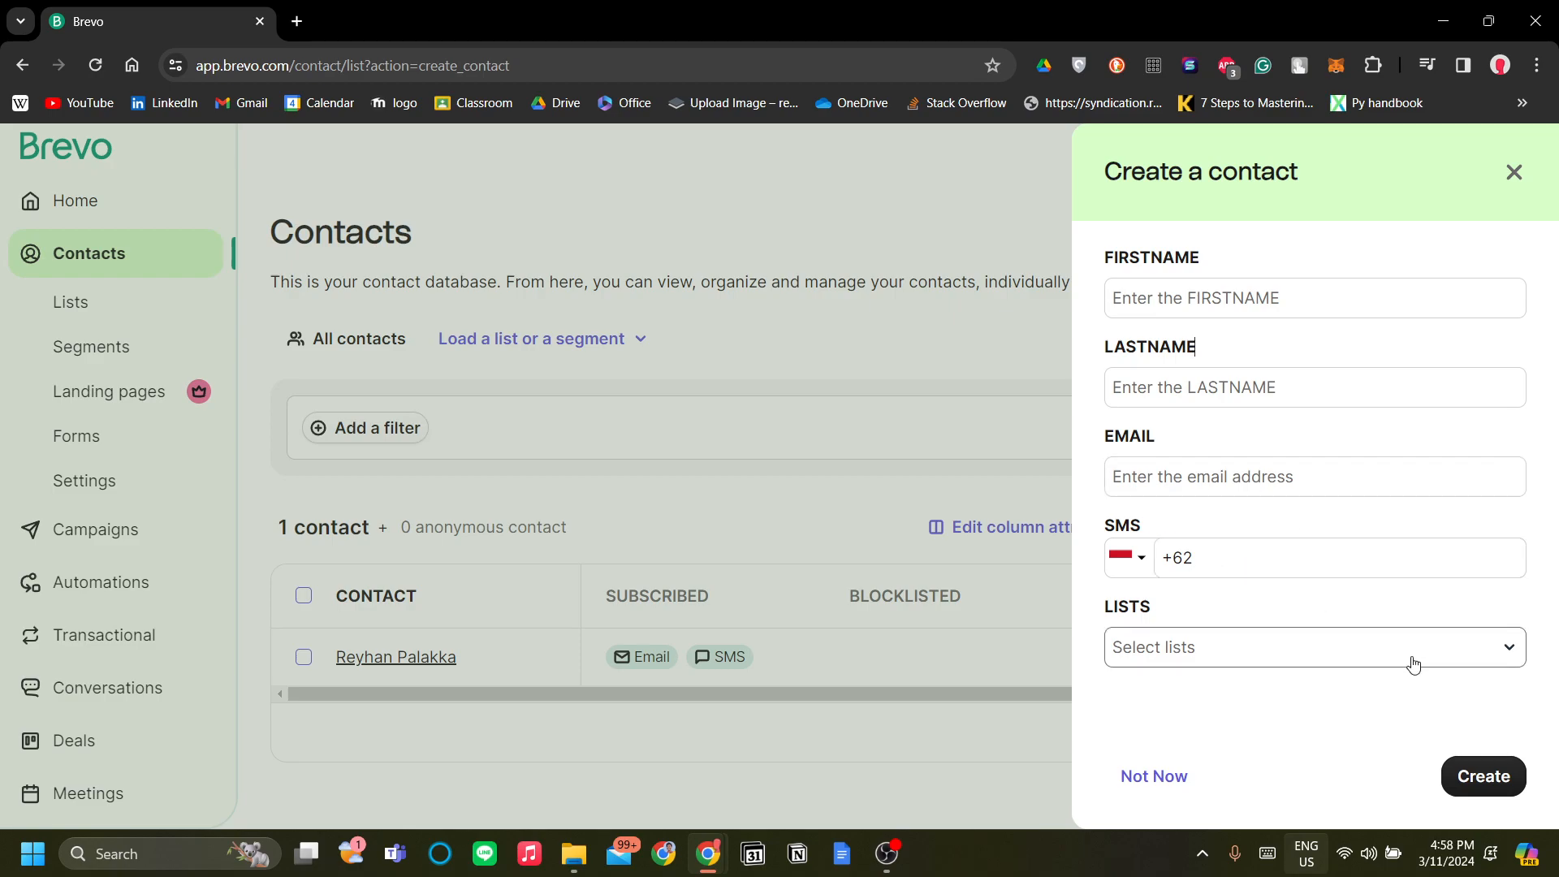
click(1315, 648)
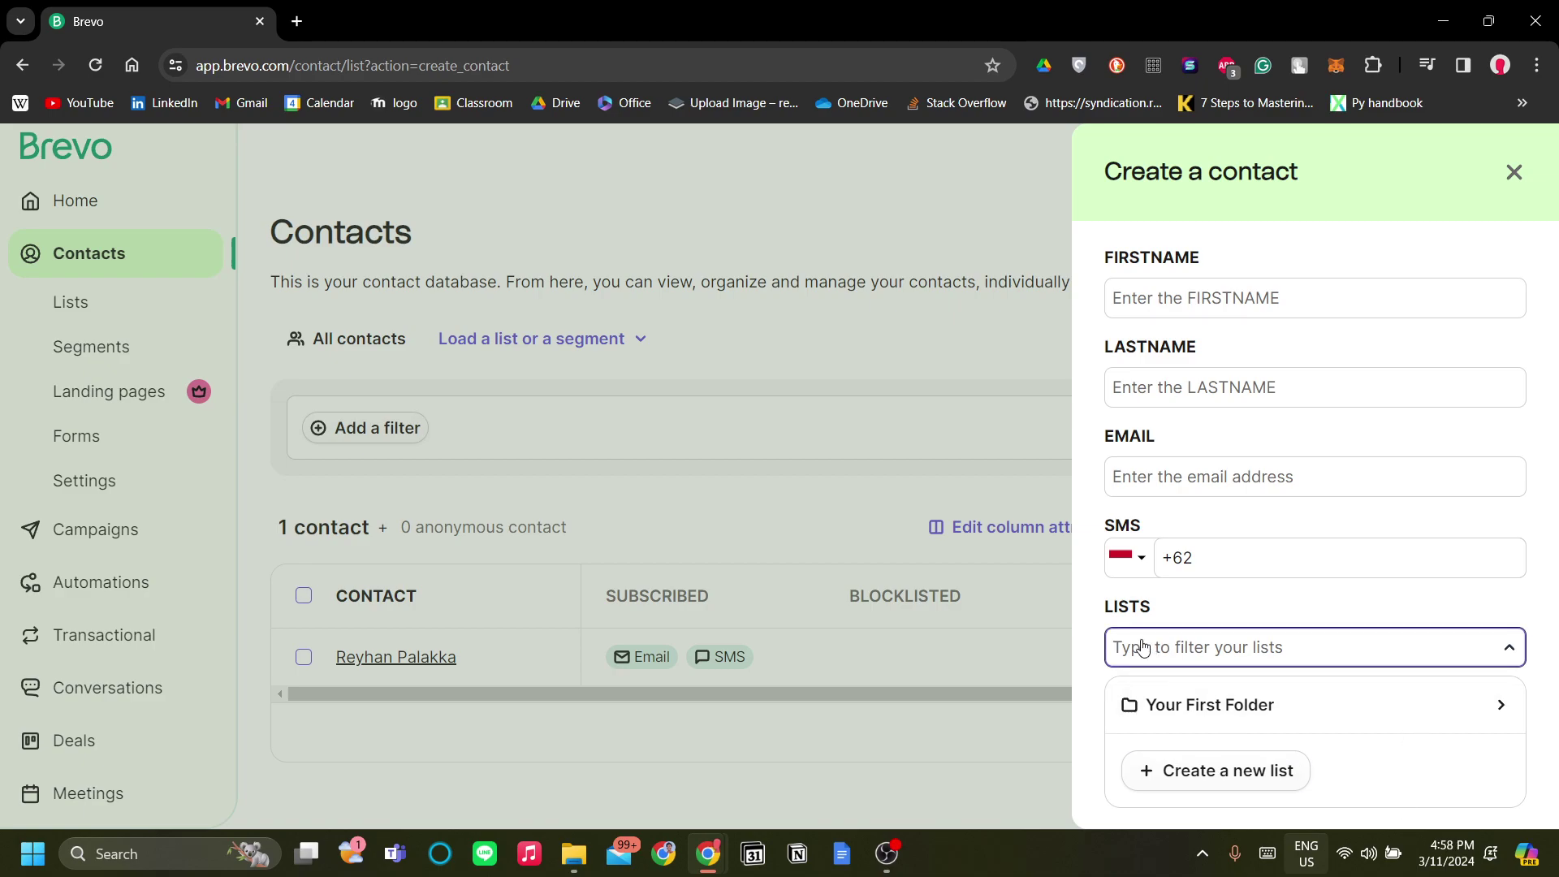
mouse_move(1284, 747)
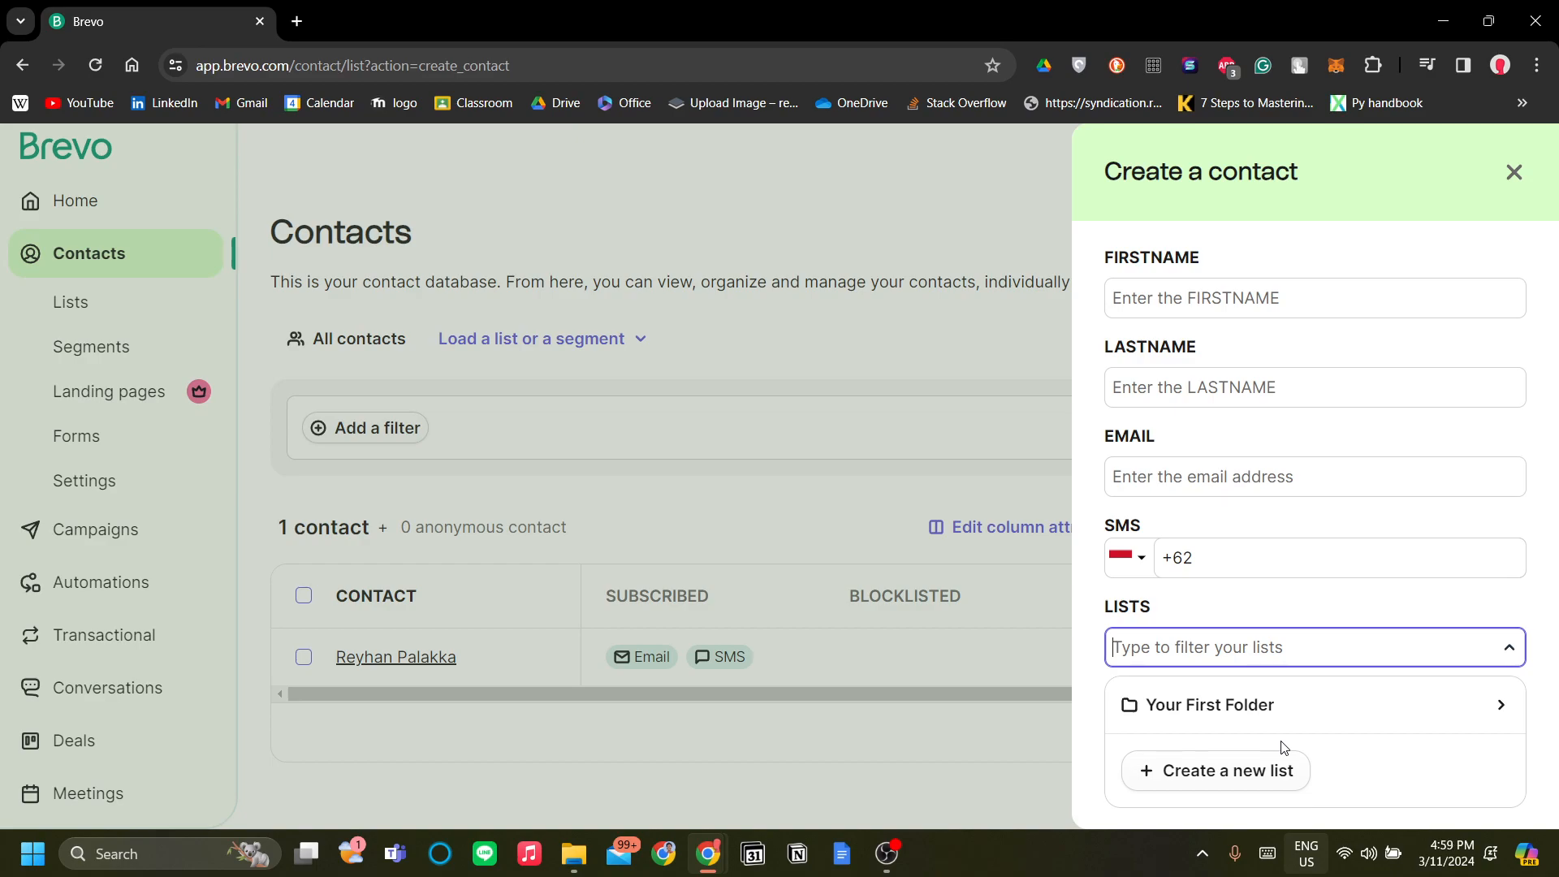
mouse_move(1279, 775)
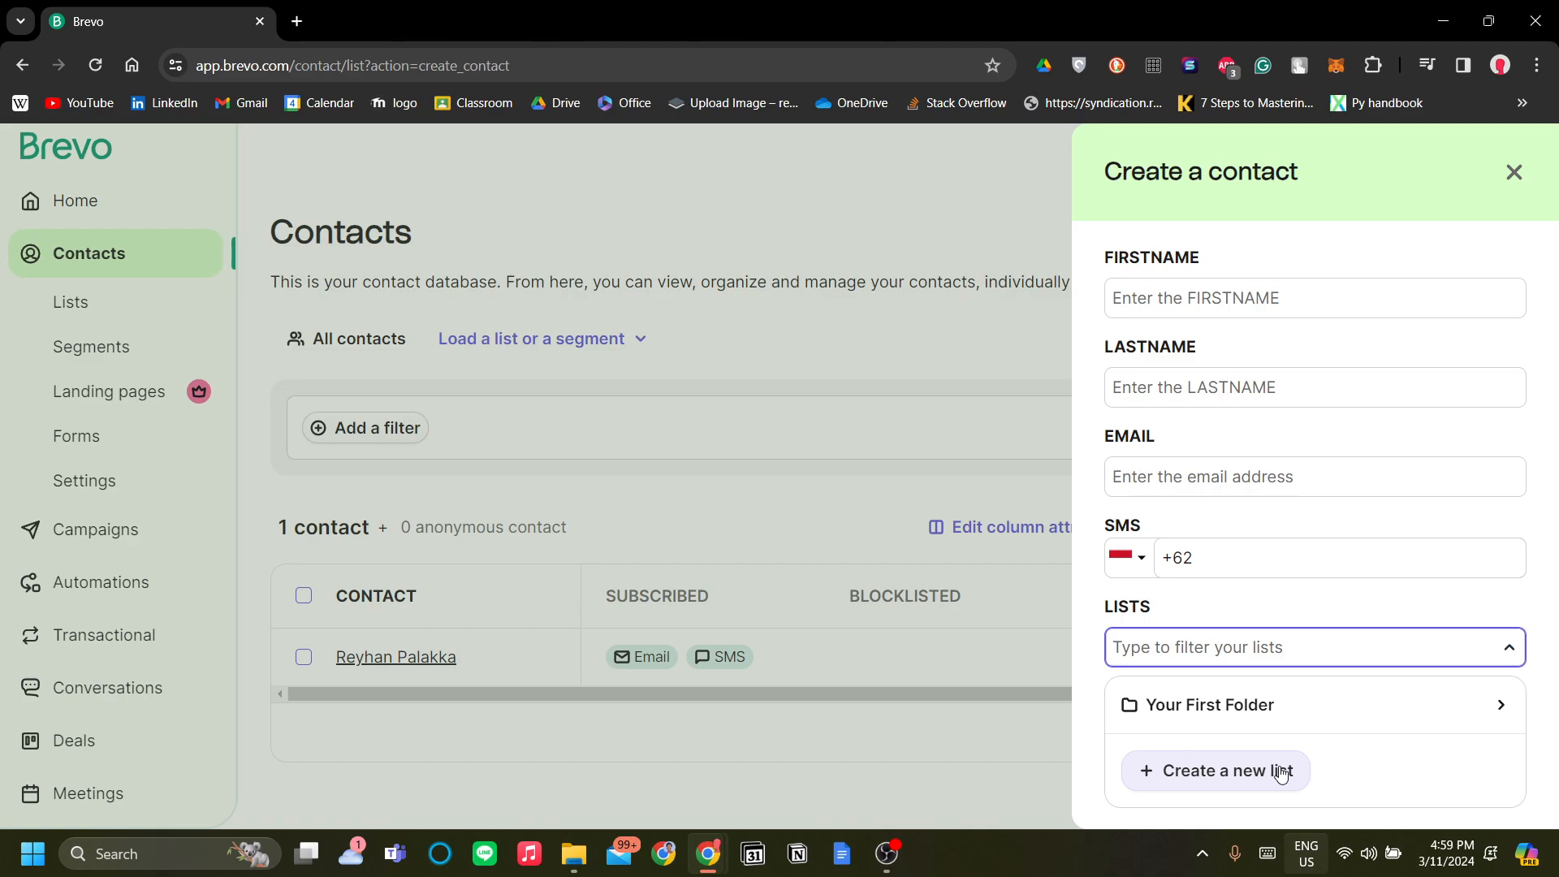
click(664, 260)
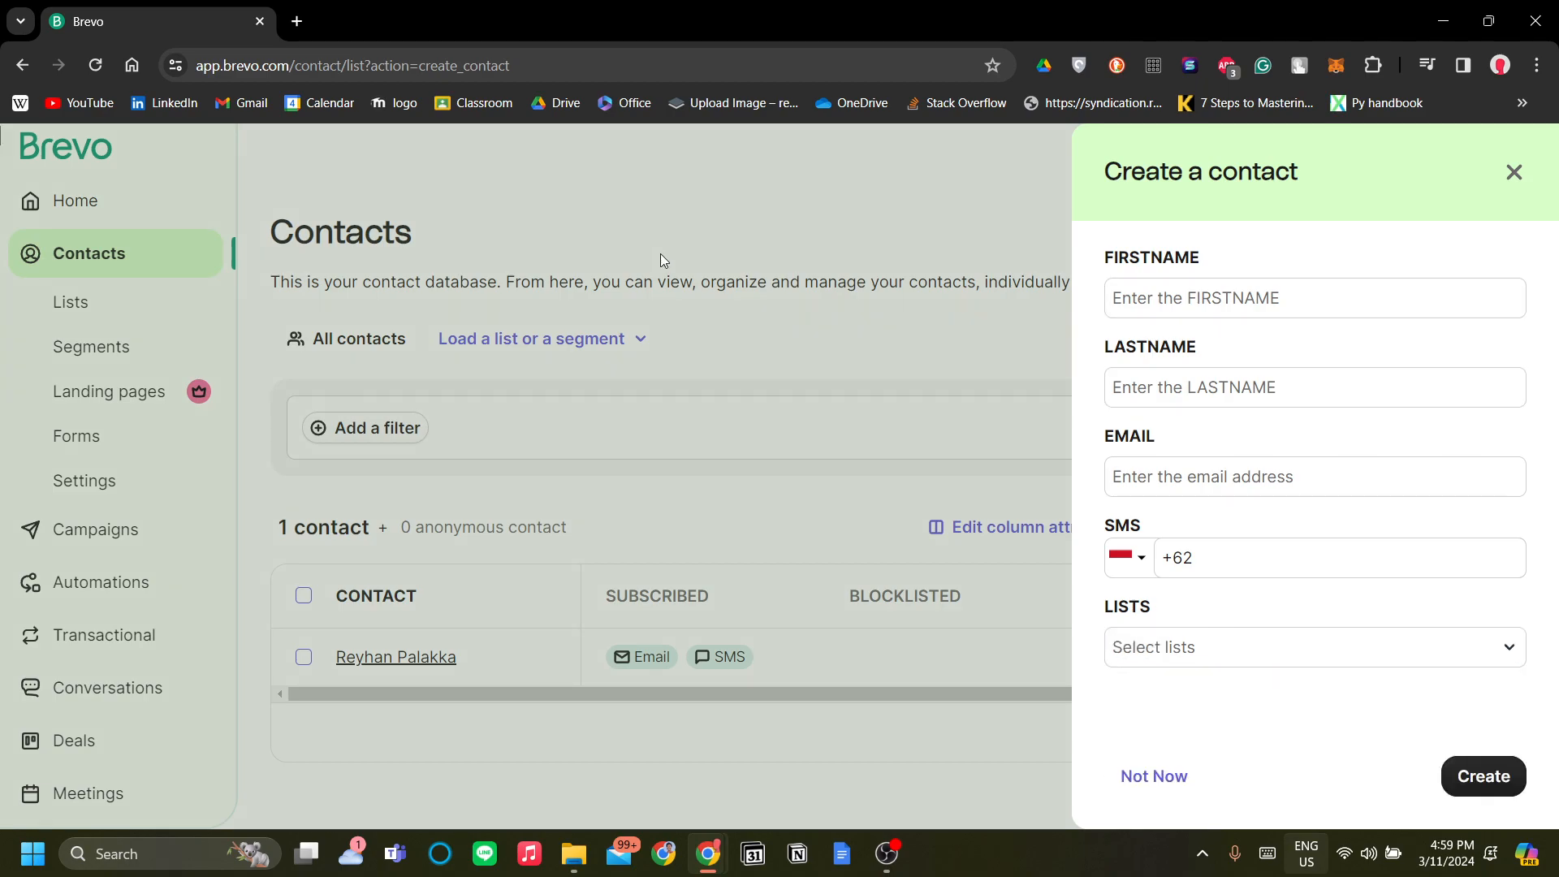